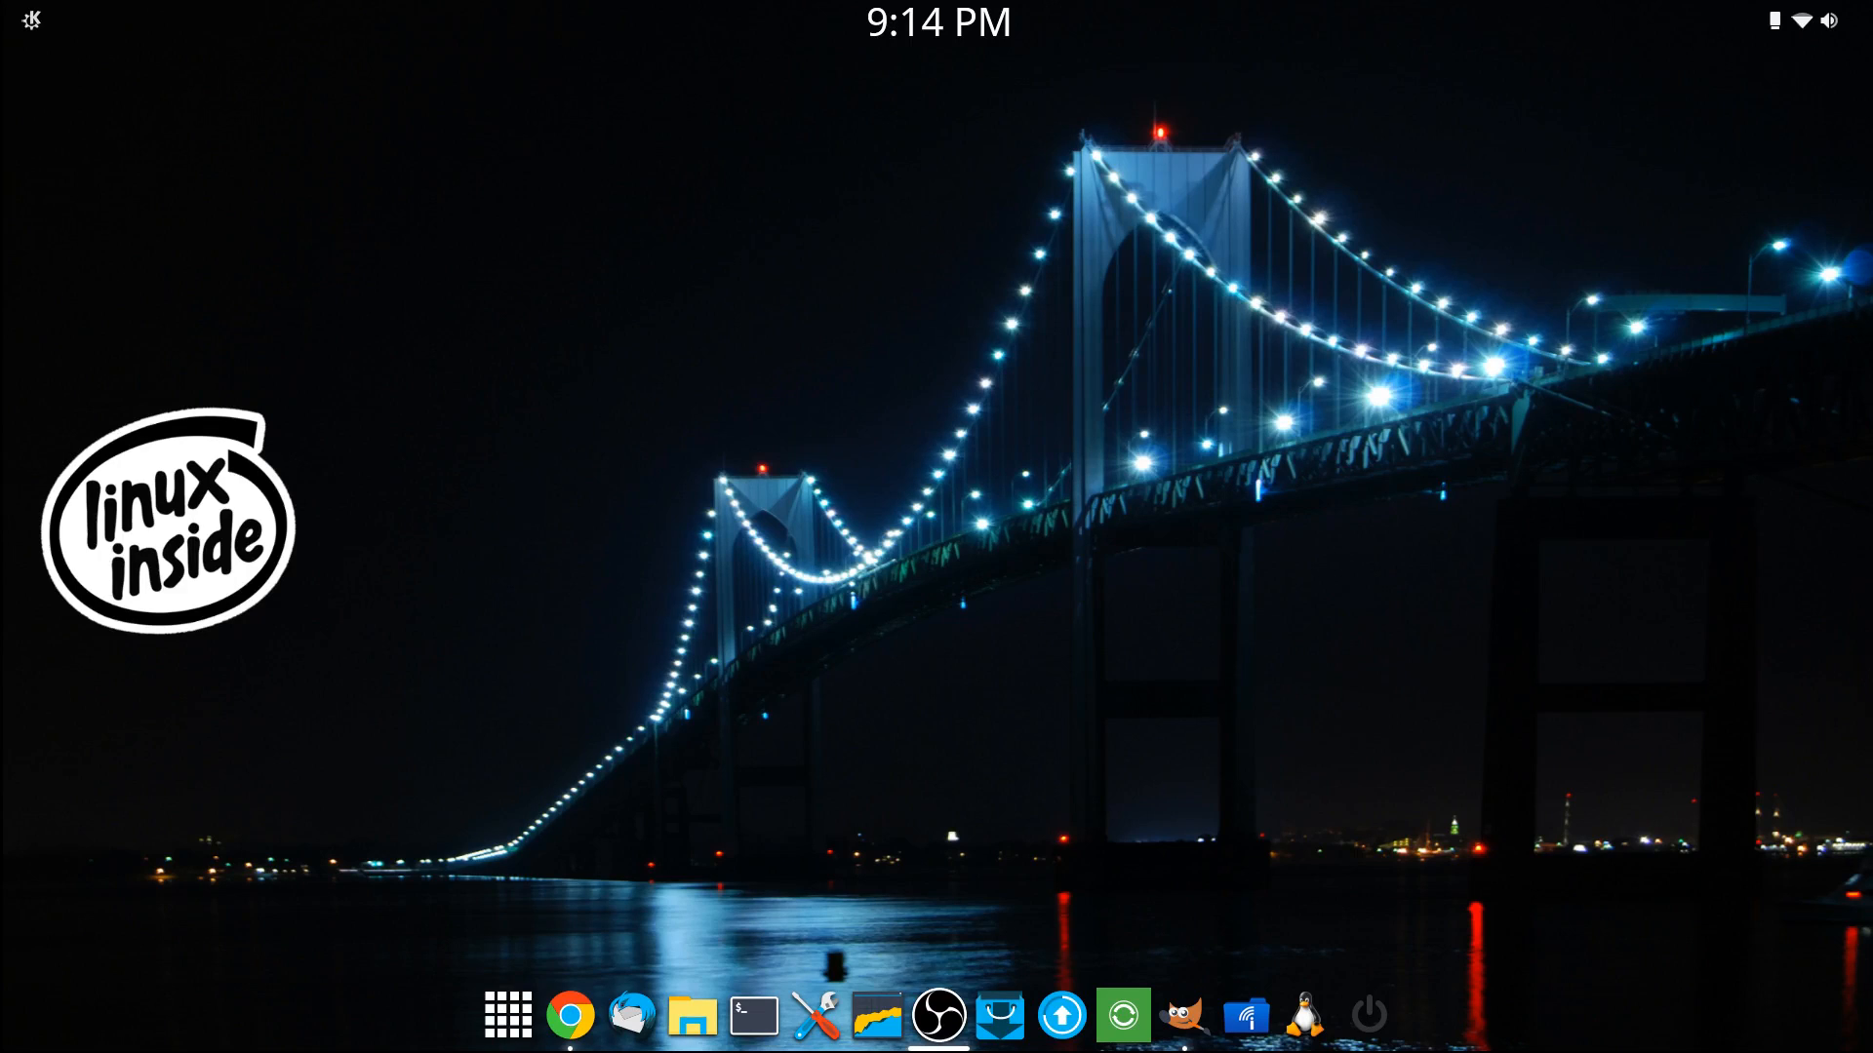
{"action": "mouse_move", "coordinate": [394, 1008]}
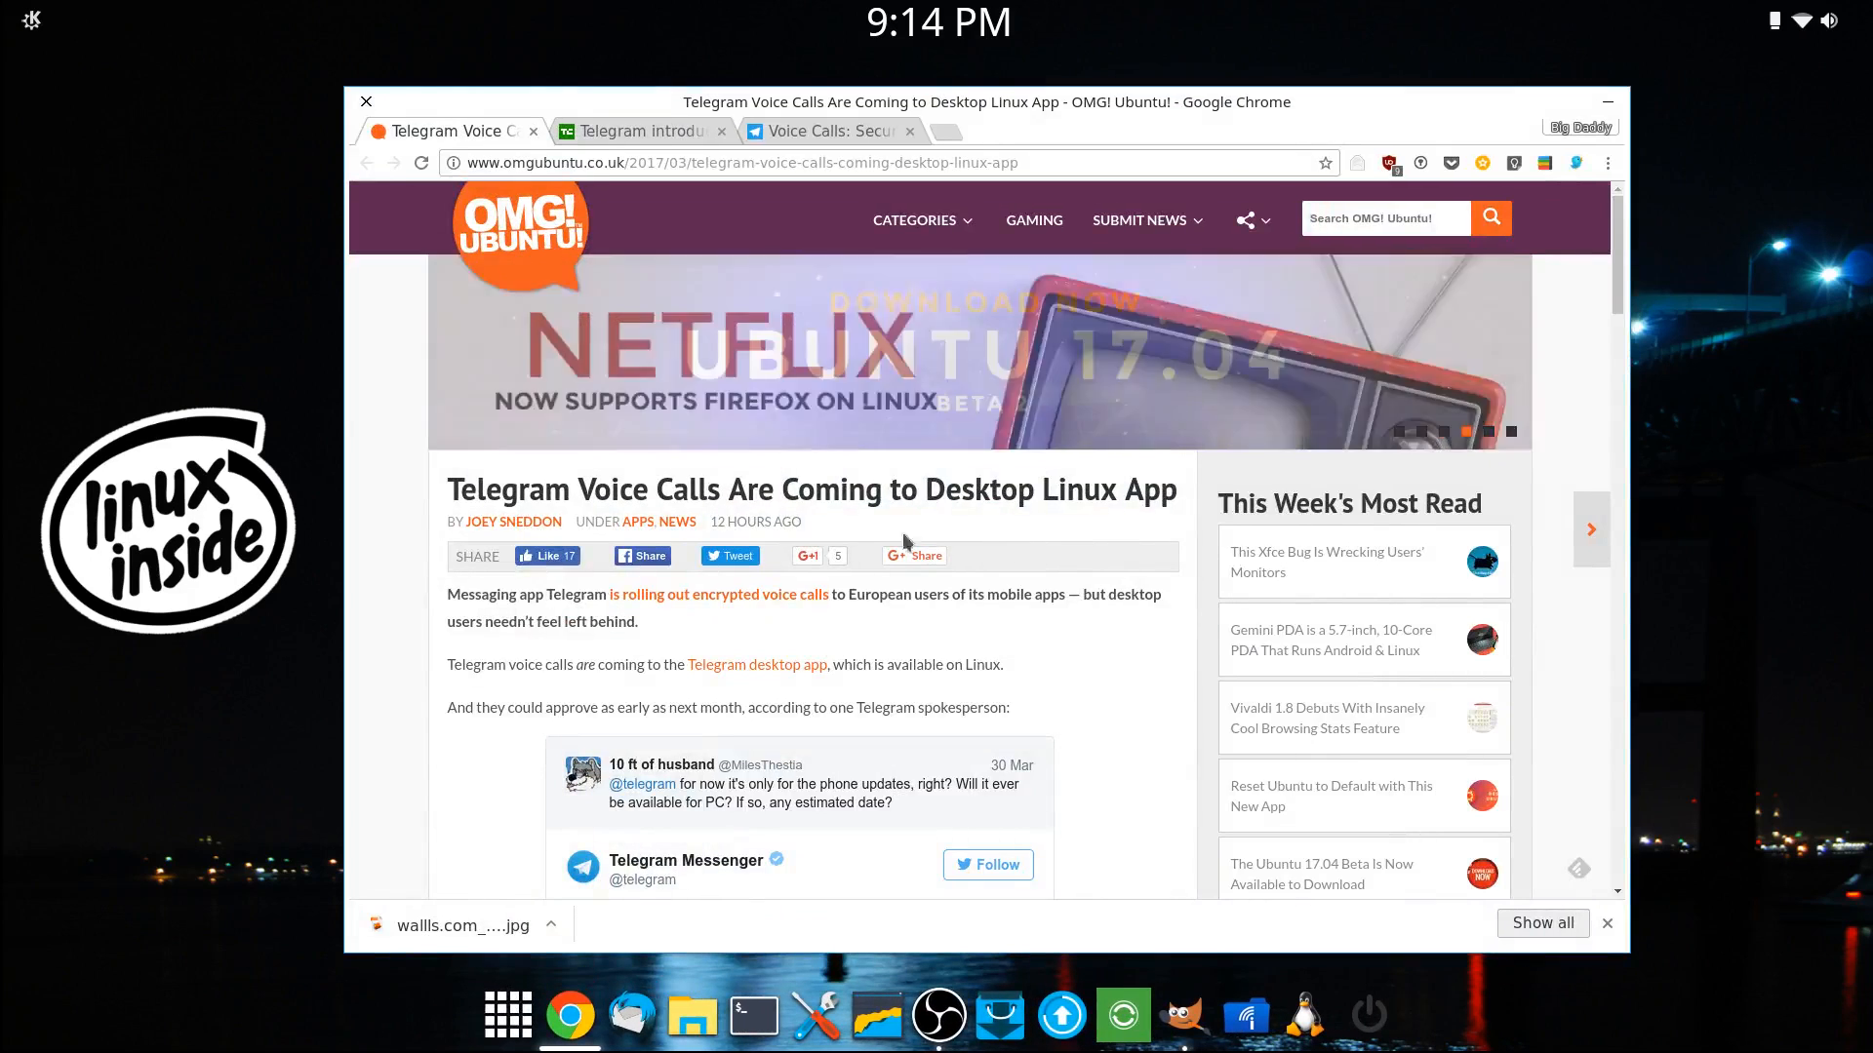
Step: Read down the OMG! Ubuntu article past the embedded tweets to the end-to-end encryption and emoji-verification paragraphs
{"action": "scroll", "scroll_direction": "down", "scroll_amount": 3}
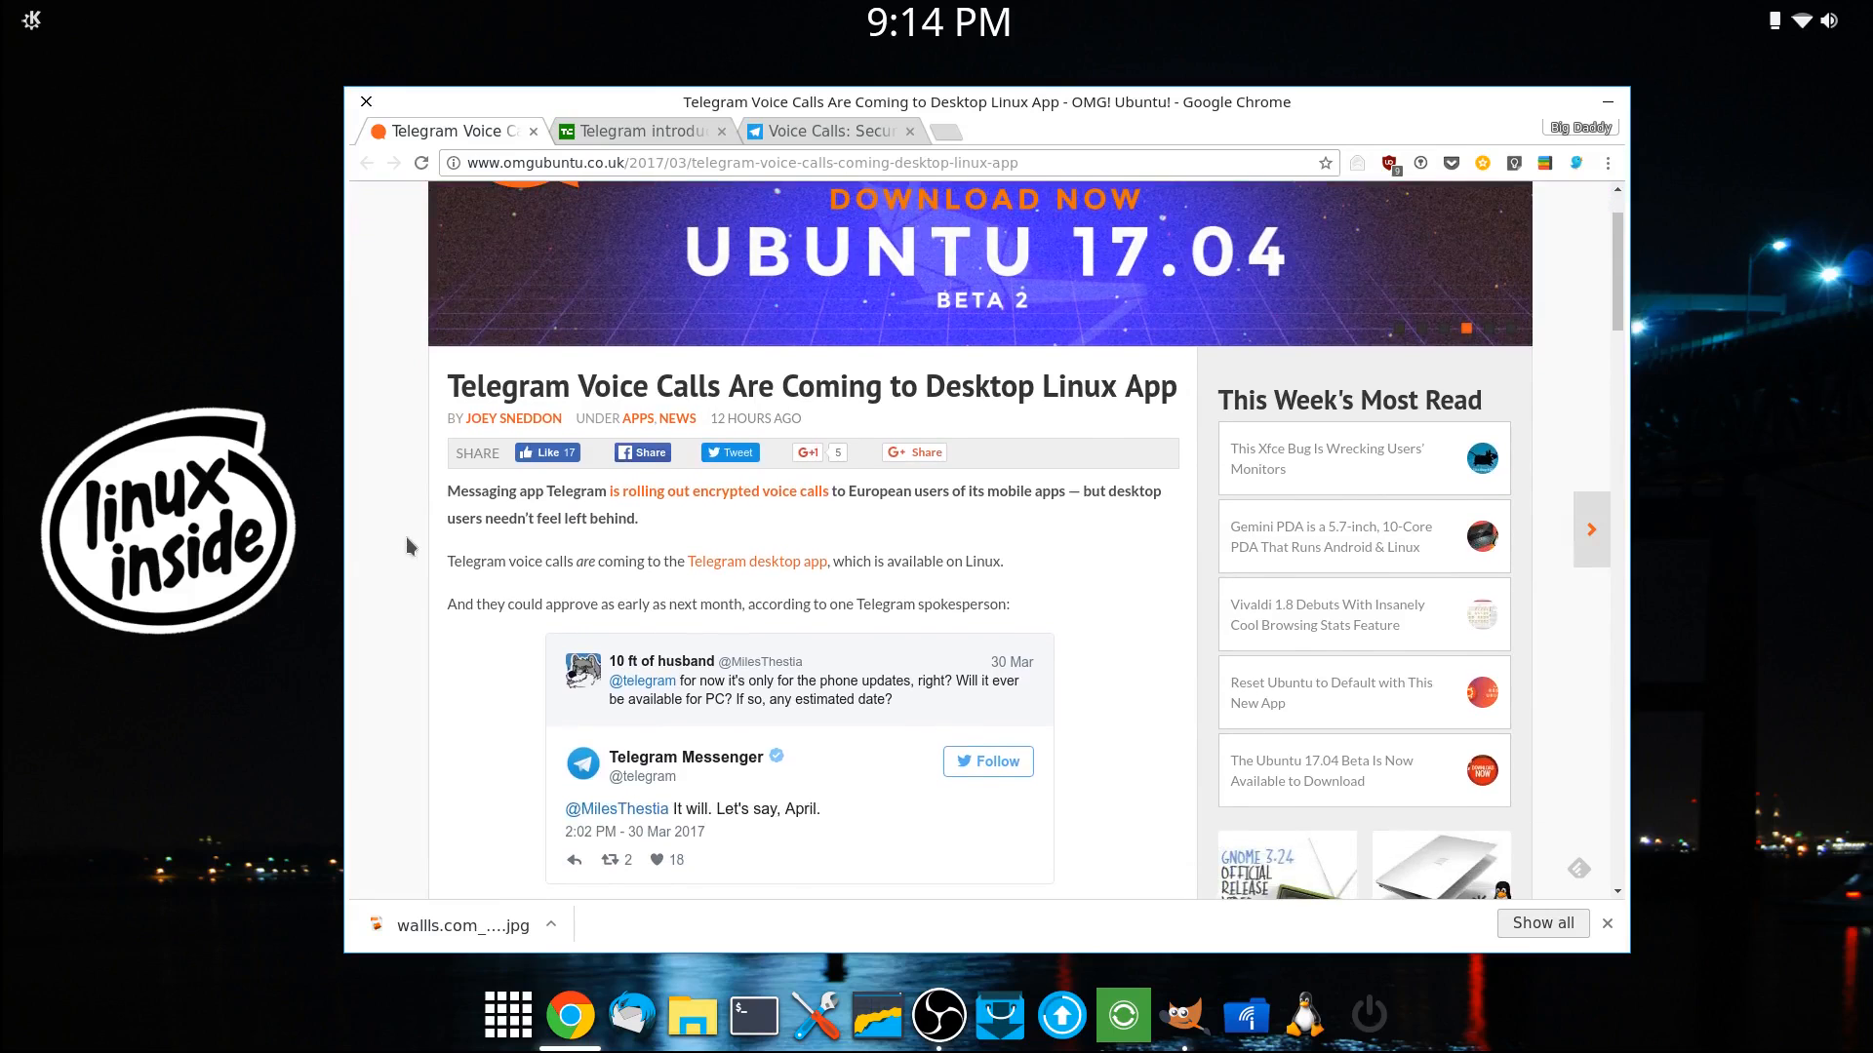
{"action": "scroll", "scroll_direction": "down", "scroll_amount": 3}
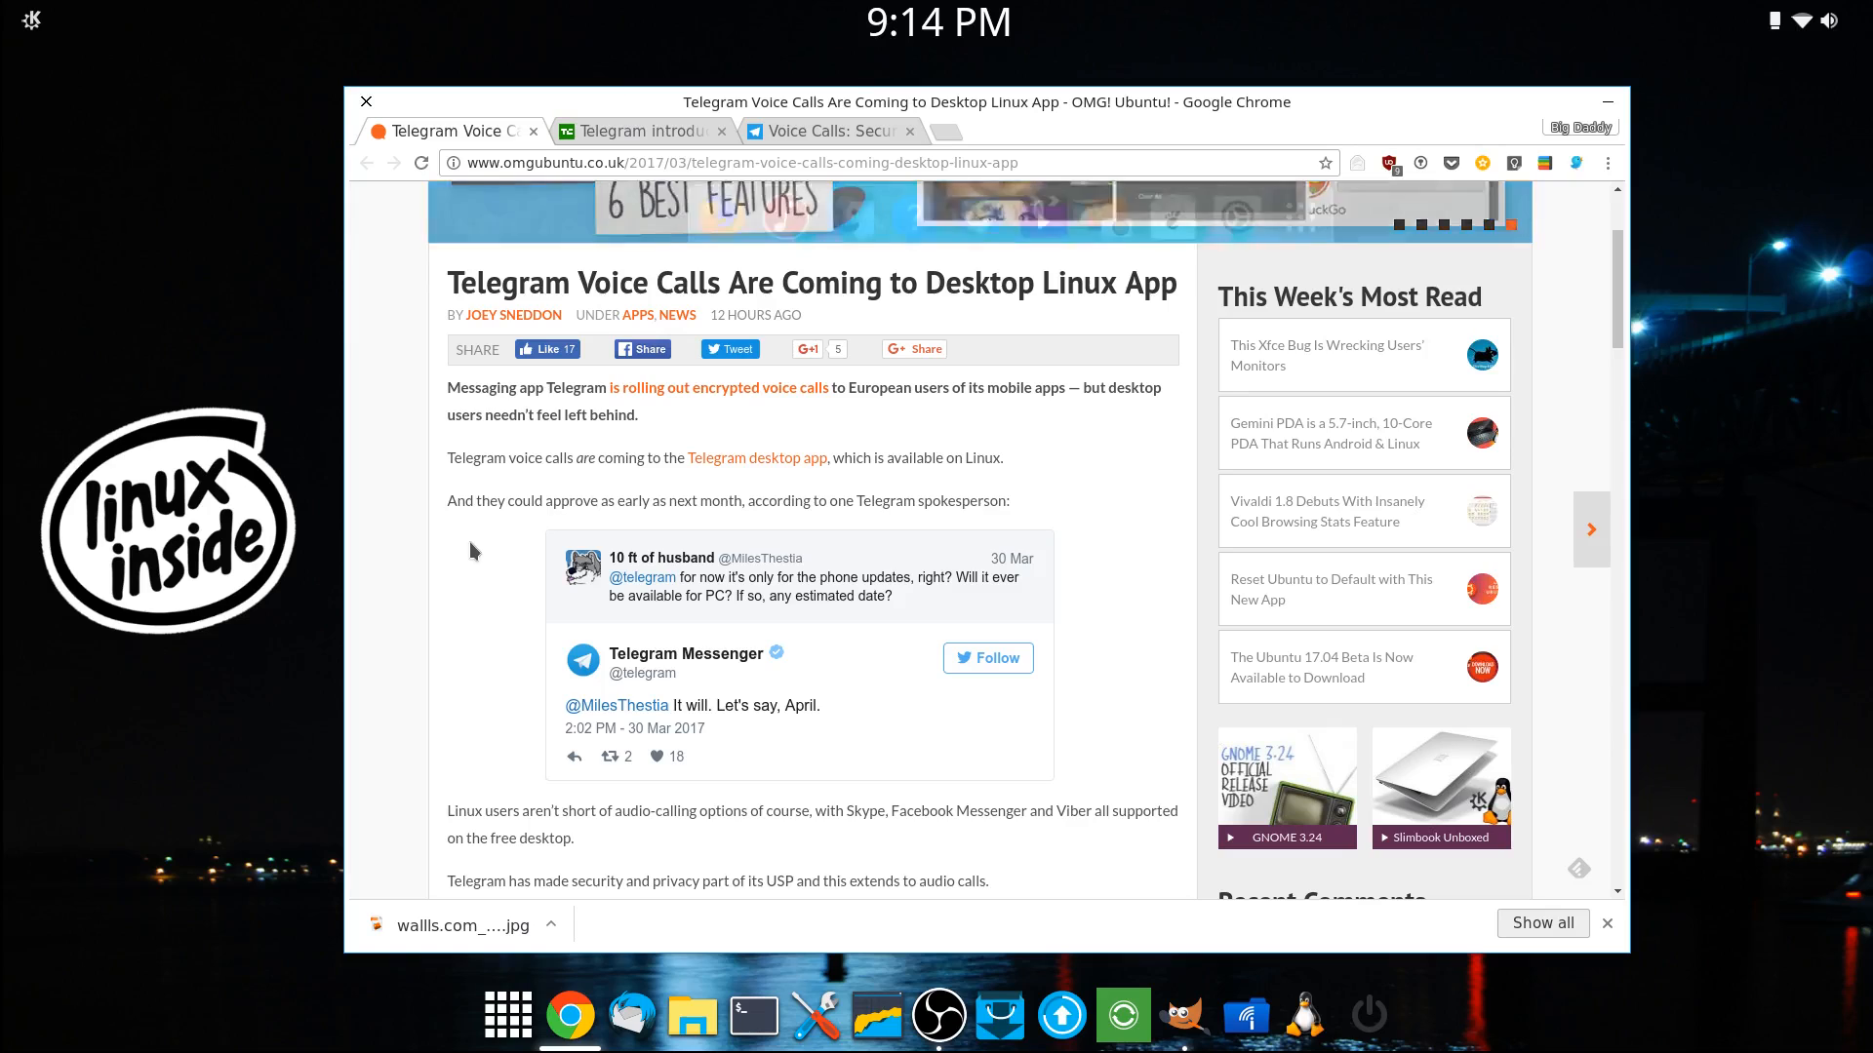
{"action": "scroll", "scroll_direction": "down", "scroll_amount": 3}
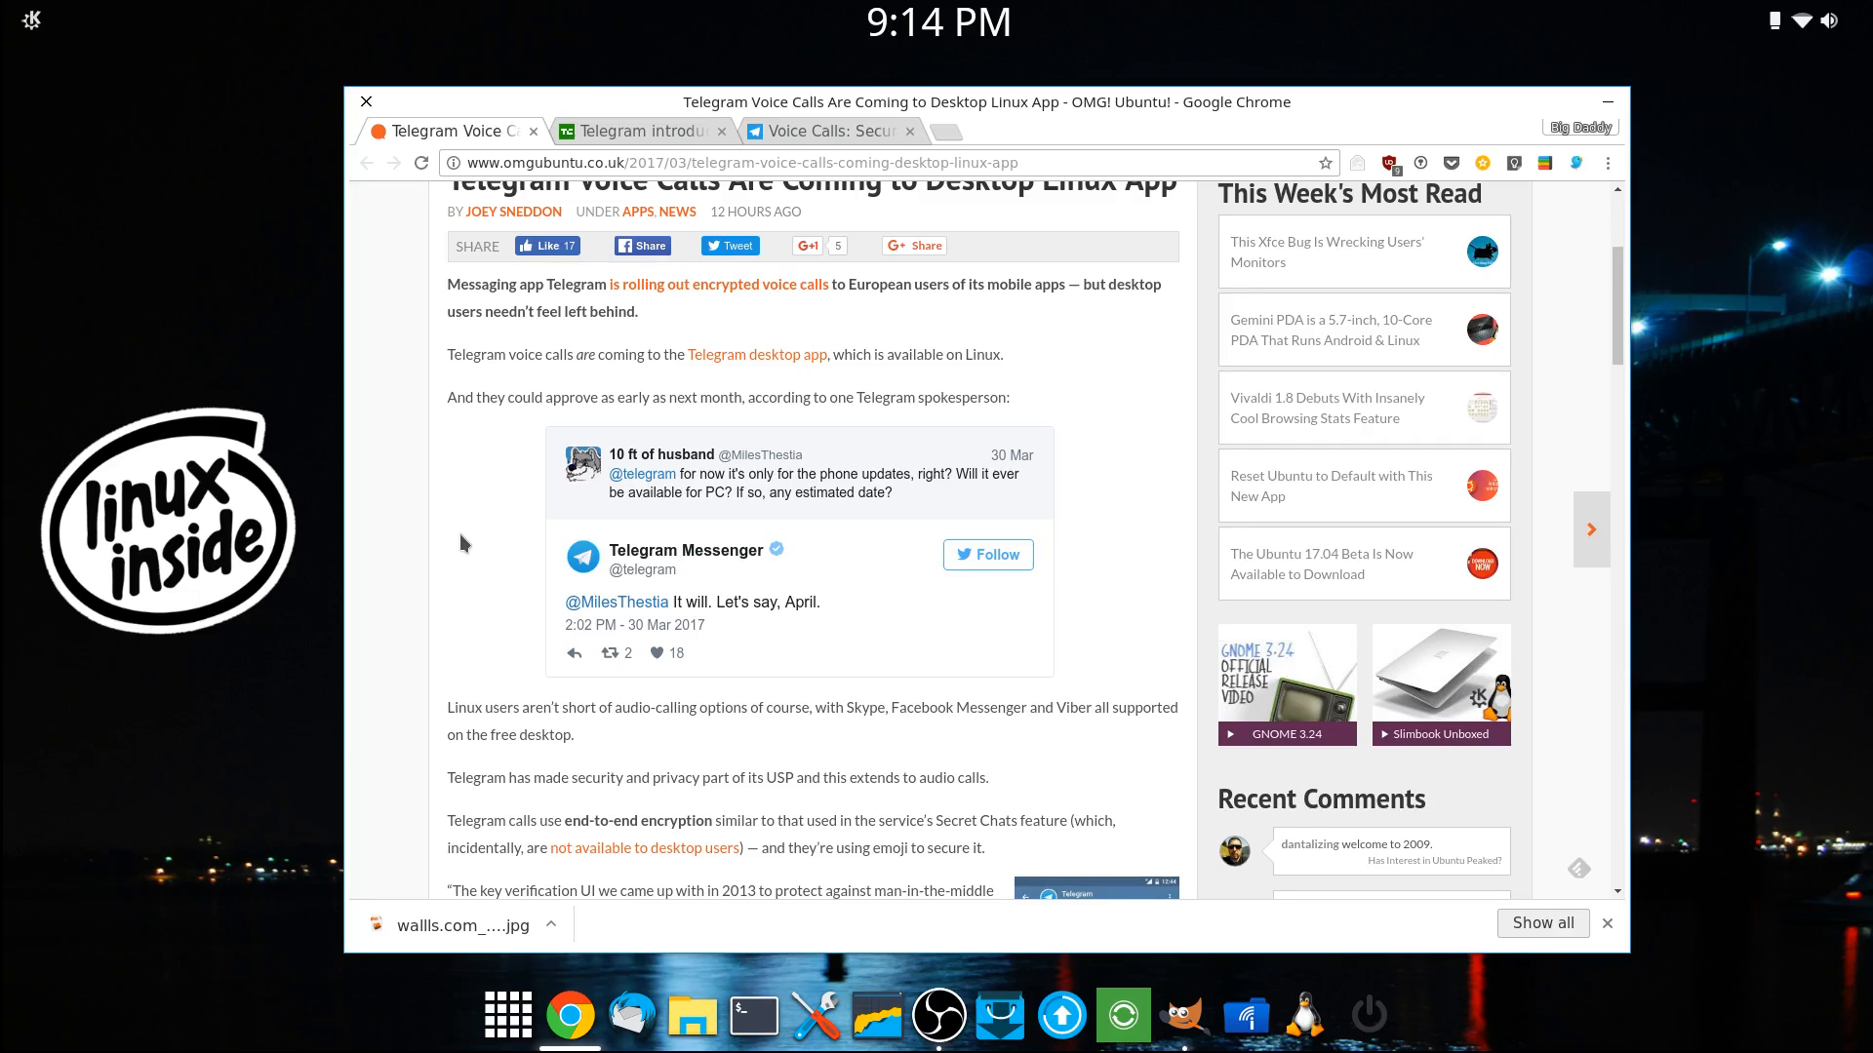
{"action": "scroll", "scroll_direction": "down", "scroll_amount": 3}
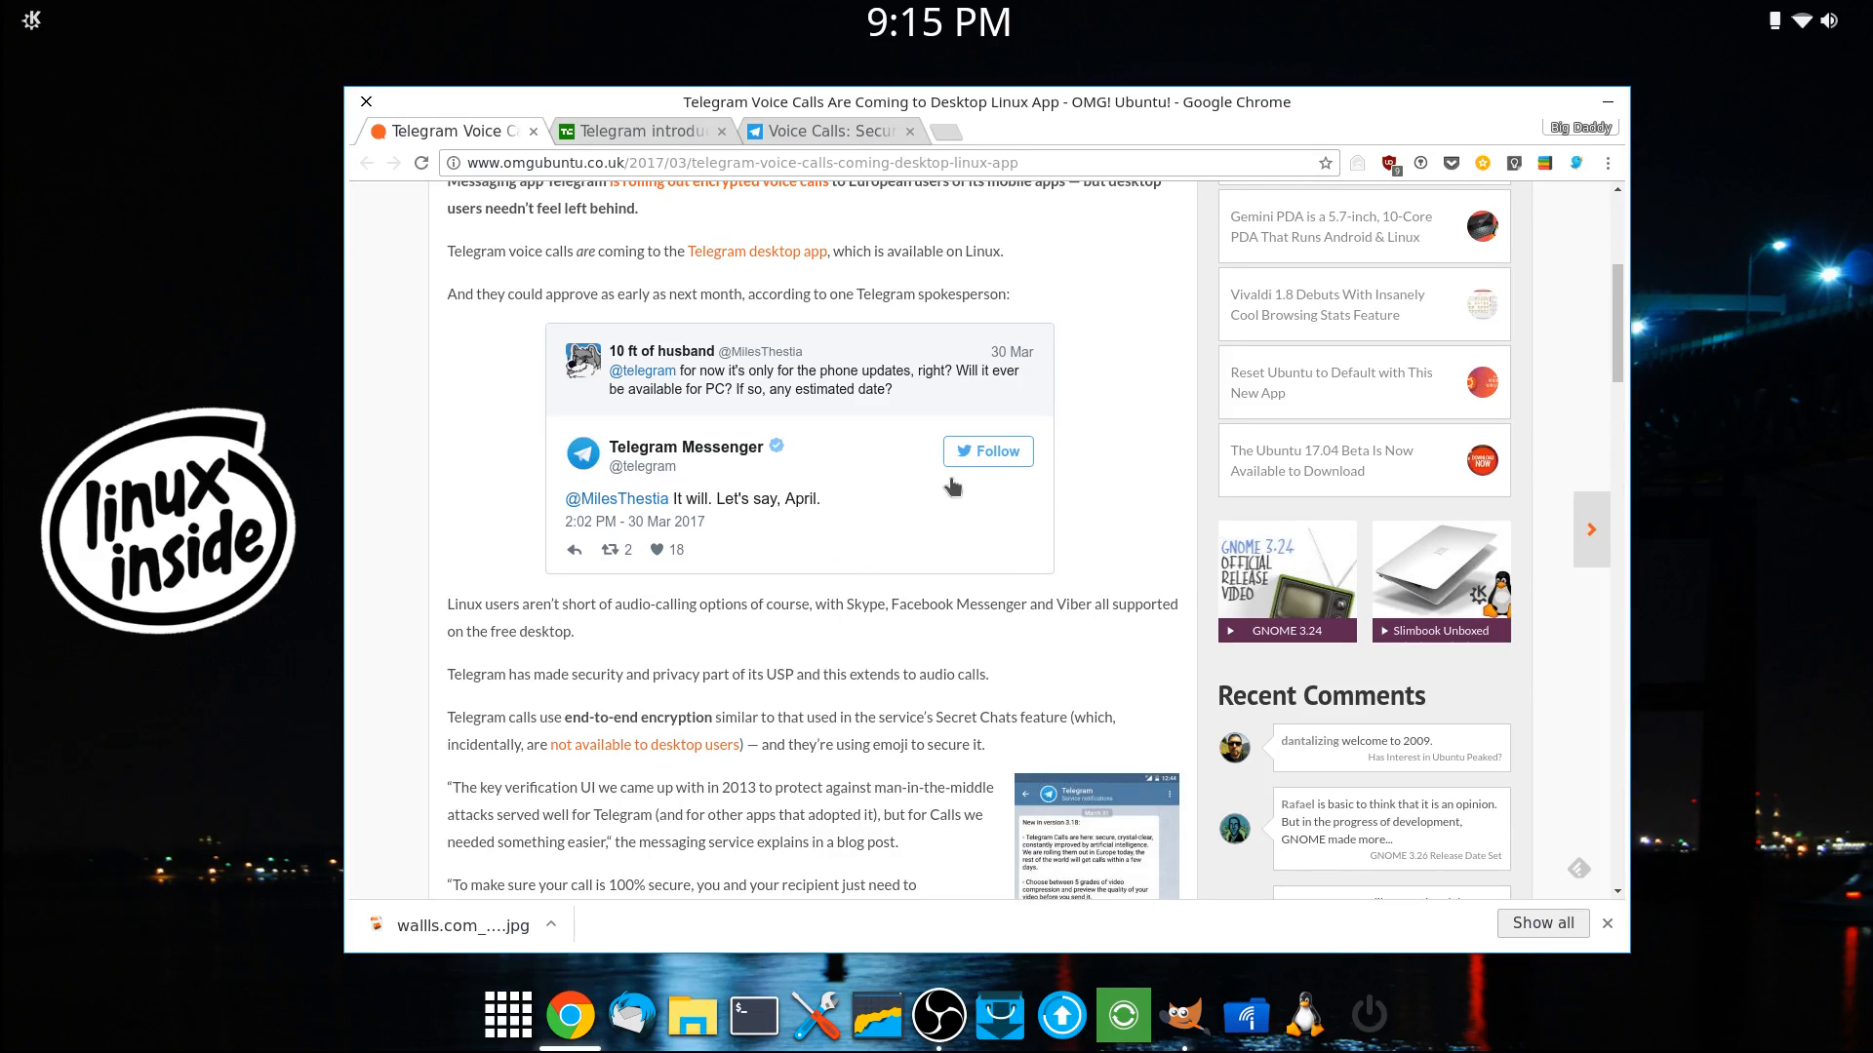
{"action": "scroll", "scroll_direction": "down", "scroll_amount": 3}
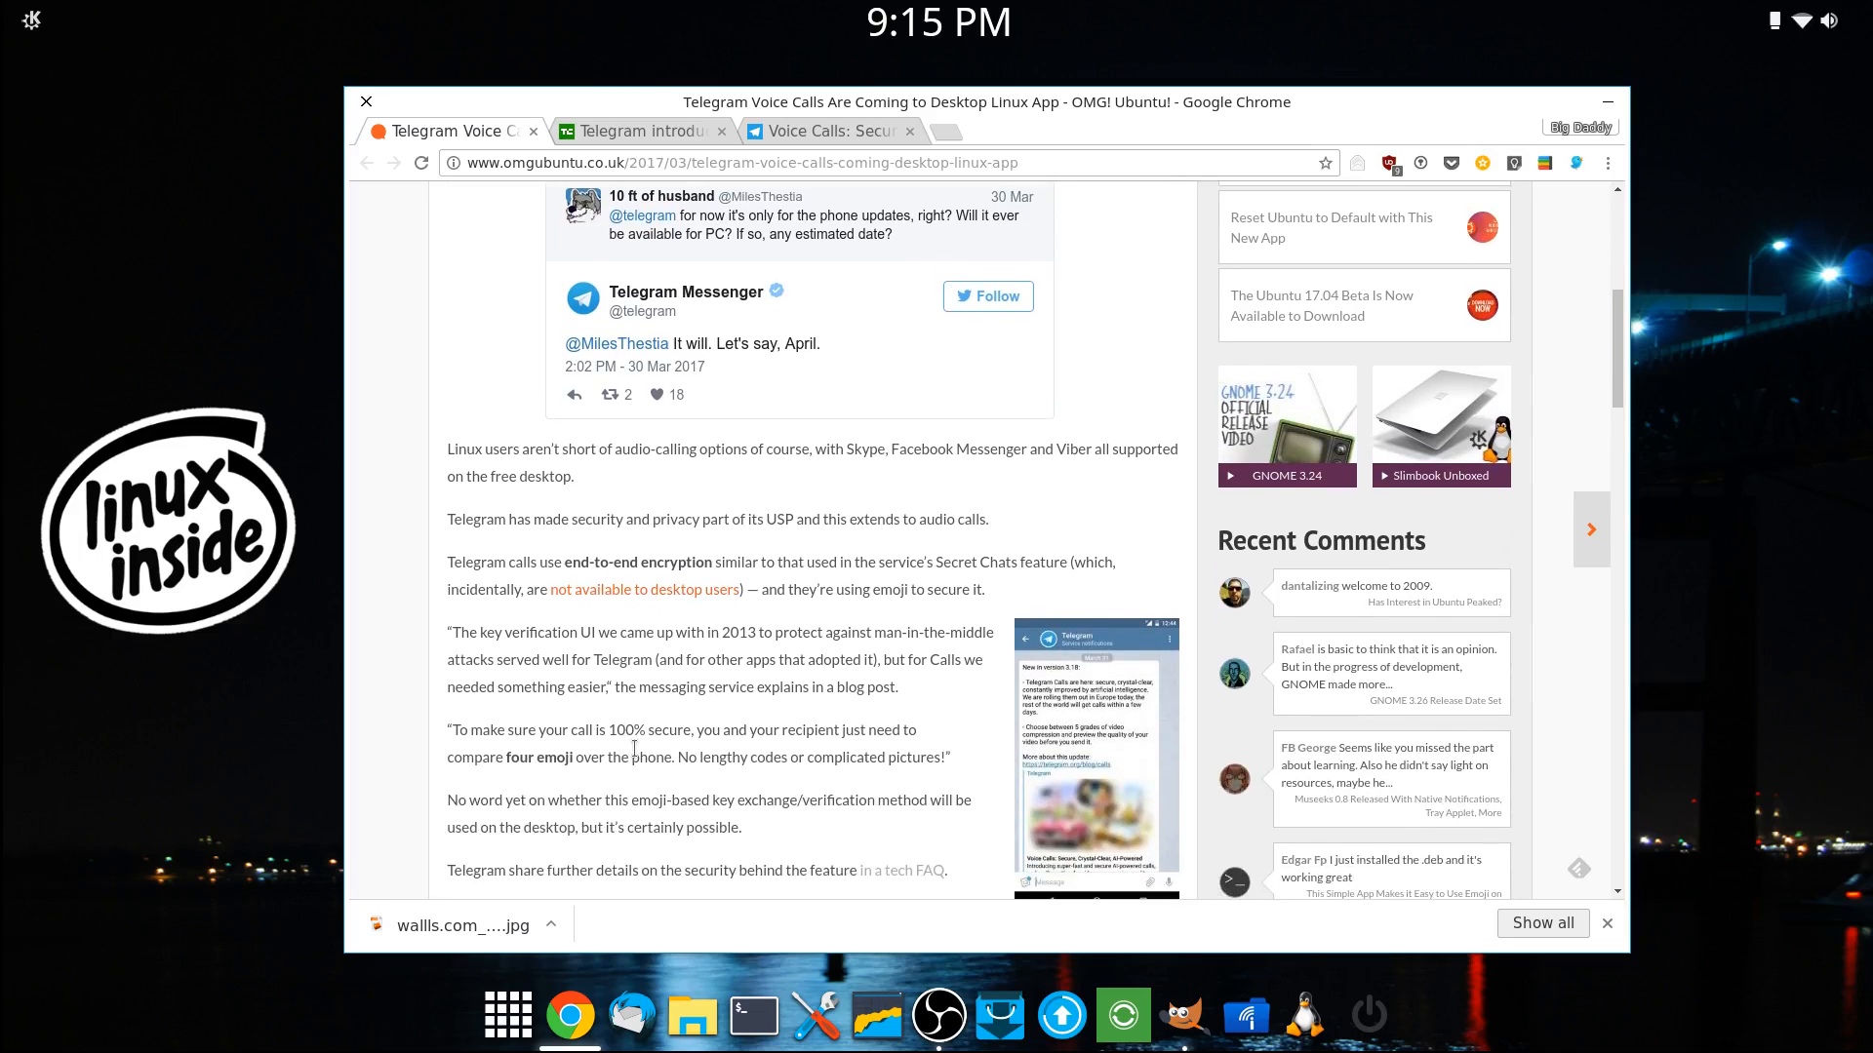
{"action": "scroll", "scroll_direction": "down", "scroll_amount": 3}
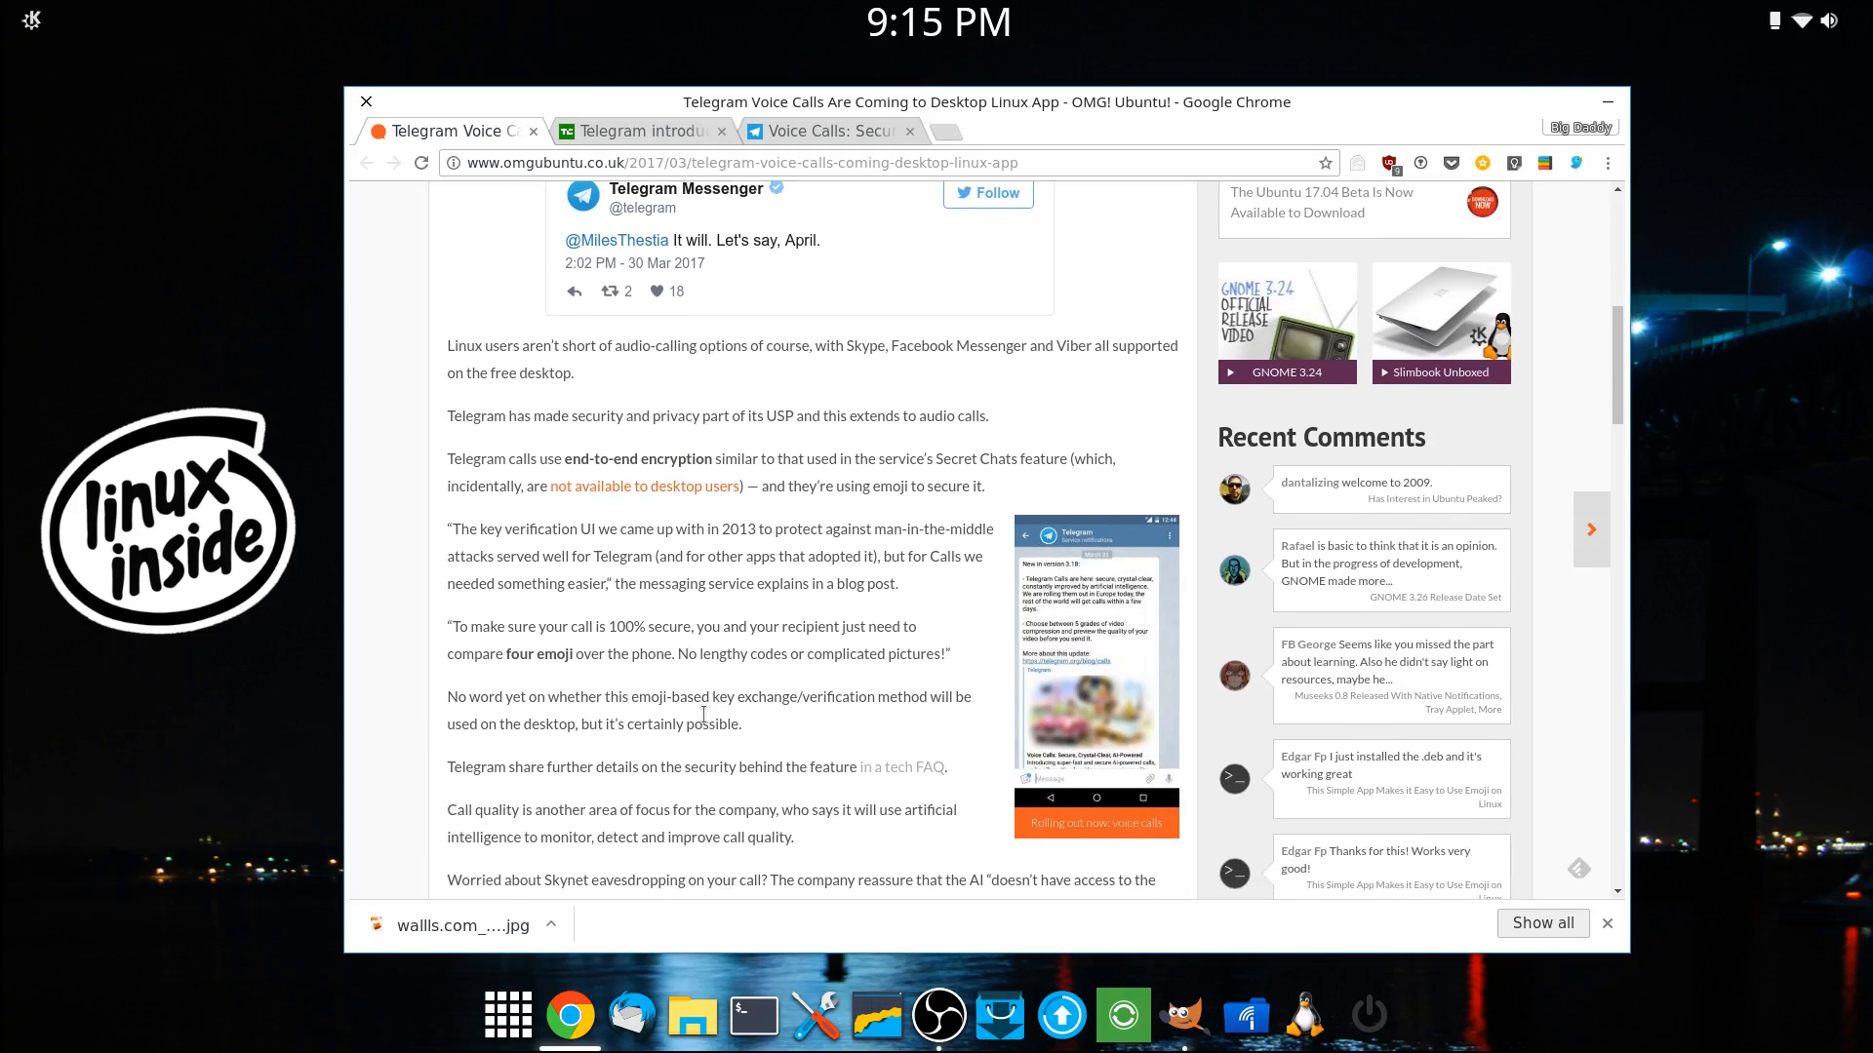
{"action": "mouse_move", "coordinate": [844, 376]}
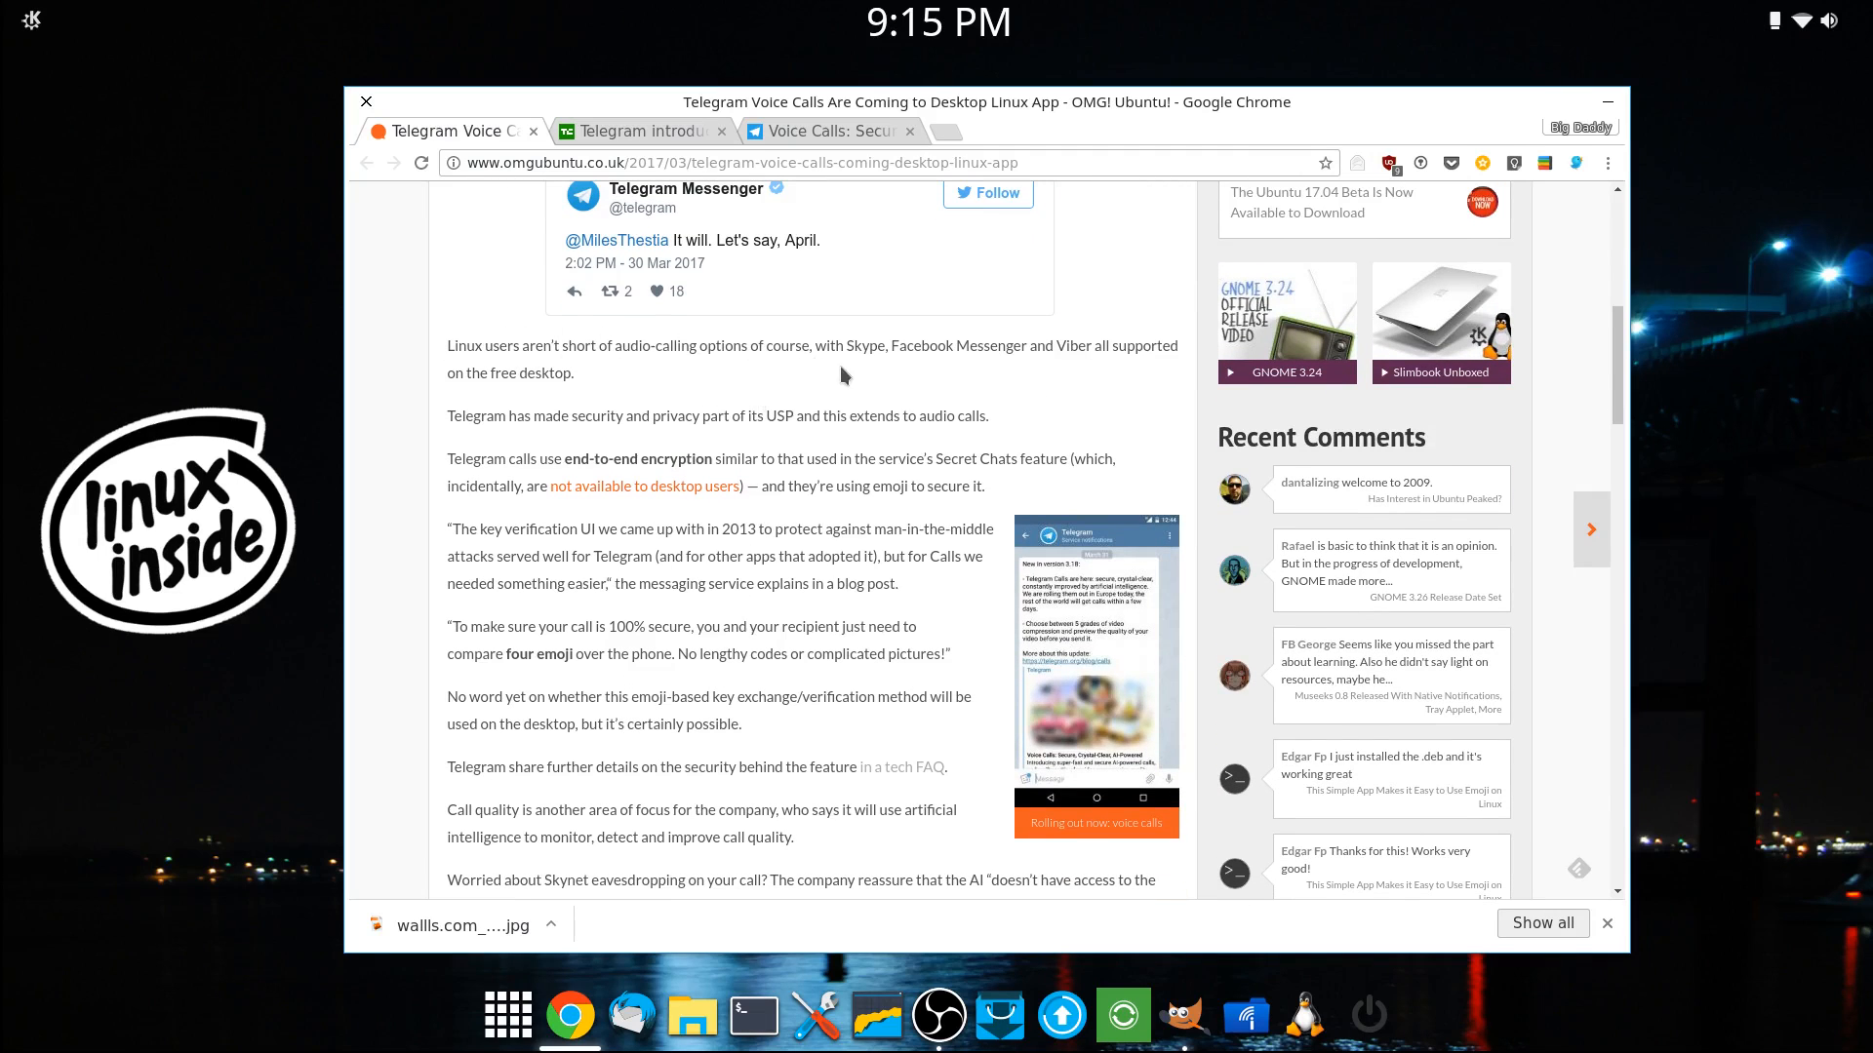
{"action": "mouse_move", "coordinate": [899, 495]}
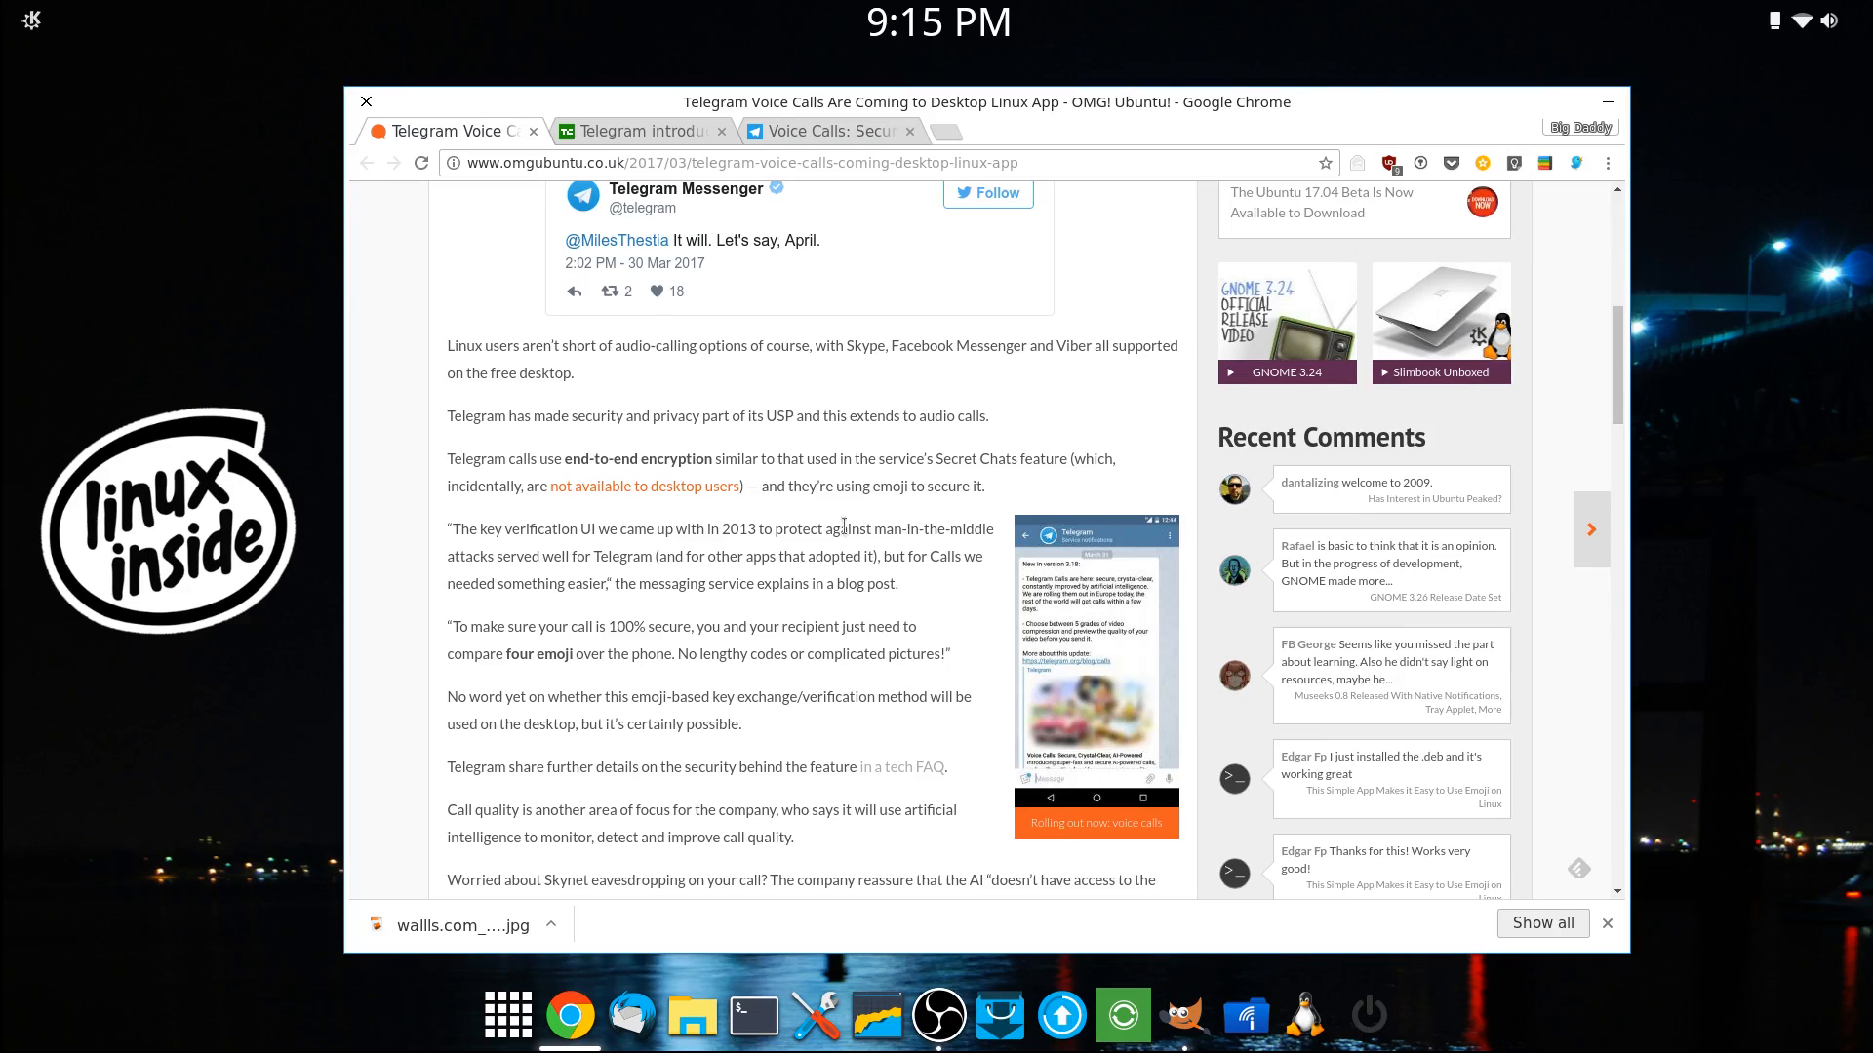
{"action": "mouse_move", "coordinate": [750, 576]}
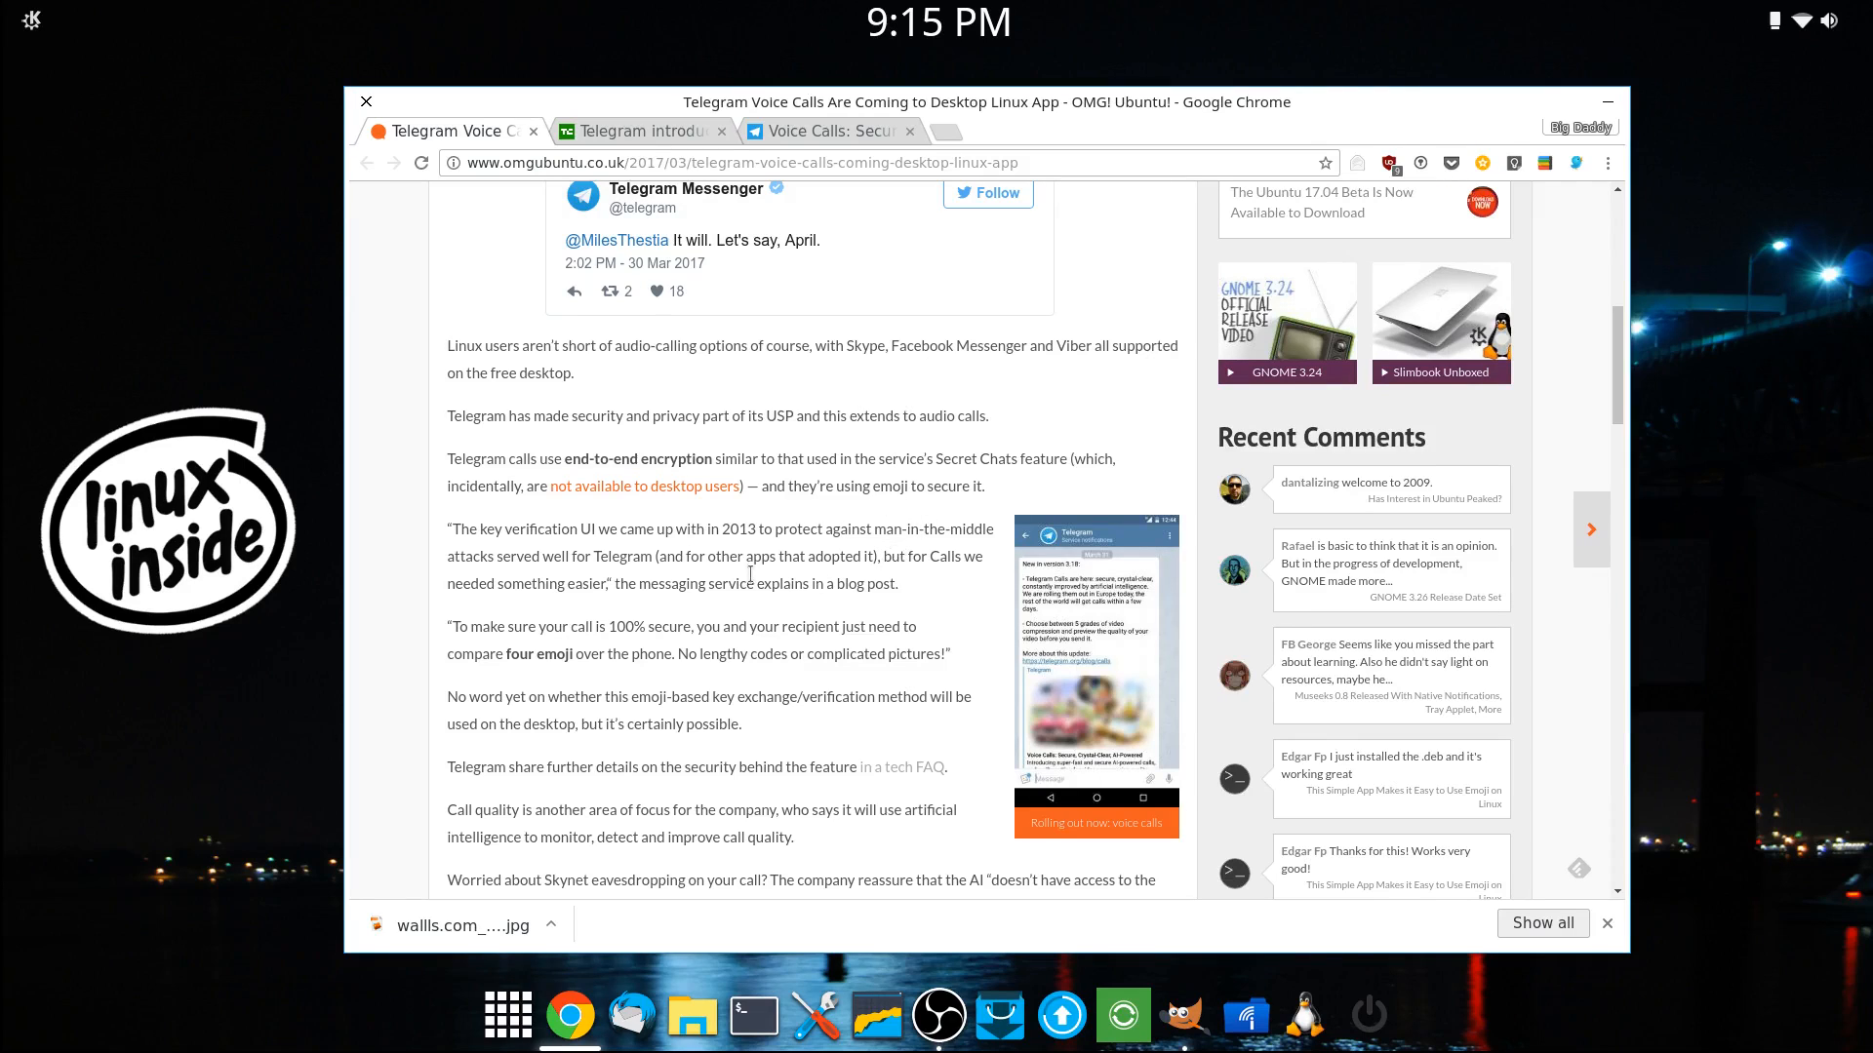
{"action": "mouse_move", "coordinate": [418, 425]}
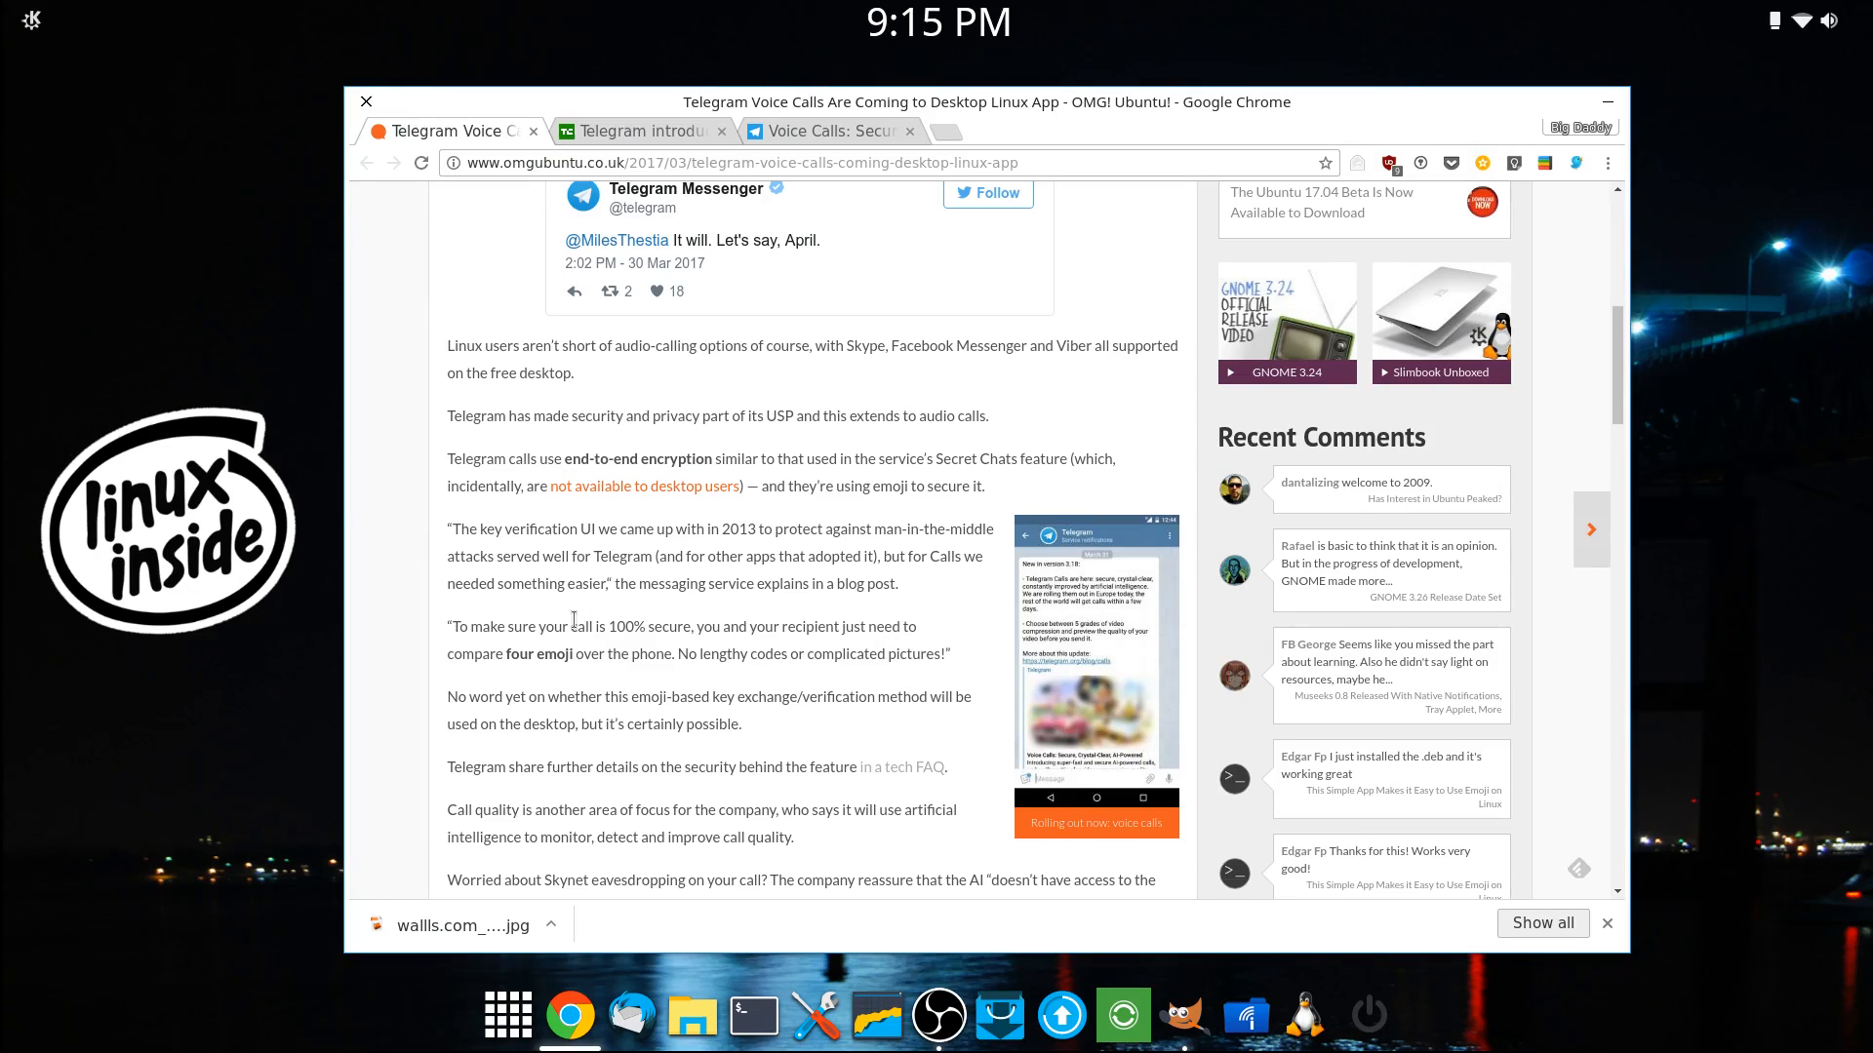
Step: Read the OMG! Ubuntu article to its end, reaching the western Europe rollout note and sharing options
{"action": "scroll", "scroll_direction": "down", "scroll_amount": 3}
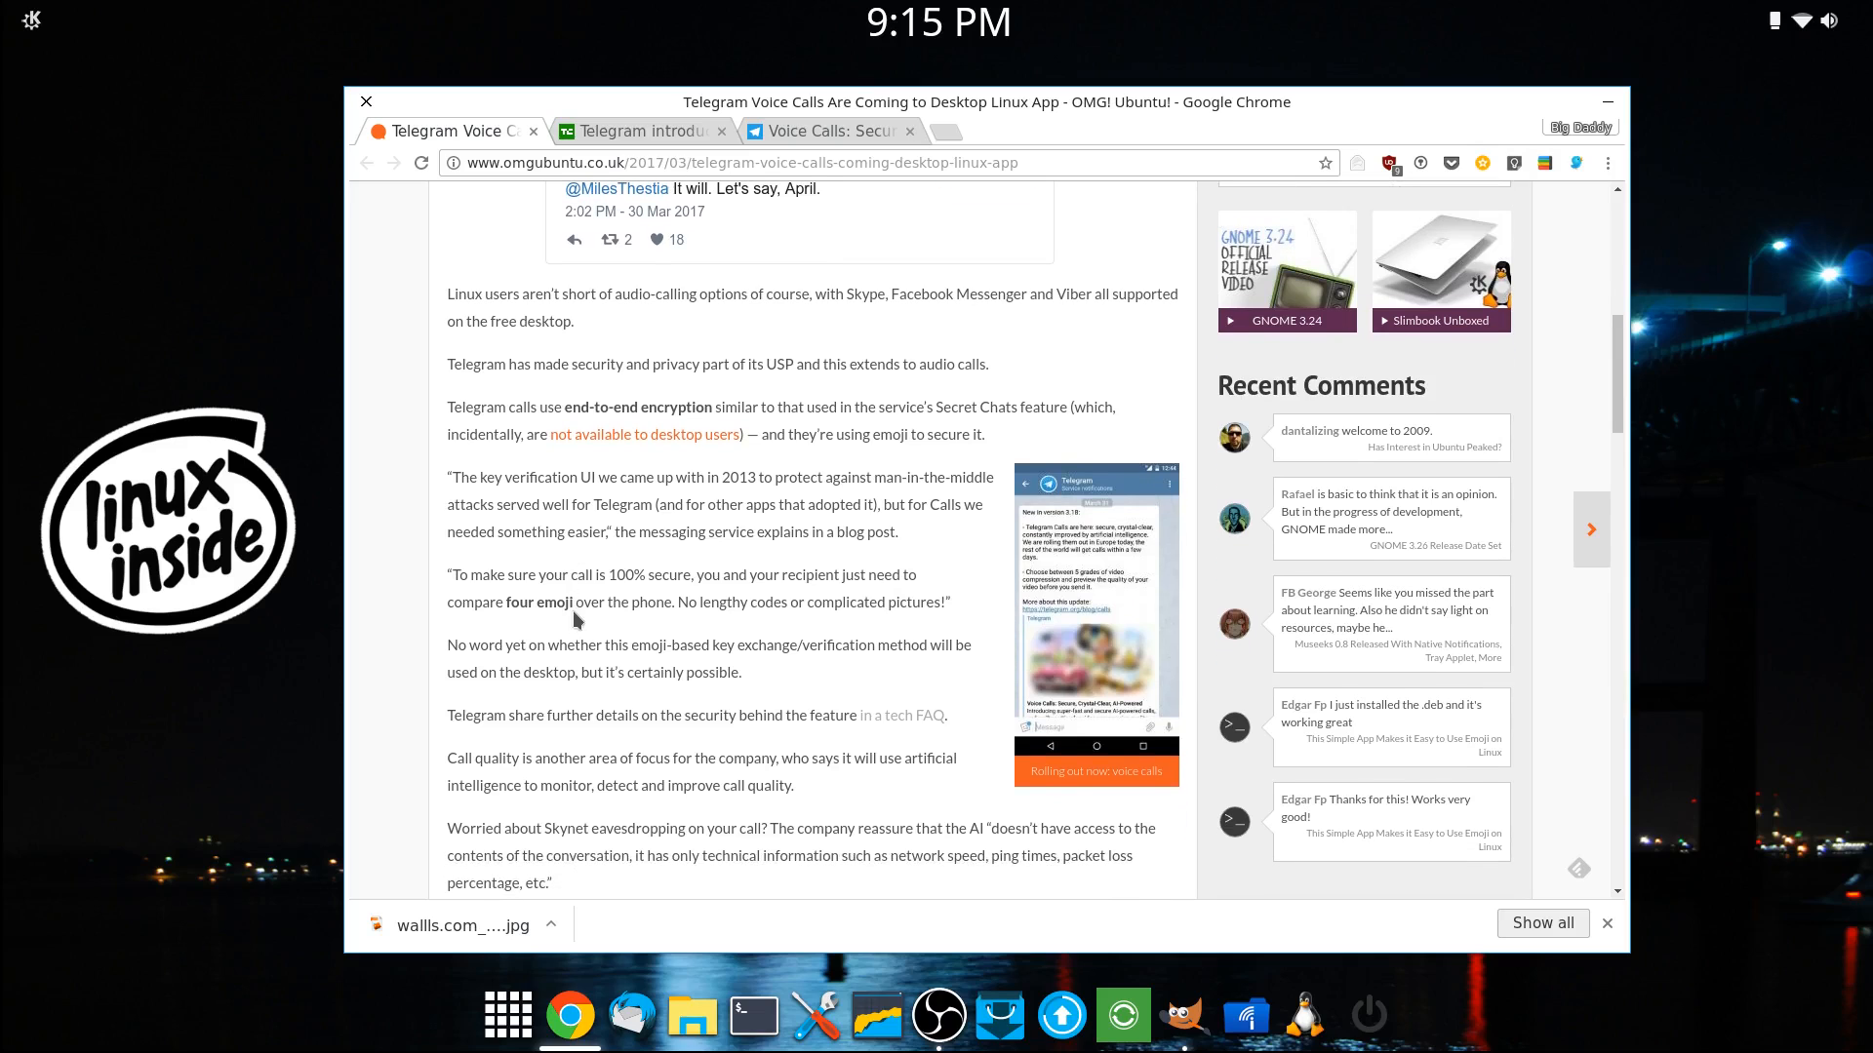
{"action": "scroll", "scroll_direction": "down", "scroll_amount": 3}
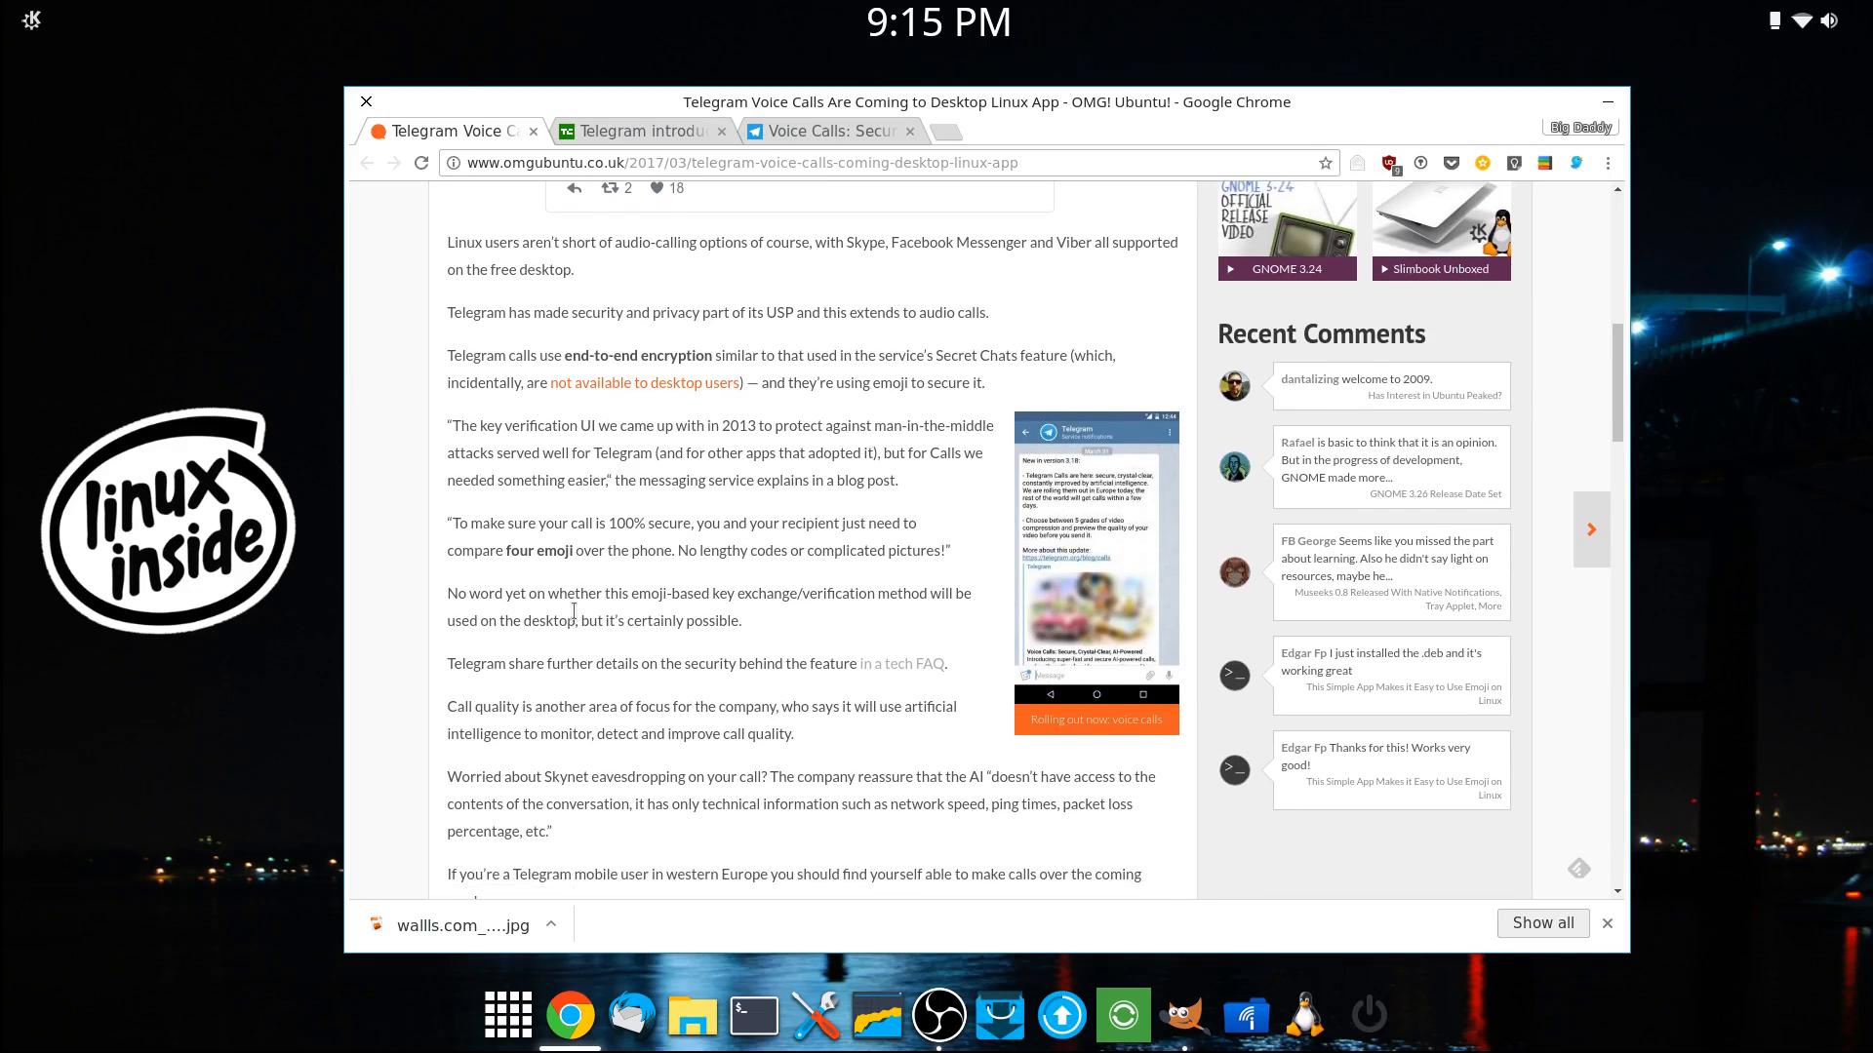
{"action": "scroll", "scroll_direction": "down", "scroll_amount": 3}
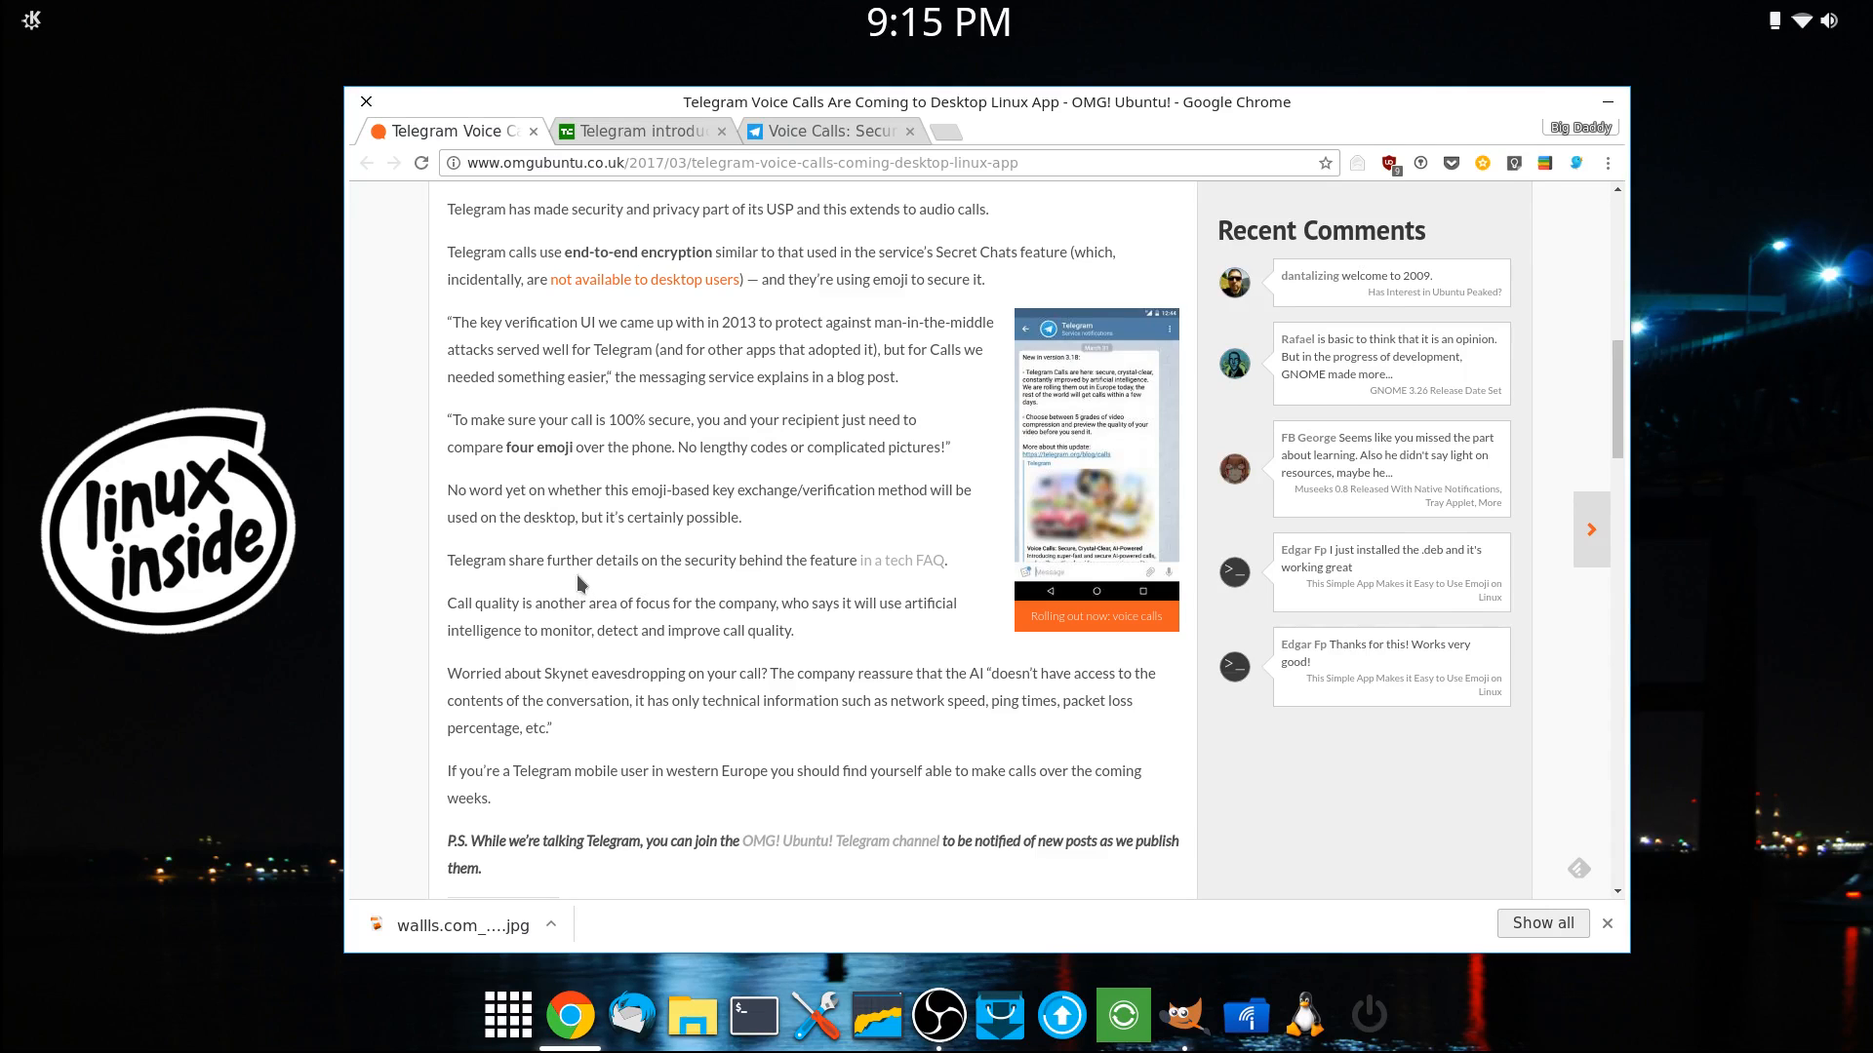
{"action": "scroll", "scroll_direction": "down", "scroll_amount": 3}
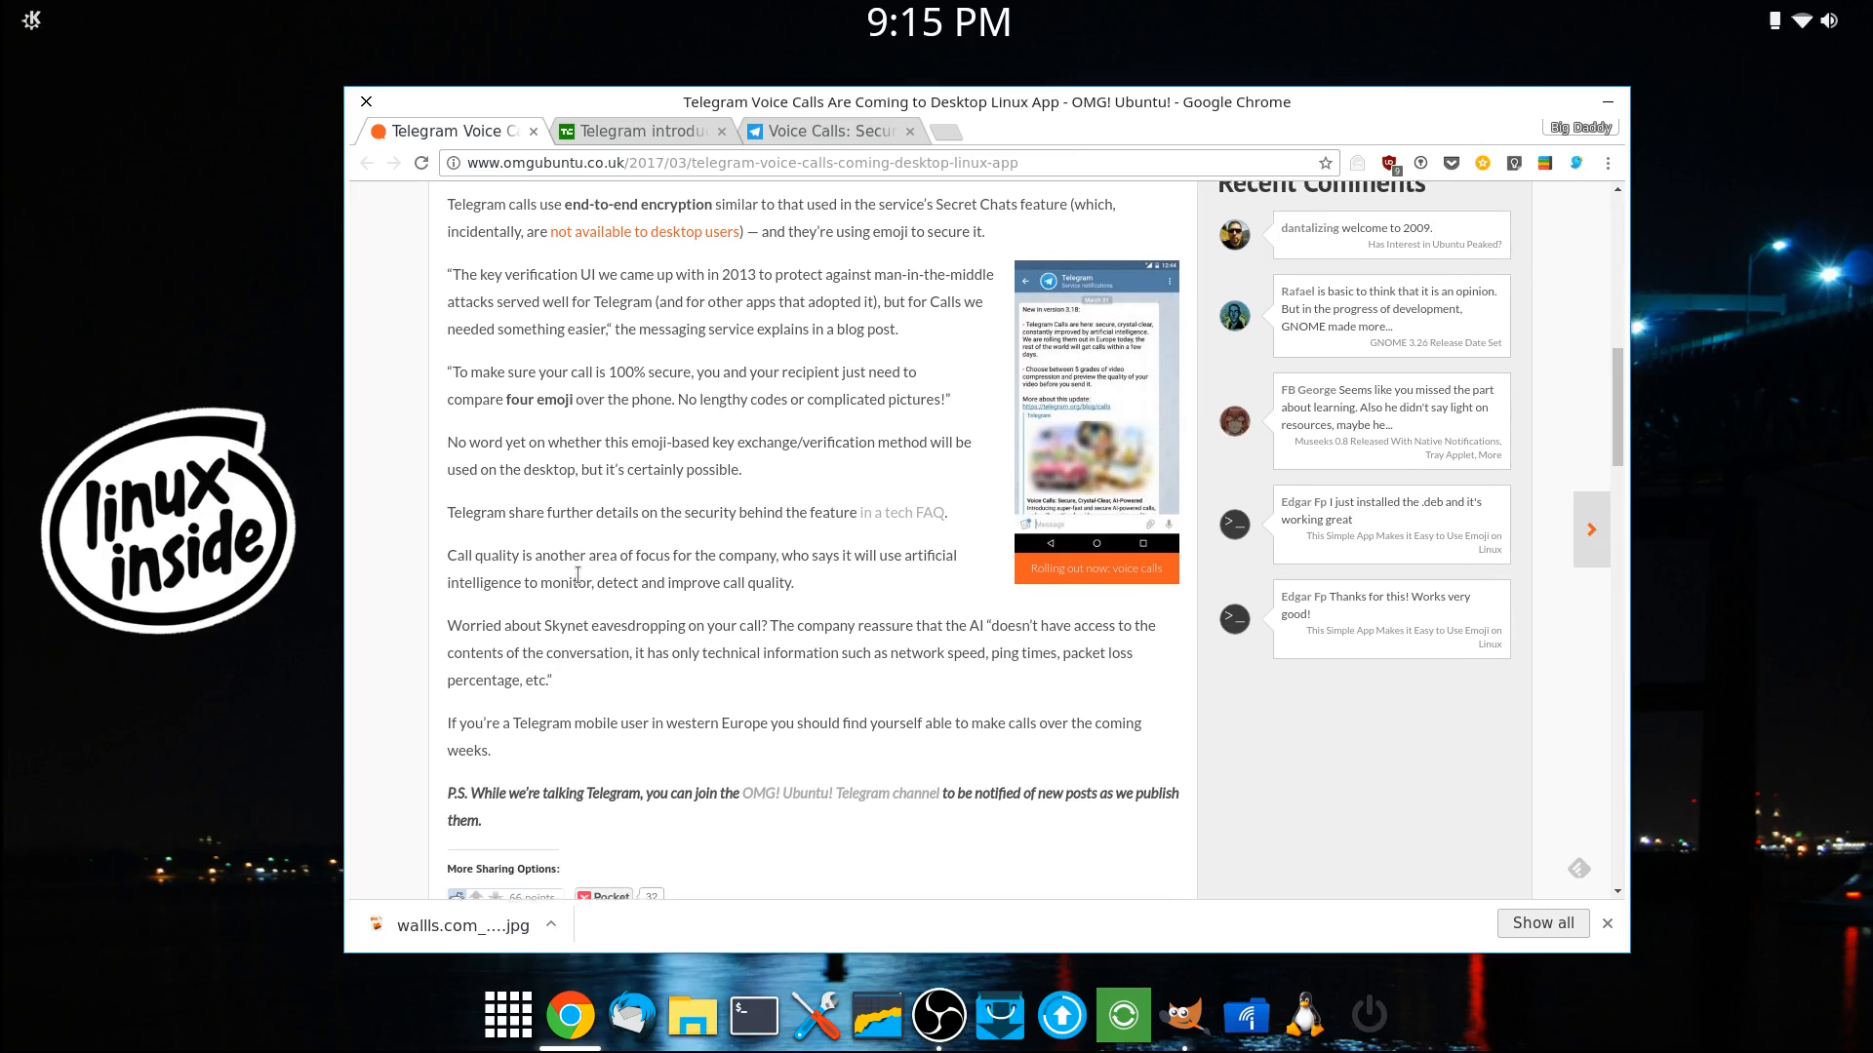
{"action": "scroll", "scroll_direction": "down", "scroll_amount": 3}
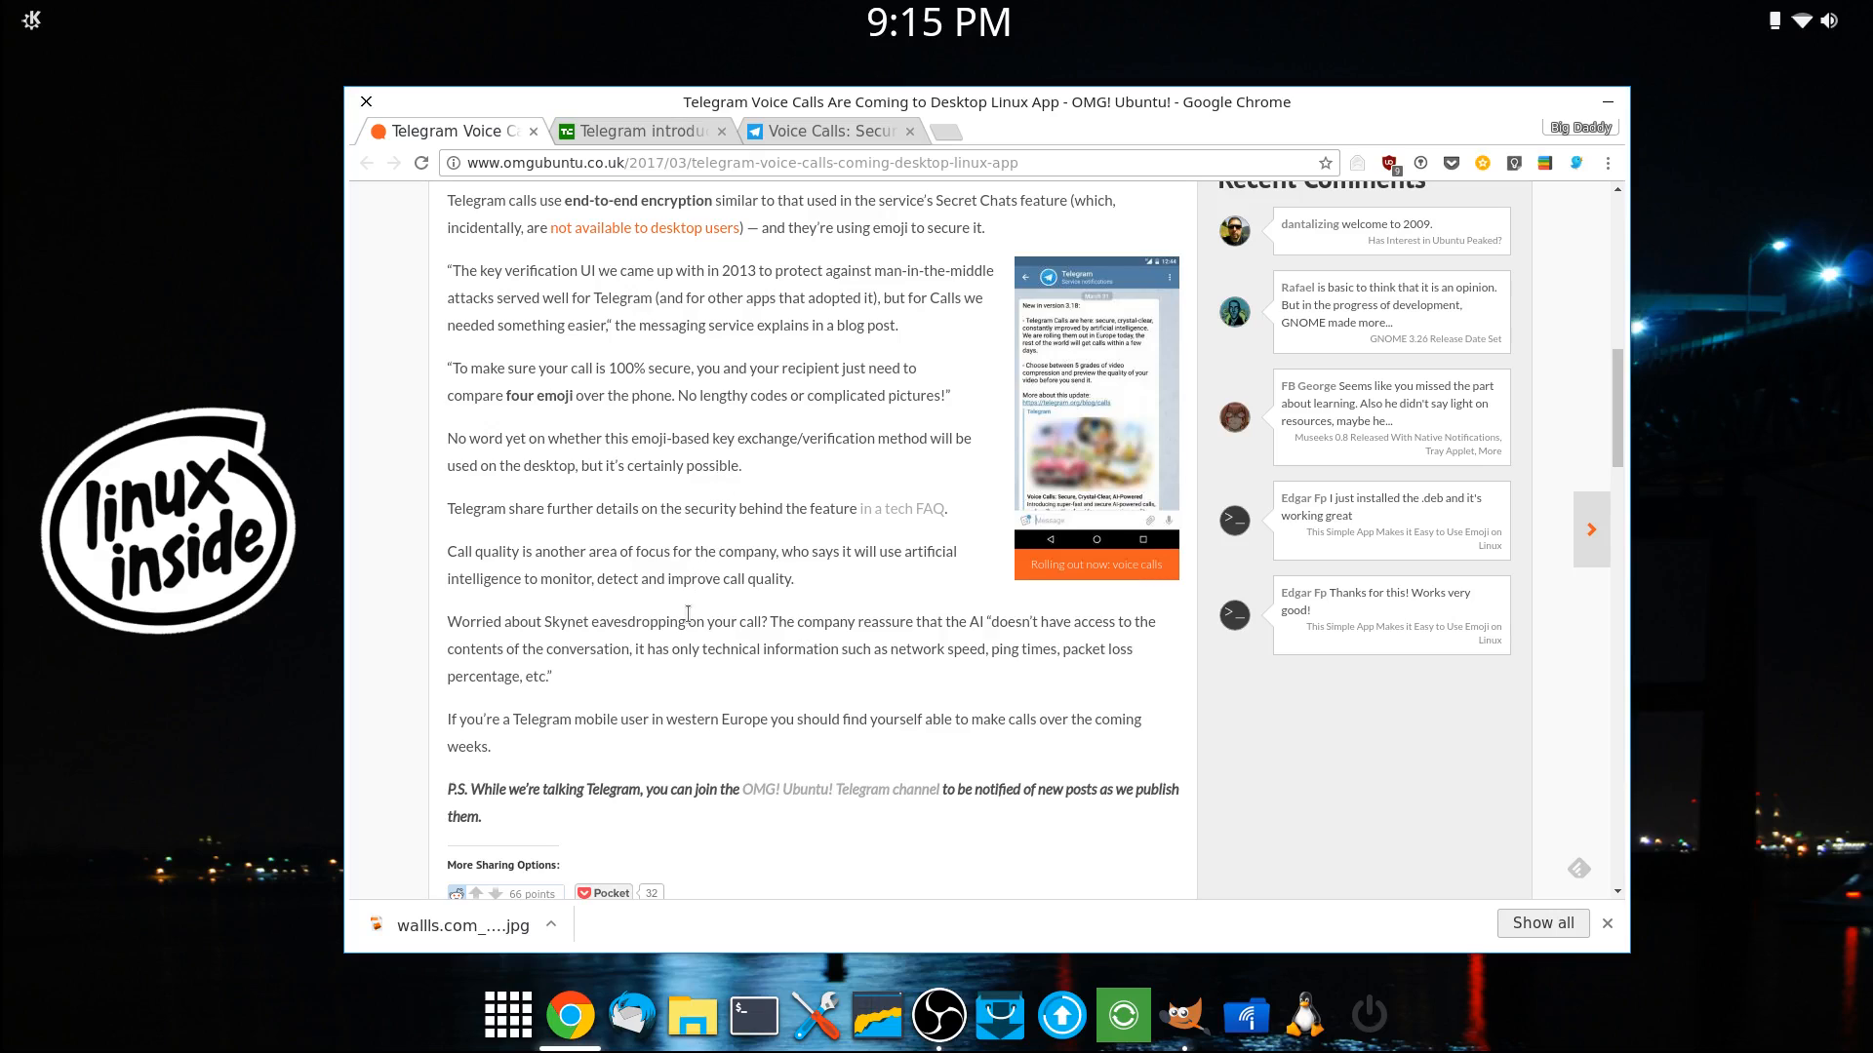
{"action": "scroll", "scroll_direction": "down", "scroll_amount": 3}
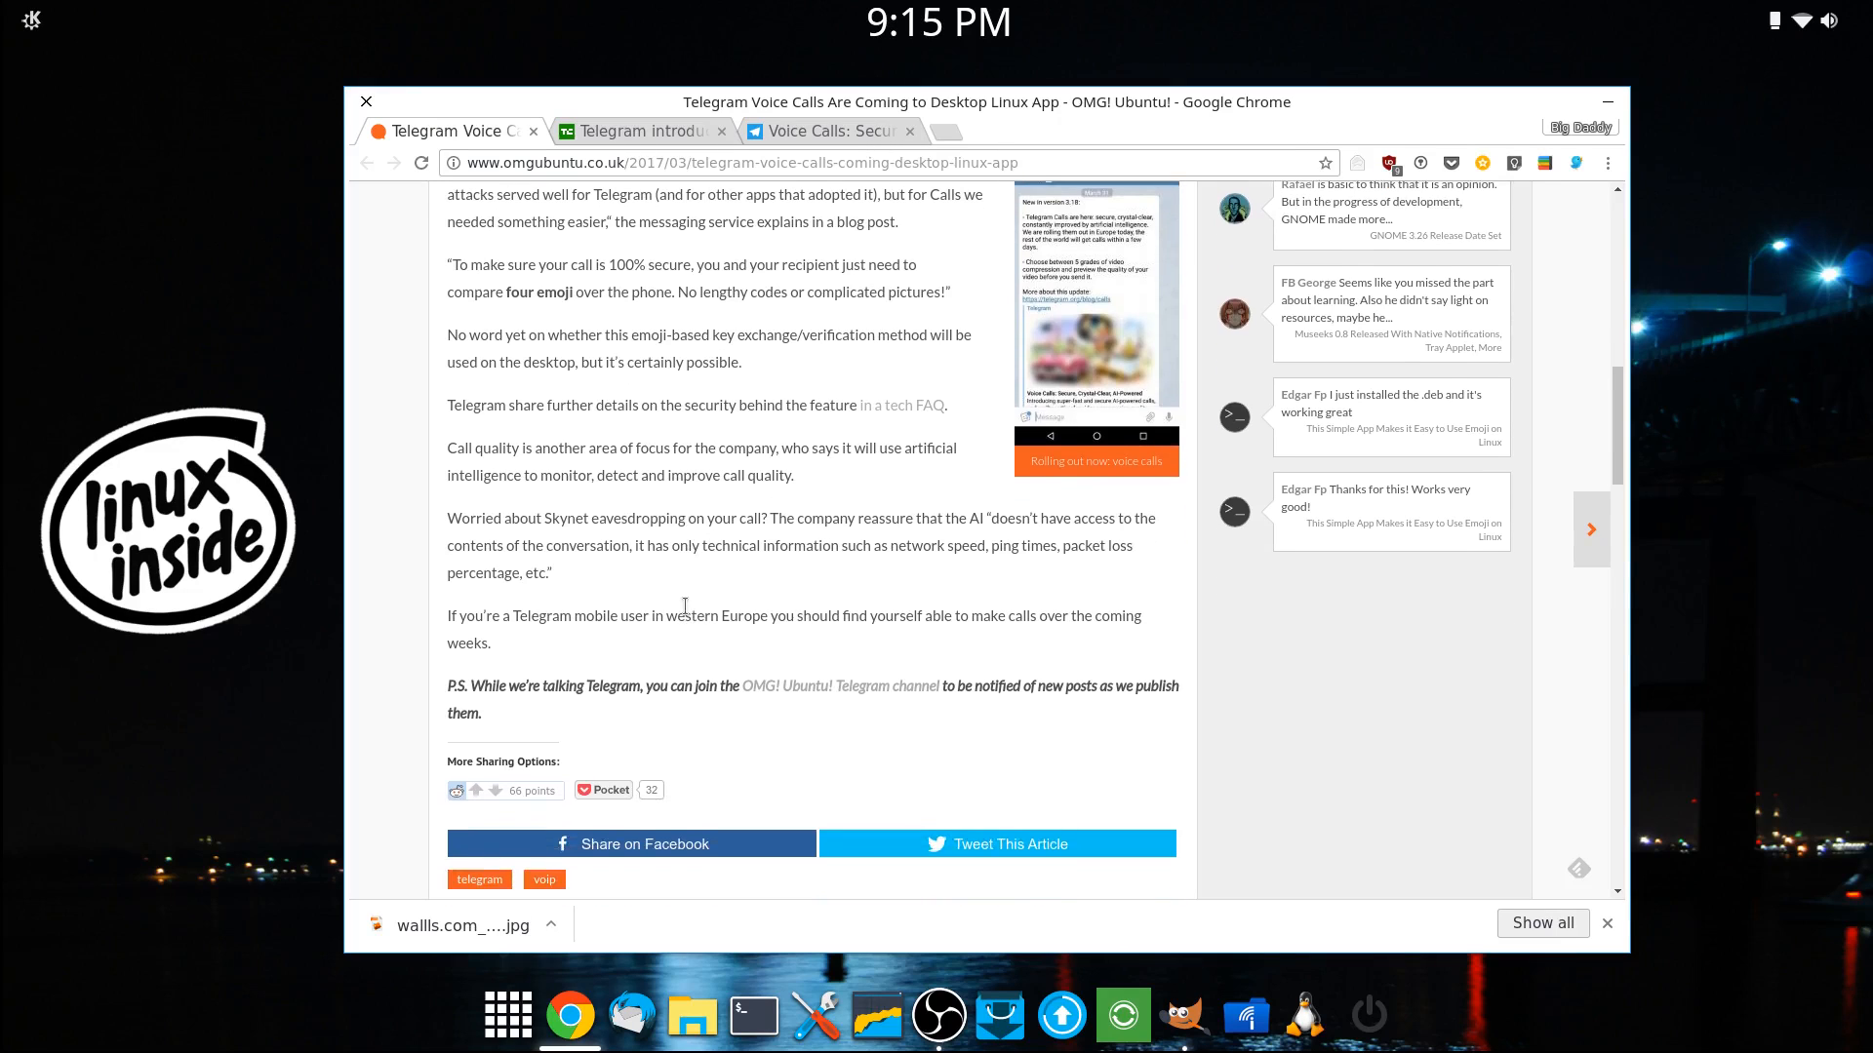
{"action": "mouse_move", "coordinate": [634, 541]}
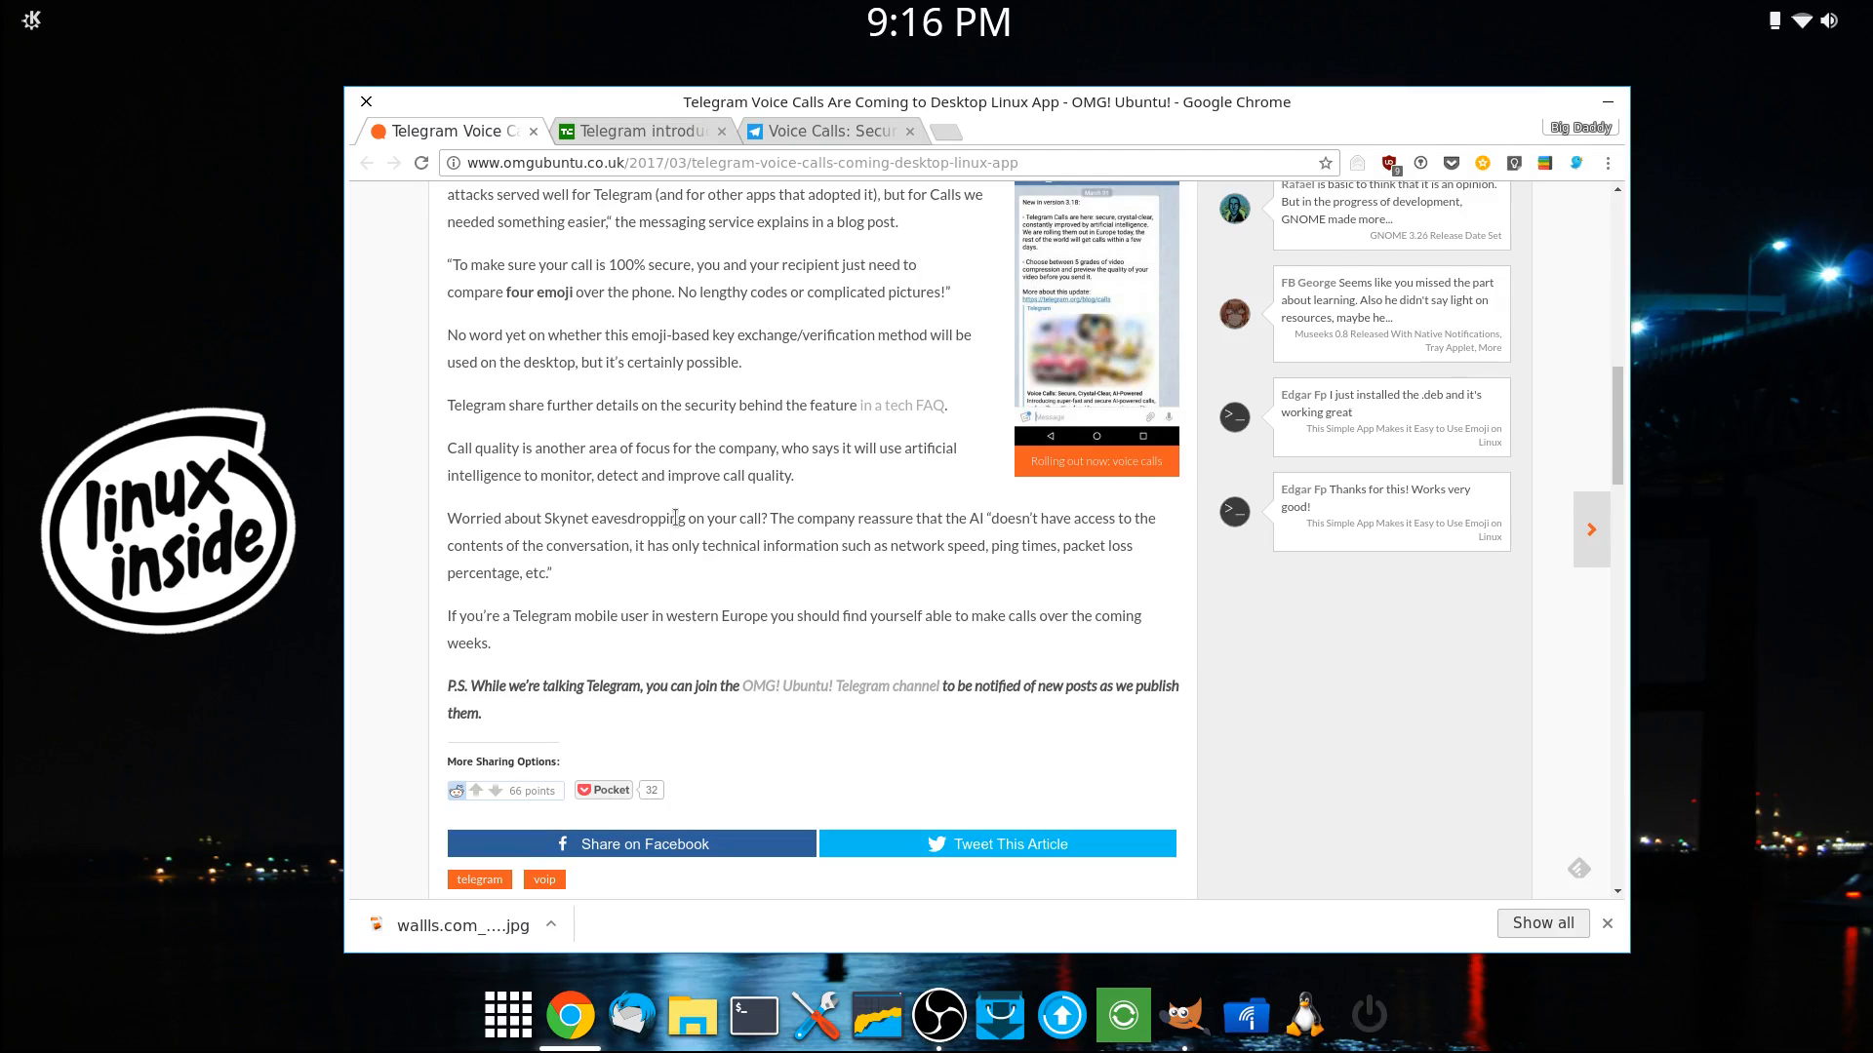
{"action": "mouse_move", "coordinate": [718, 449]}
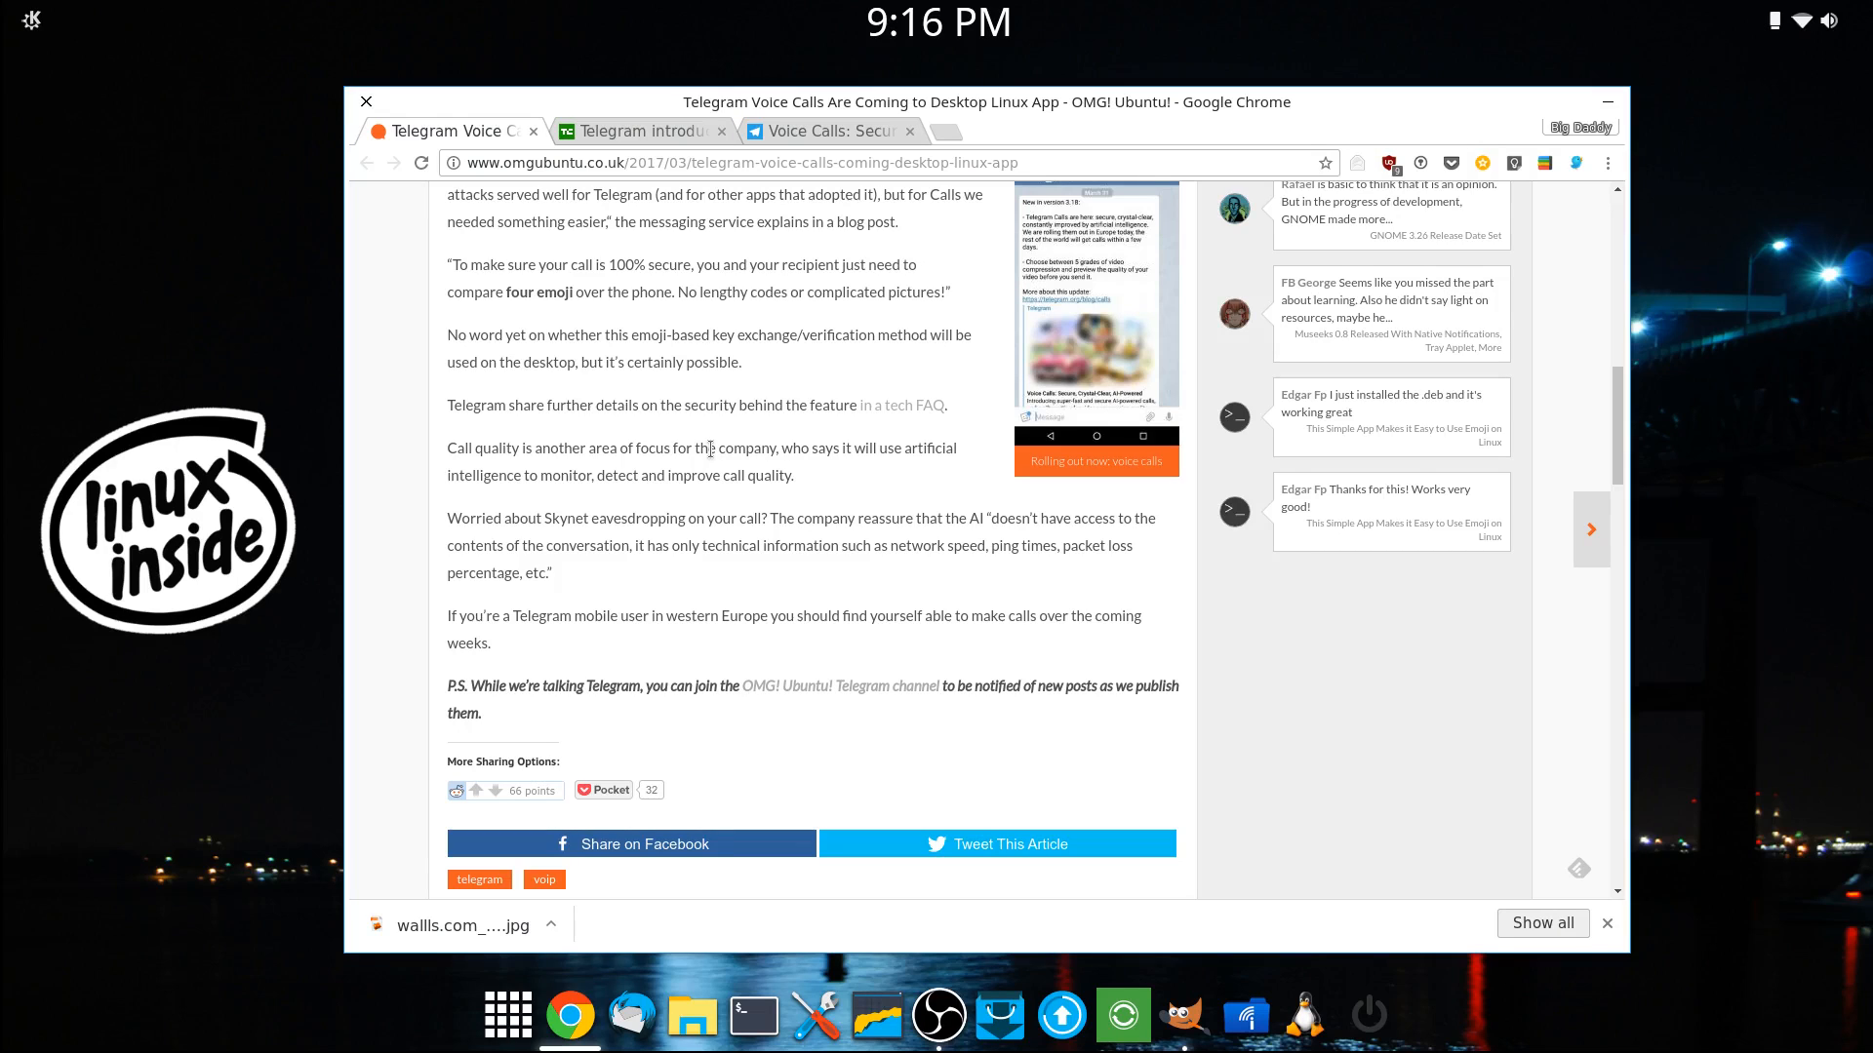
{"action": "mouse_move", "coordinate": [769, 544]}
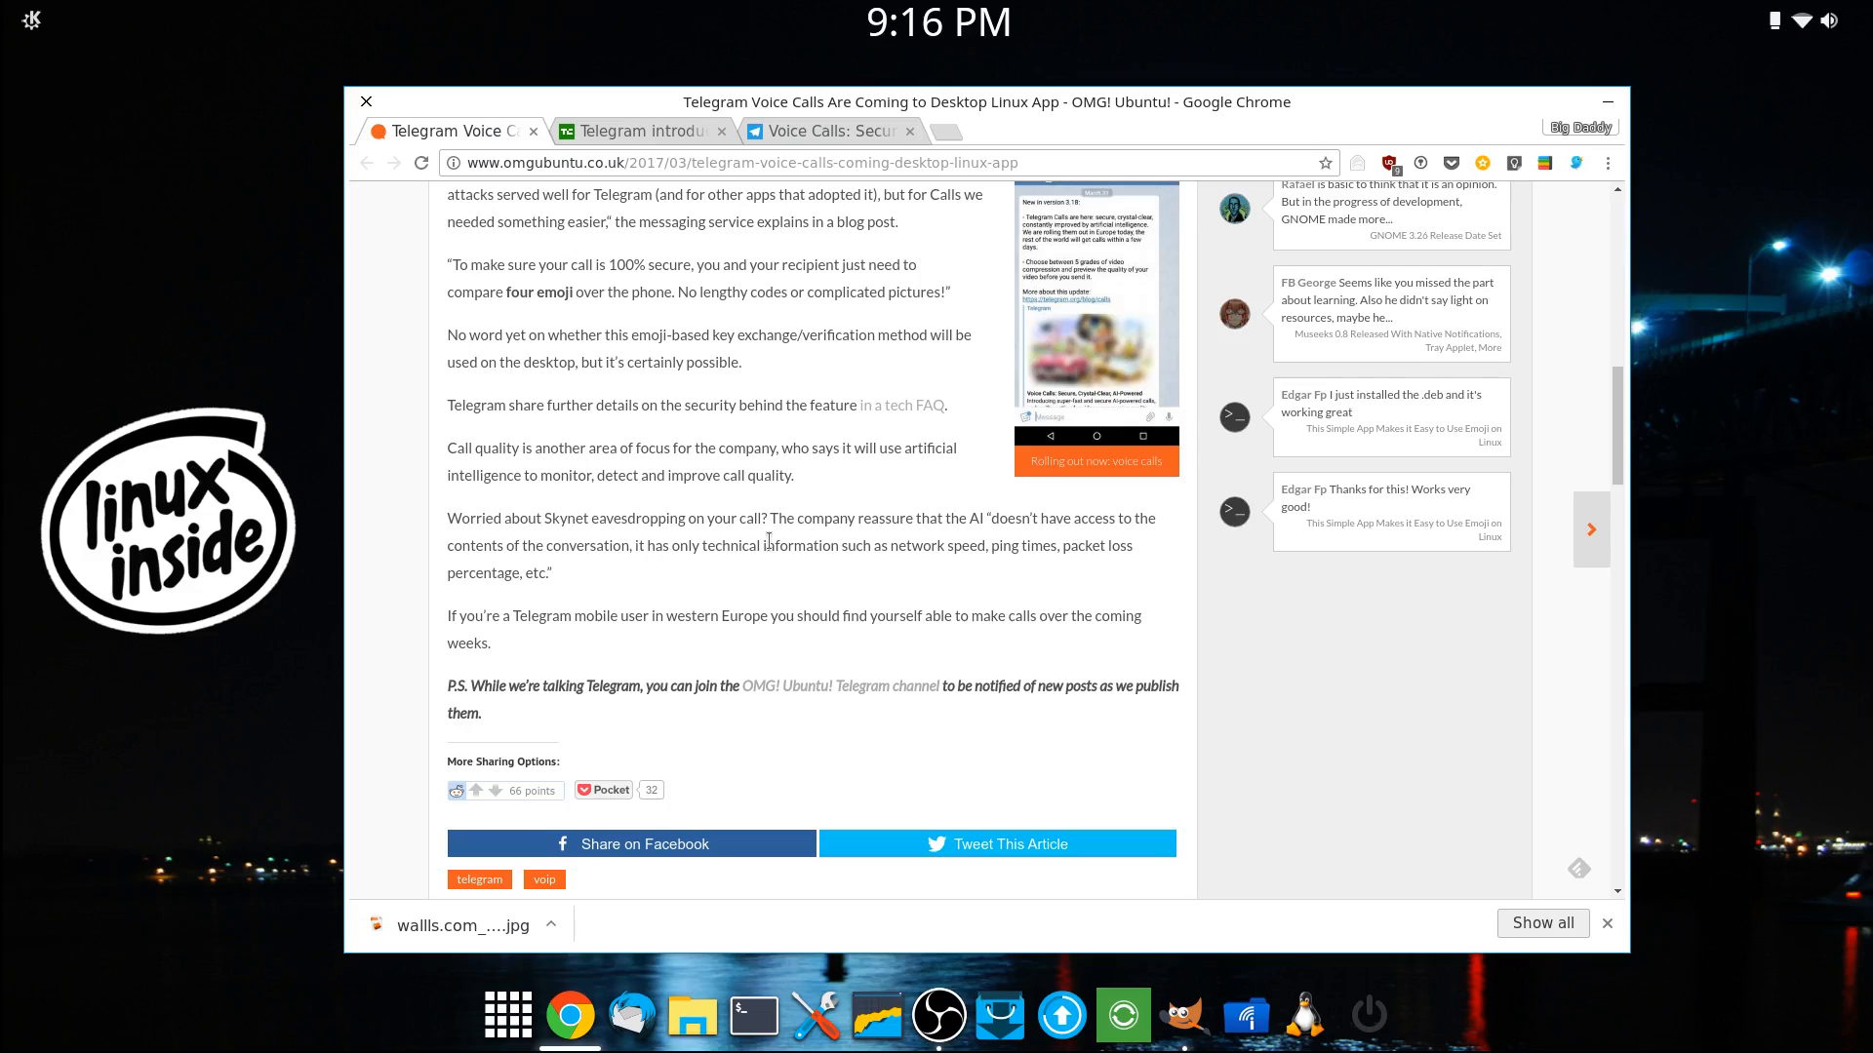
{"action": "mouse_move", "coordinate": [694, 581]}
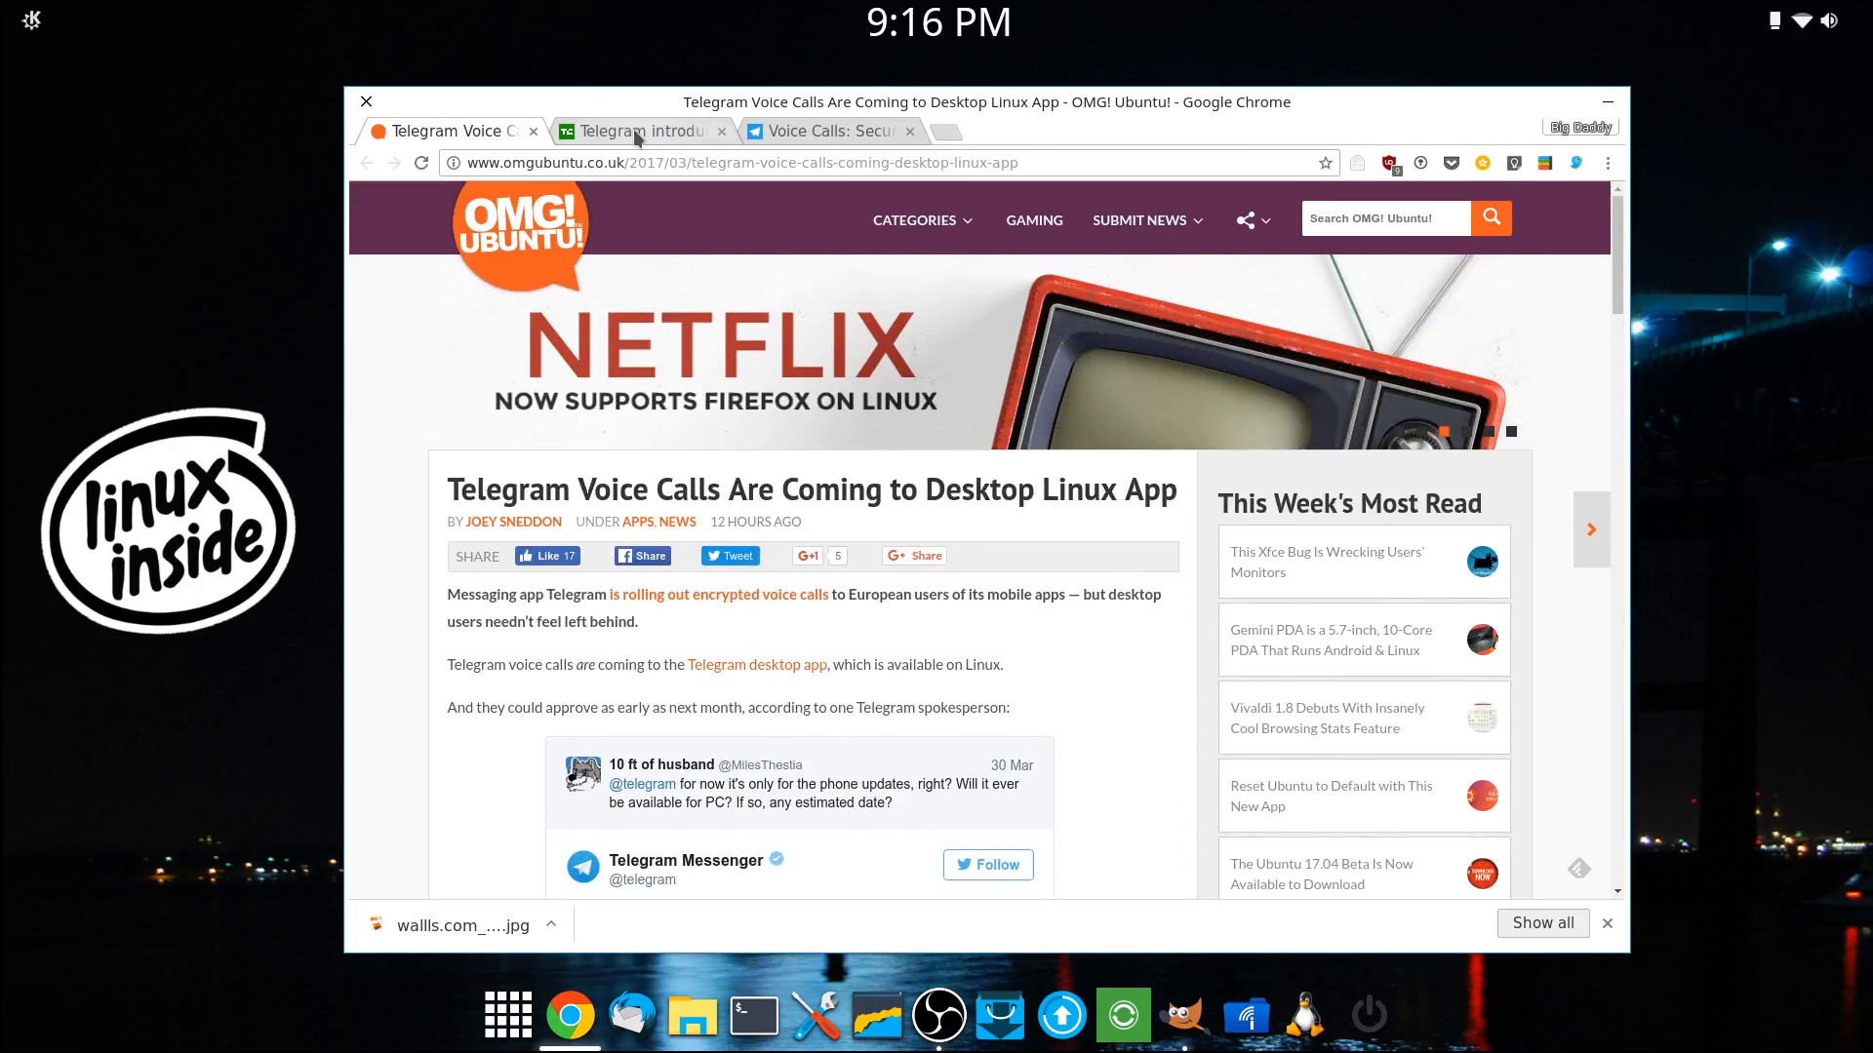
Step: Switch to the TechCrunch Telegram calls article and read down to its Secret Chat encryption and emoji key passage
{"action": "left_click", "coordinate": [639, 131]}
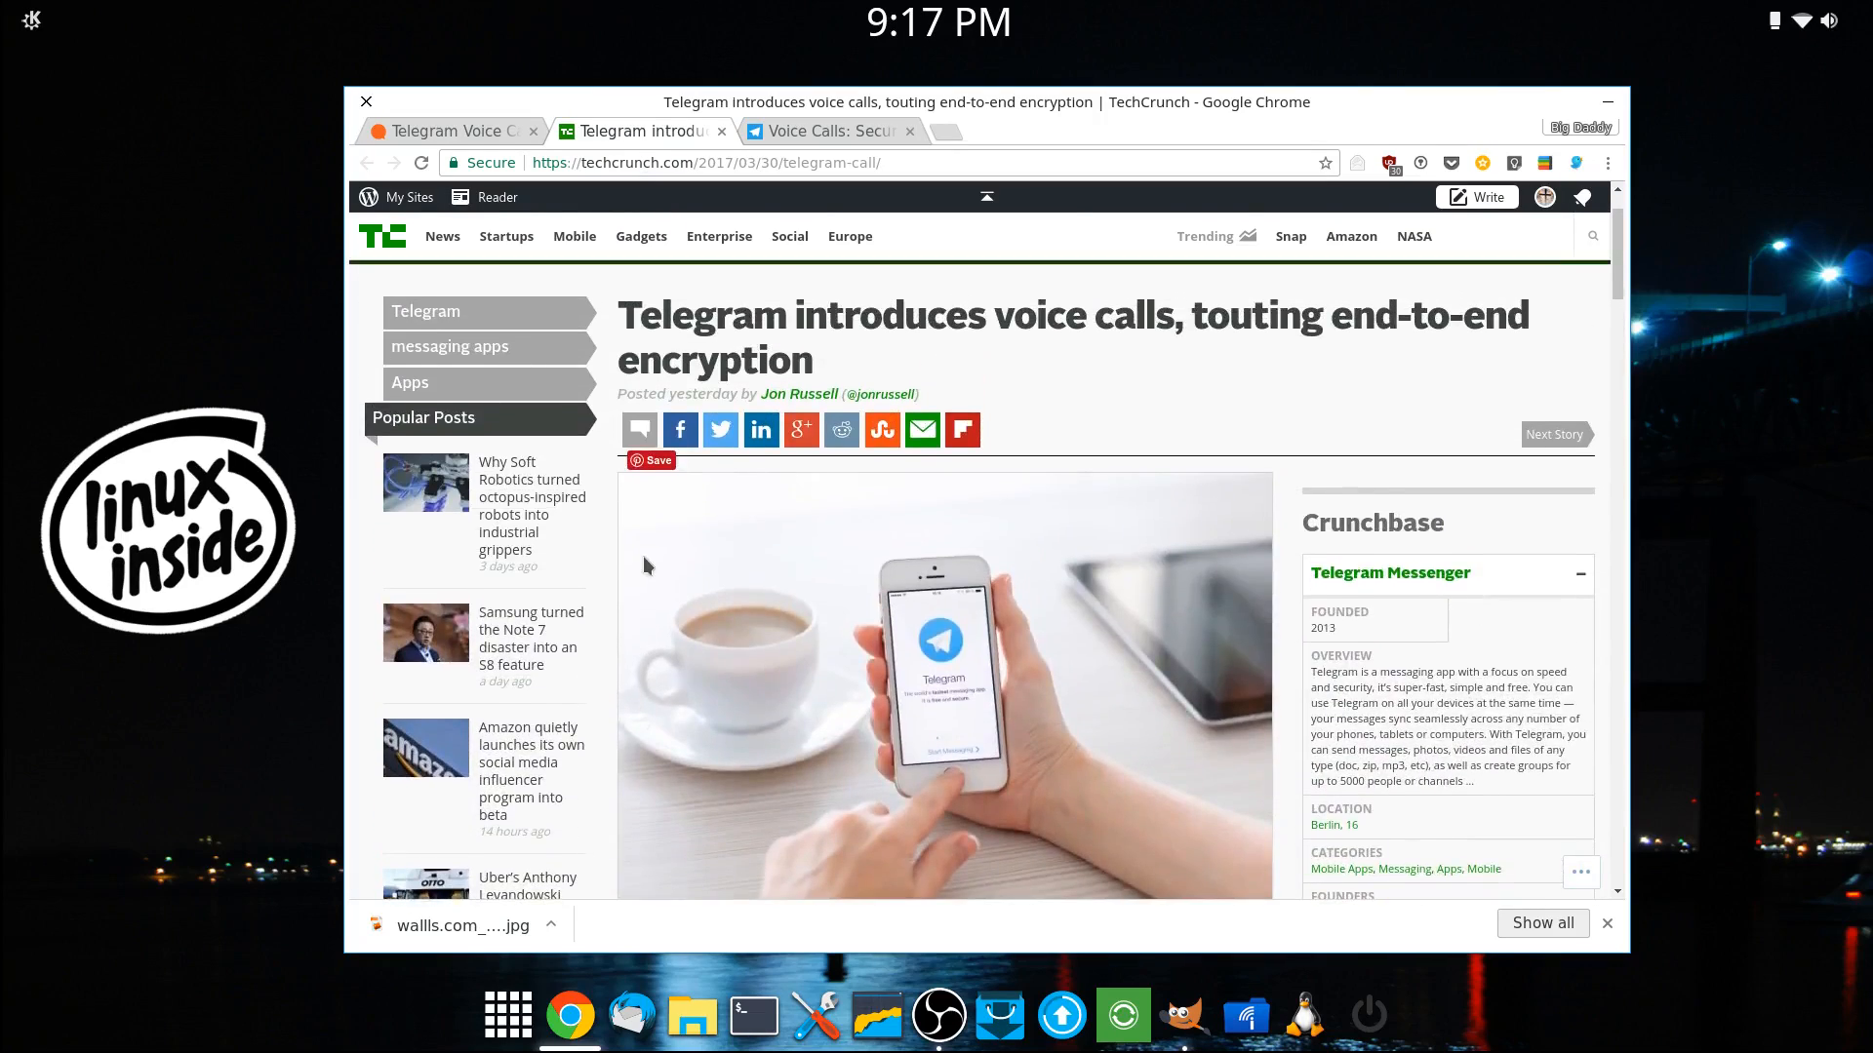
{"action": "scroll", "scroll_direction": "down", "scroll_amount": 3}
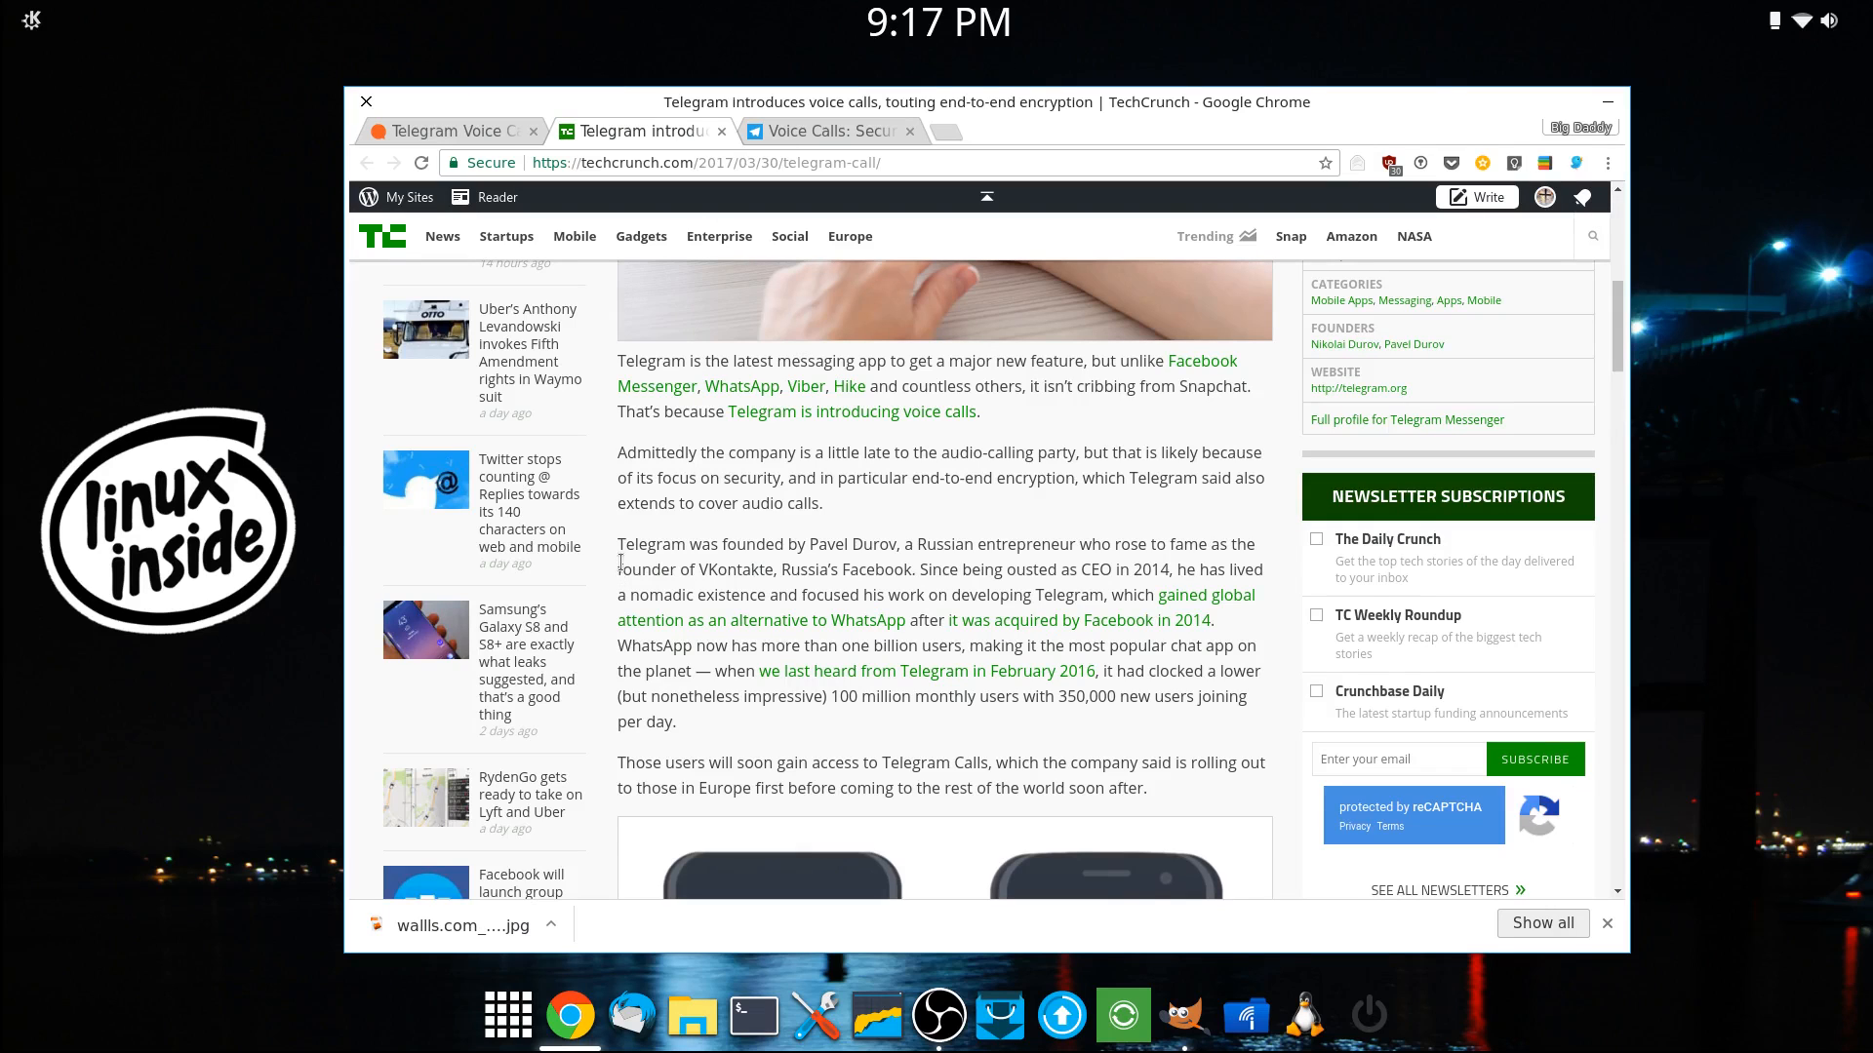
{"action": "scroll", "scroll_direction": "down", "scroll_amount": 3}
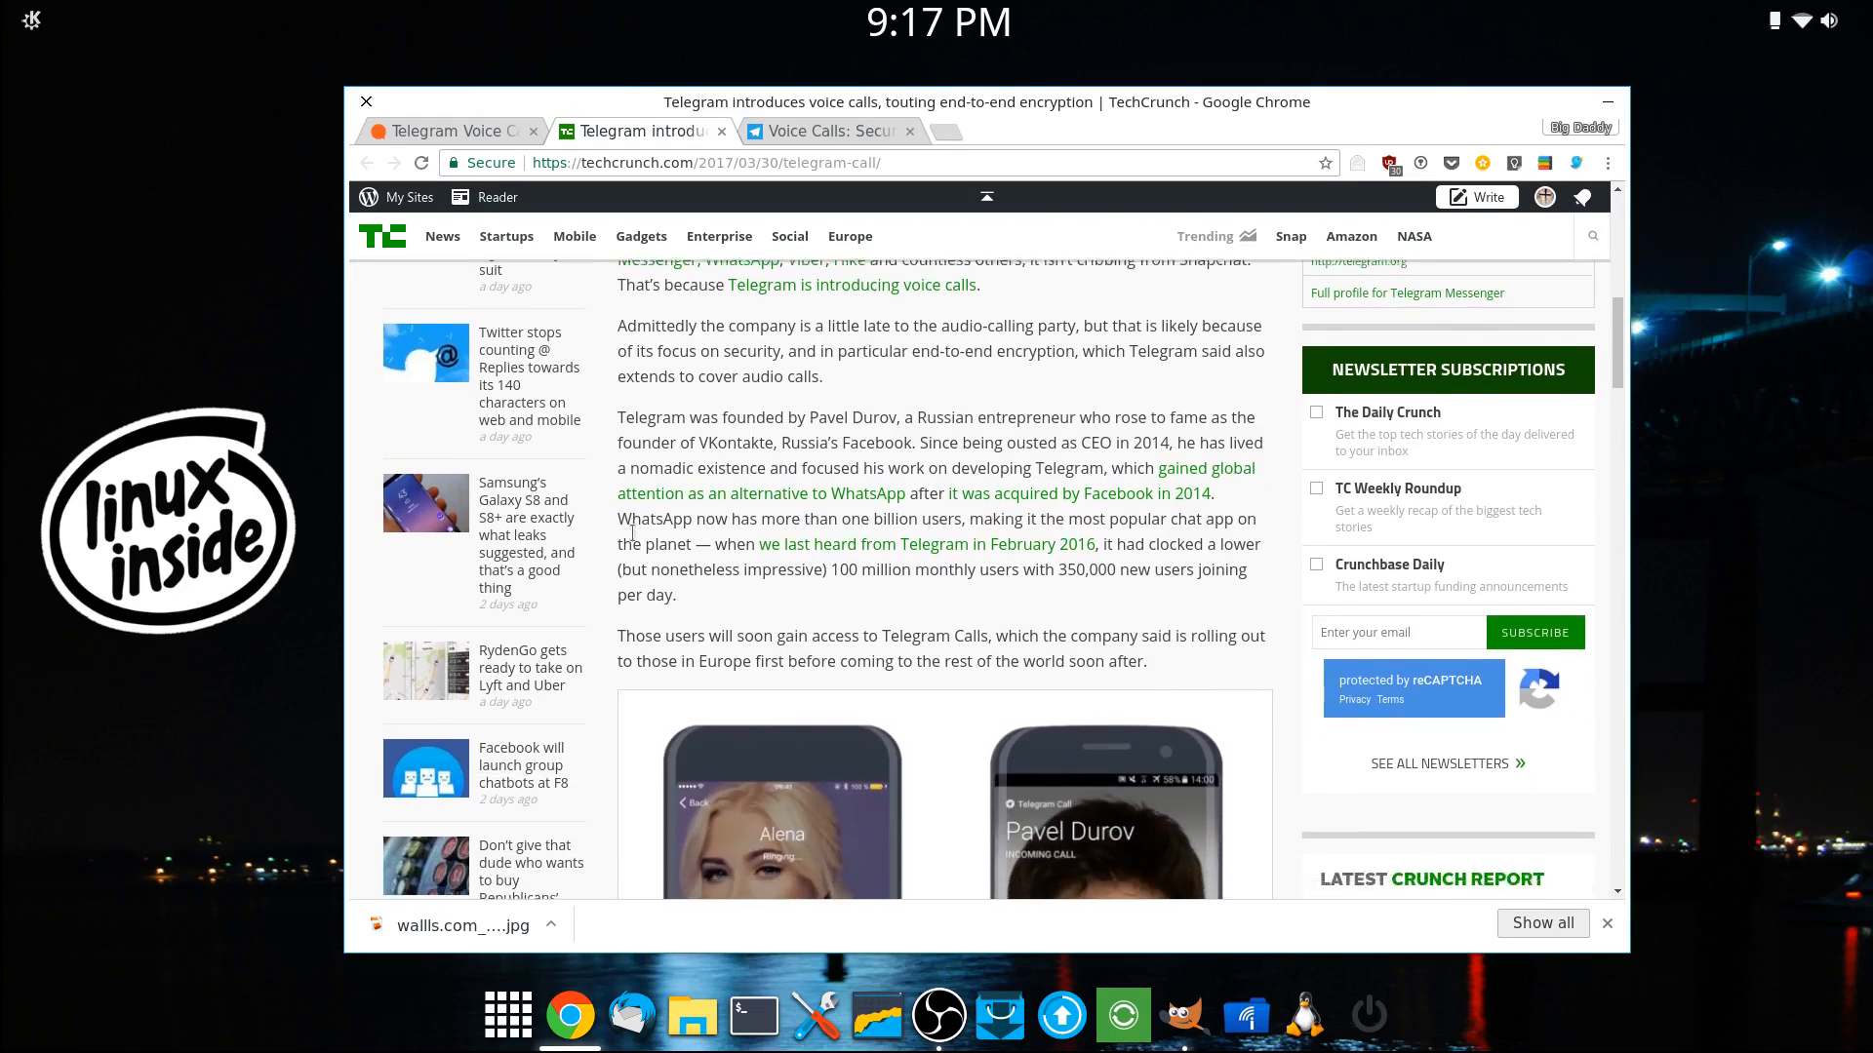
{"action": "scroll", "scroll_direction": "down", "scroll_amount": 3}
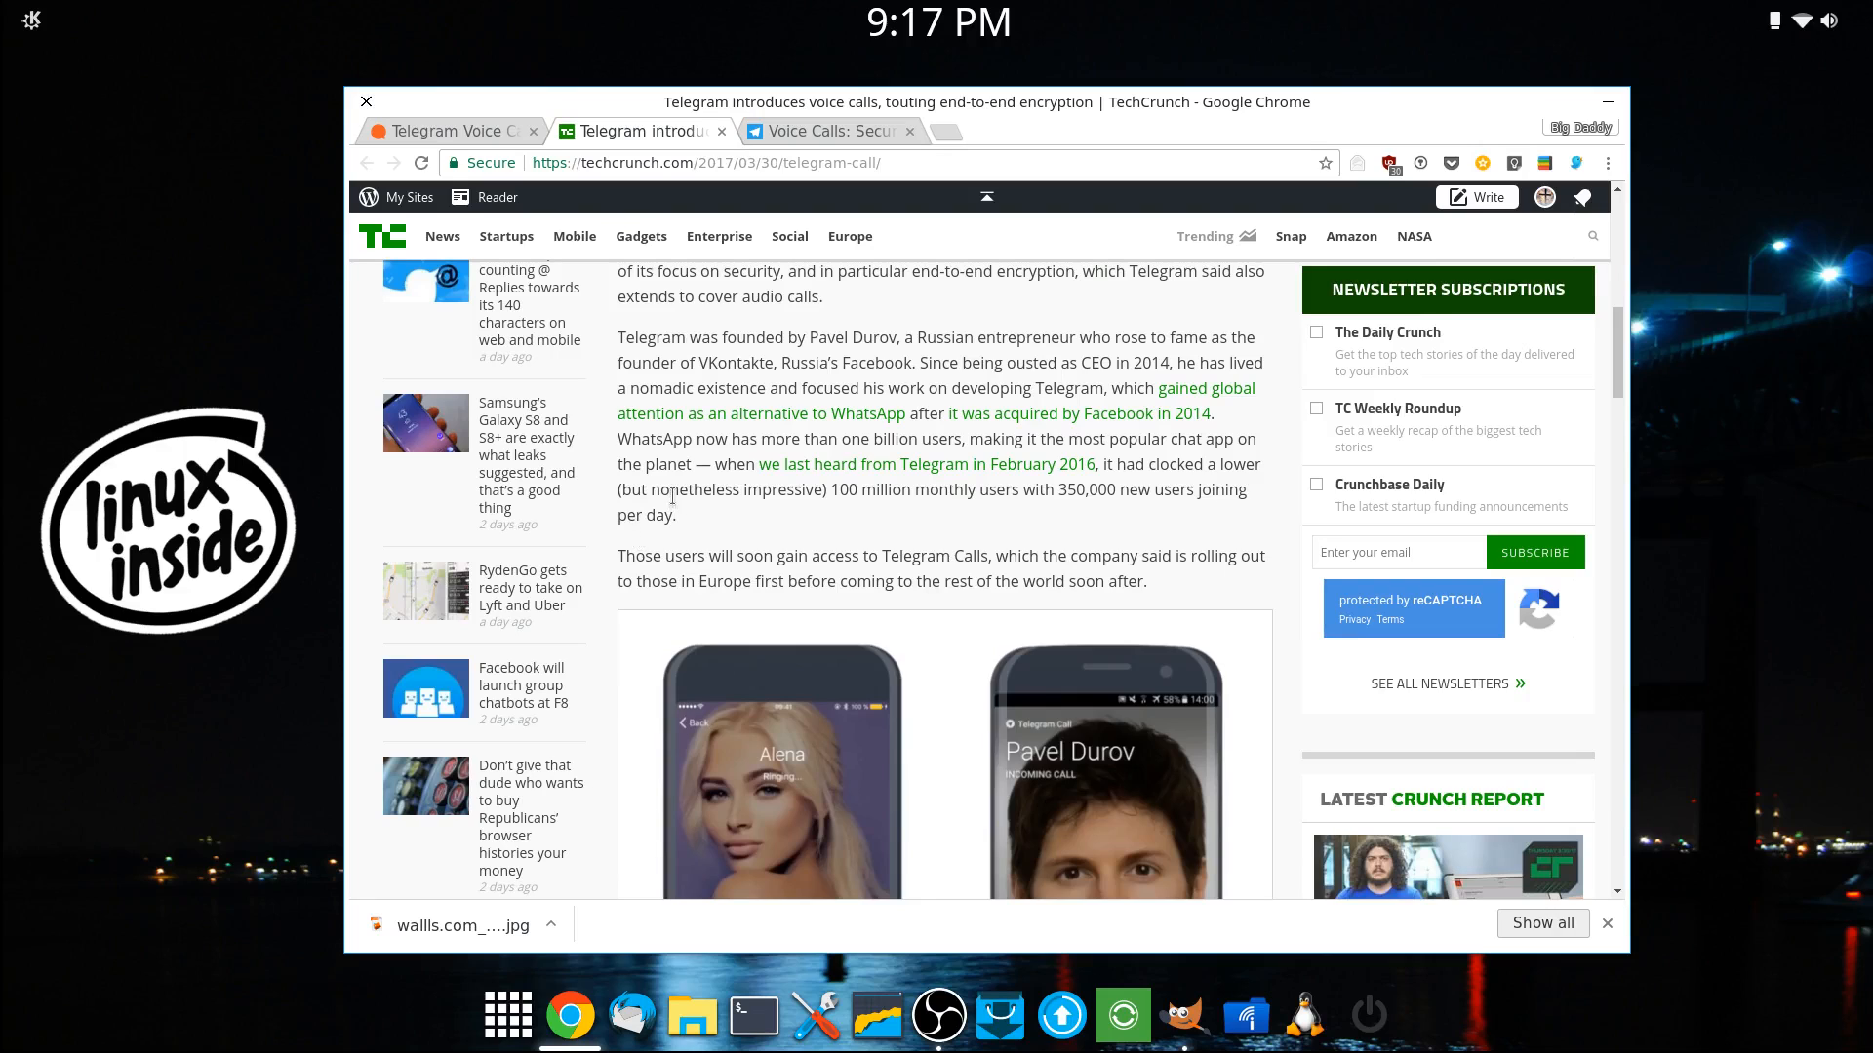
{"action": "scroll", "scroll_direction": "down", "scroll_amount": 3}
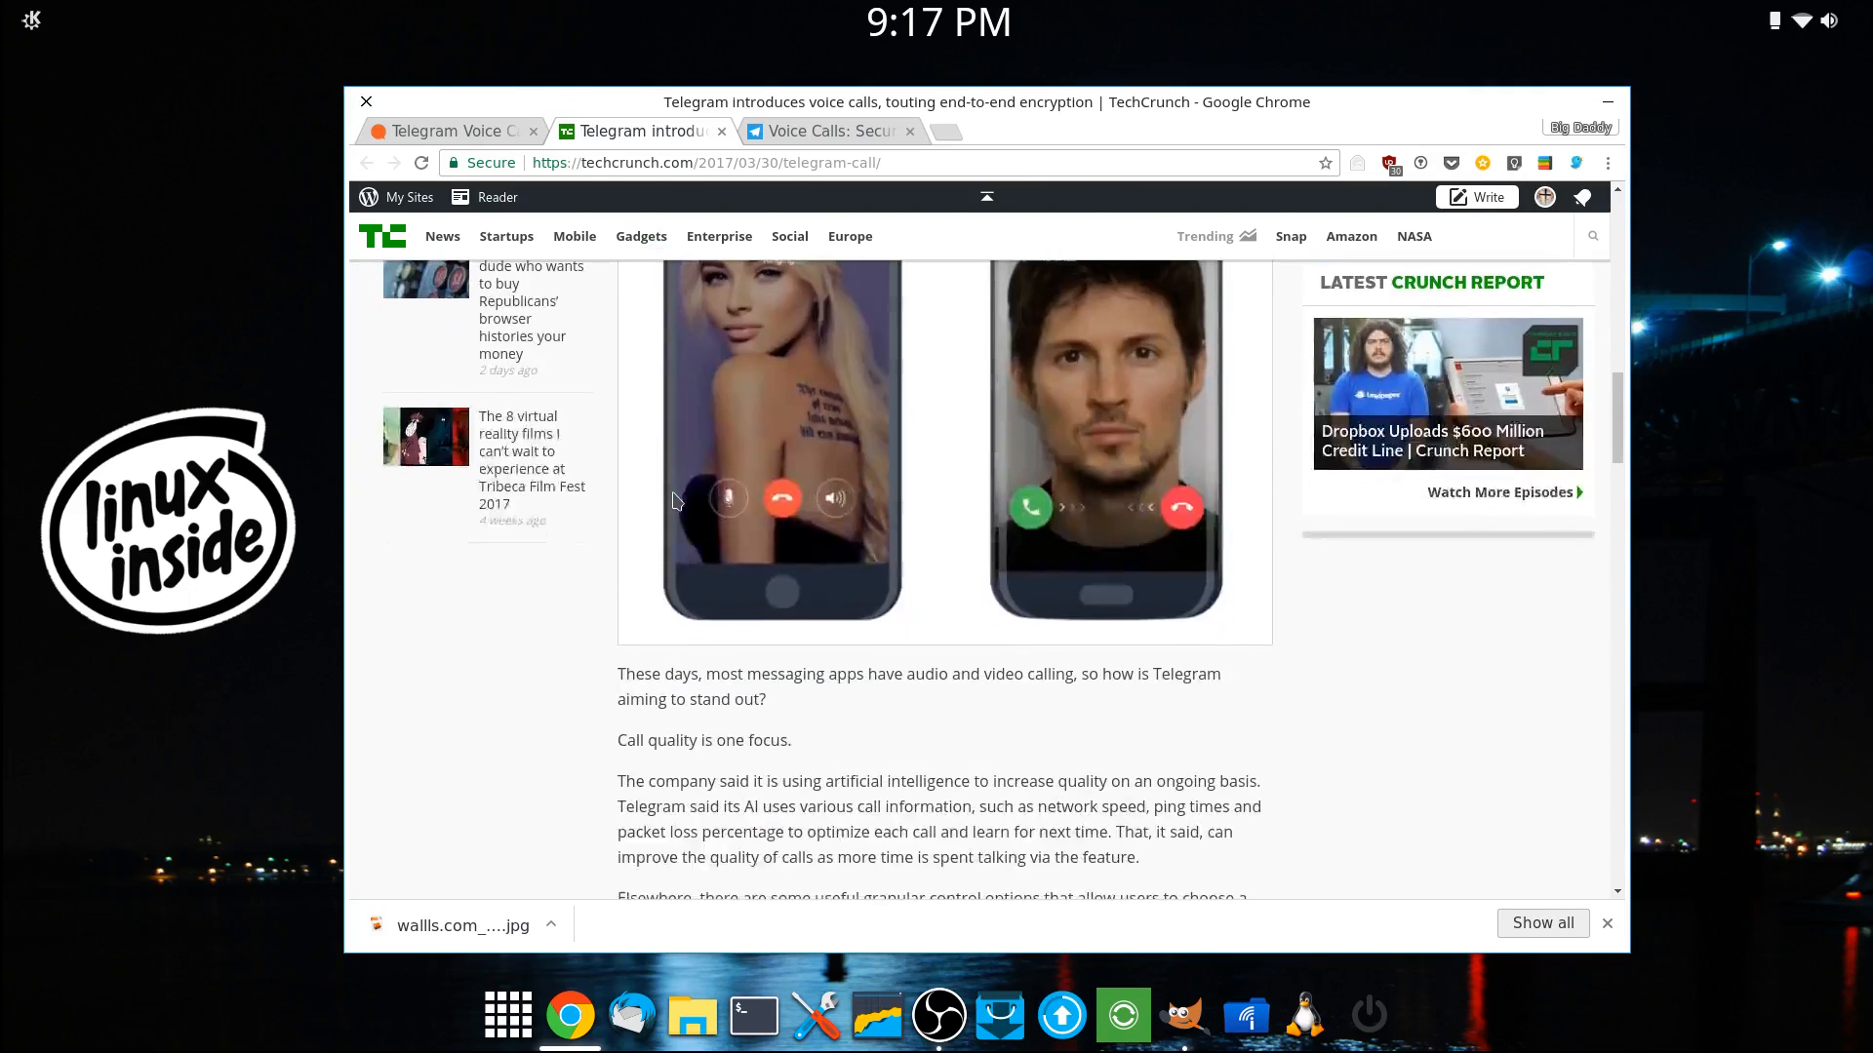
{"action": "scroll", "scroll_direction": "down", "scroll_amount": 3}
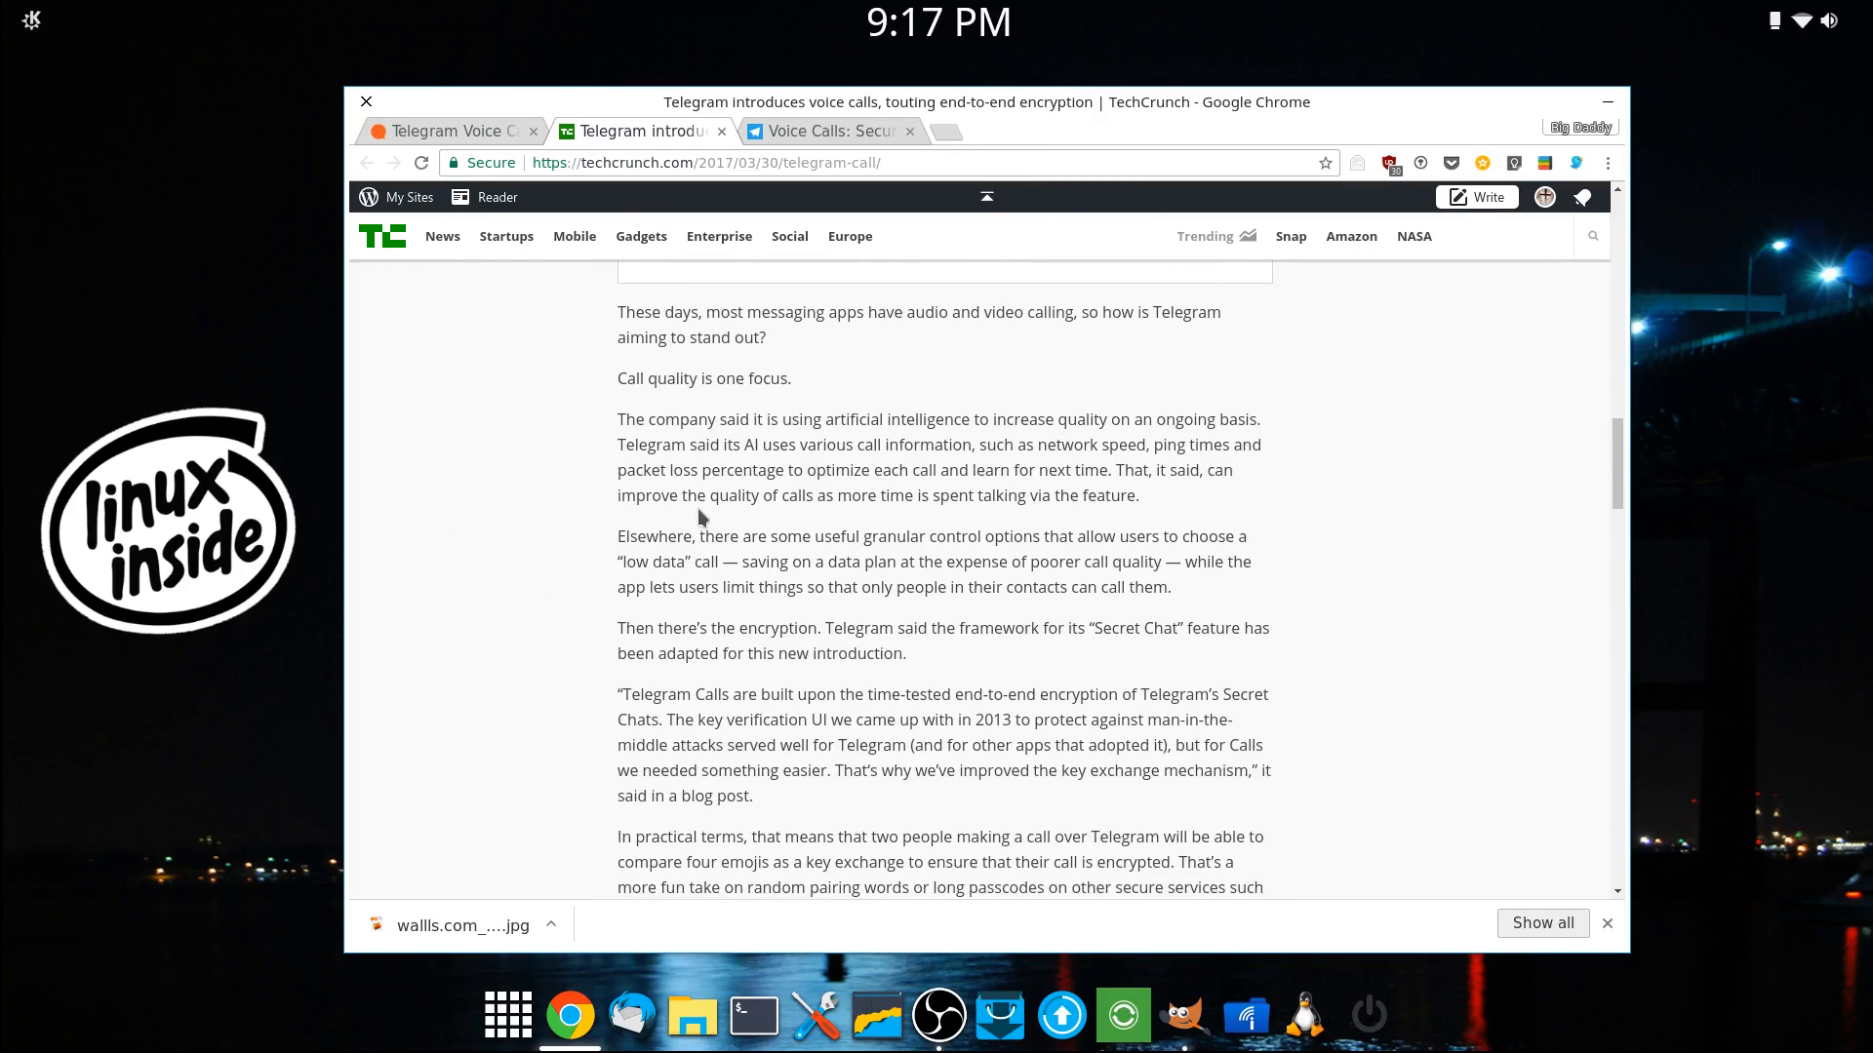
{"action": "mouse_move", "coordinate": [761, 372]}
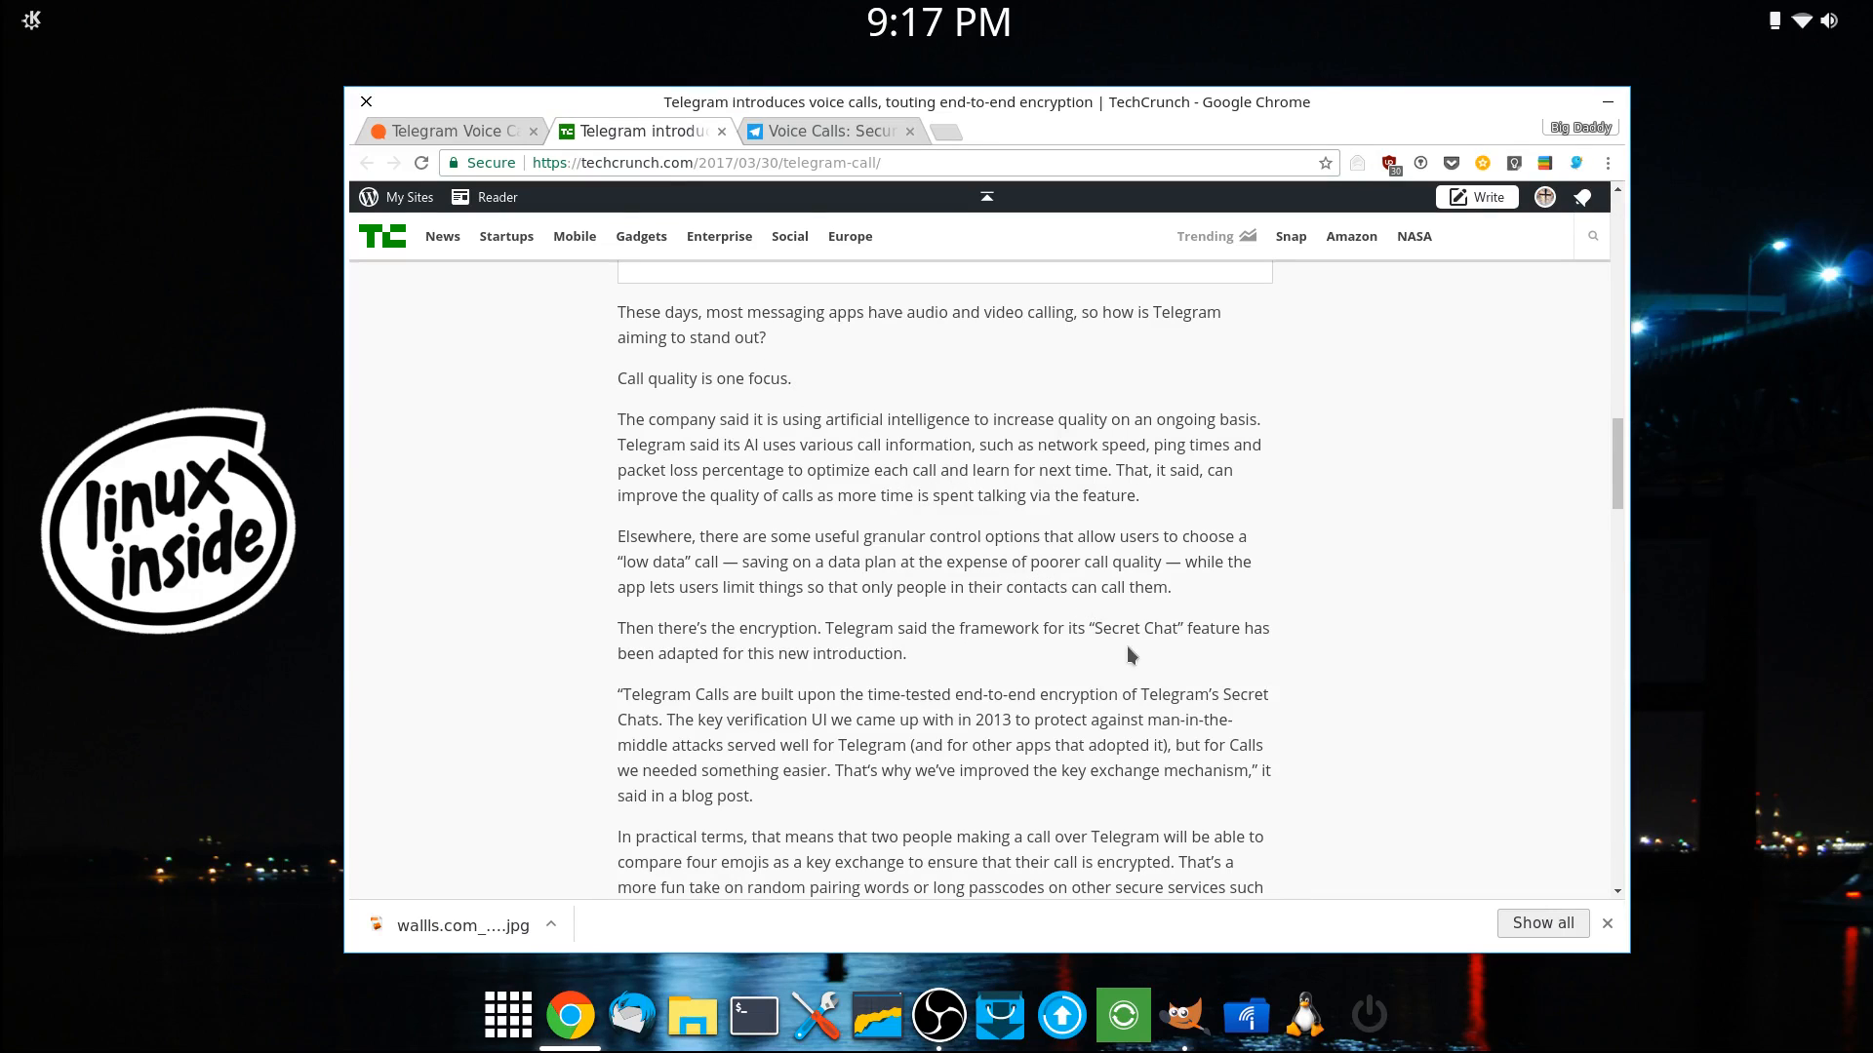
Step: Read the TechCrunch article to its closing Rudd quote and share buttons
{"action": "scroll", "scroll_direction": "down", "scroll_amount": 3}
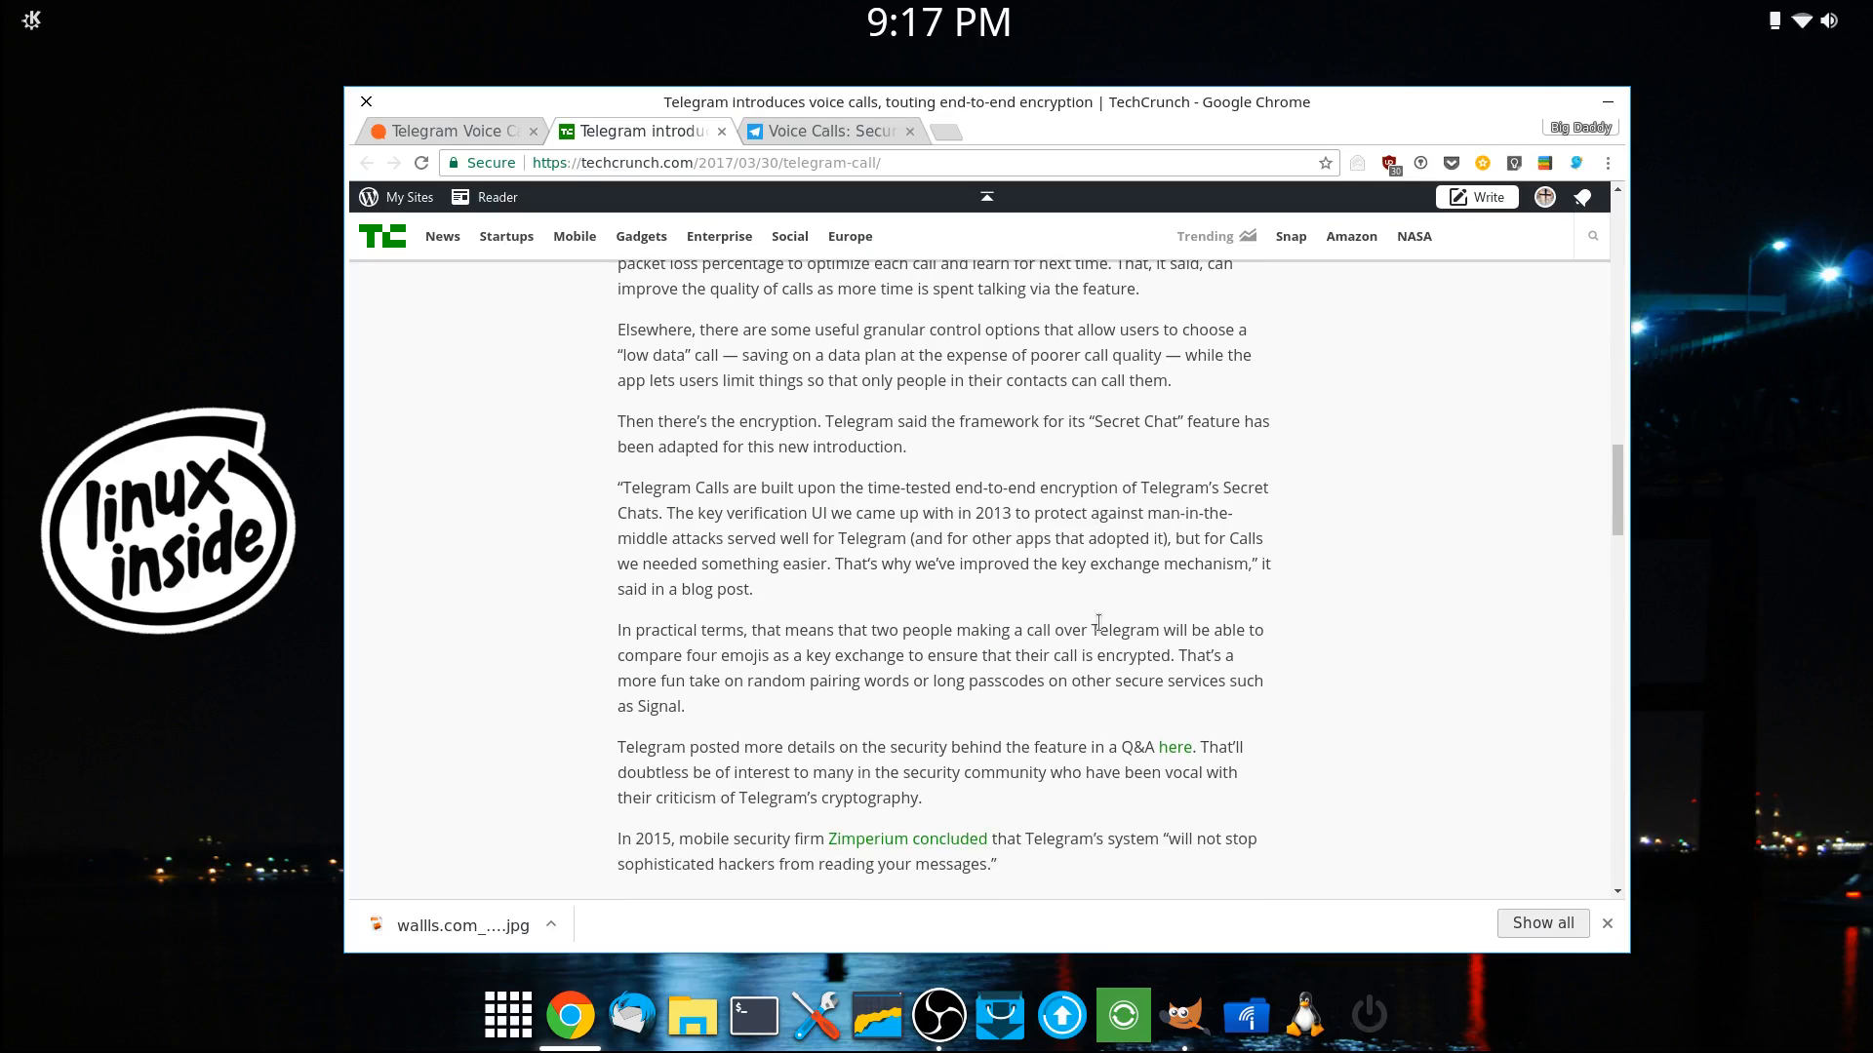
{"action": "scroll", "scroll_direction": "down", "scroll_amount": 3}
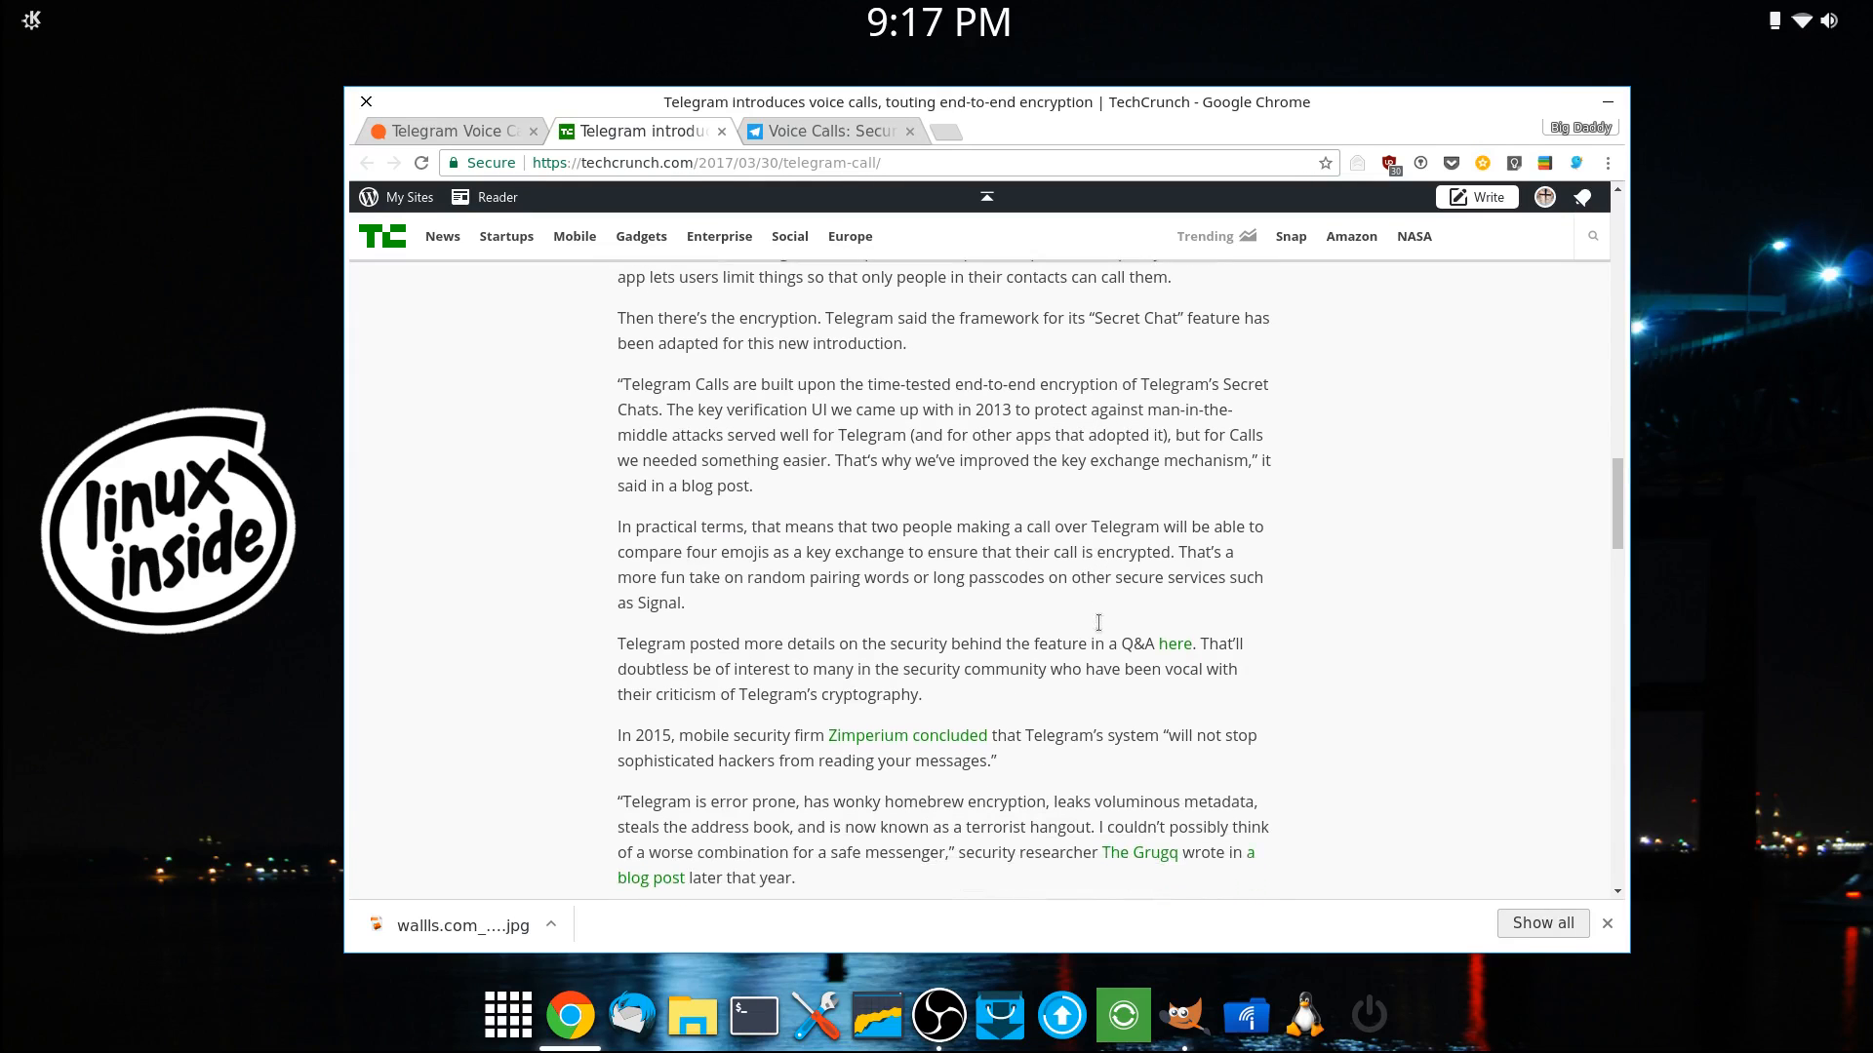
{"action": "scroll", "scroll_direction": "down", "scroll_amount": 3}
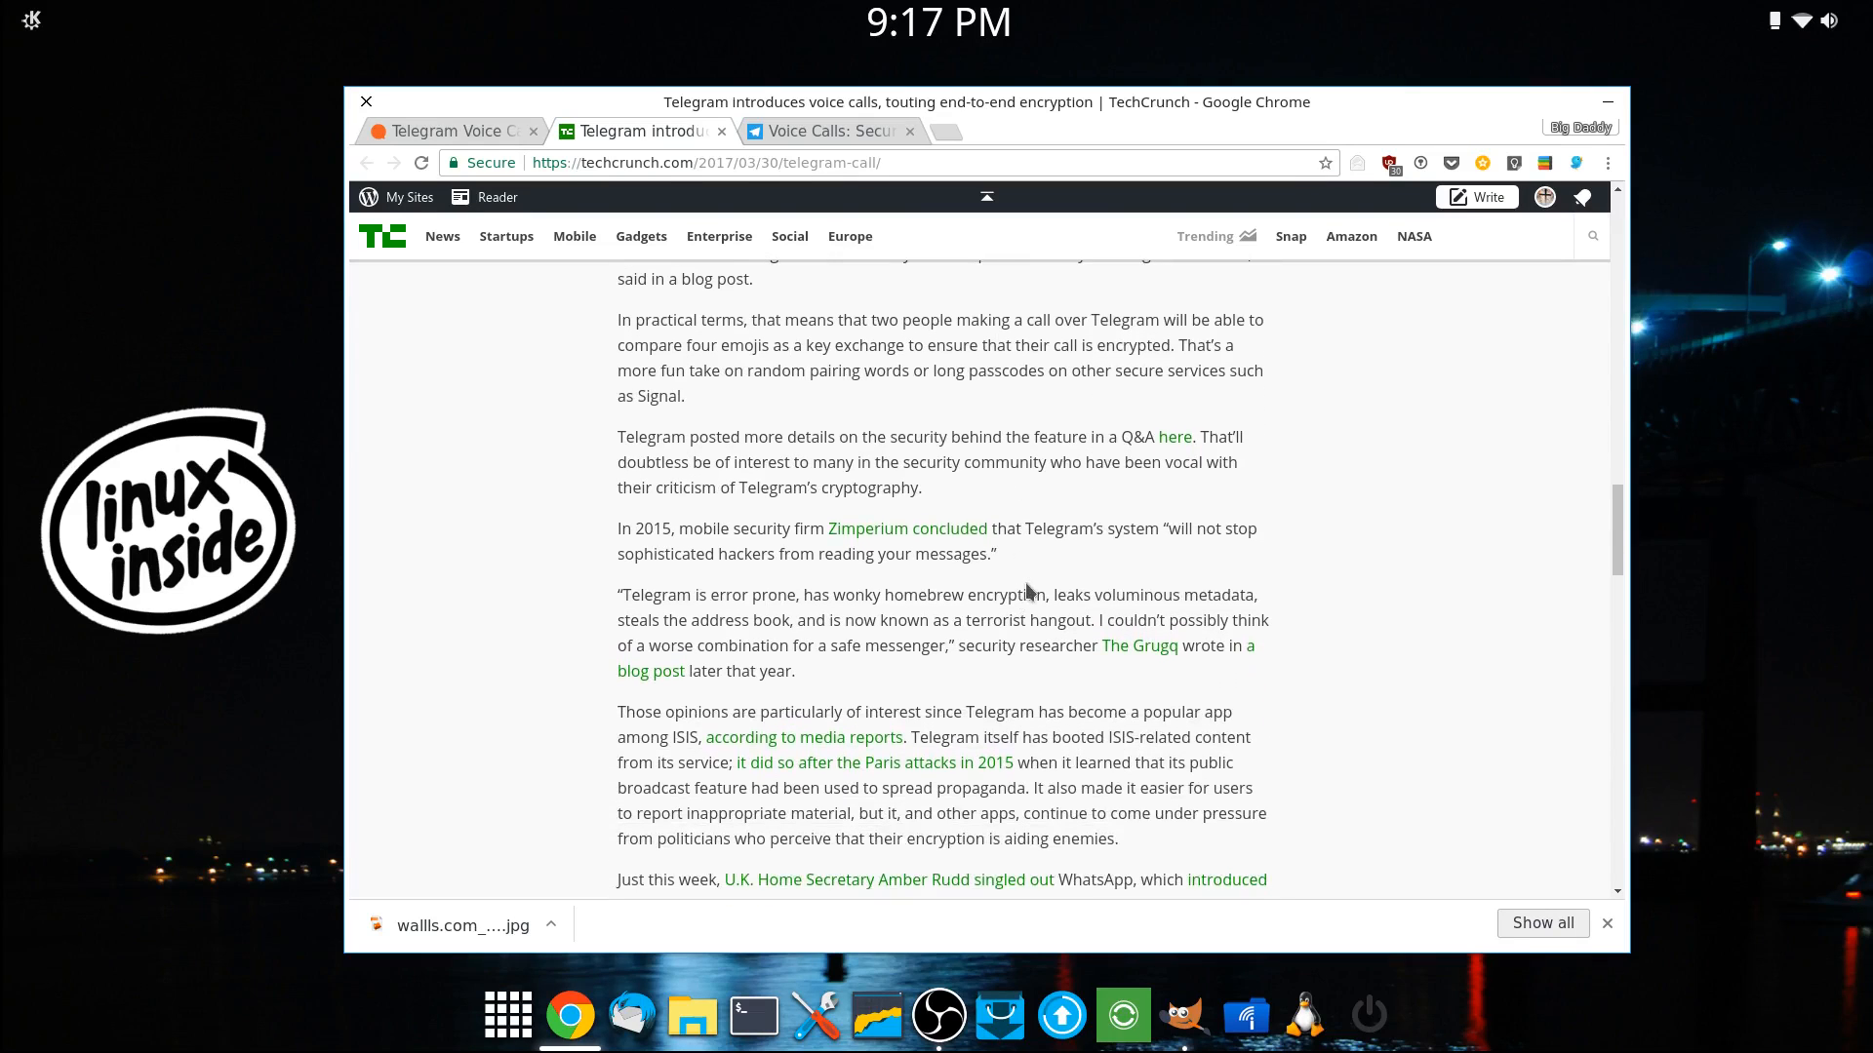
{"action": "scroll", "scroll_direction": "down", "scroll_amount": 3}
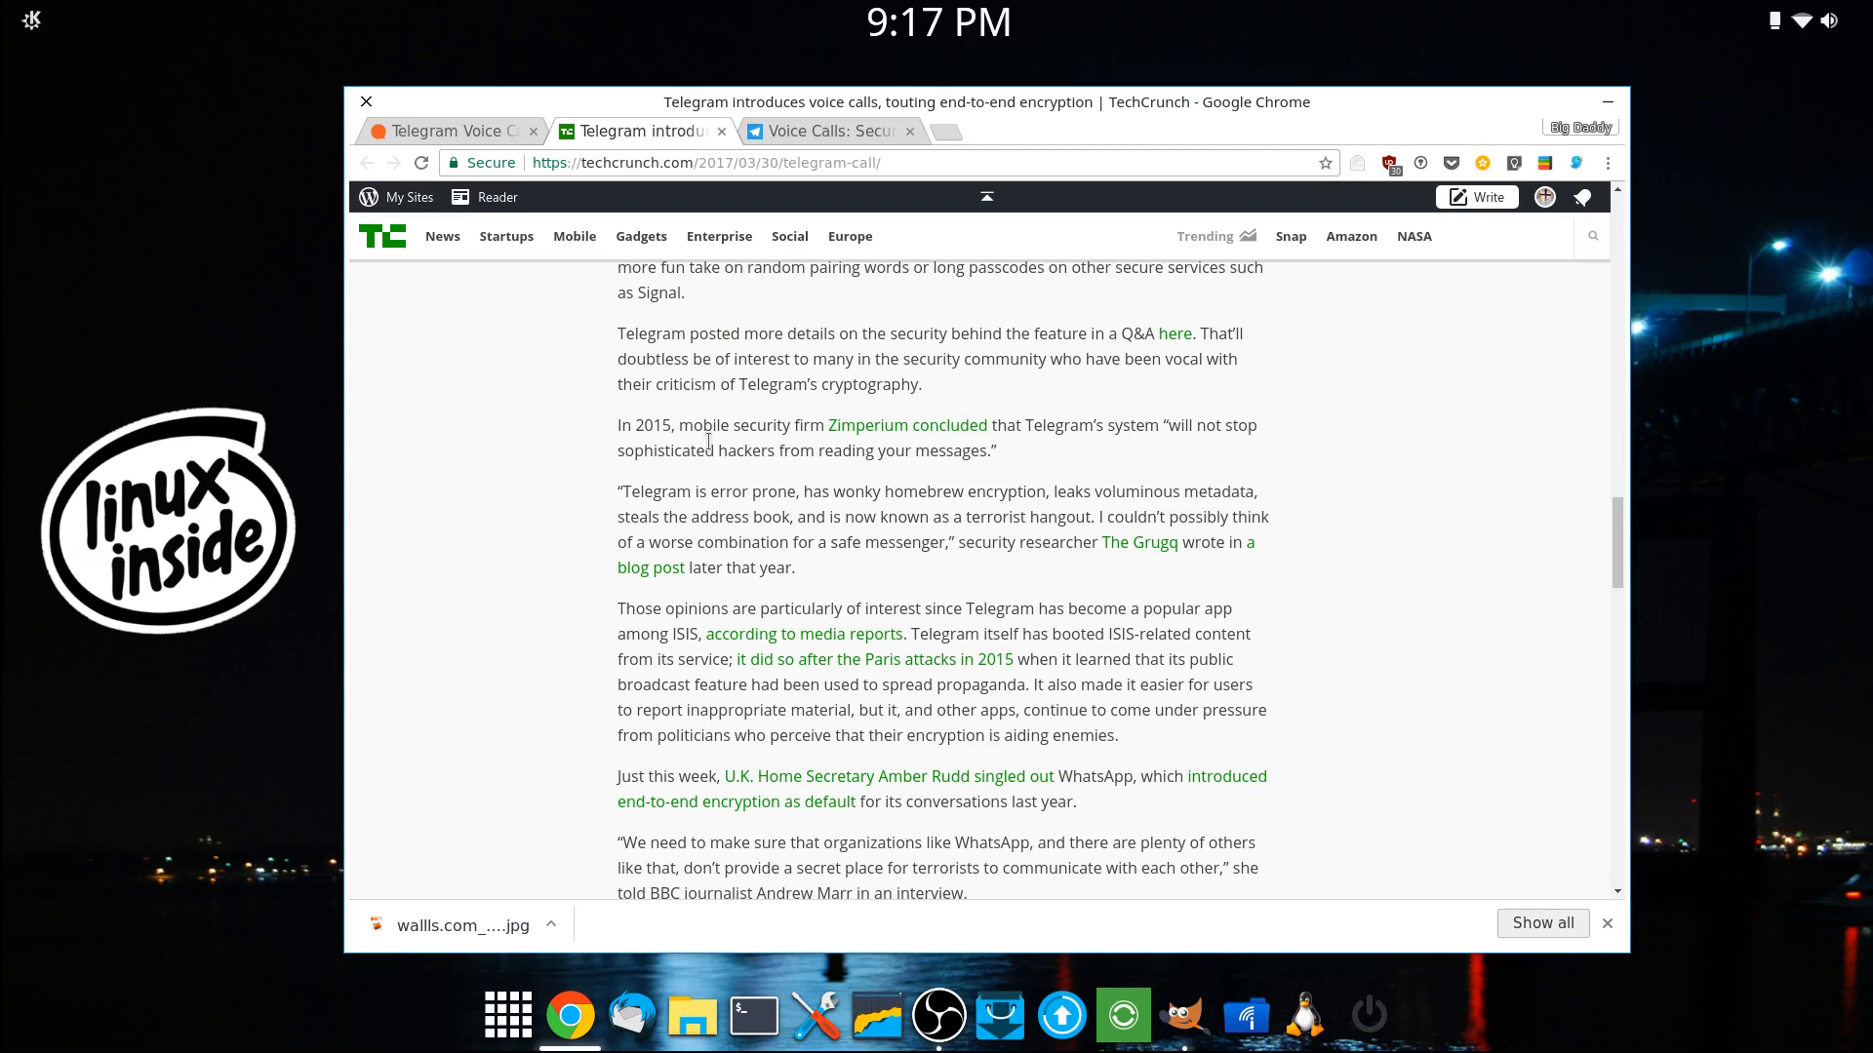
{"action": "mouse_move", "coordinate": [749, 482]}
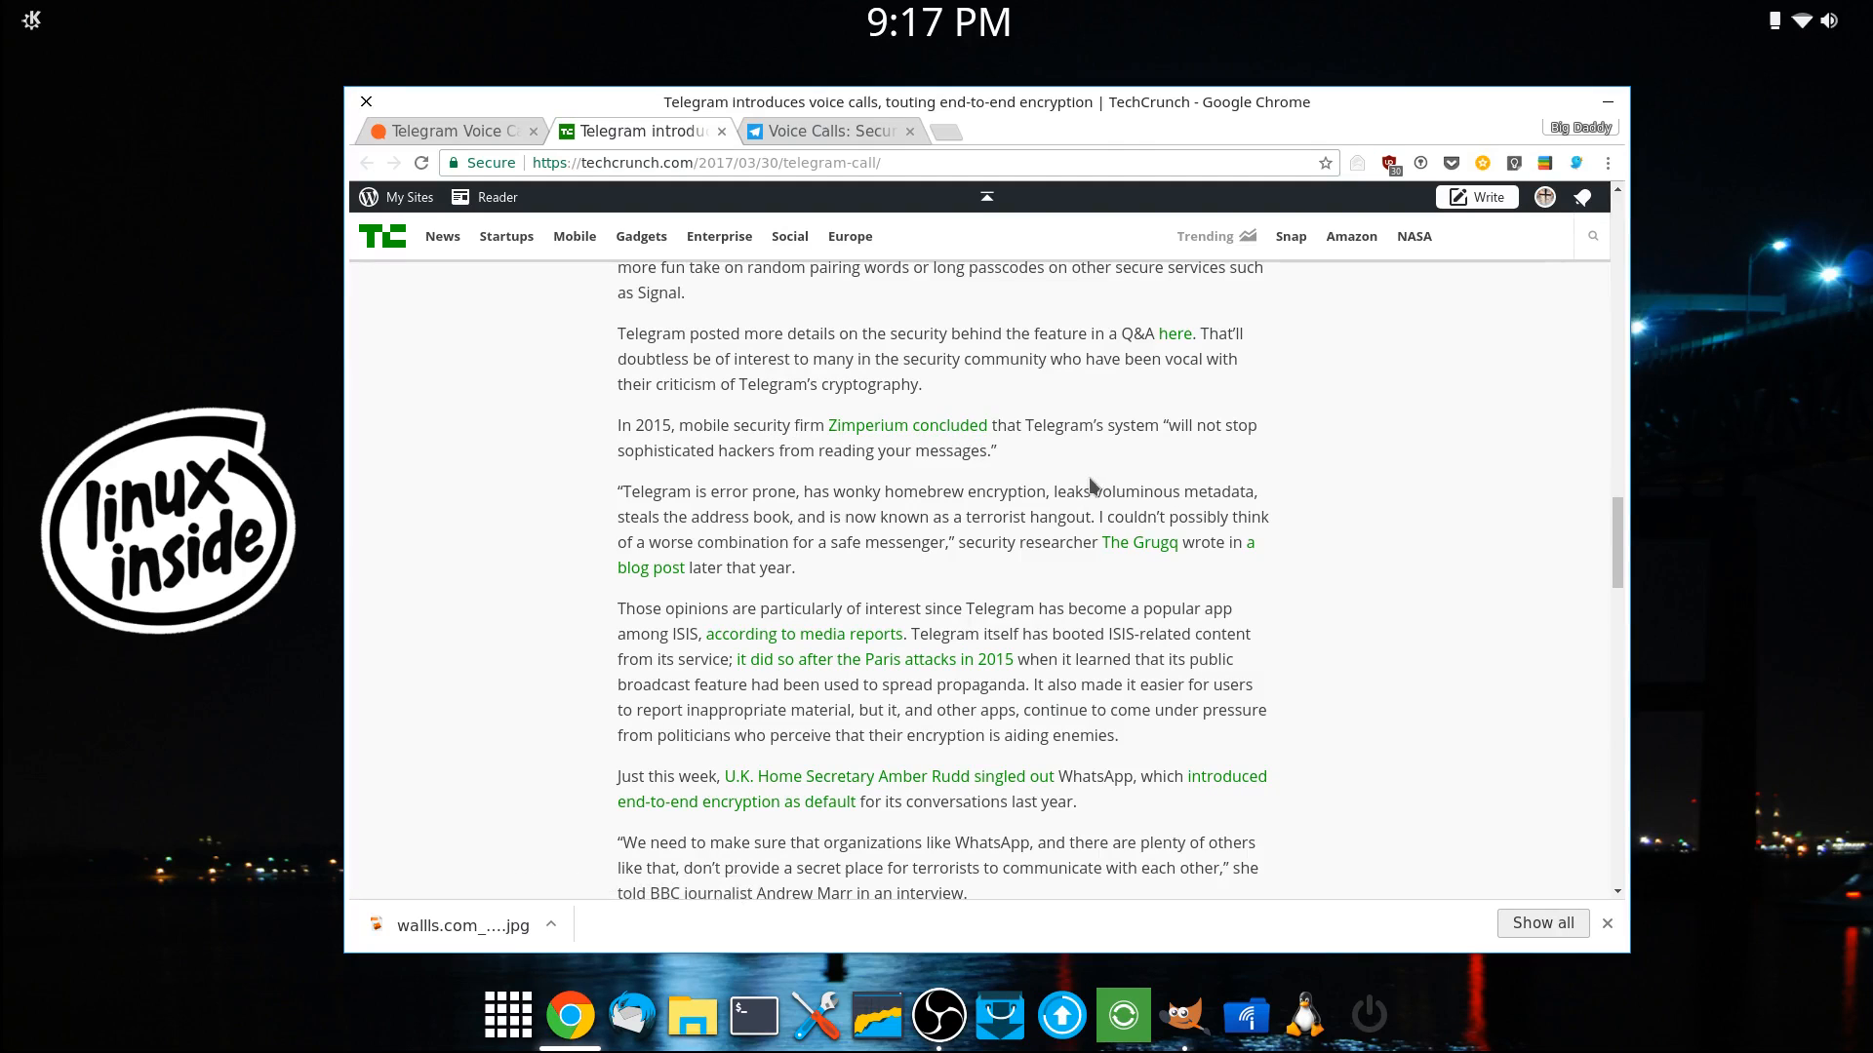
{"action": "scroll", "scroll_direction": "down", "scroll_amount": 3}
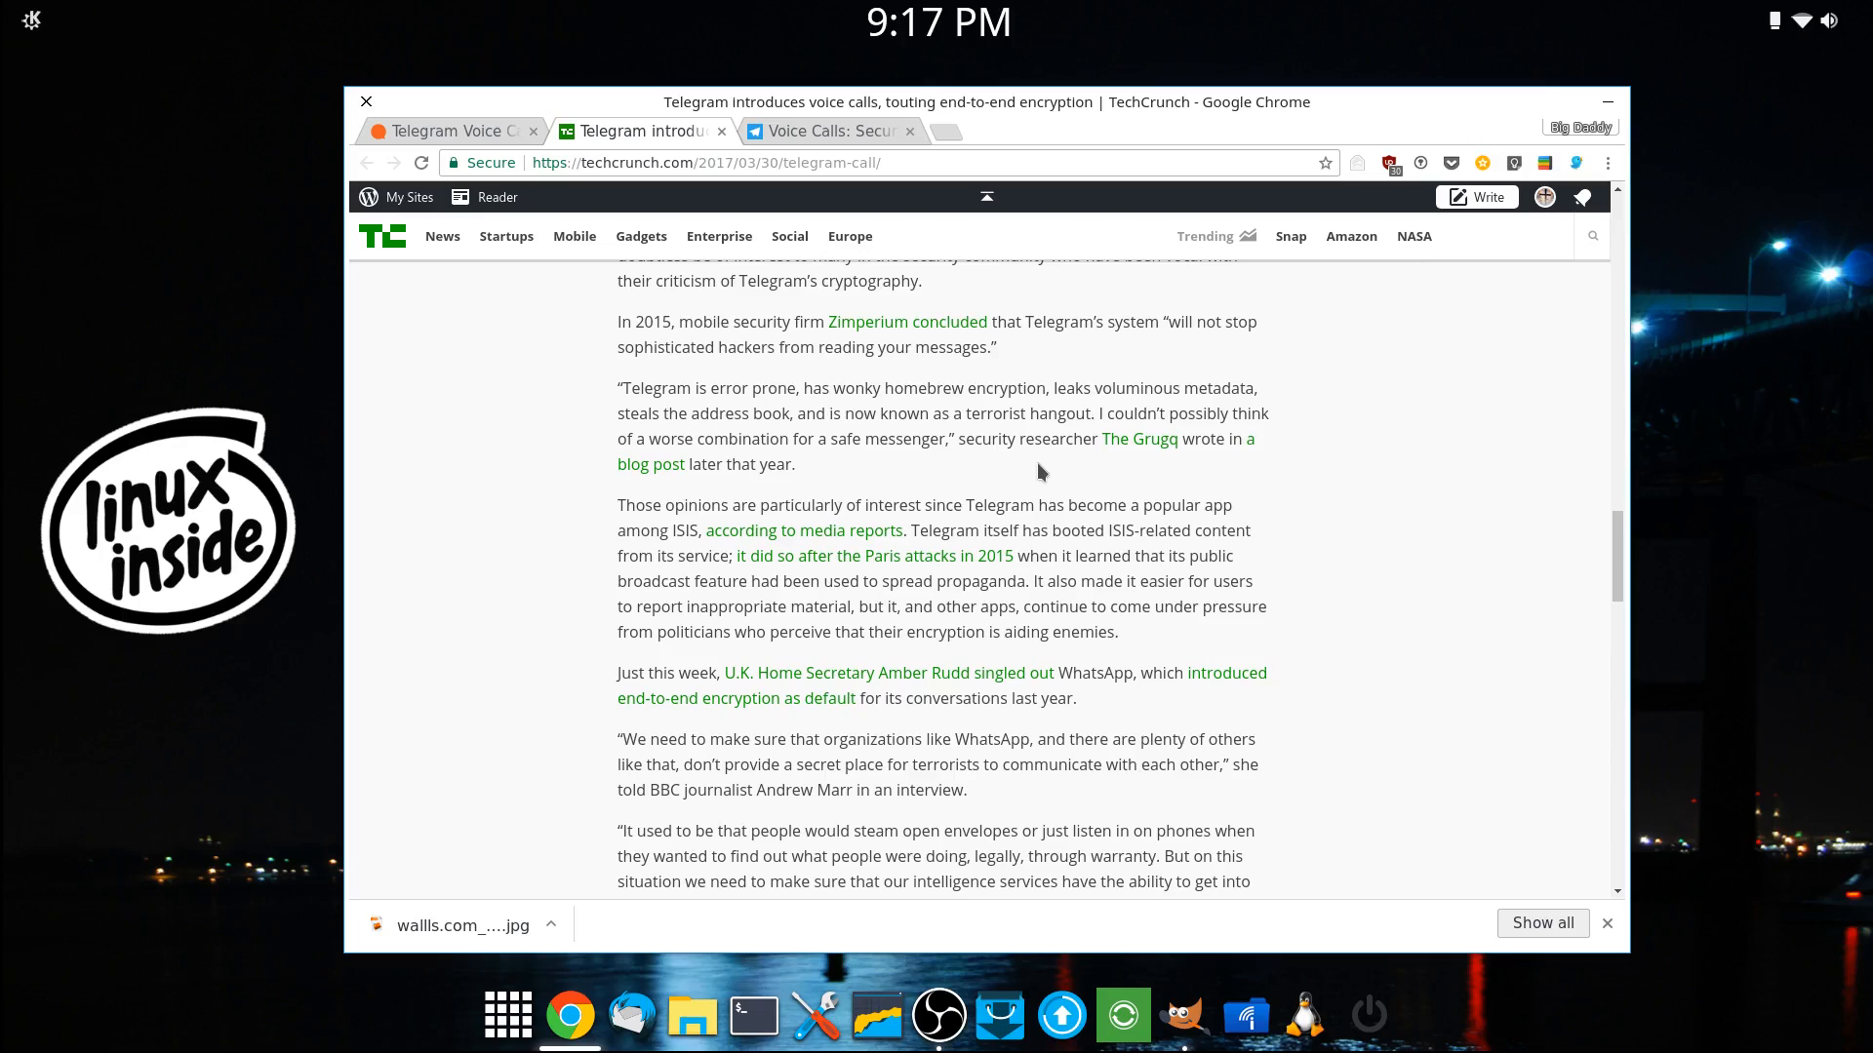
{"action": "mouse_move", "coordinate": [749, 410]}
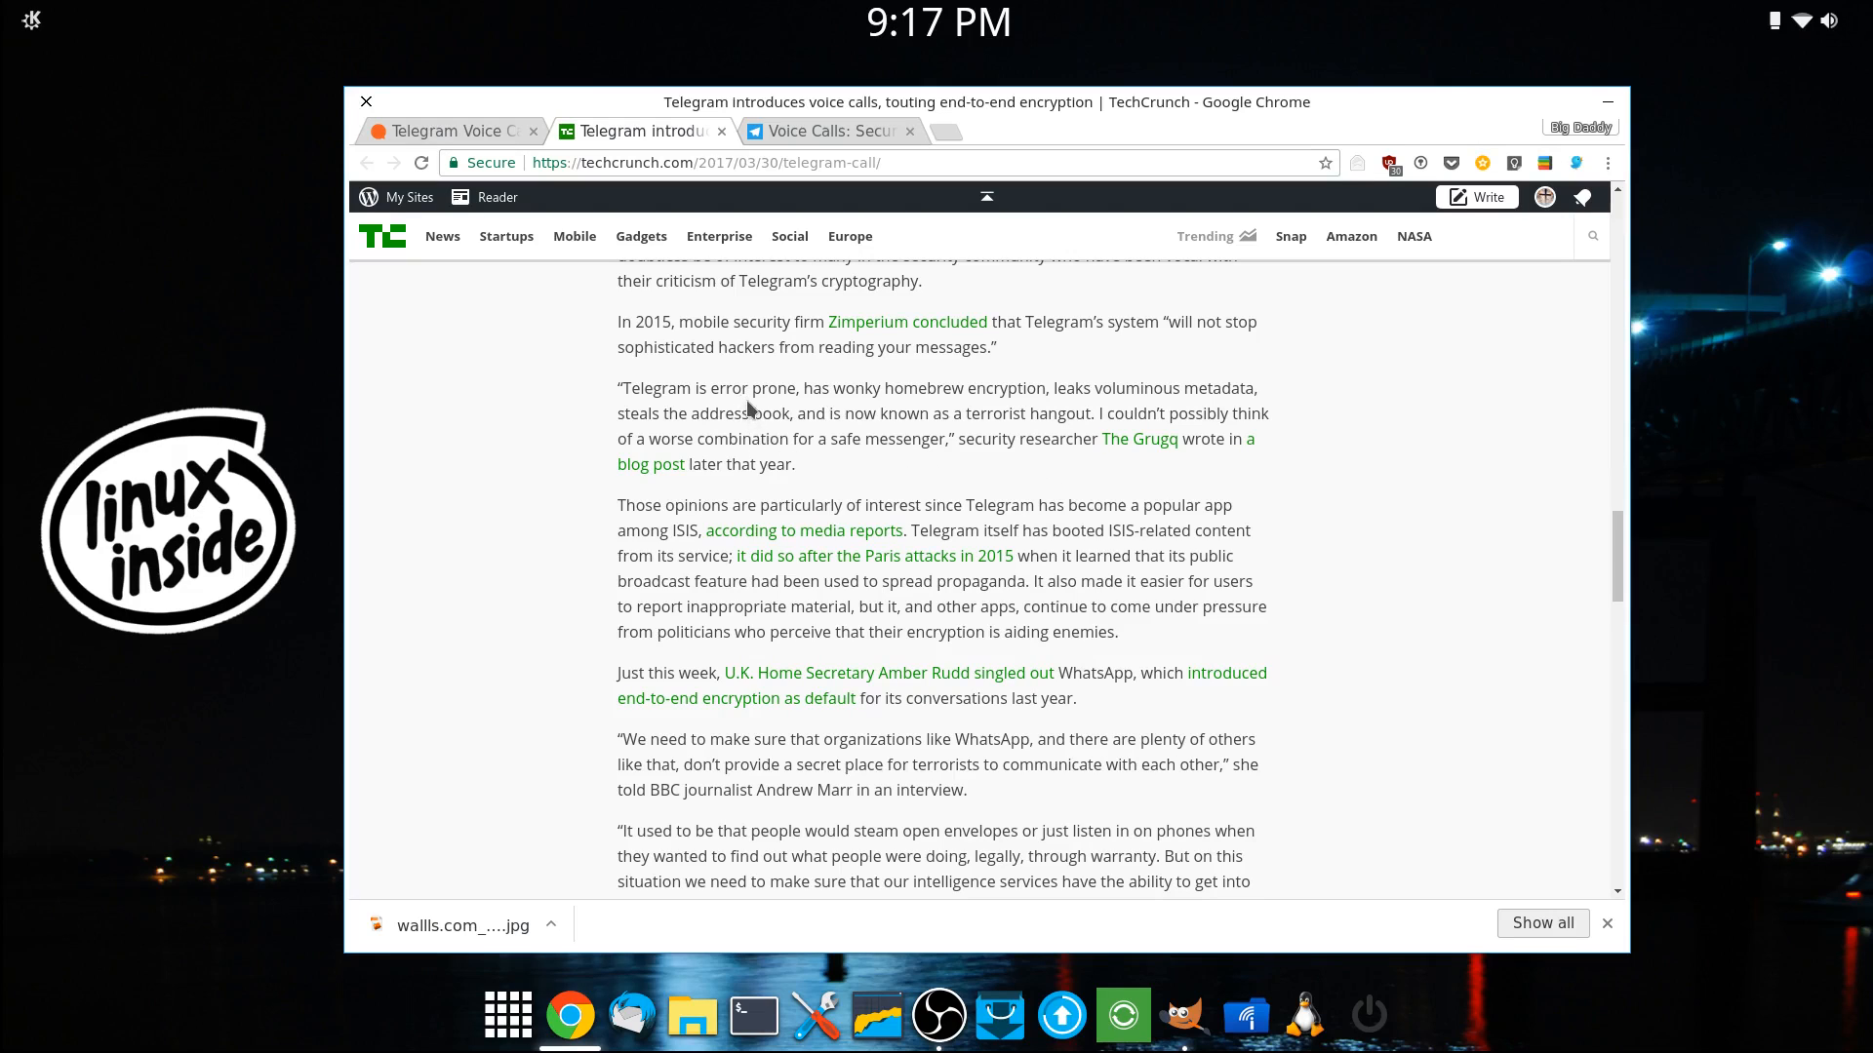
{"action": "mouse_move", "coordinate": [831, 405]}
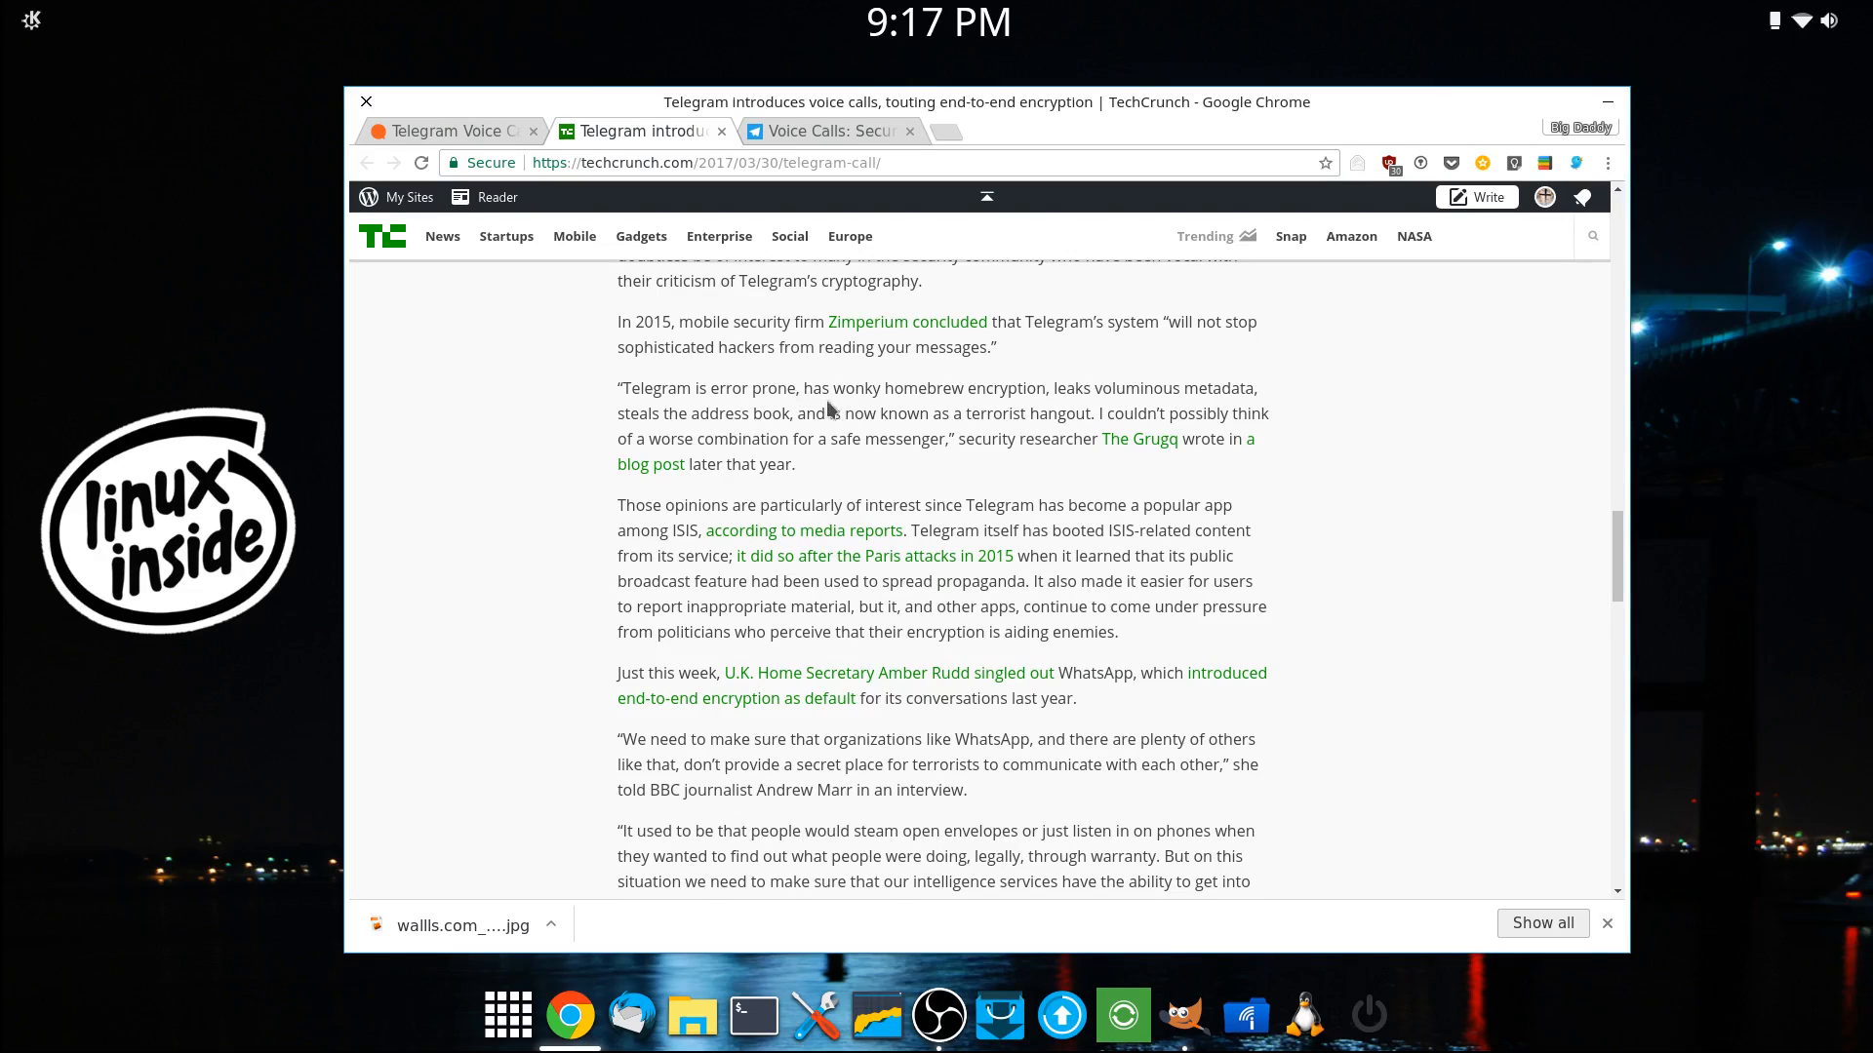
{"action": "mouse_move", "coordinate": [995, 390]}
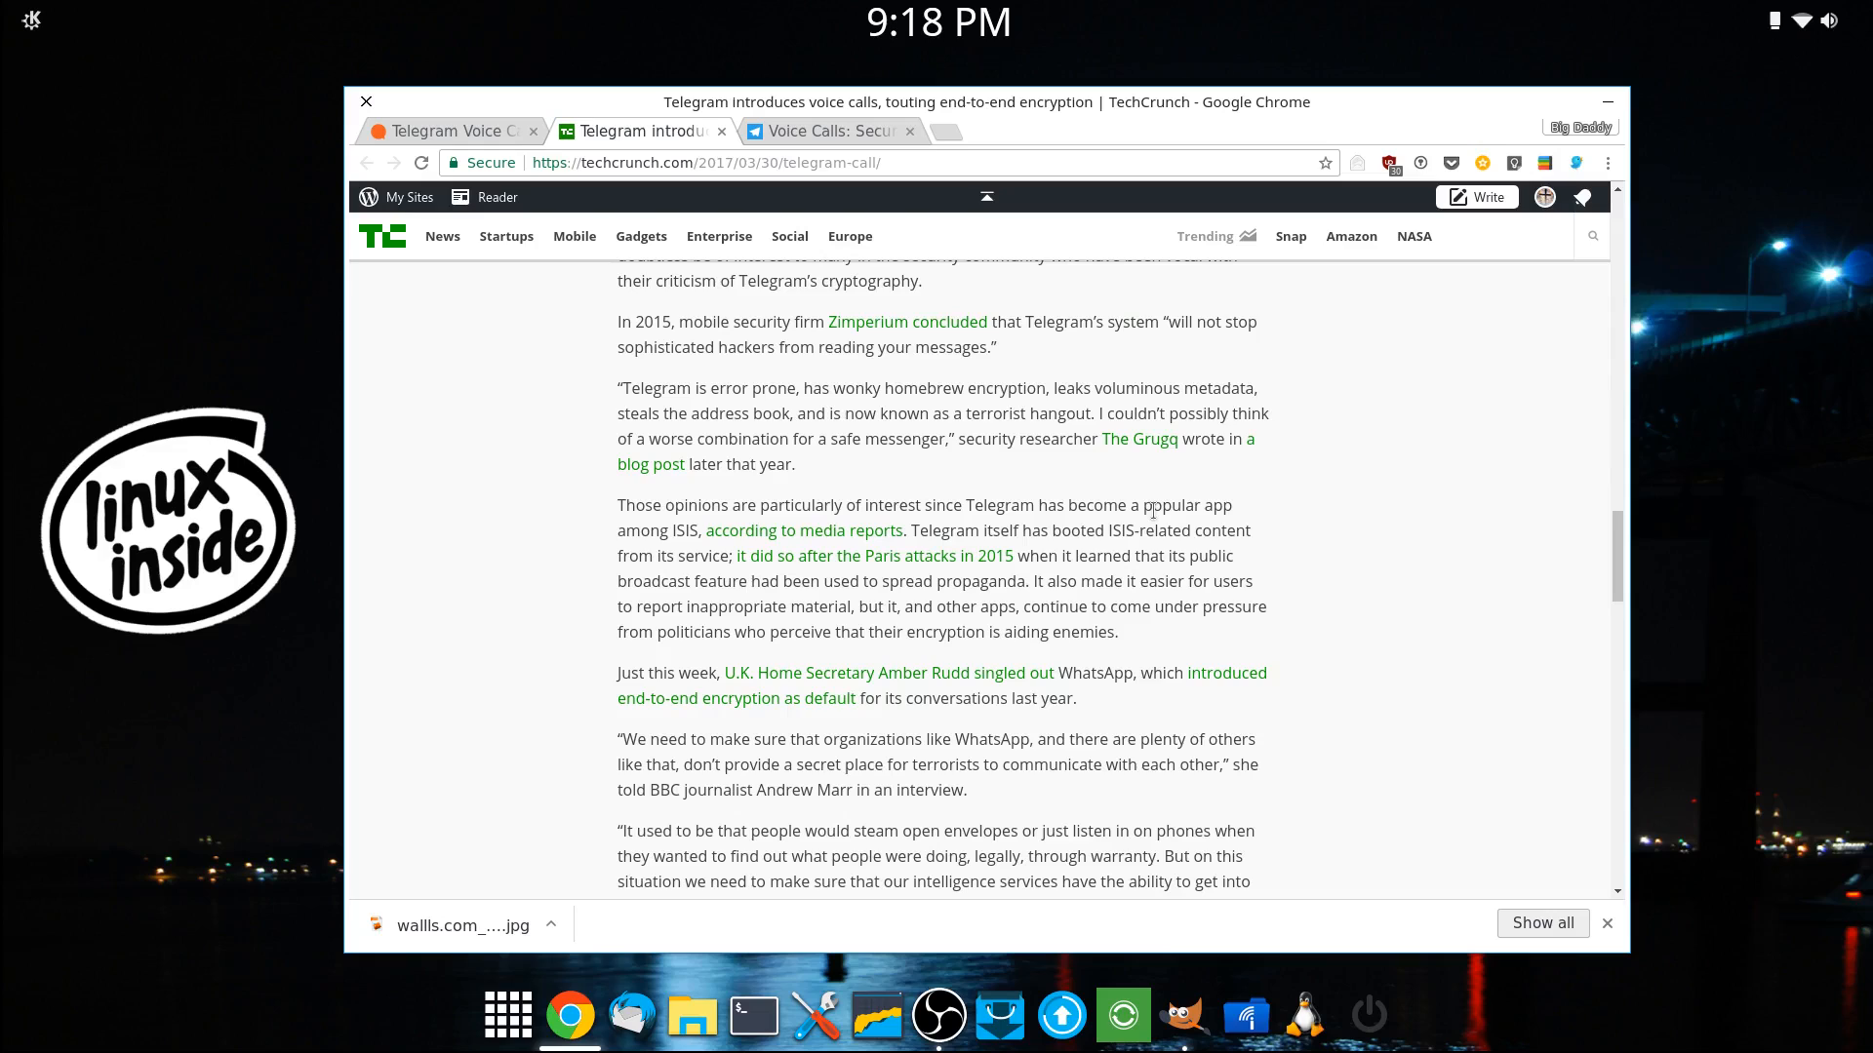
{"action": "mouse_move", "coordinate": [835, 547]}
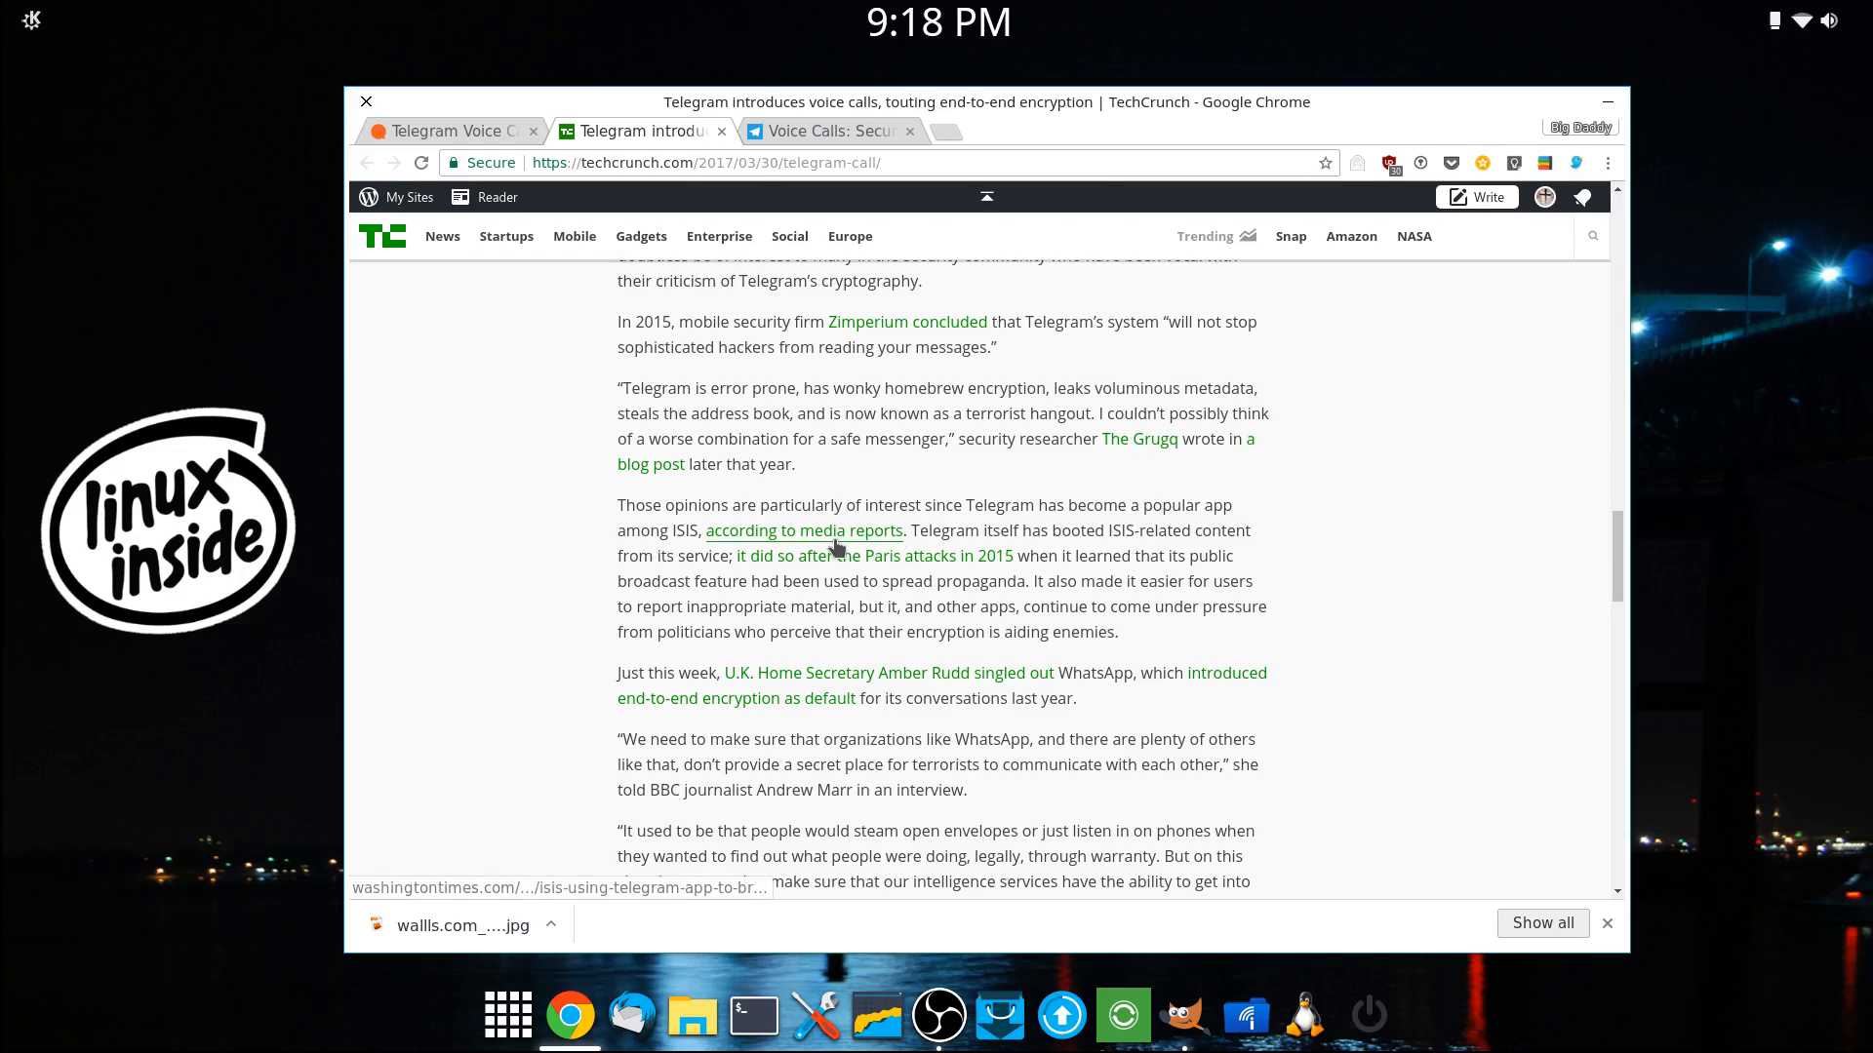
{"action": "scroll", "scroll_direction": "down", "scroll_amount": 3}
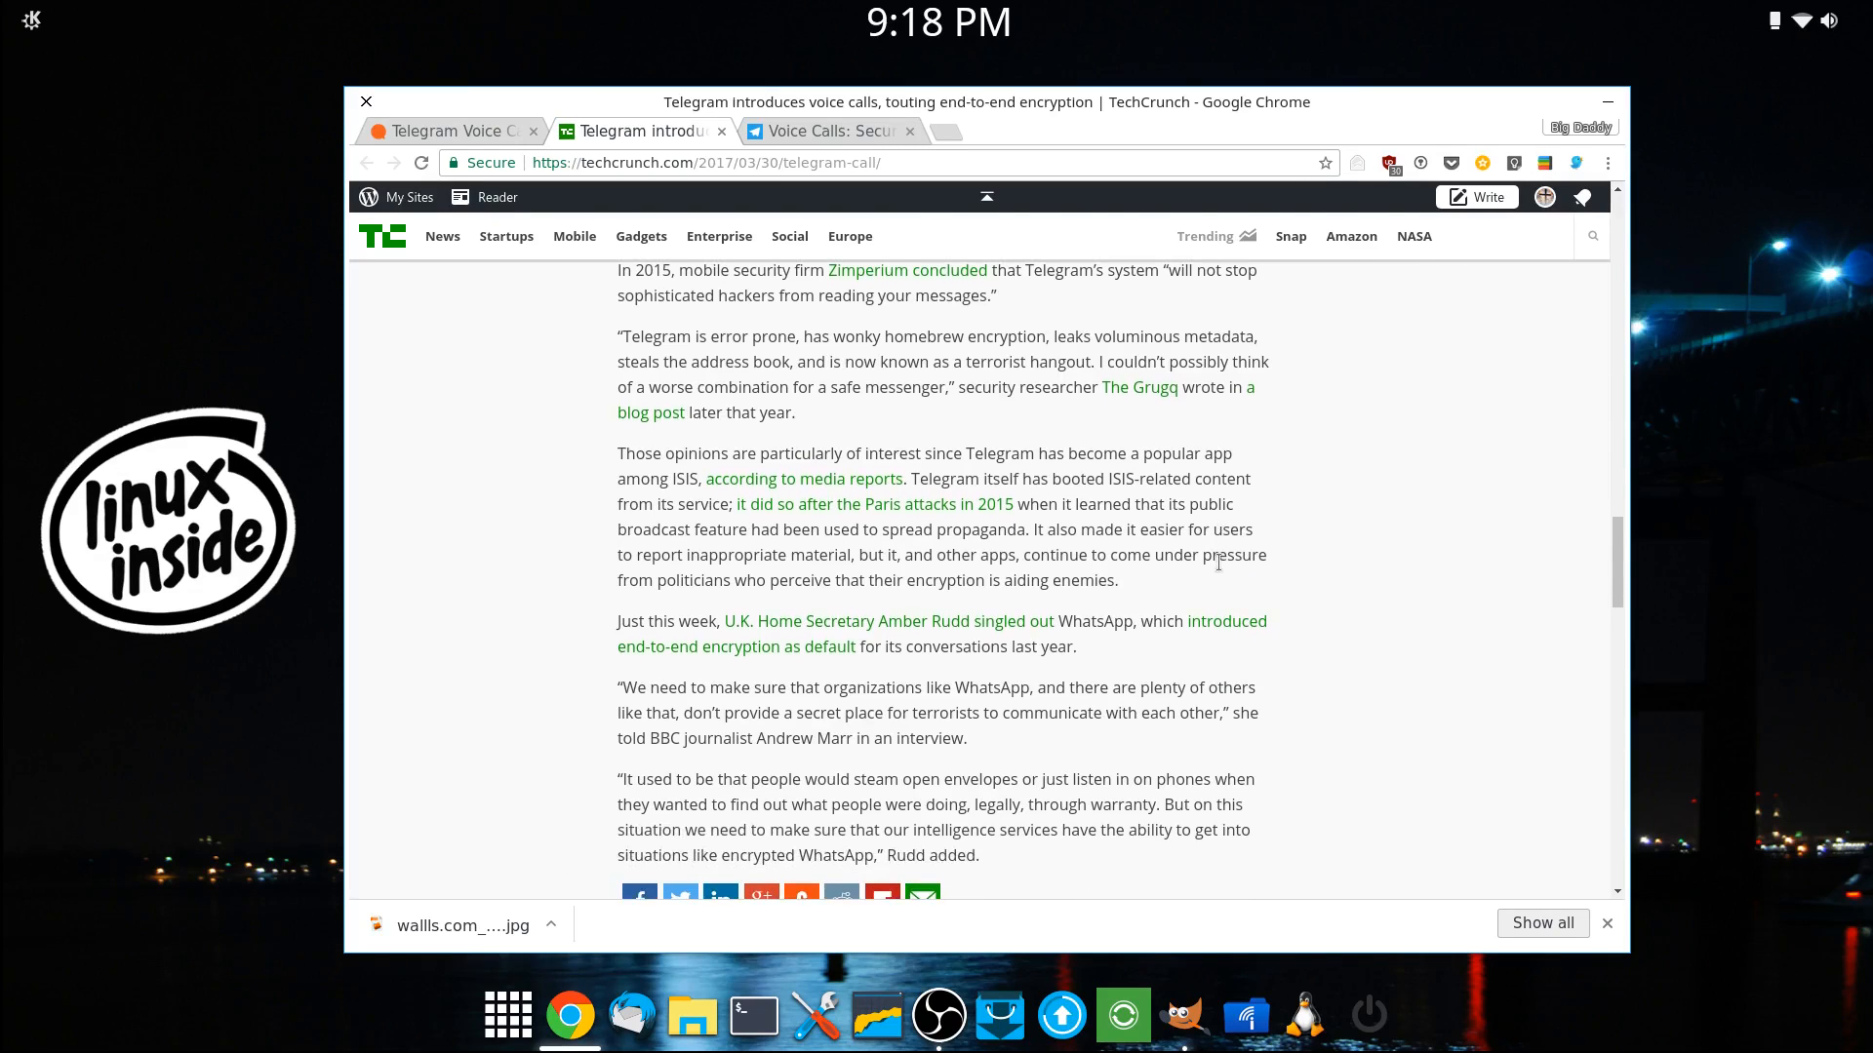
{"action": "scroll", "scroll_direction": "down", "scroll_amount": 3}
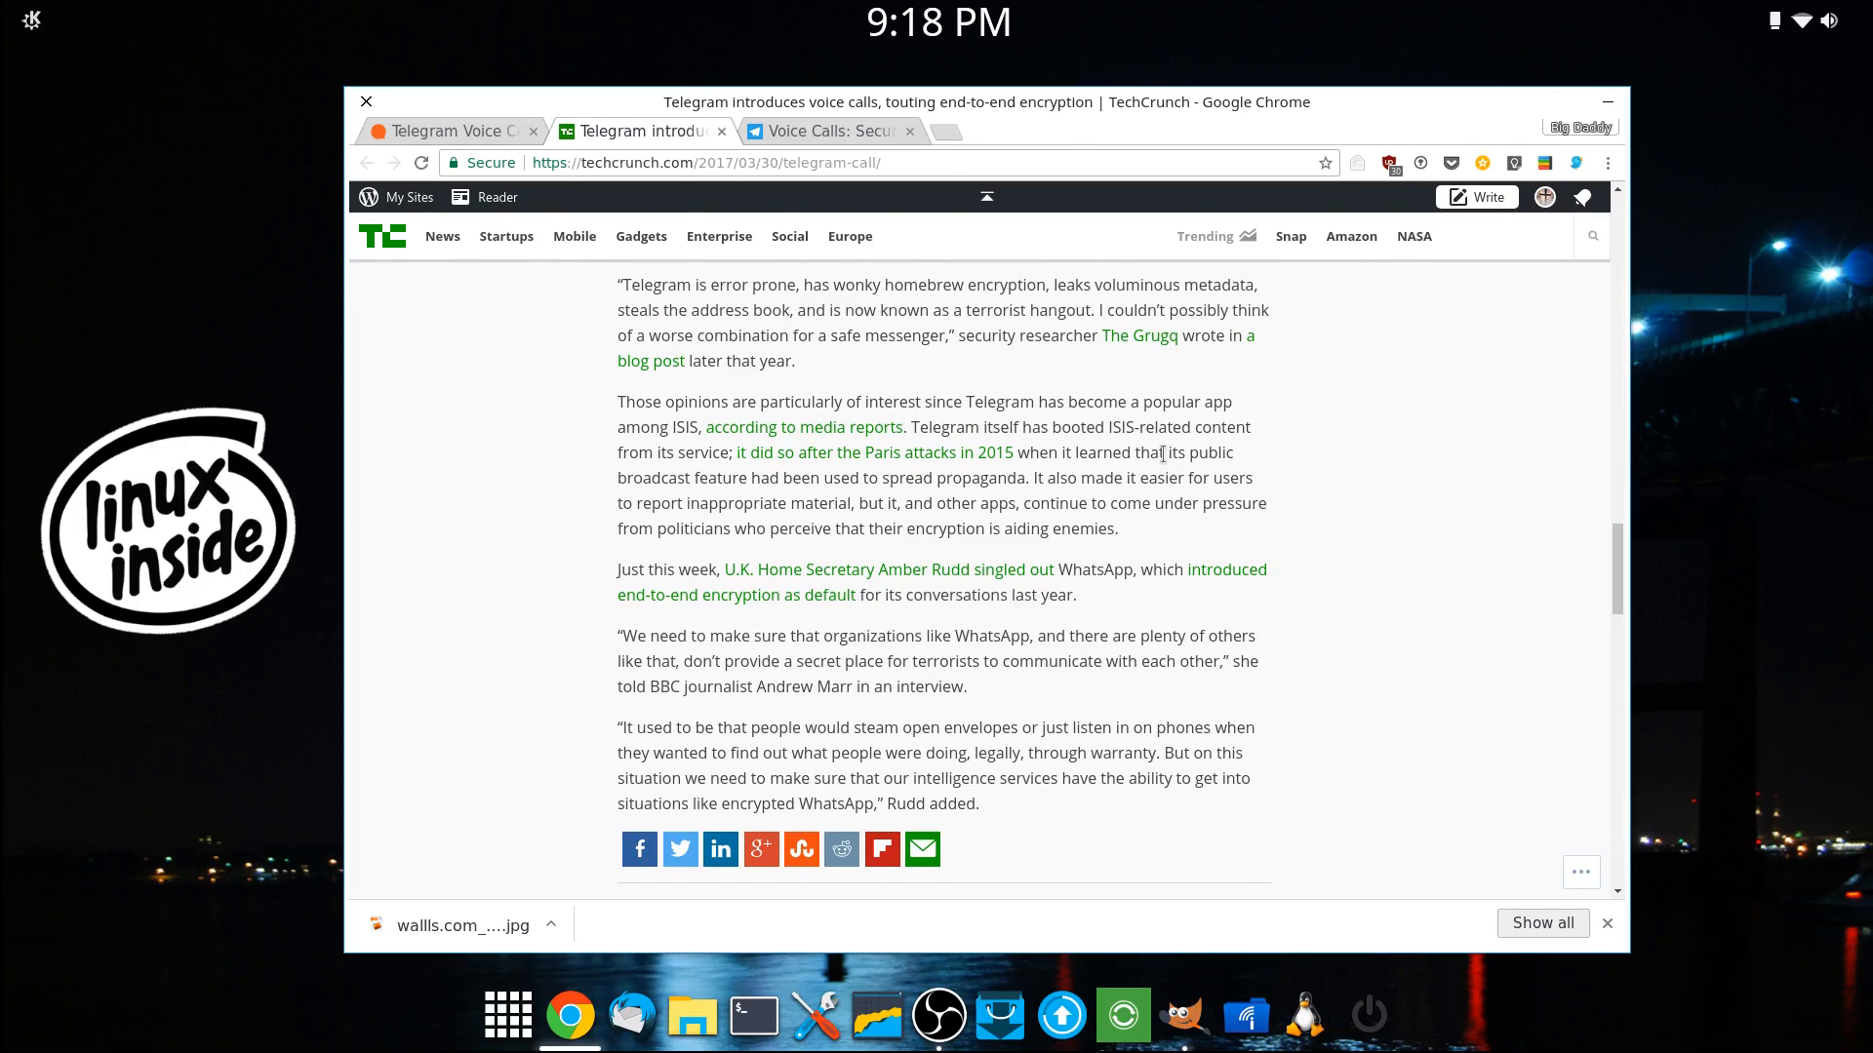
{"action": "scroll", "scroll_direction": "down", "scroll_amount": 3}
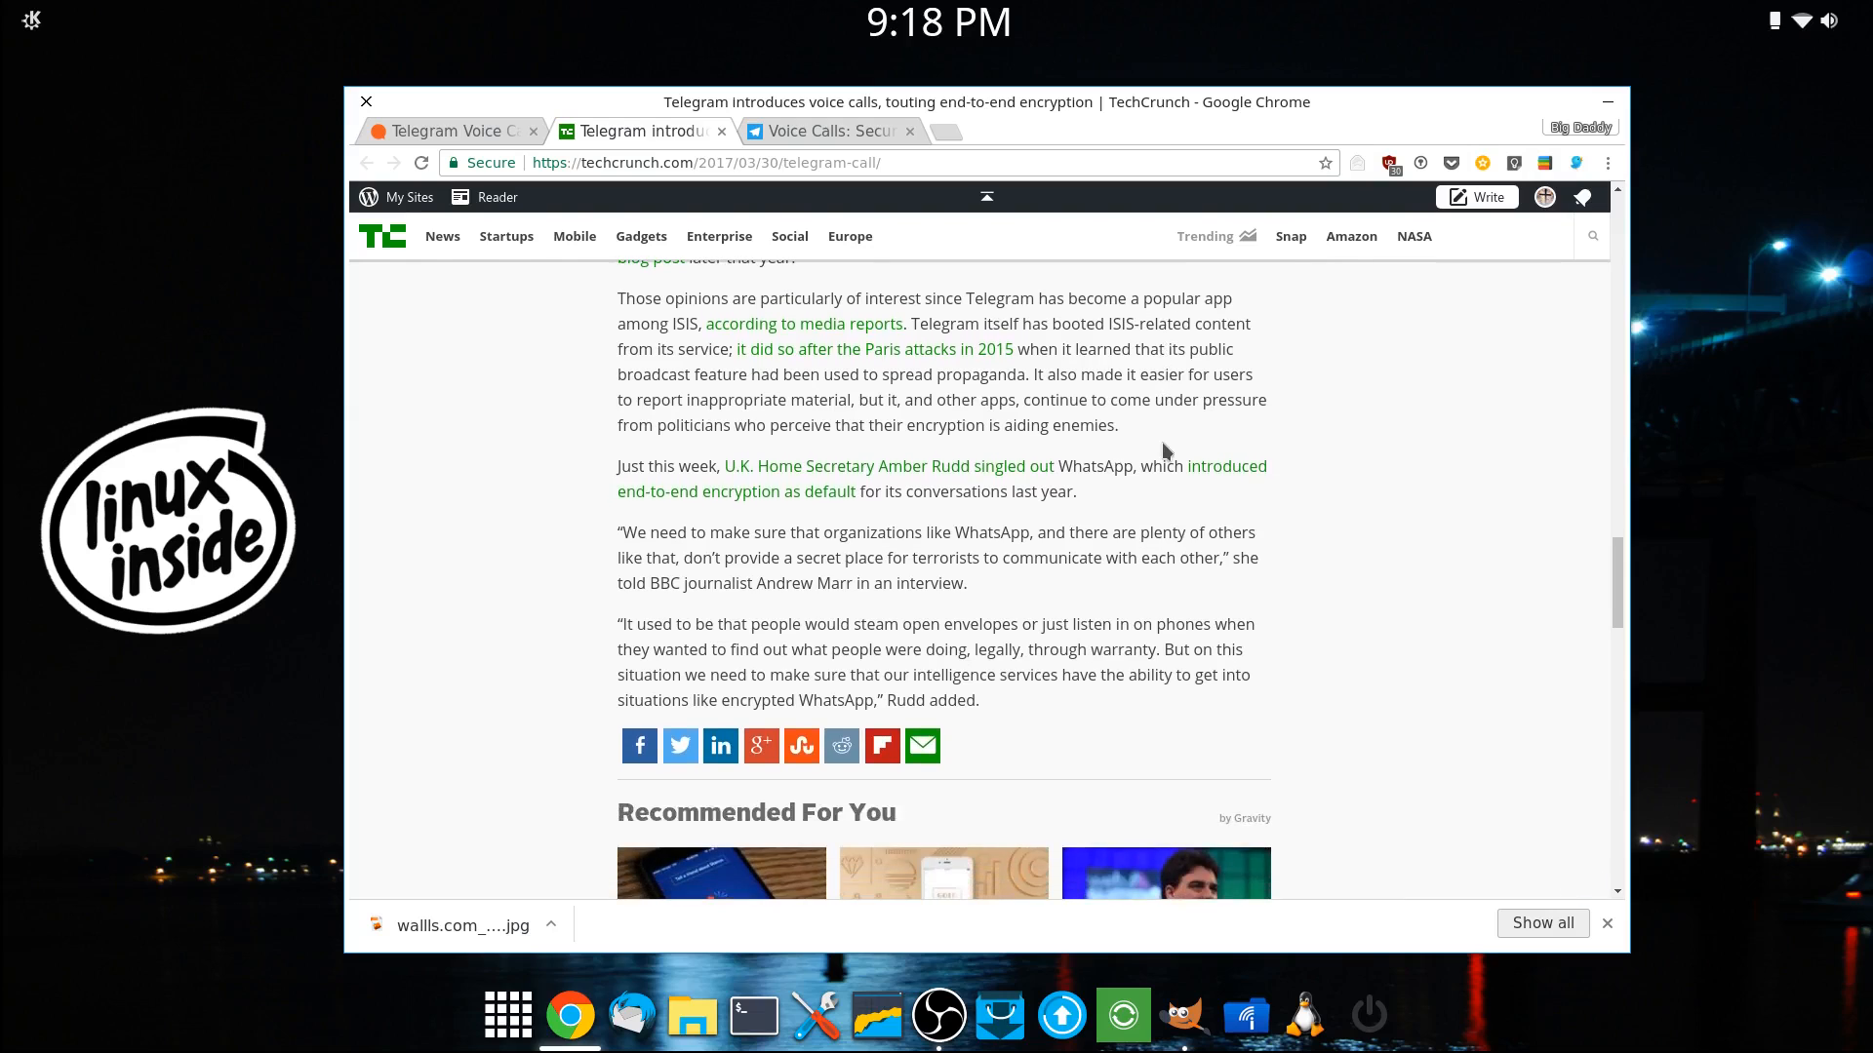
{"action": "mouse_move", "coordinate": [907, 234]}
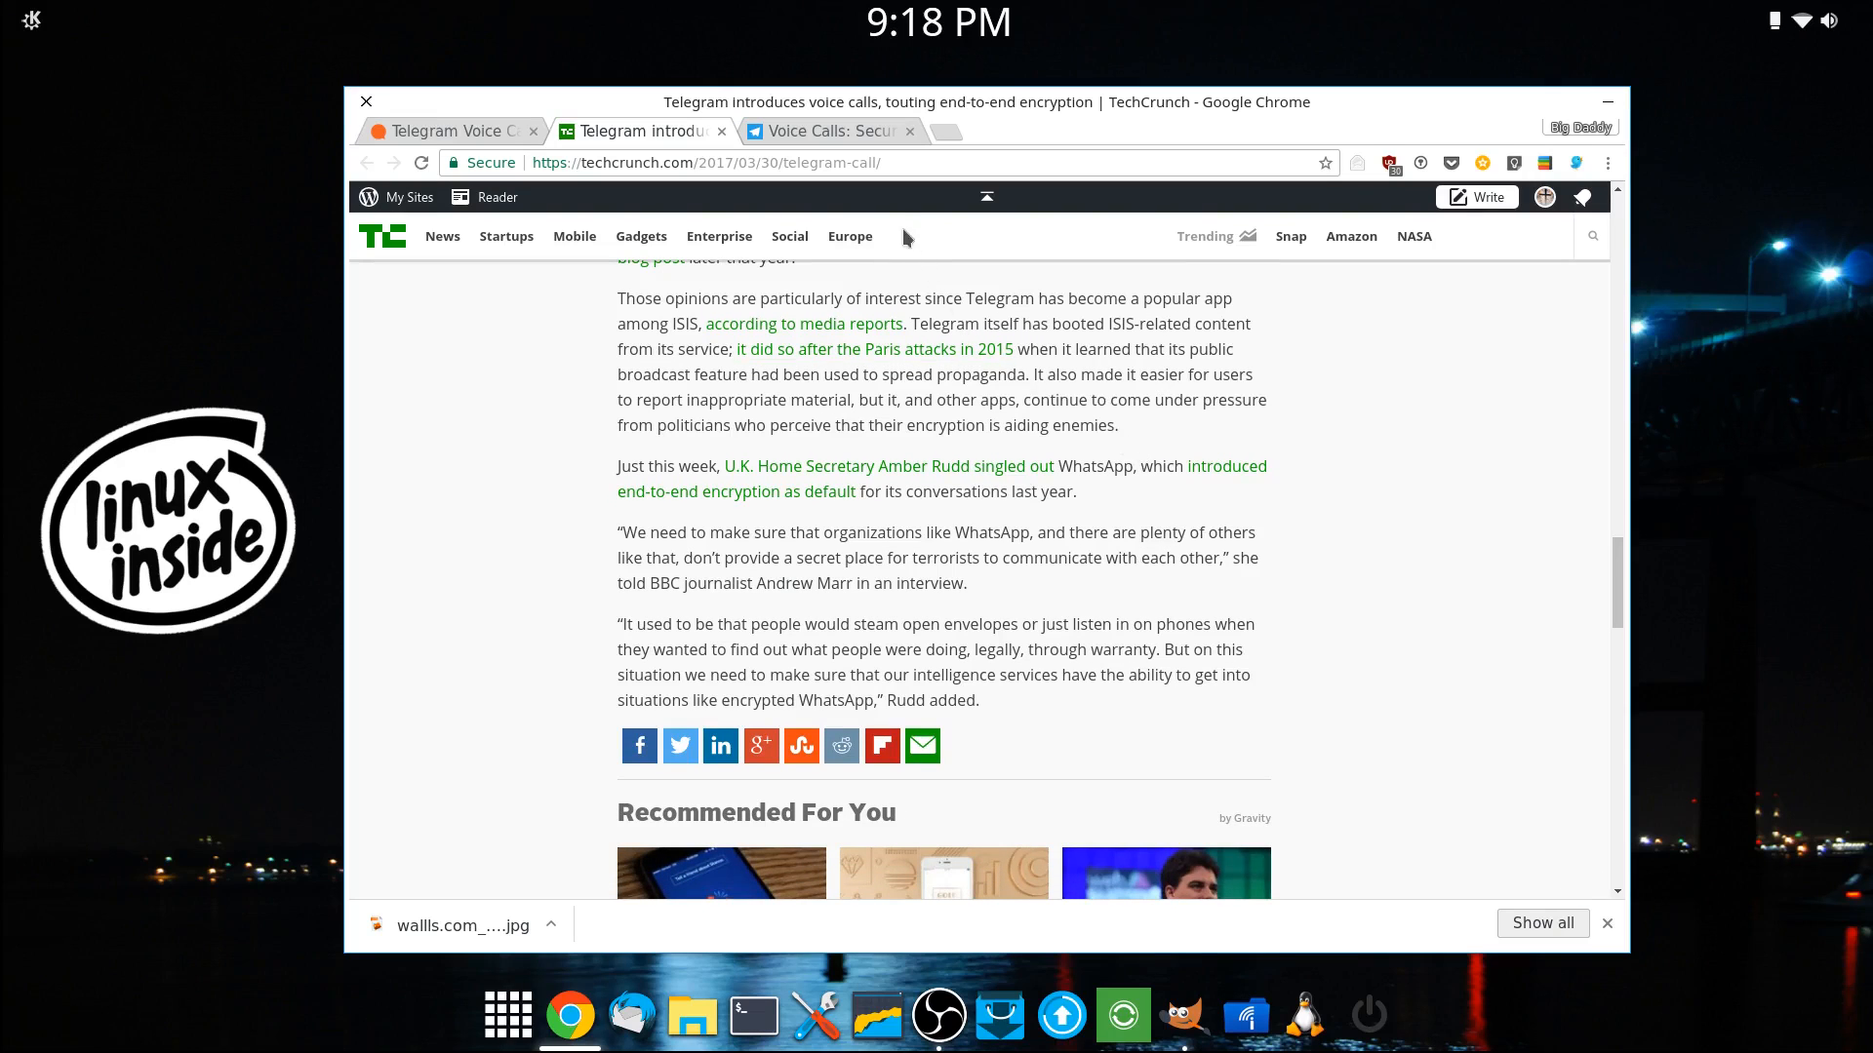
Step: Switch to Telegram's 'Voice Calls: Secure, Crystal-Clear, AI-Powered' blog post tab
{"action": "left_click", "coordinate": [828, 131]}
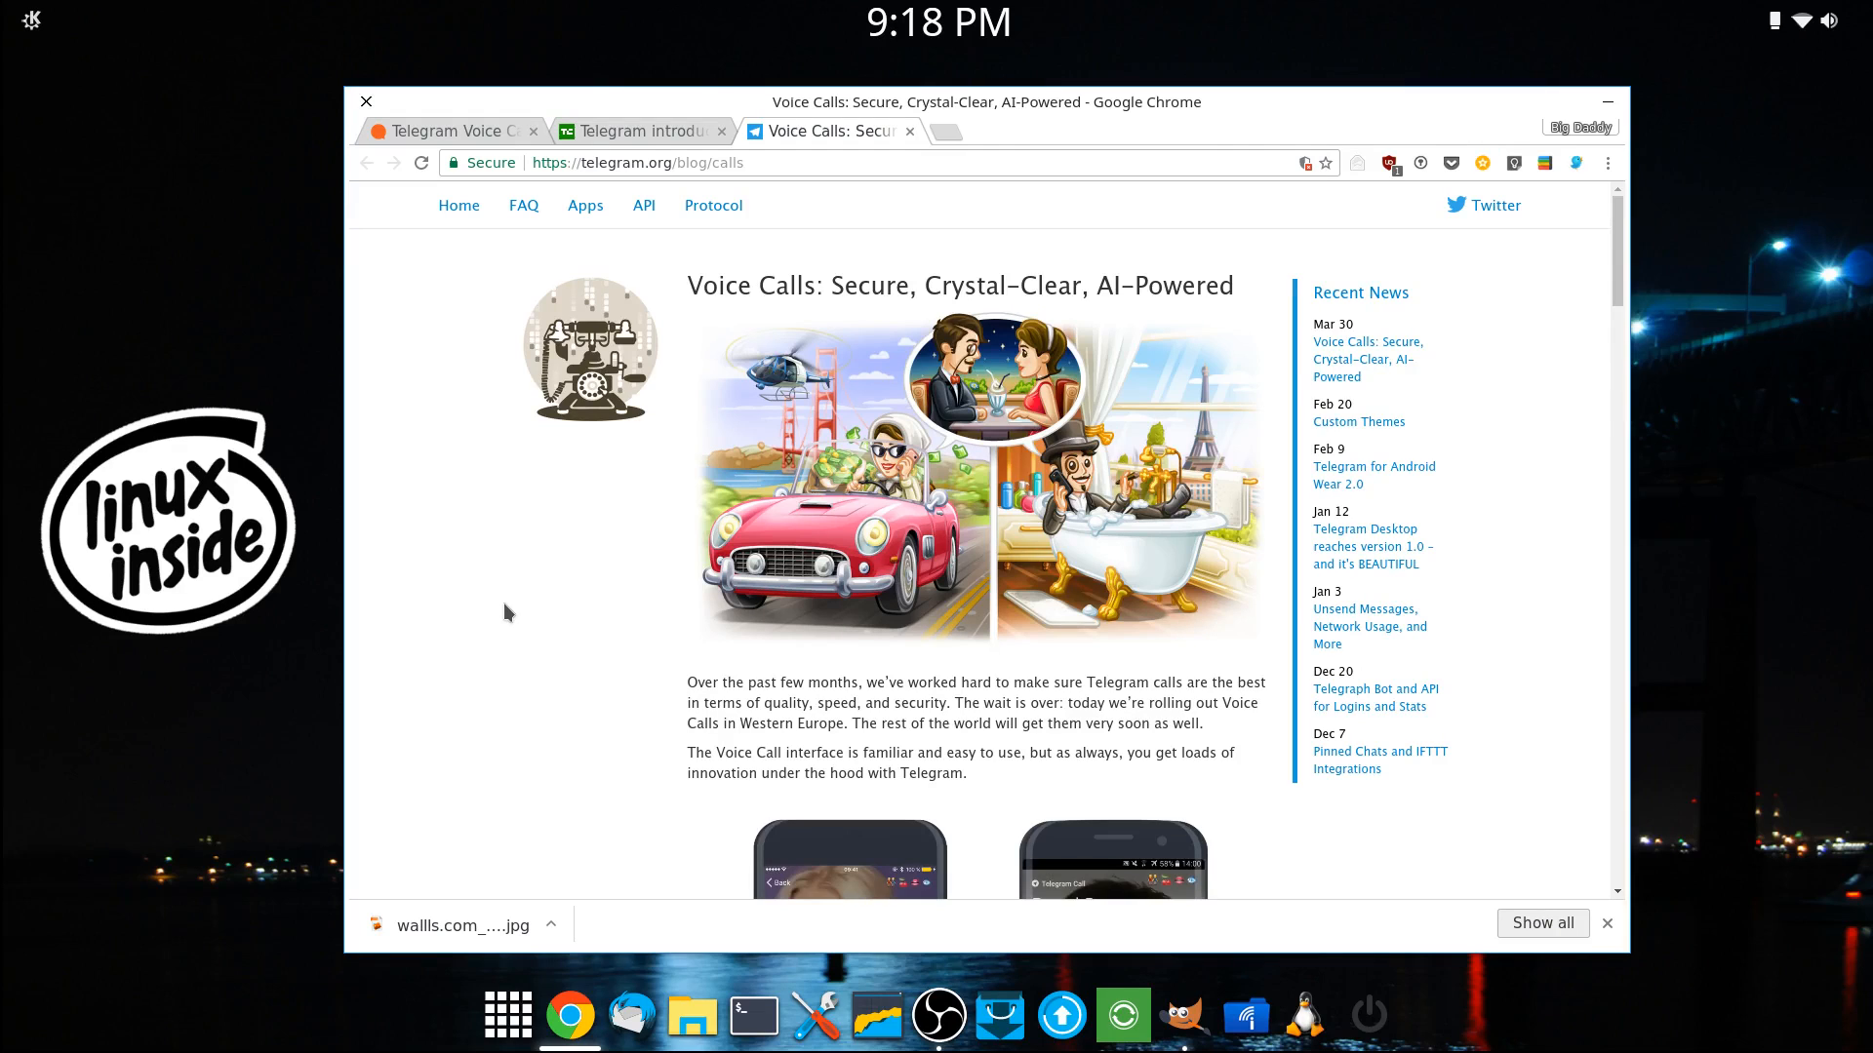
{"action": "mouse_move", "coordinate": [546, 613]}
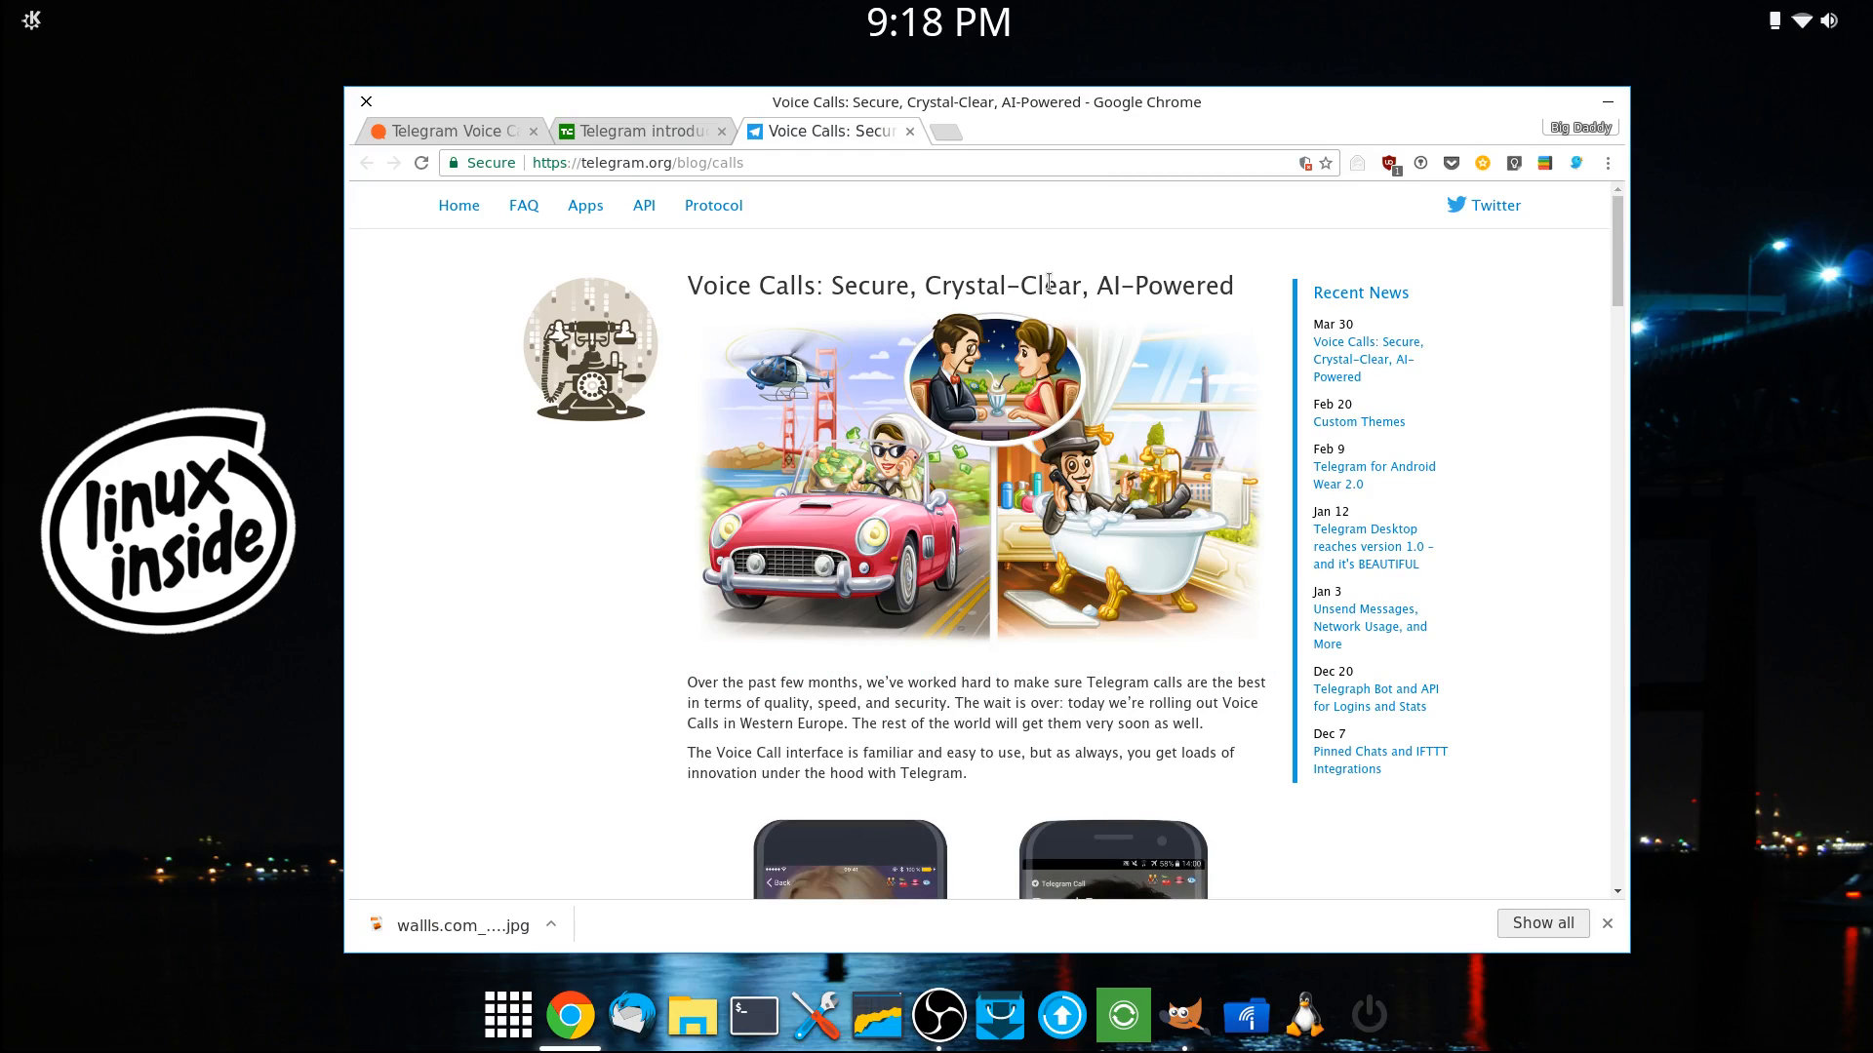
{"action": "mouse_move", "coordinate": [958, 269]}
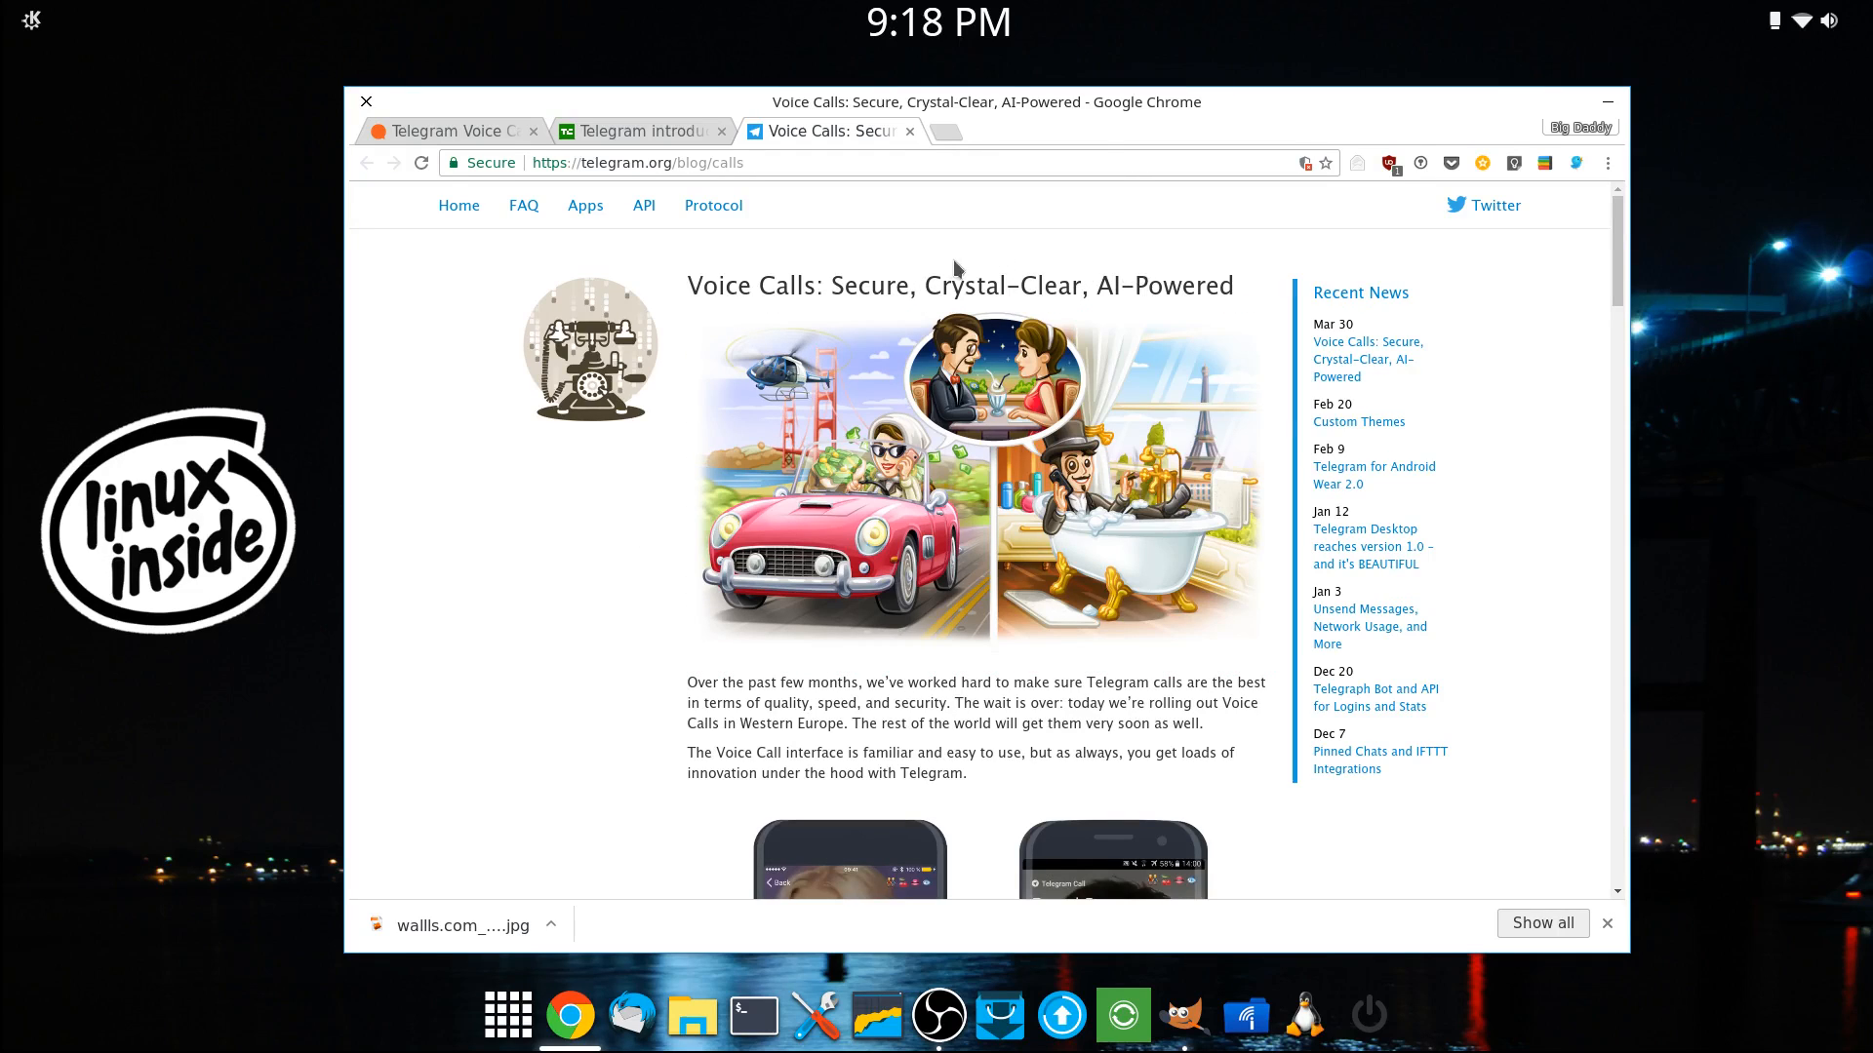
{"action": "mouse_move", "coordinate": [896, 289]}
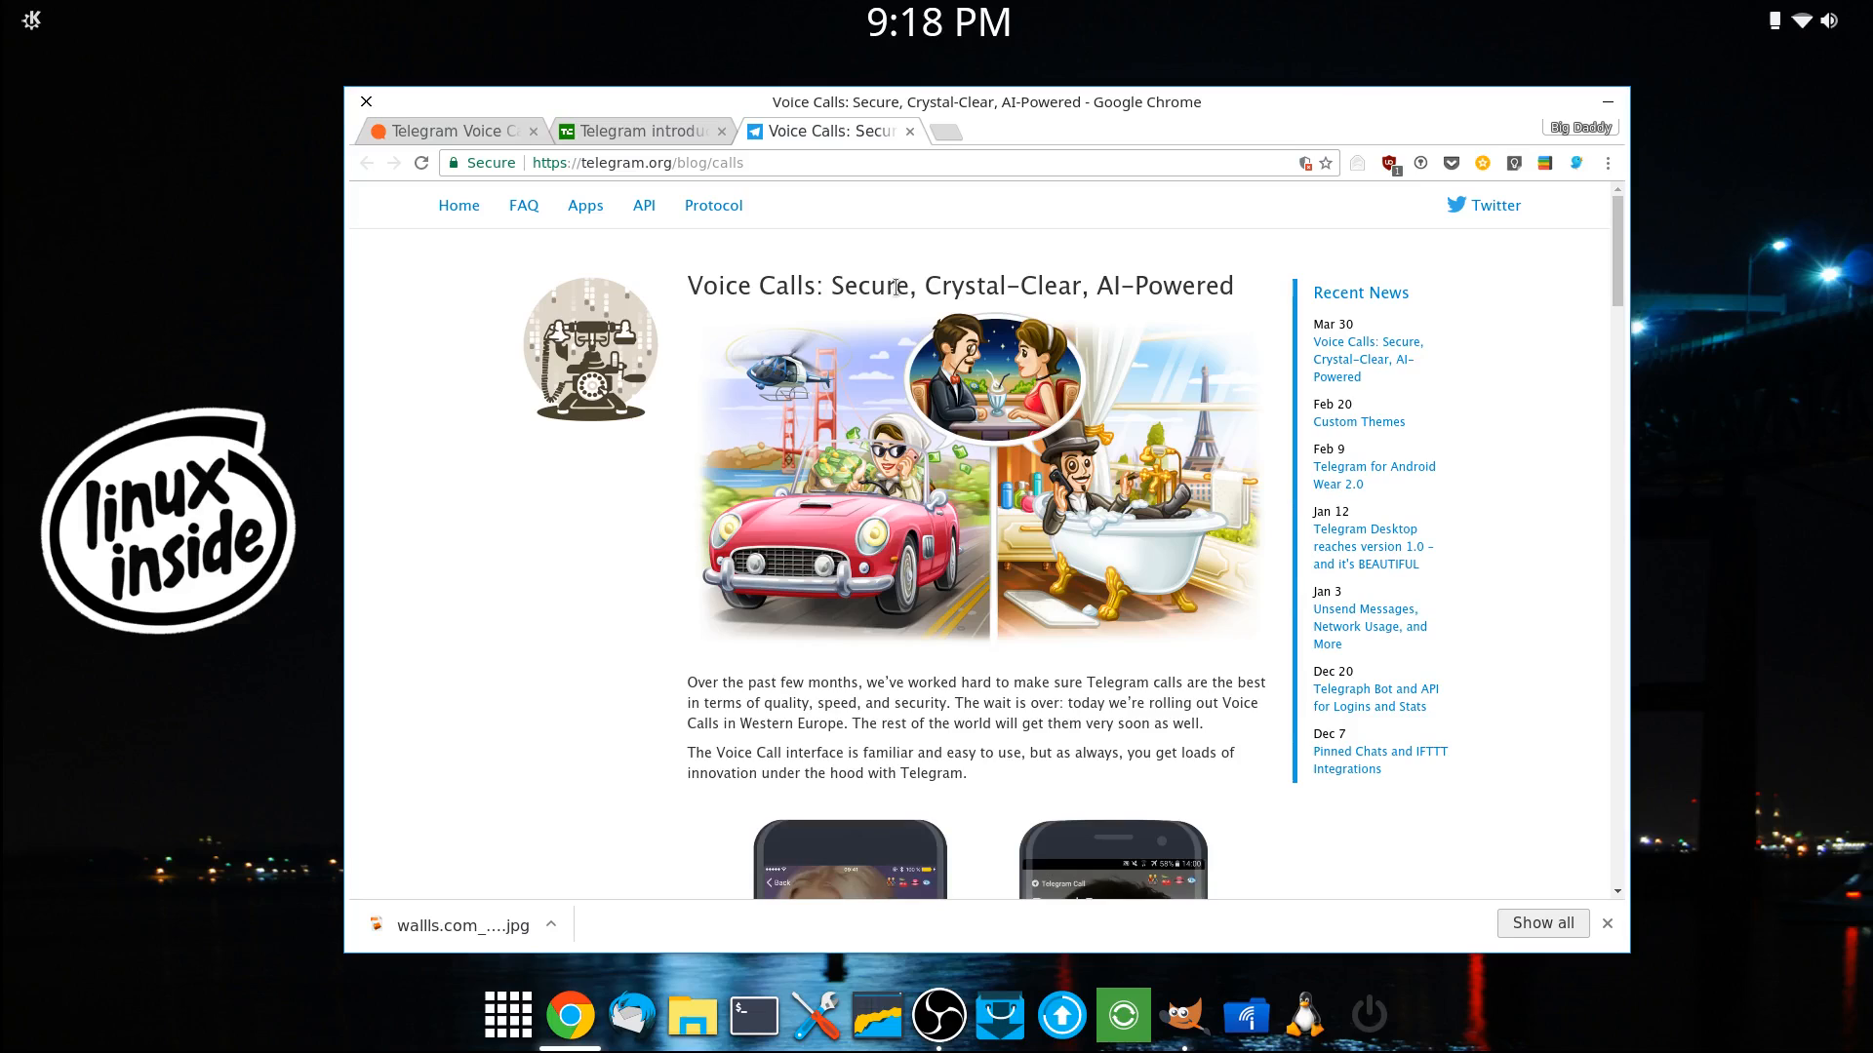
{"action": "mouse_move", "coordinate": [929, 280]}
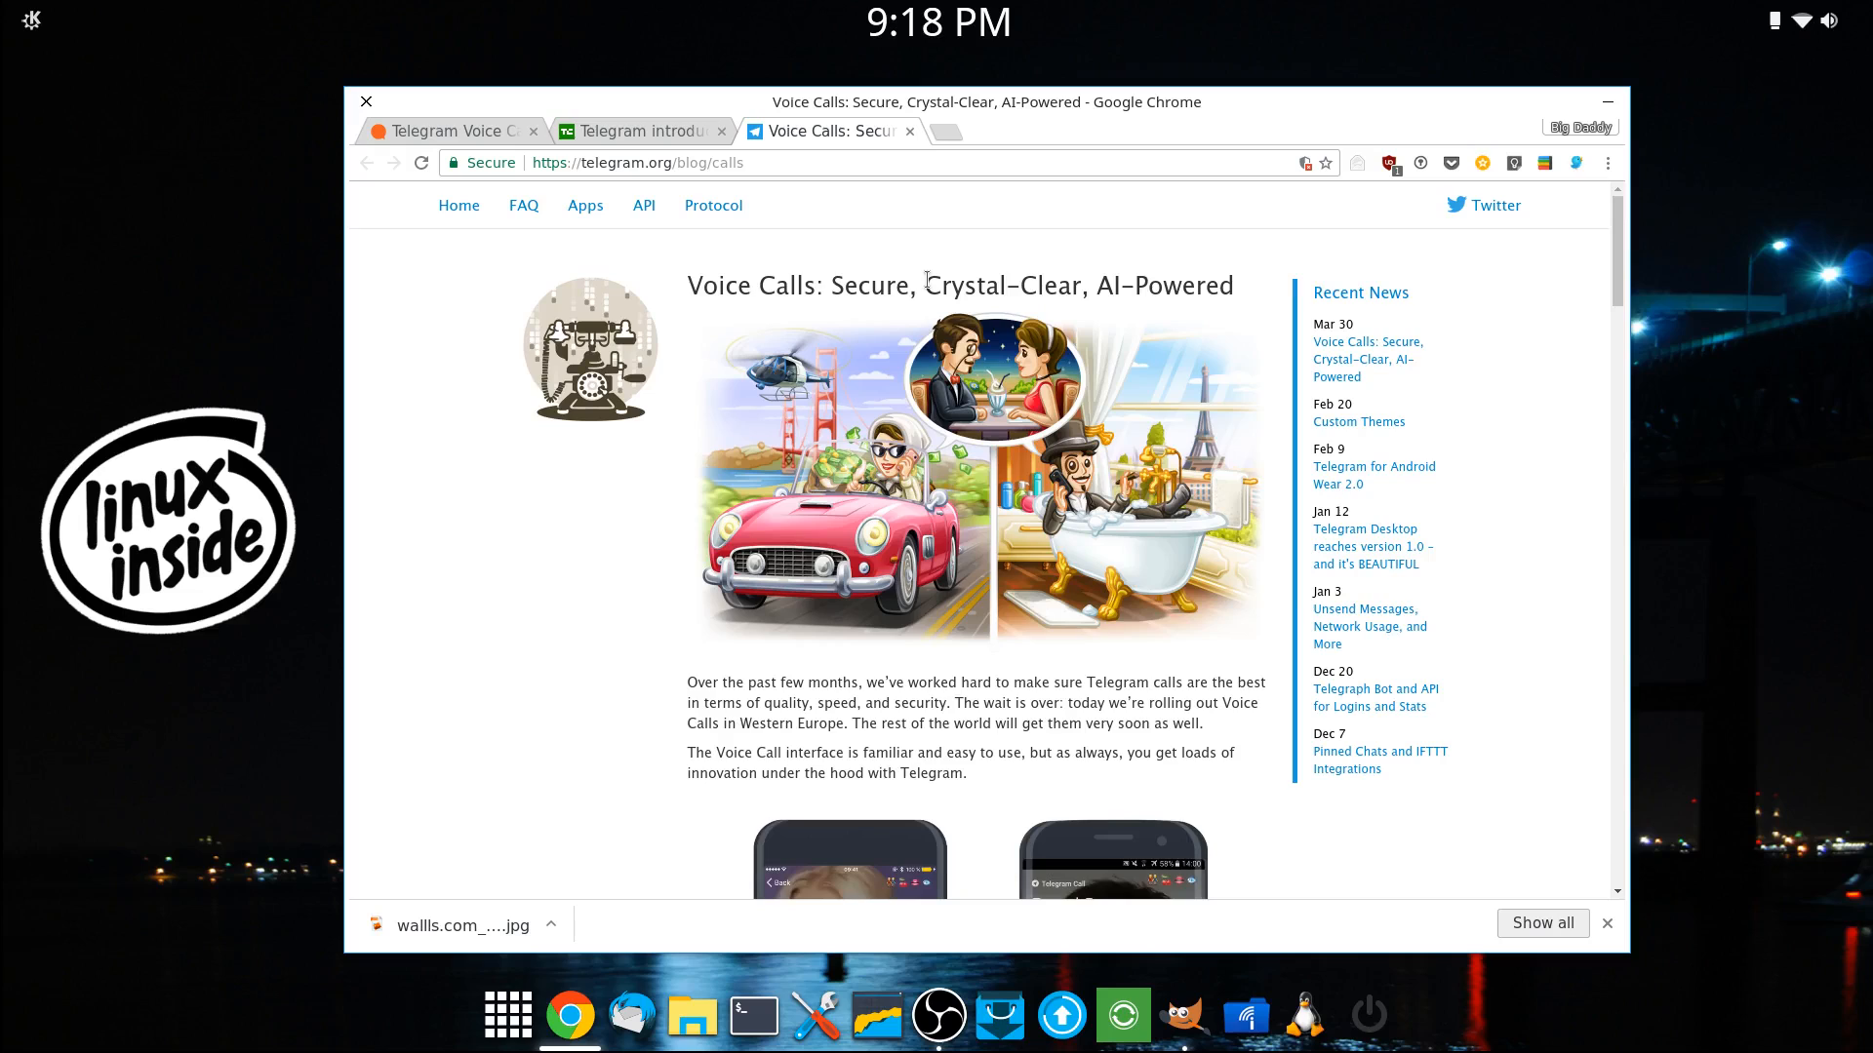
{"action": "mouse_move", "coordinate": [1221, 417]}
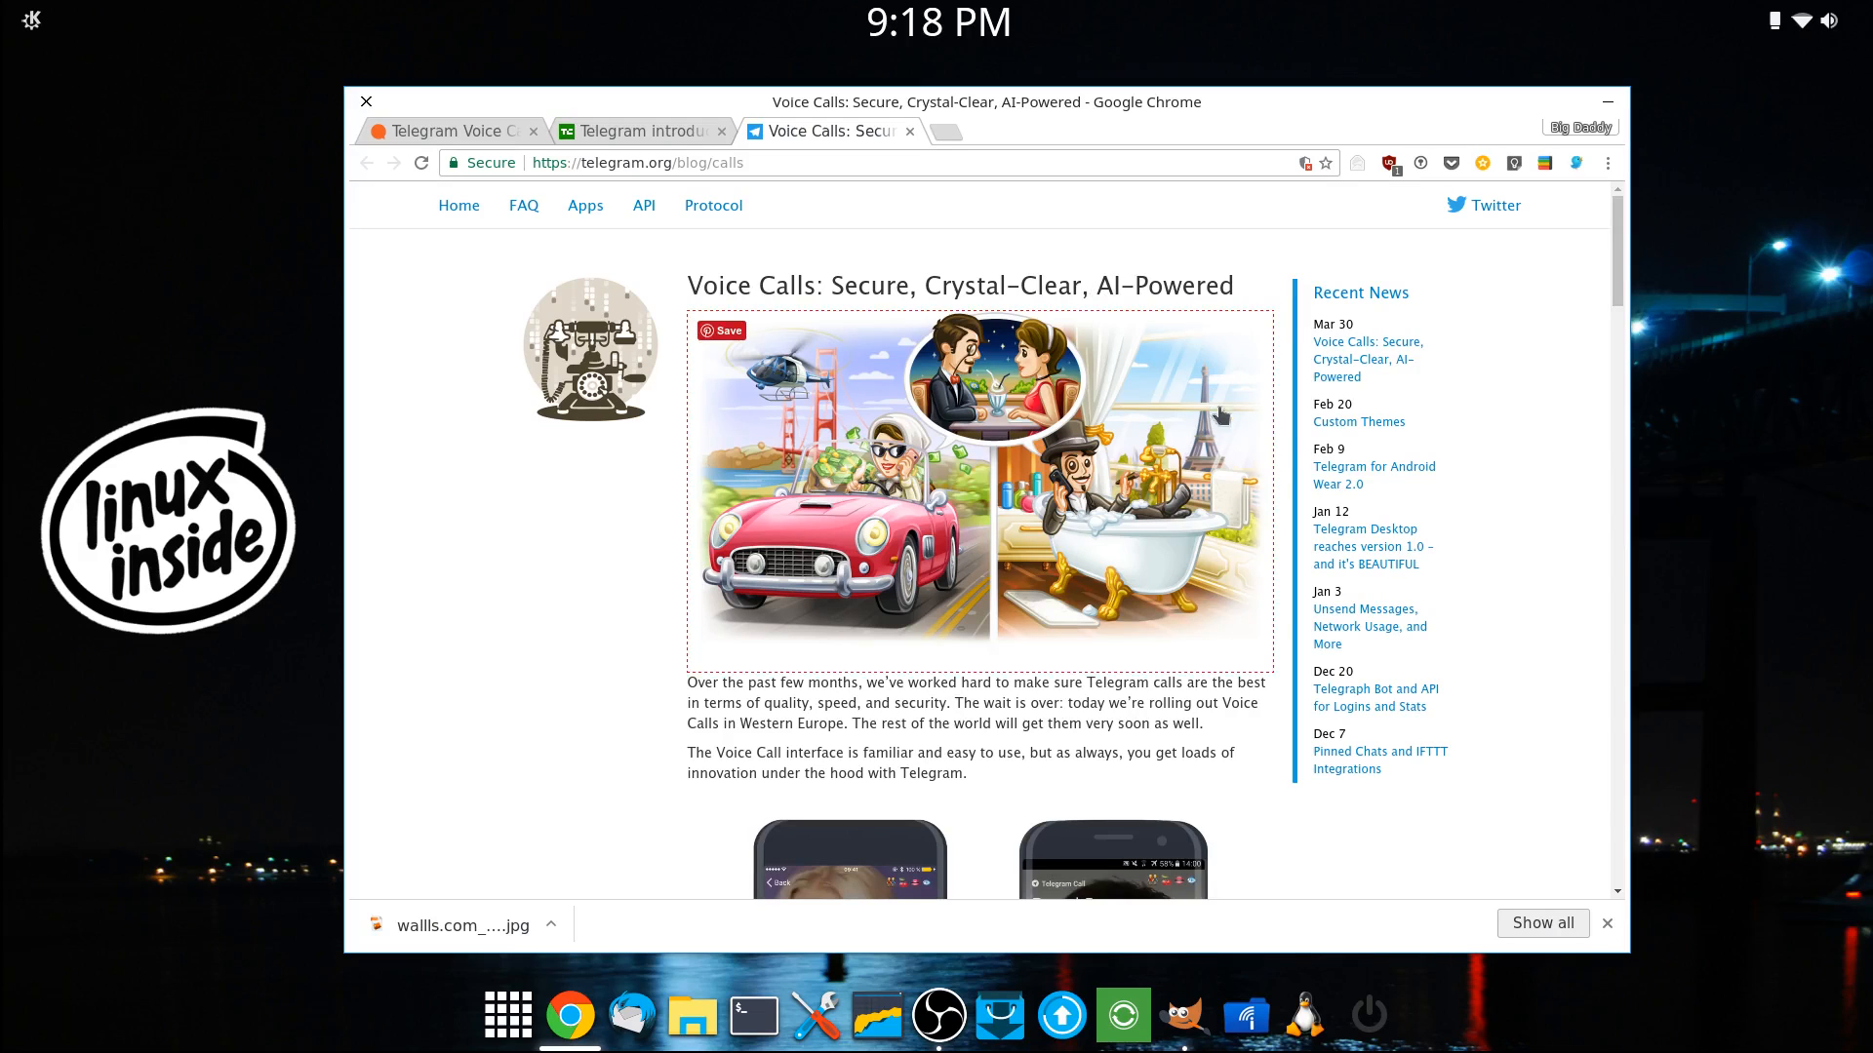
Step: Read the blog post past the key-verification emoji image through Super-Fast to the AI-Powered section
{"action": "scroll", "scroll_direction": "down", "scroll_amount": 3}
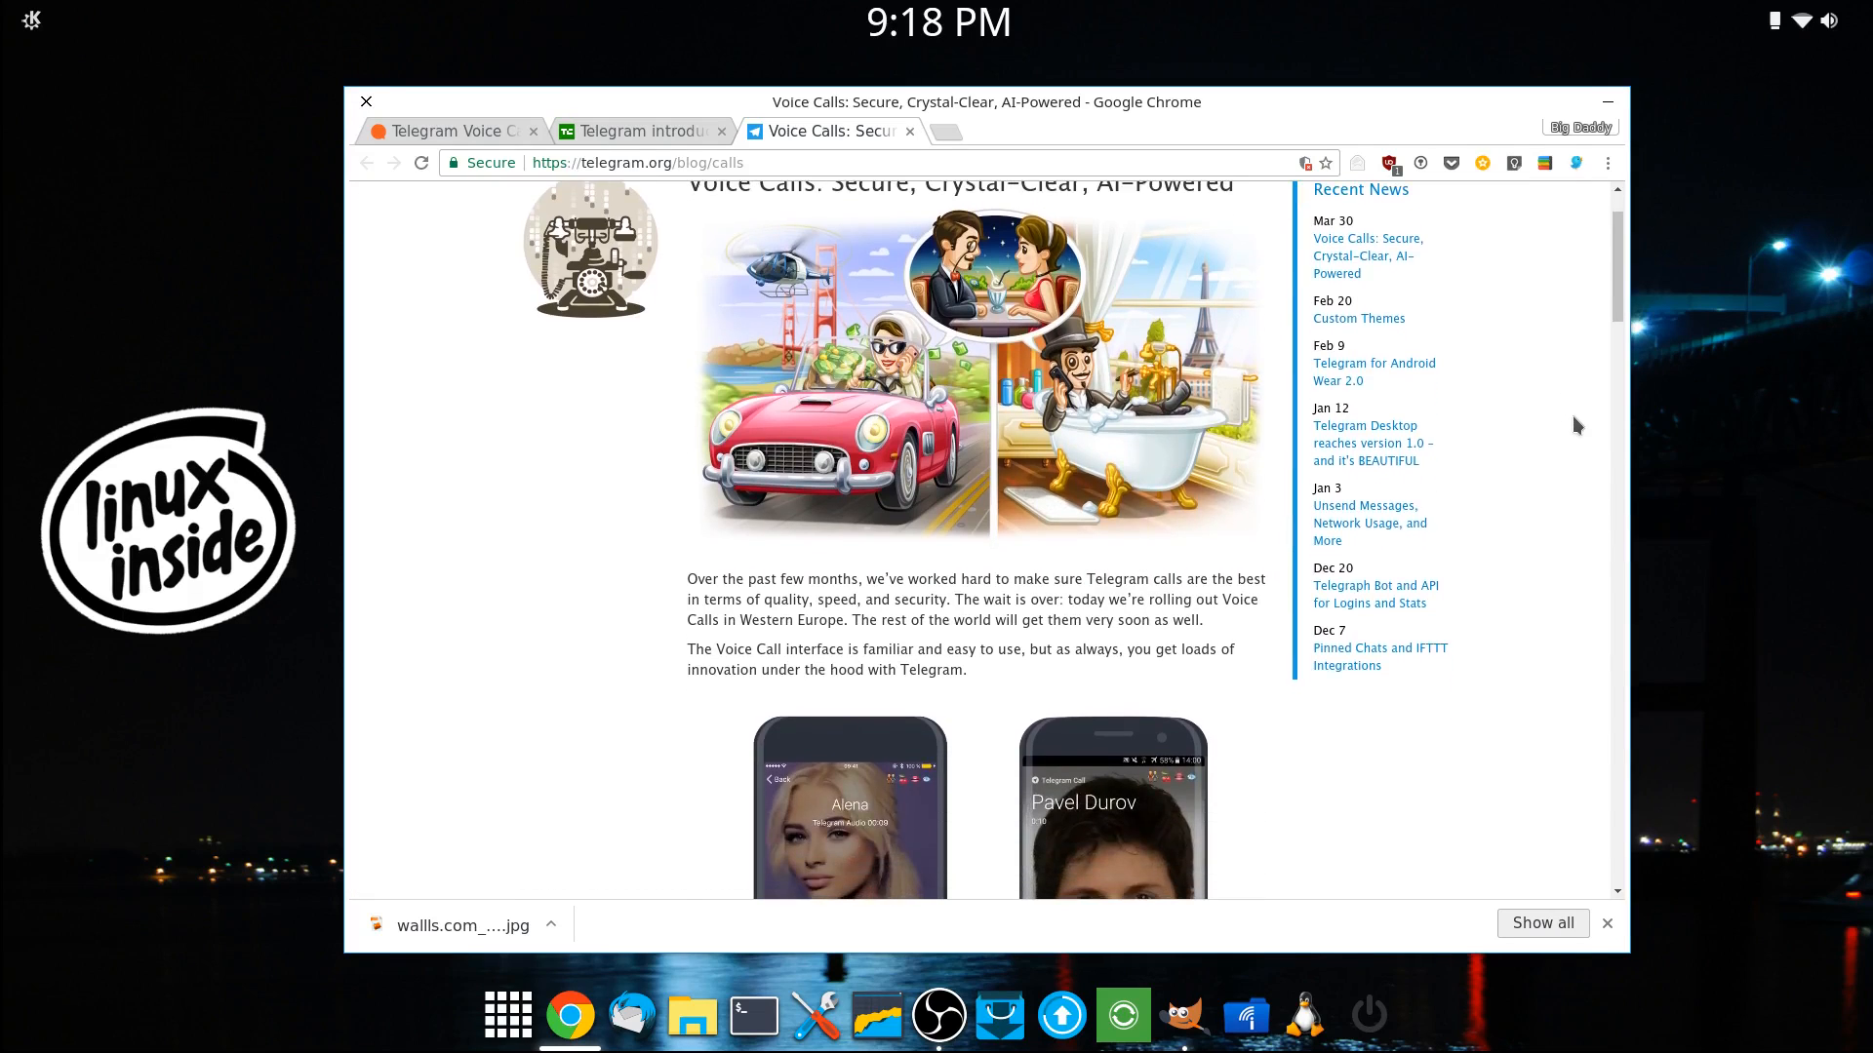
{"action": "scroll", "scroll_direction": "down", "scroll_amount": 3}
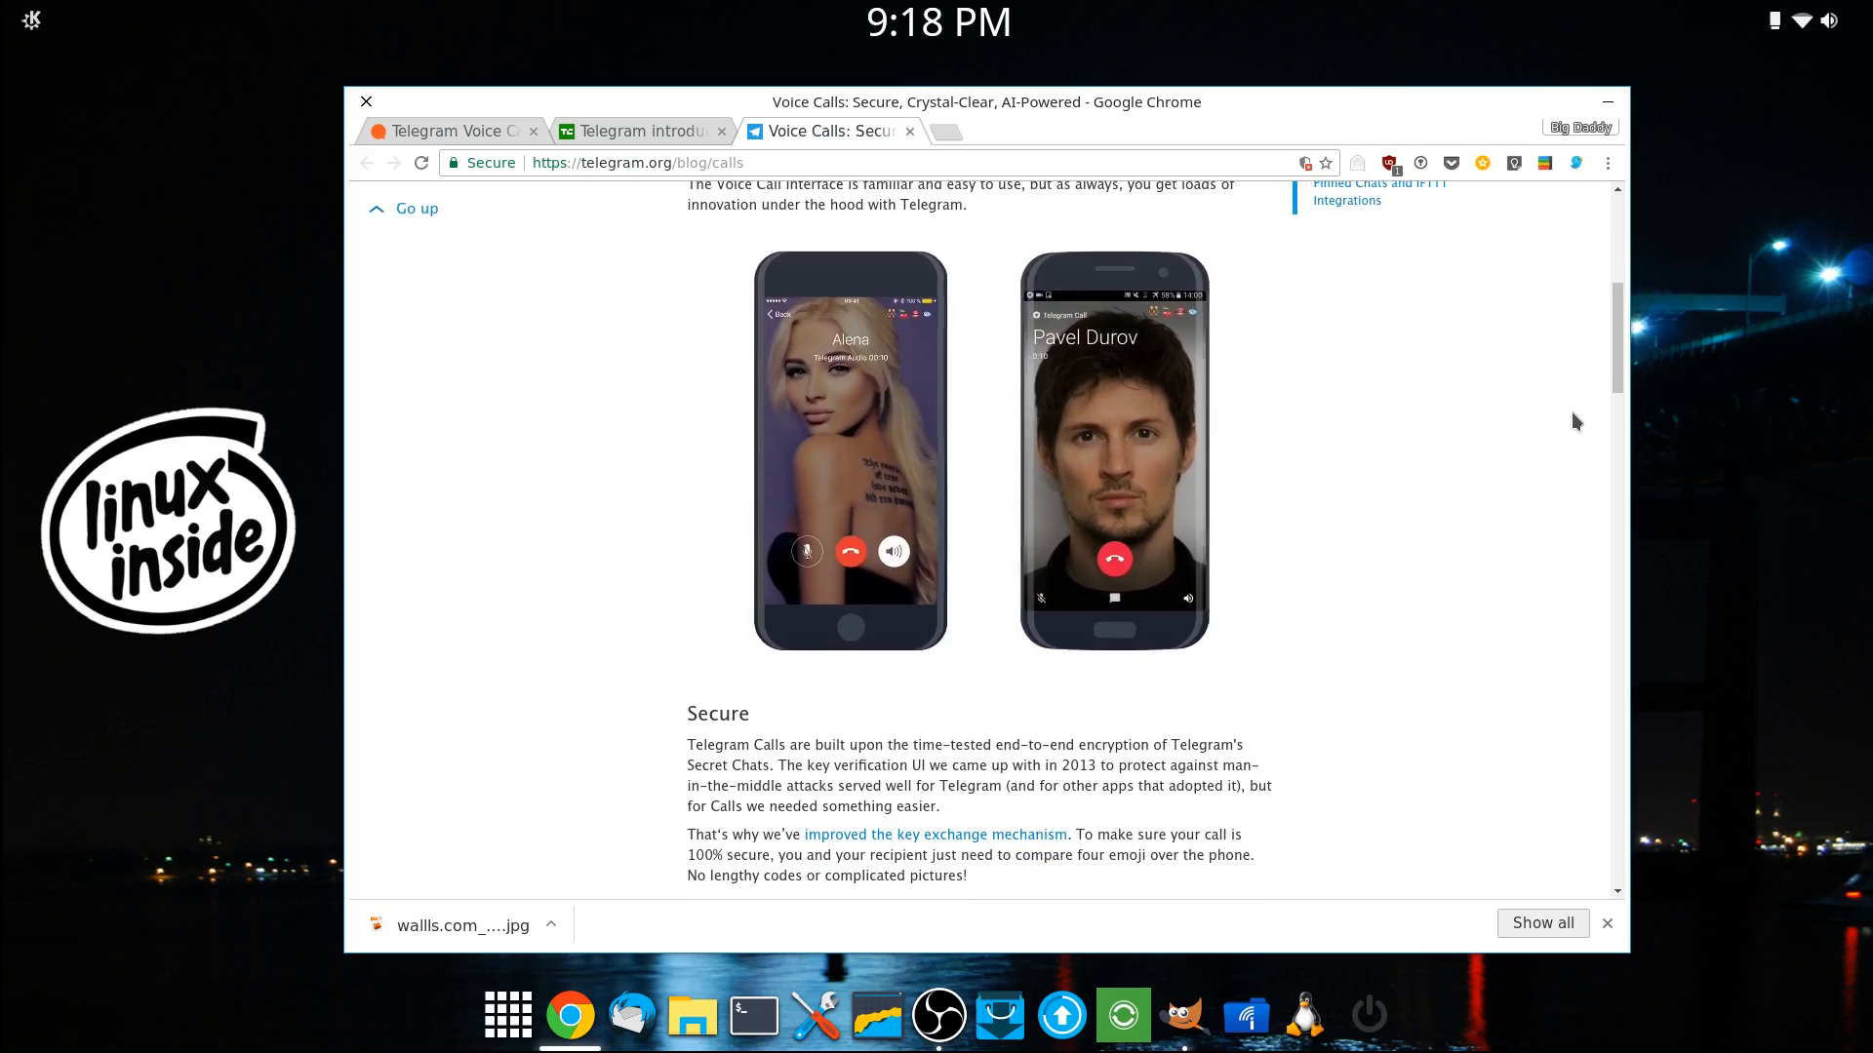
{"action": "scroll", "scroll_direction": "down", "scroll_amount": 3}
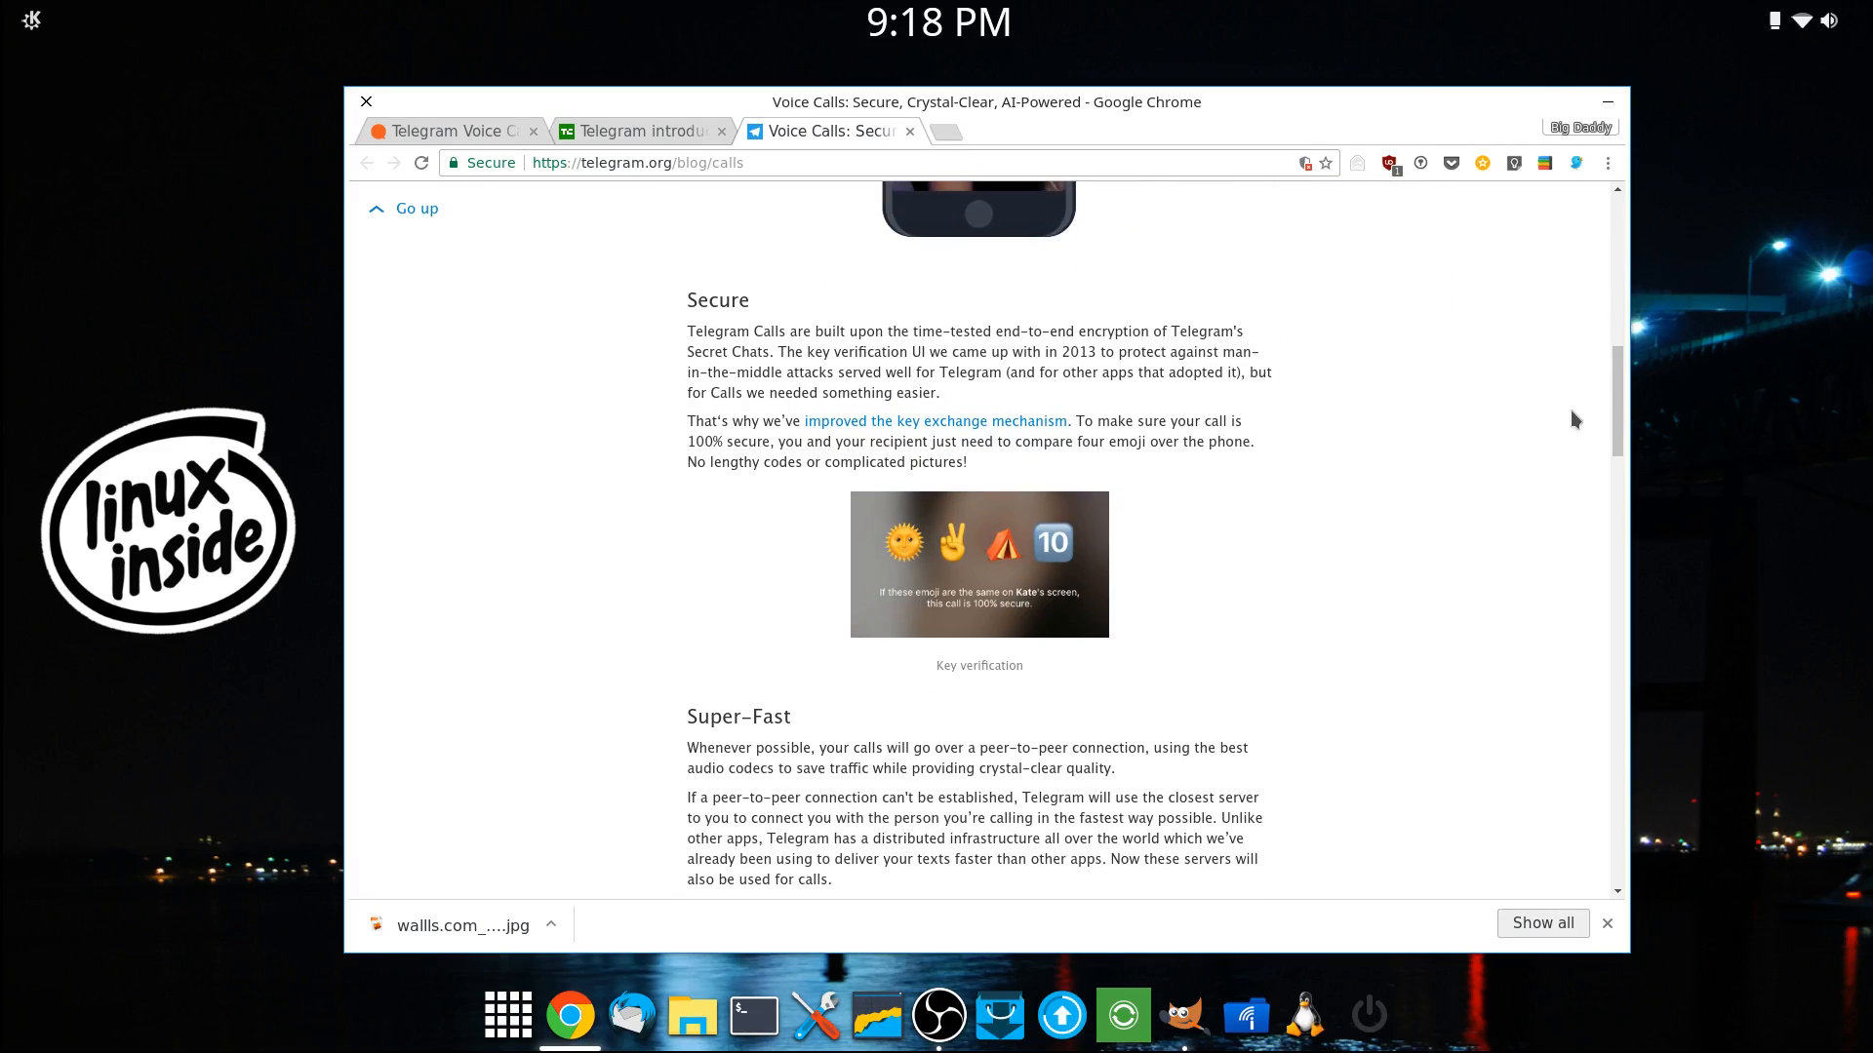
{"action": "scroll", "scroll_direction": "down", "scroll_amount": 3}
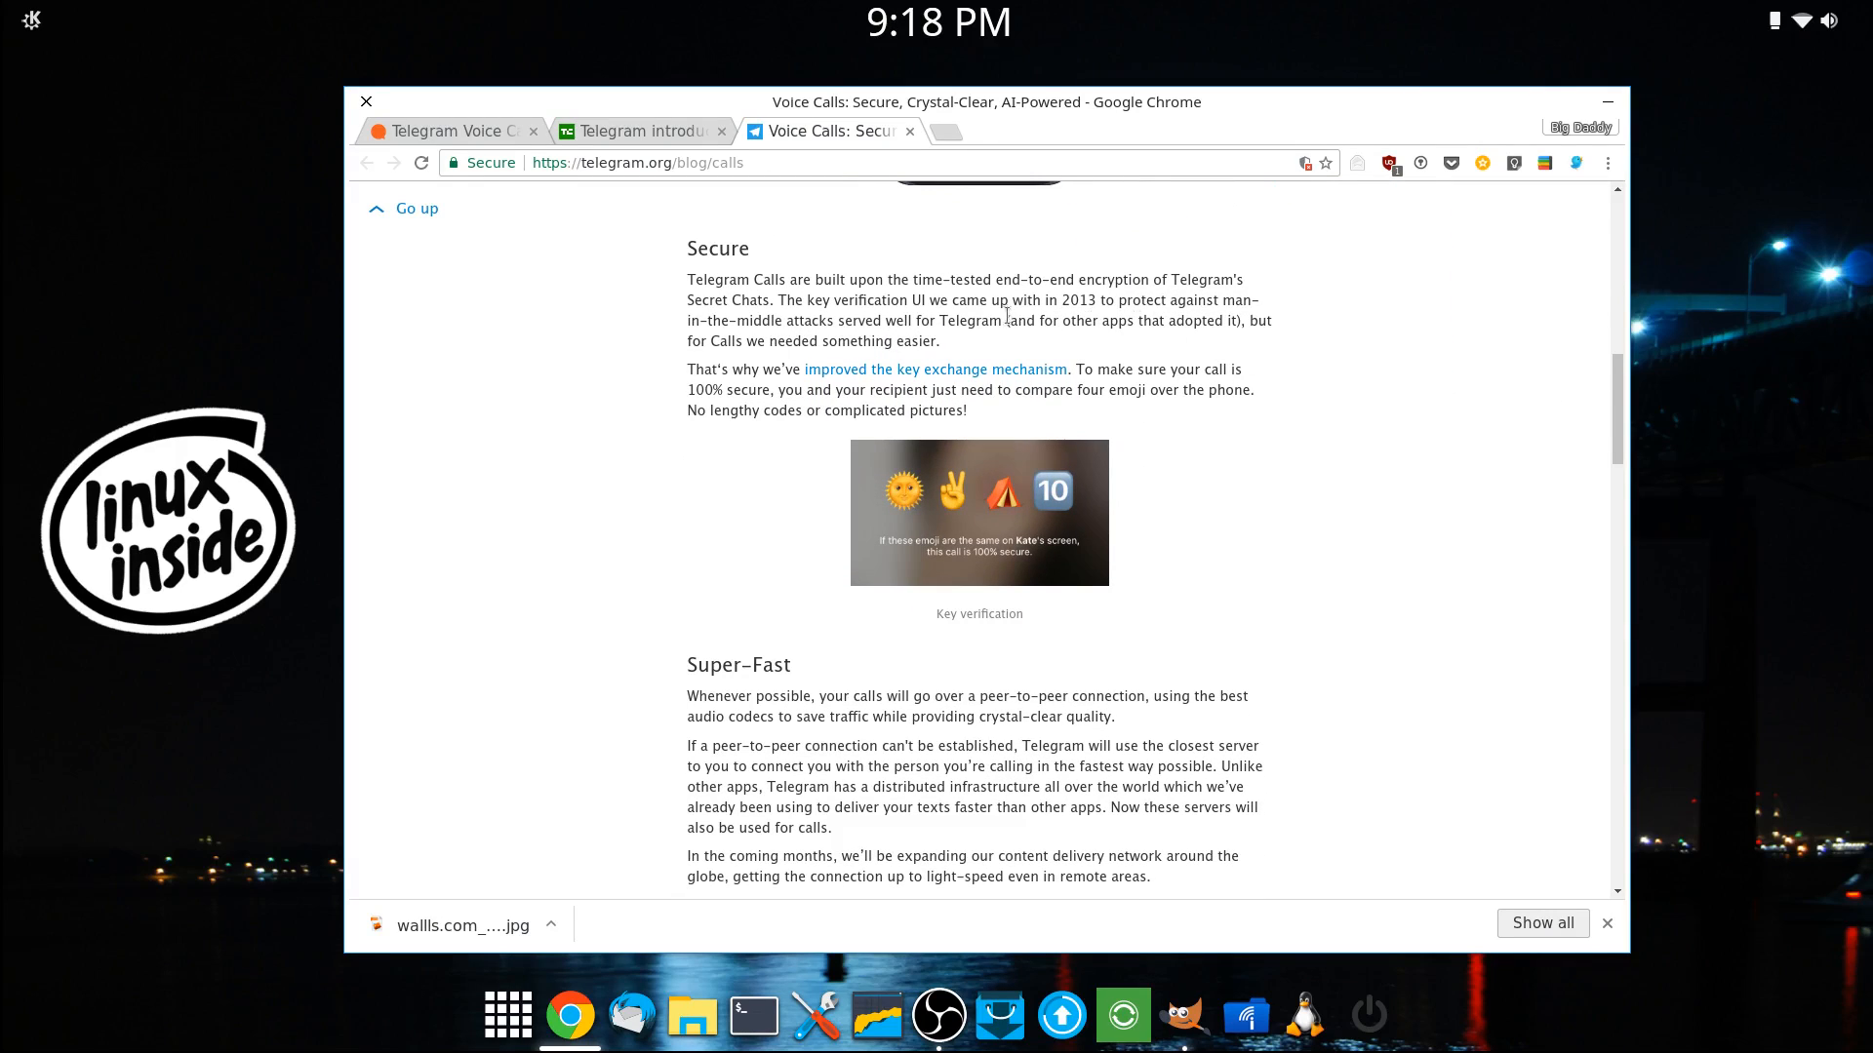
{"action": "mouse_move", "coordinate": [1069, 484]}
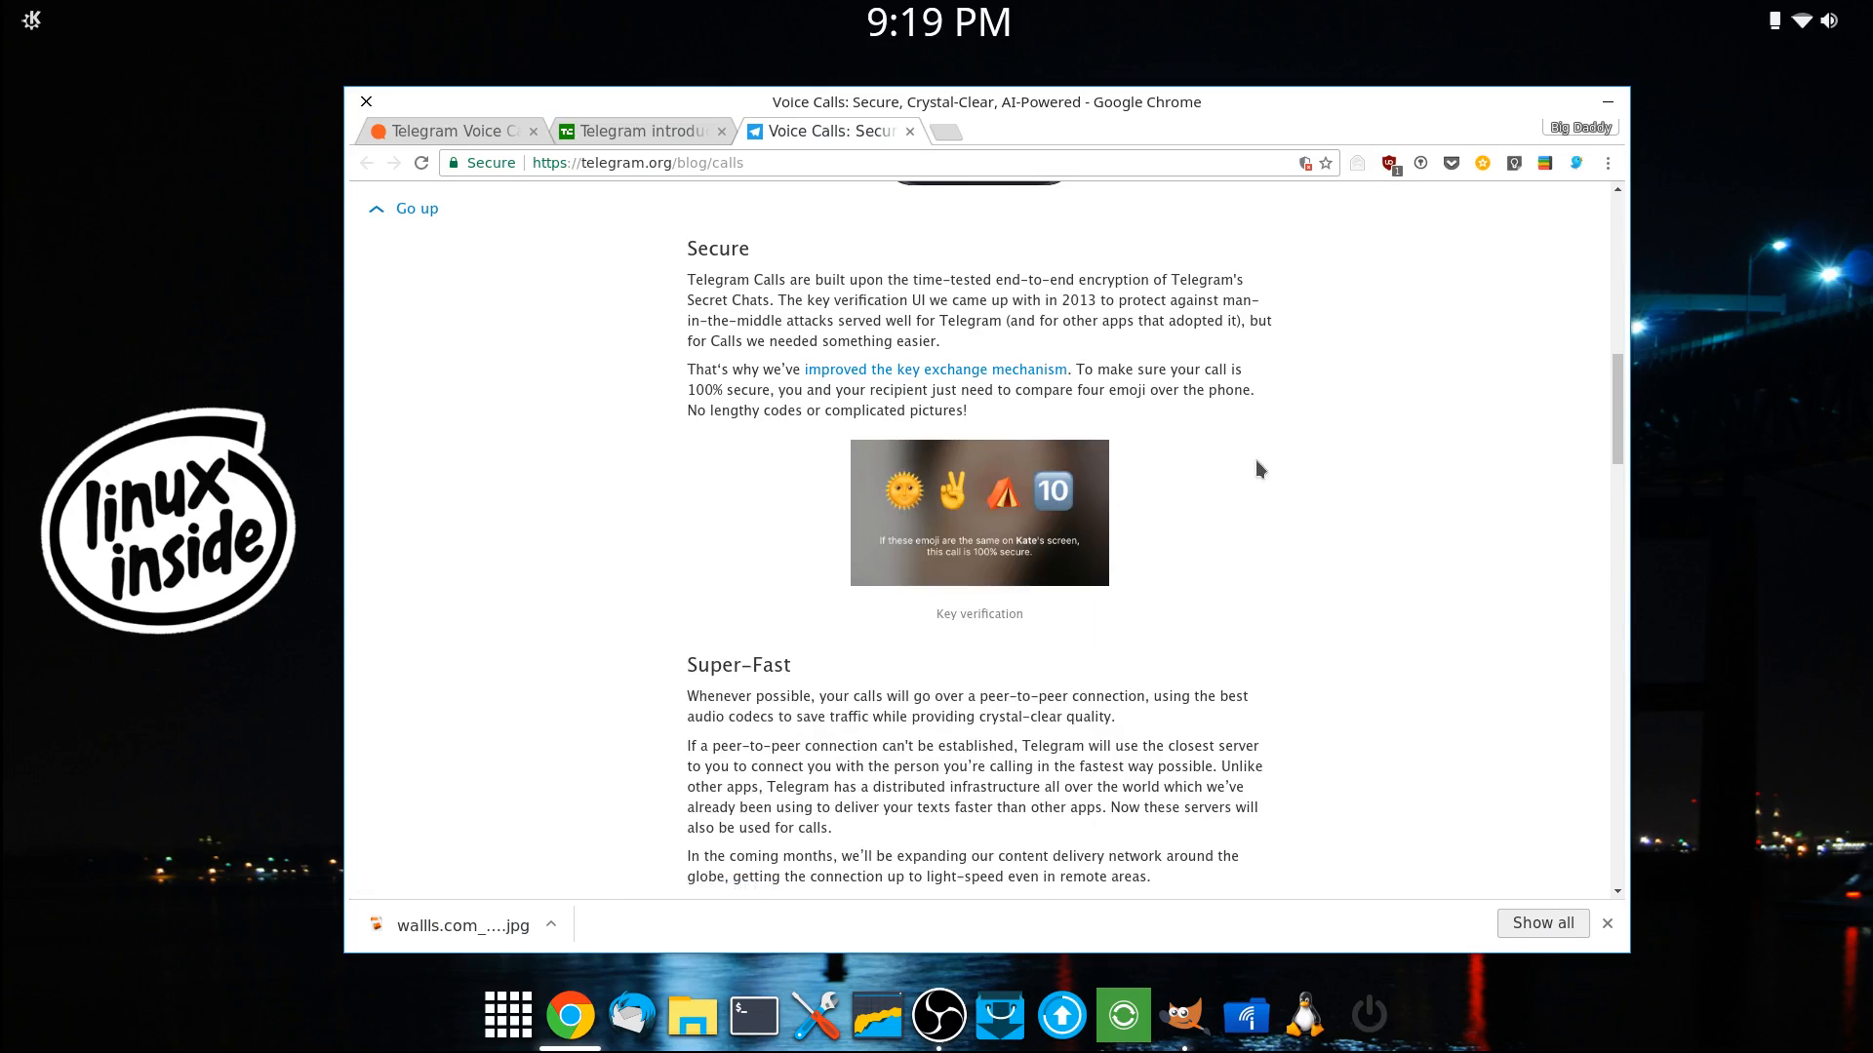
{"action": "mouse_move", "coordinate": [1241, 508]}
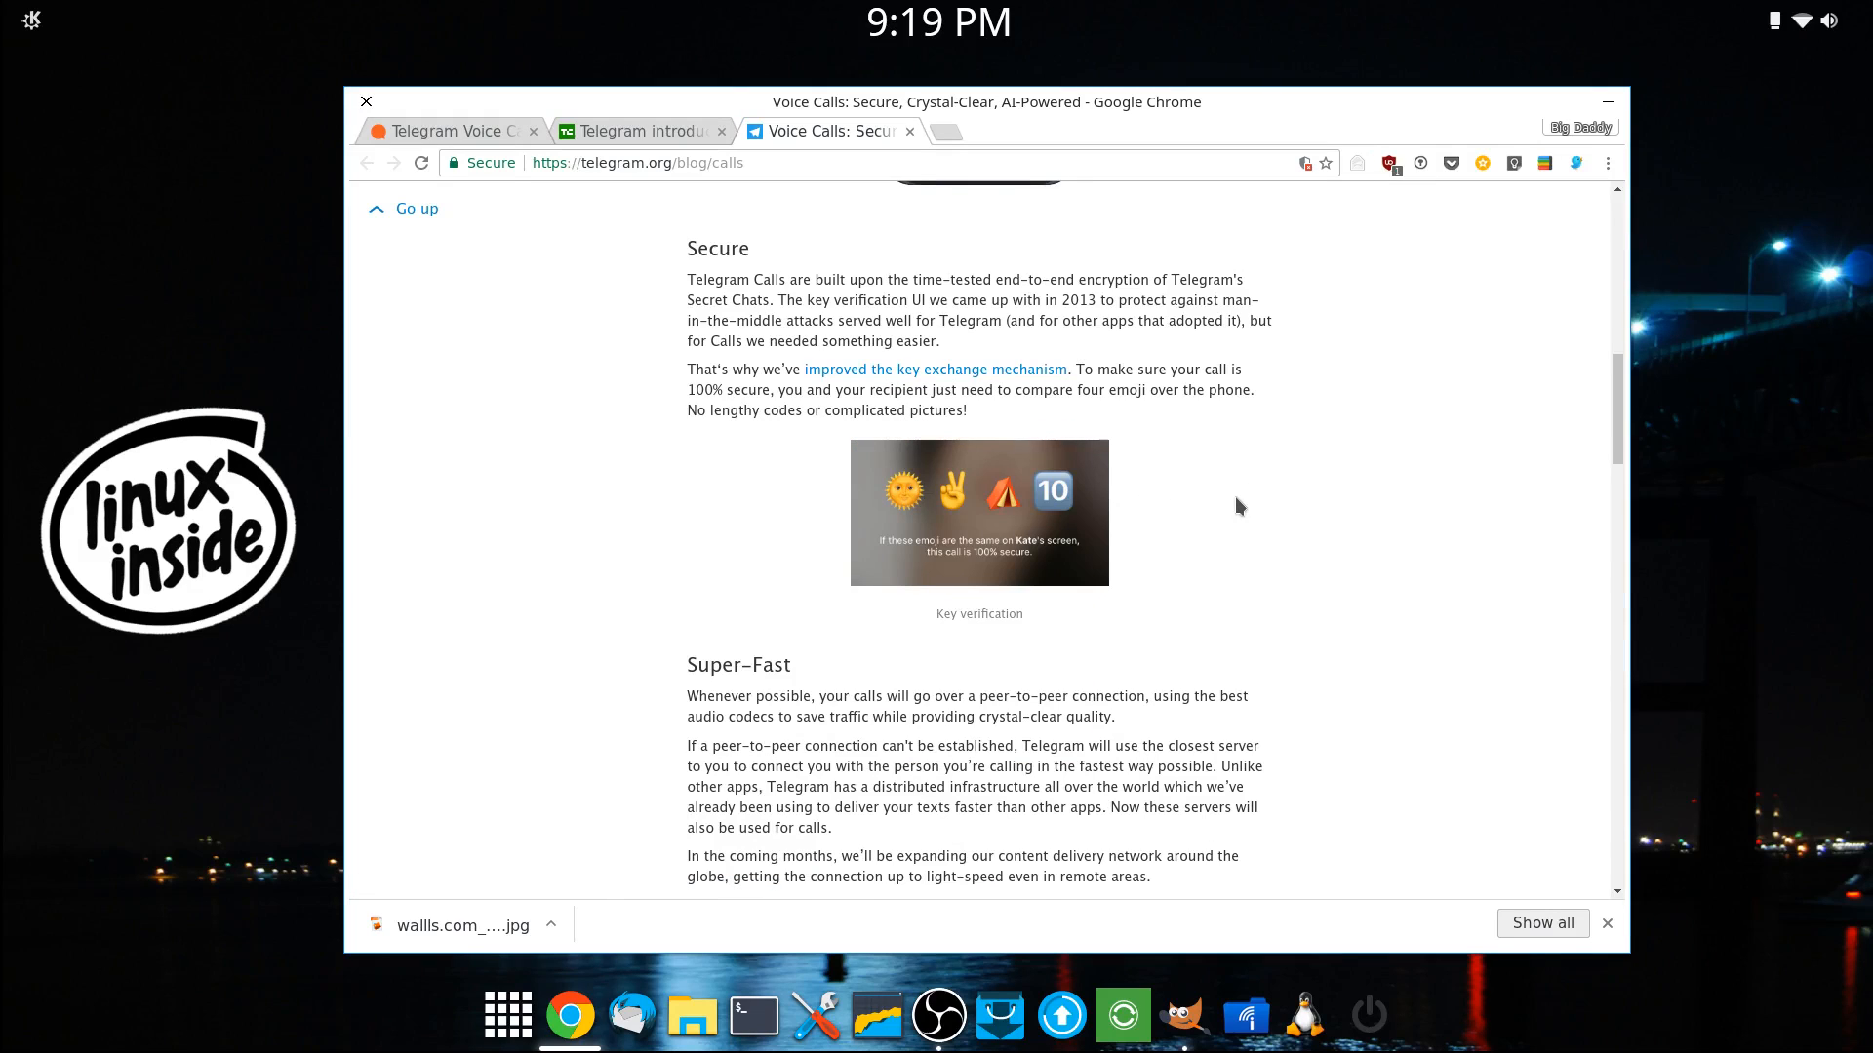
{"action": "scroll", "scroll_direction": "down", "scroll_amount": 3}
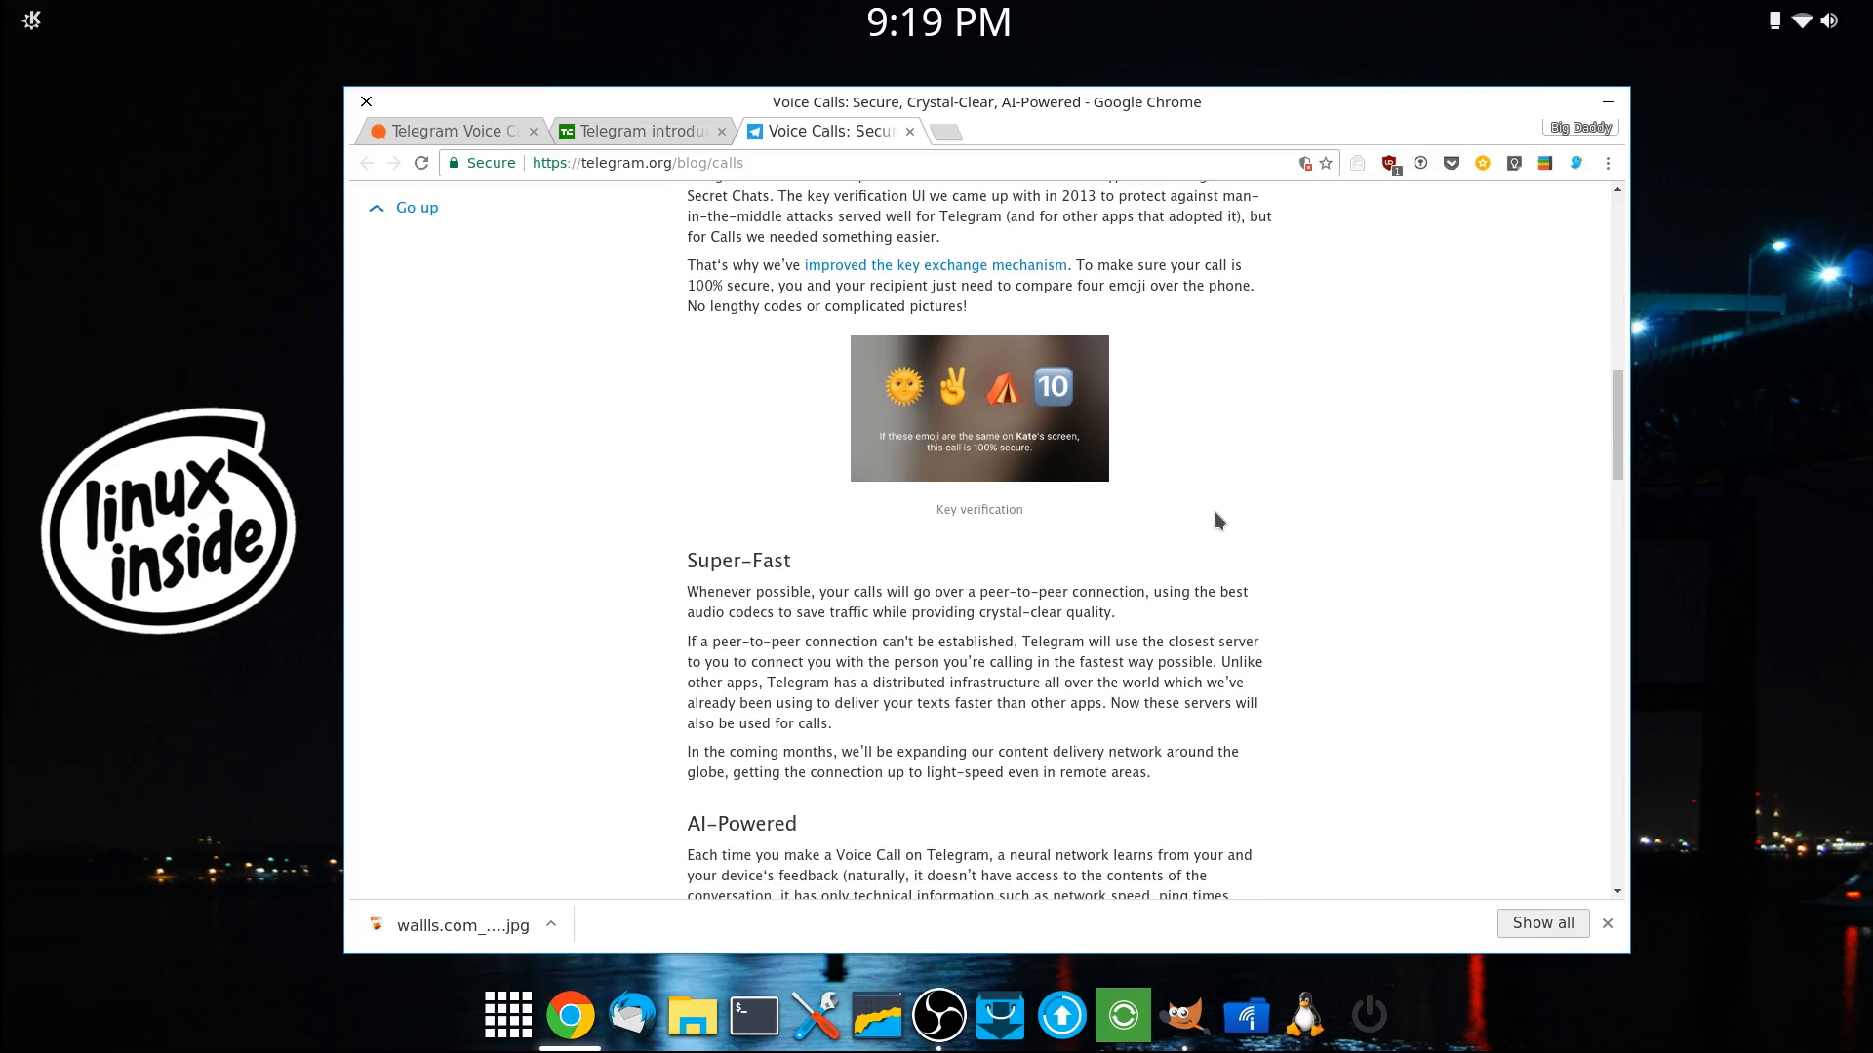
{"action": "mouse_move", "coordinate": [1186, 410]}
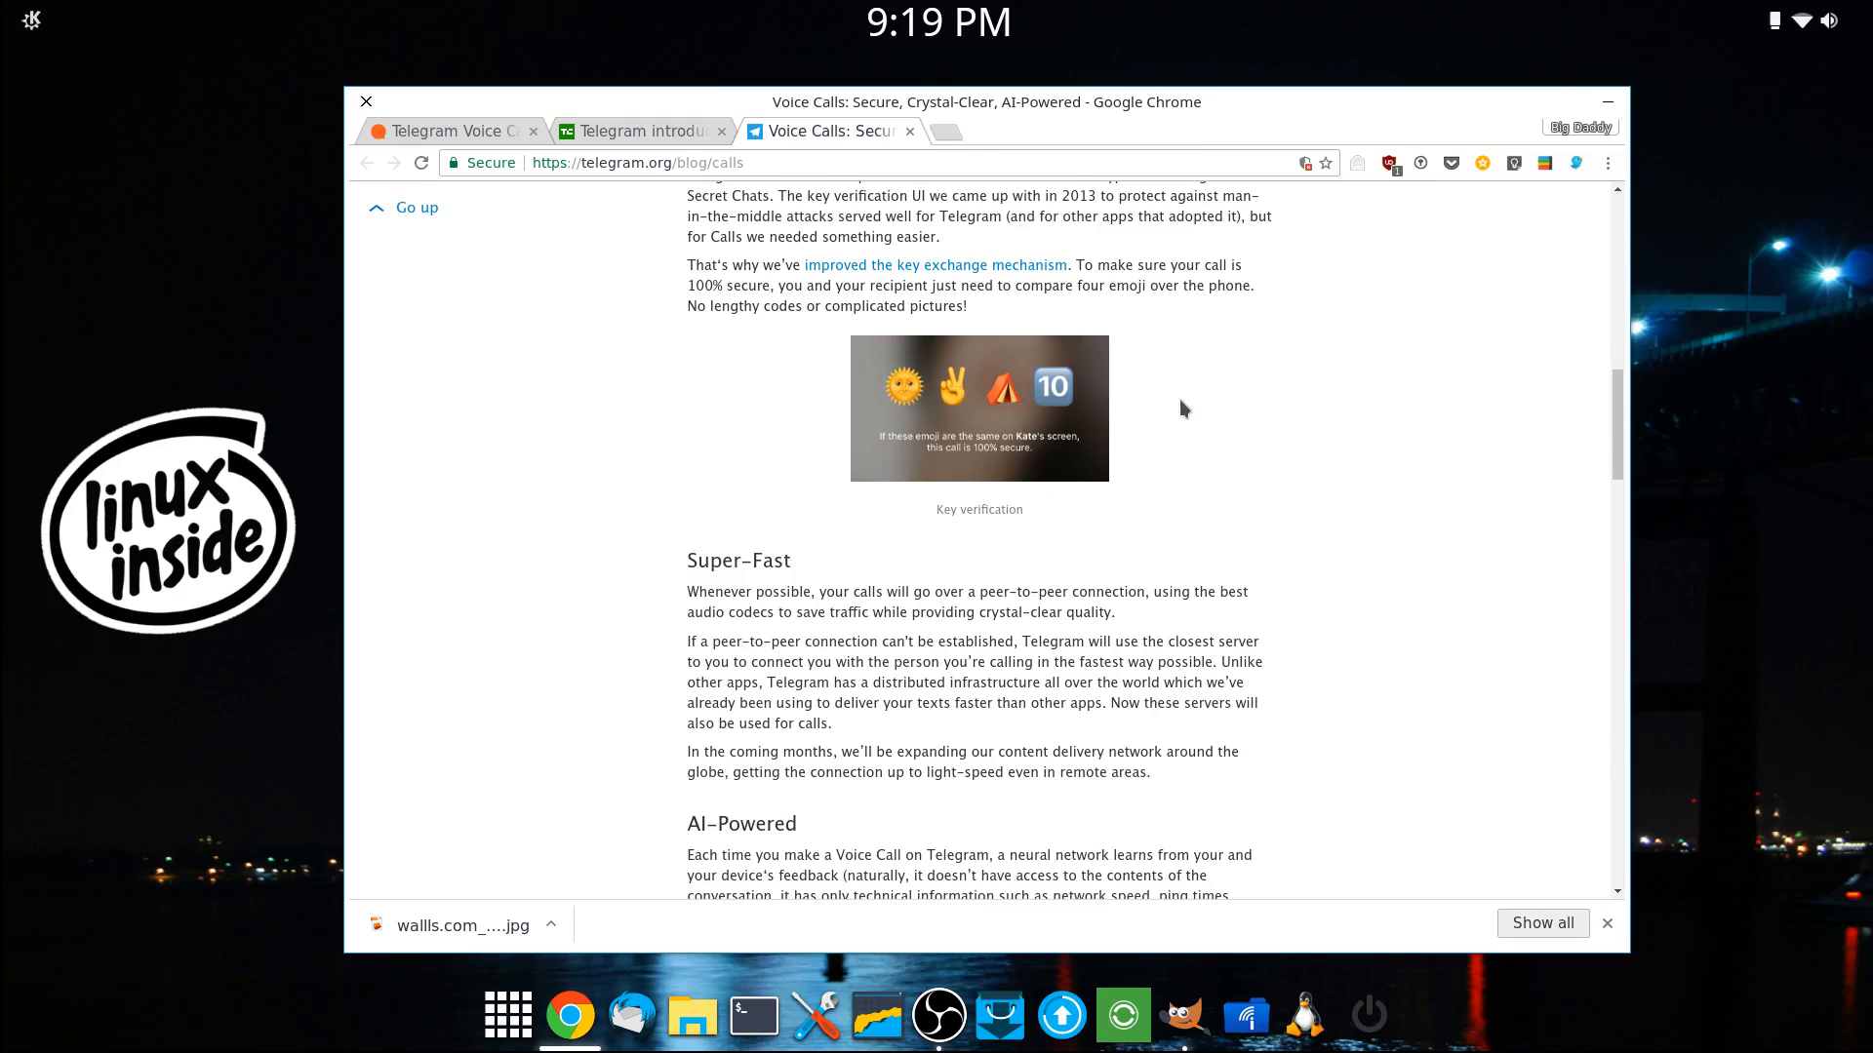
{"action": "mouse_move", "coordinate": [1245, 445]}
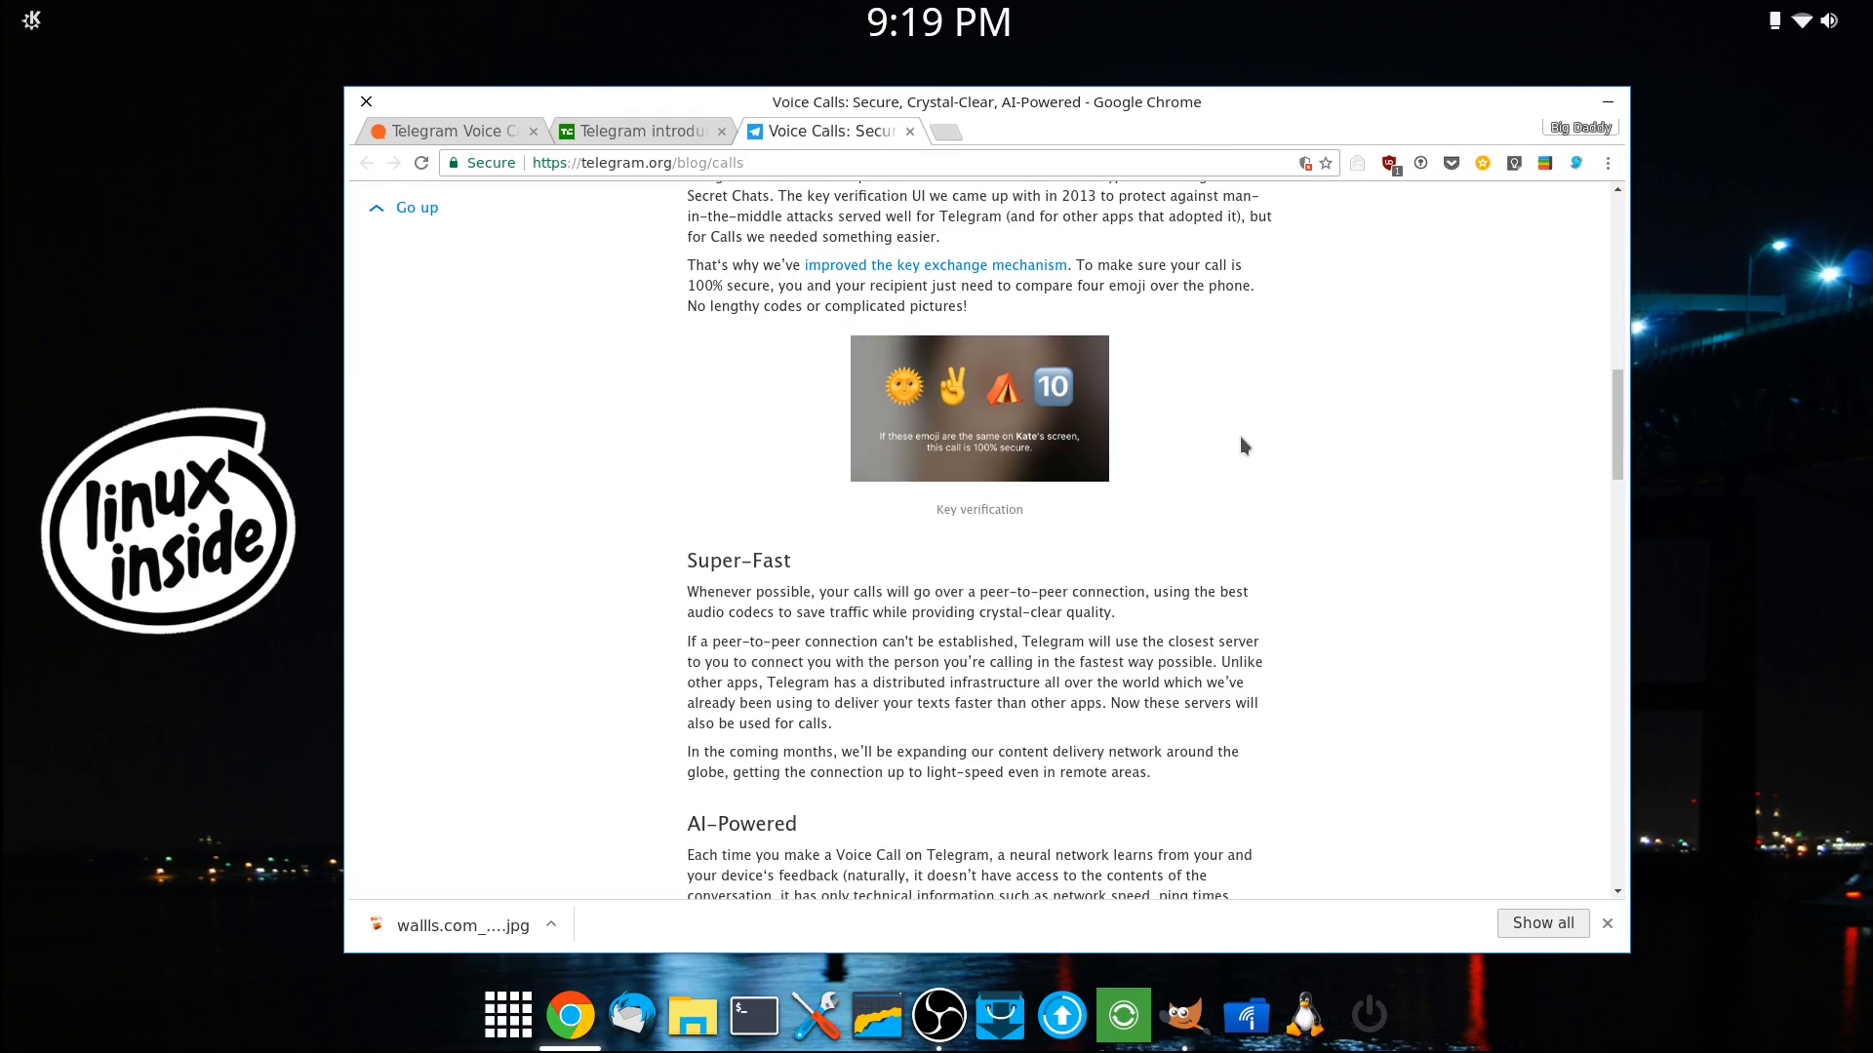
{"action": "scroll", "scroll_direction": "down", "scroll_amount": 3}
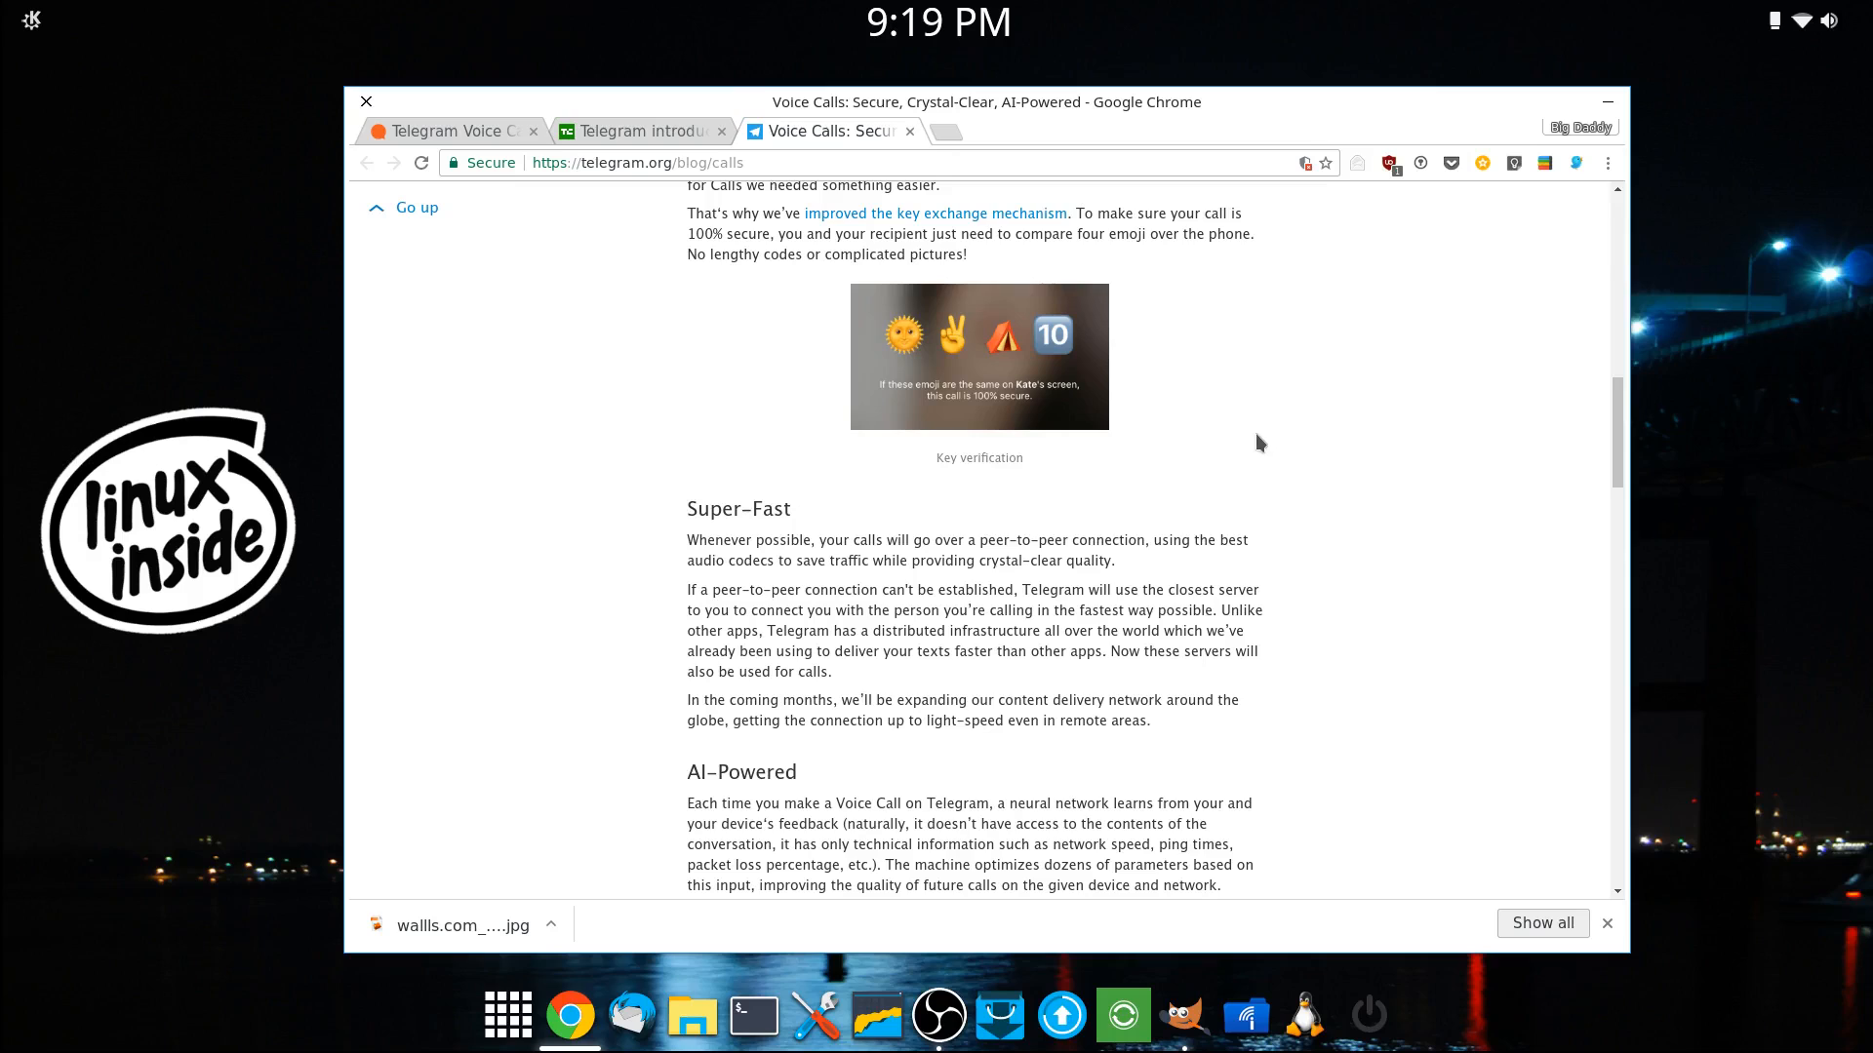
{"action": "scroll", "scroll_direction": "down", "scroll_amount": 3}
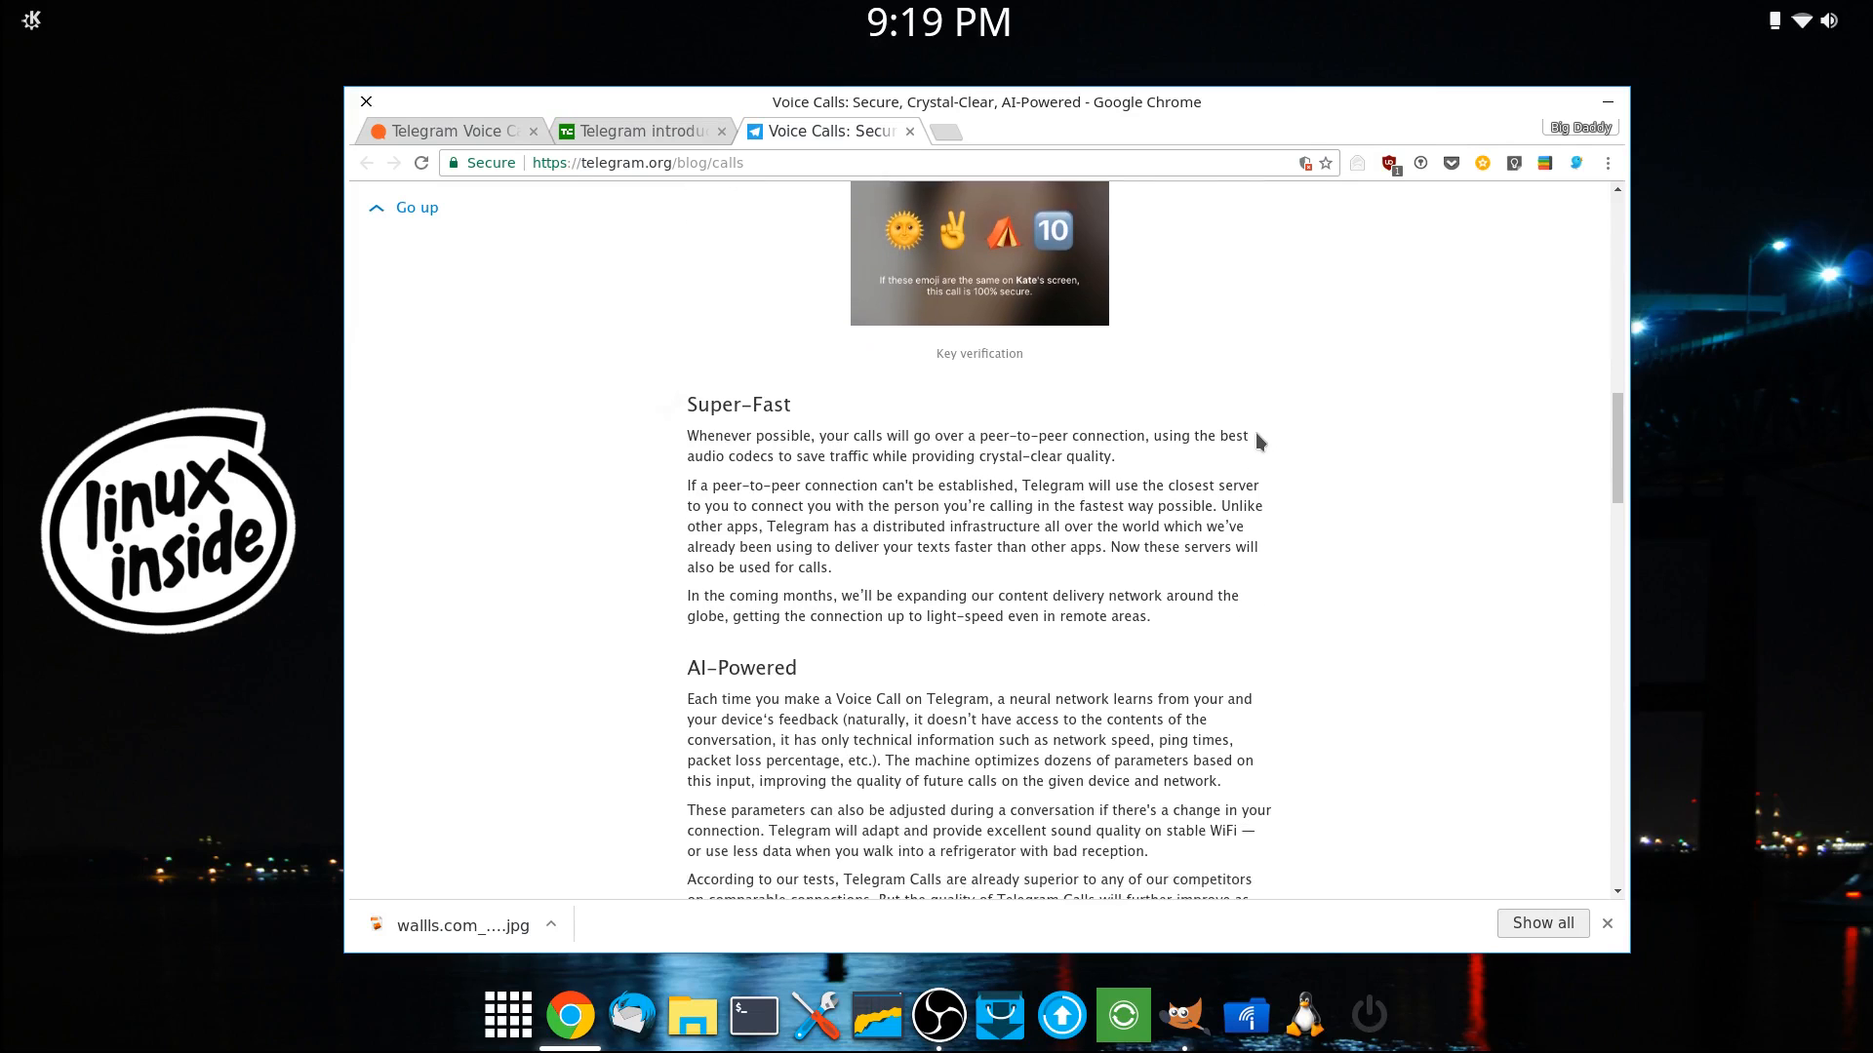
{"action": "scroll", "scroll_direction": "down", "scroll_amount": 3}
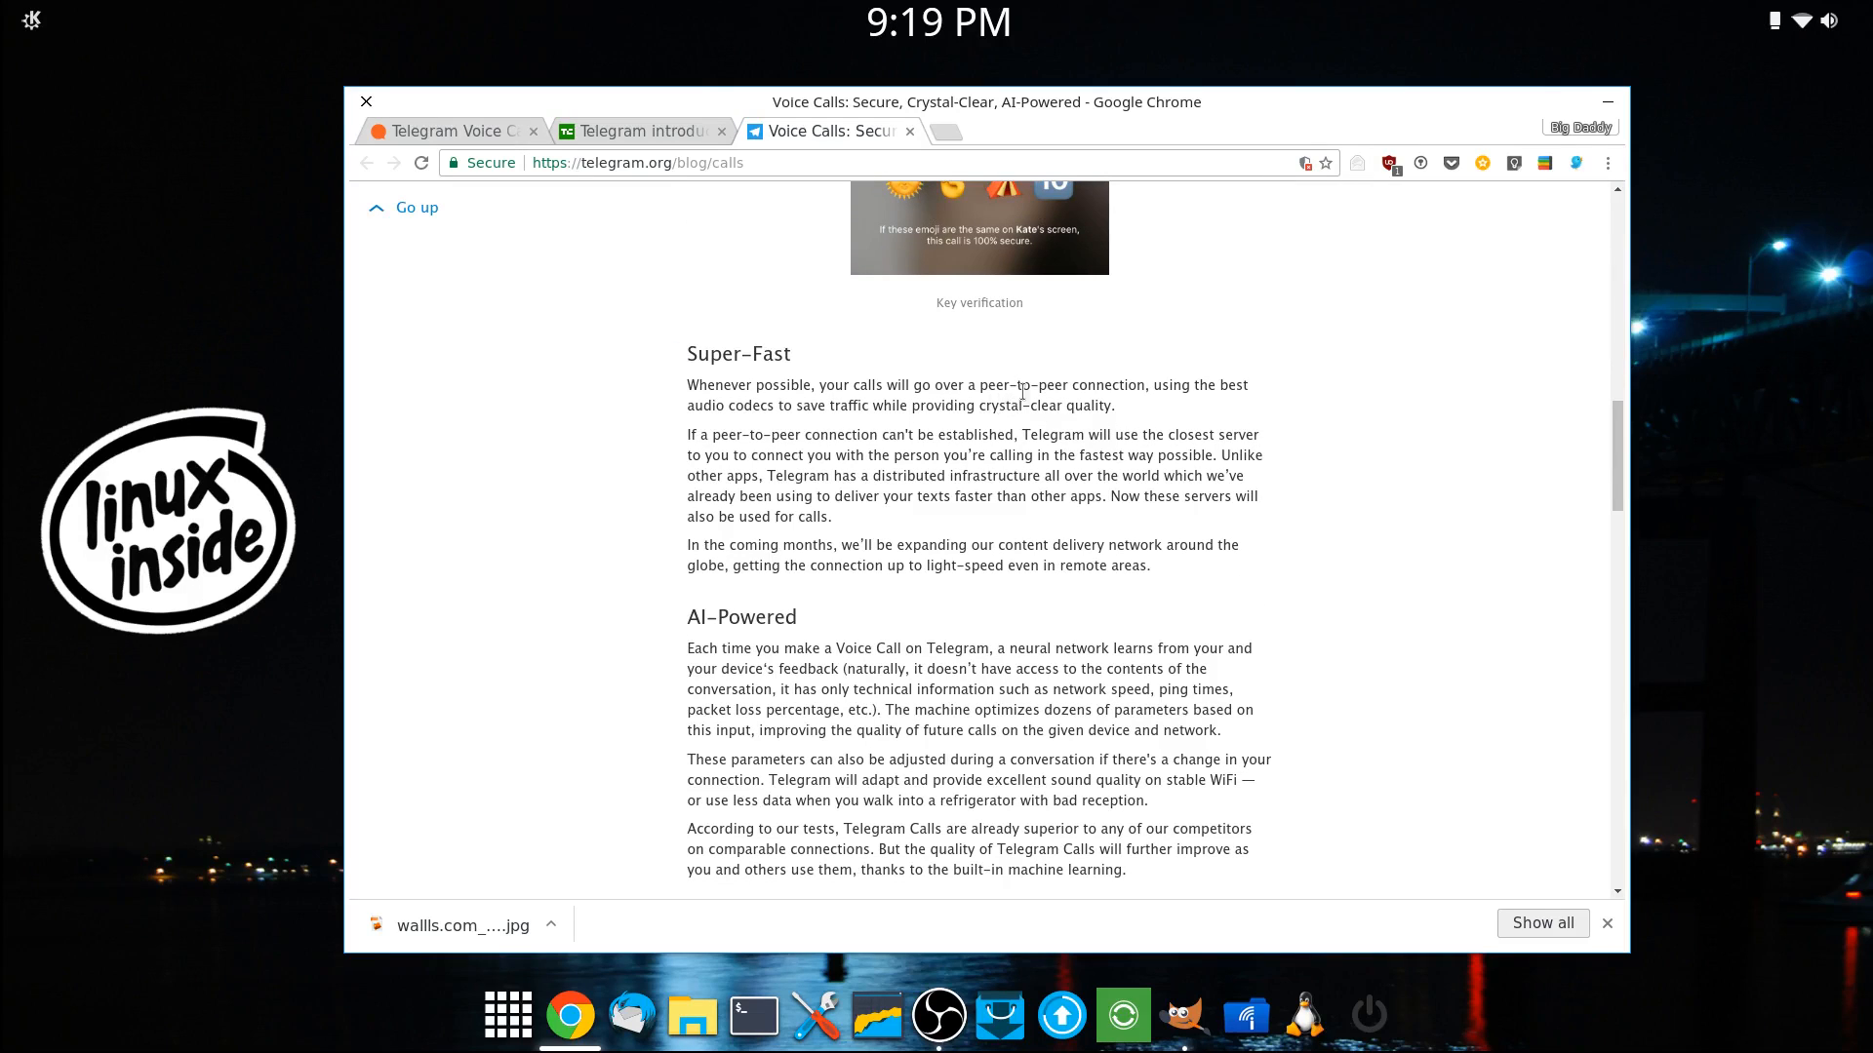
{"action": "mouse_move", "coordinate": [1127, 474]}
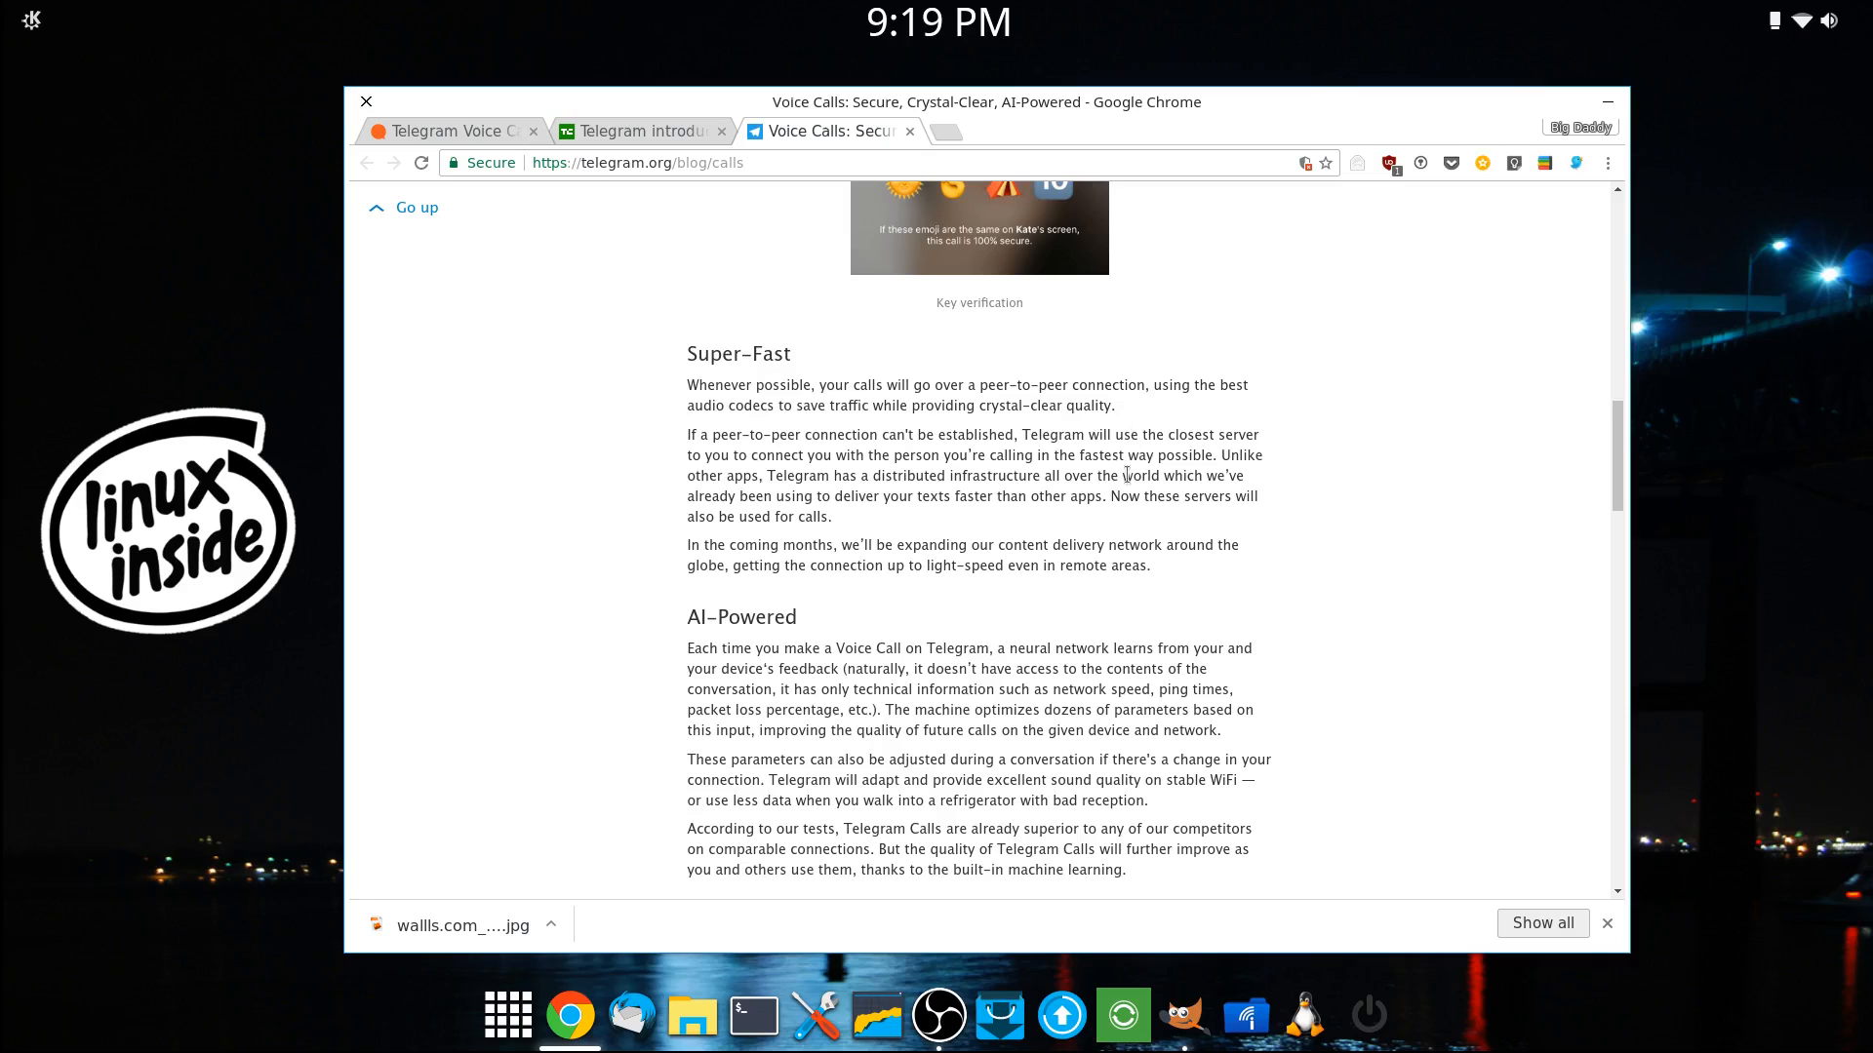
{"action": "scroll", "scroll_direction": "down", "scroll_amount": 3}
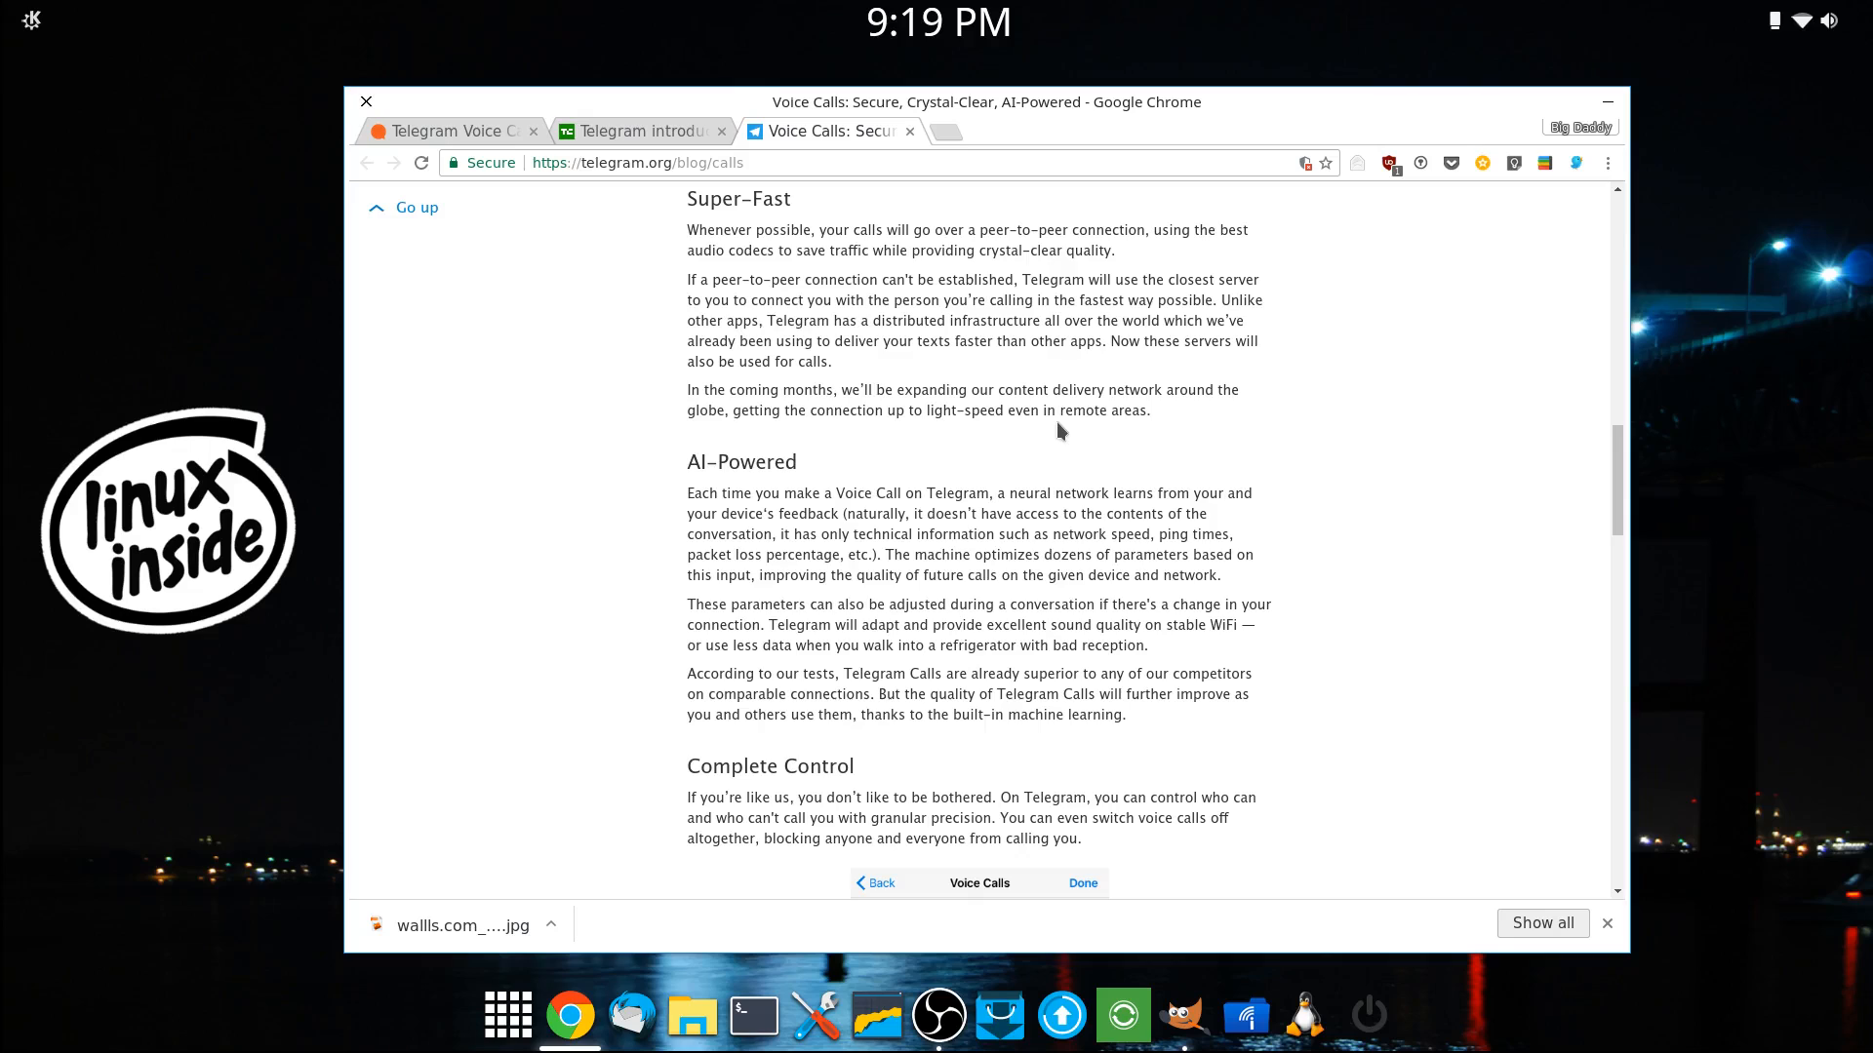
Step: Read the Complete Control section and its call privacy settings screenshot down to No Added Calories
{"action": "scroll", "scroll_direction": "down", "scroll_amount": 3}
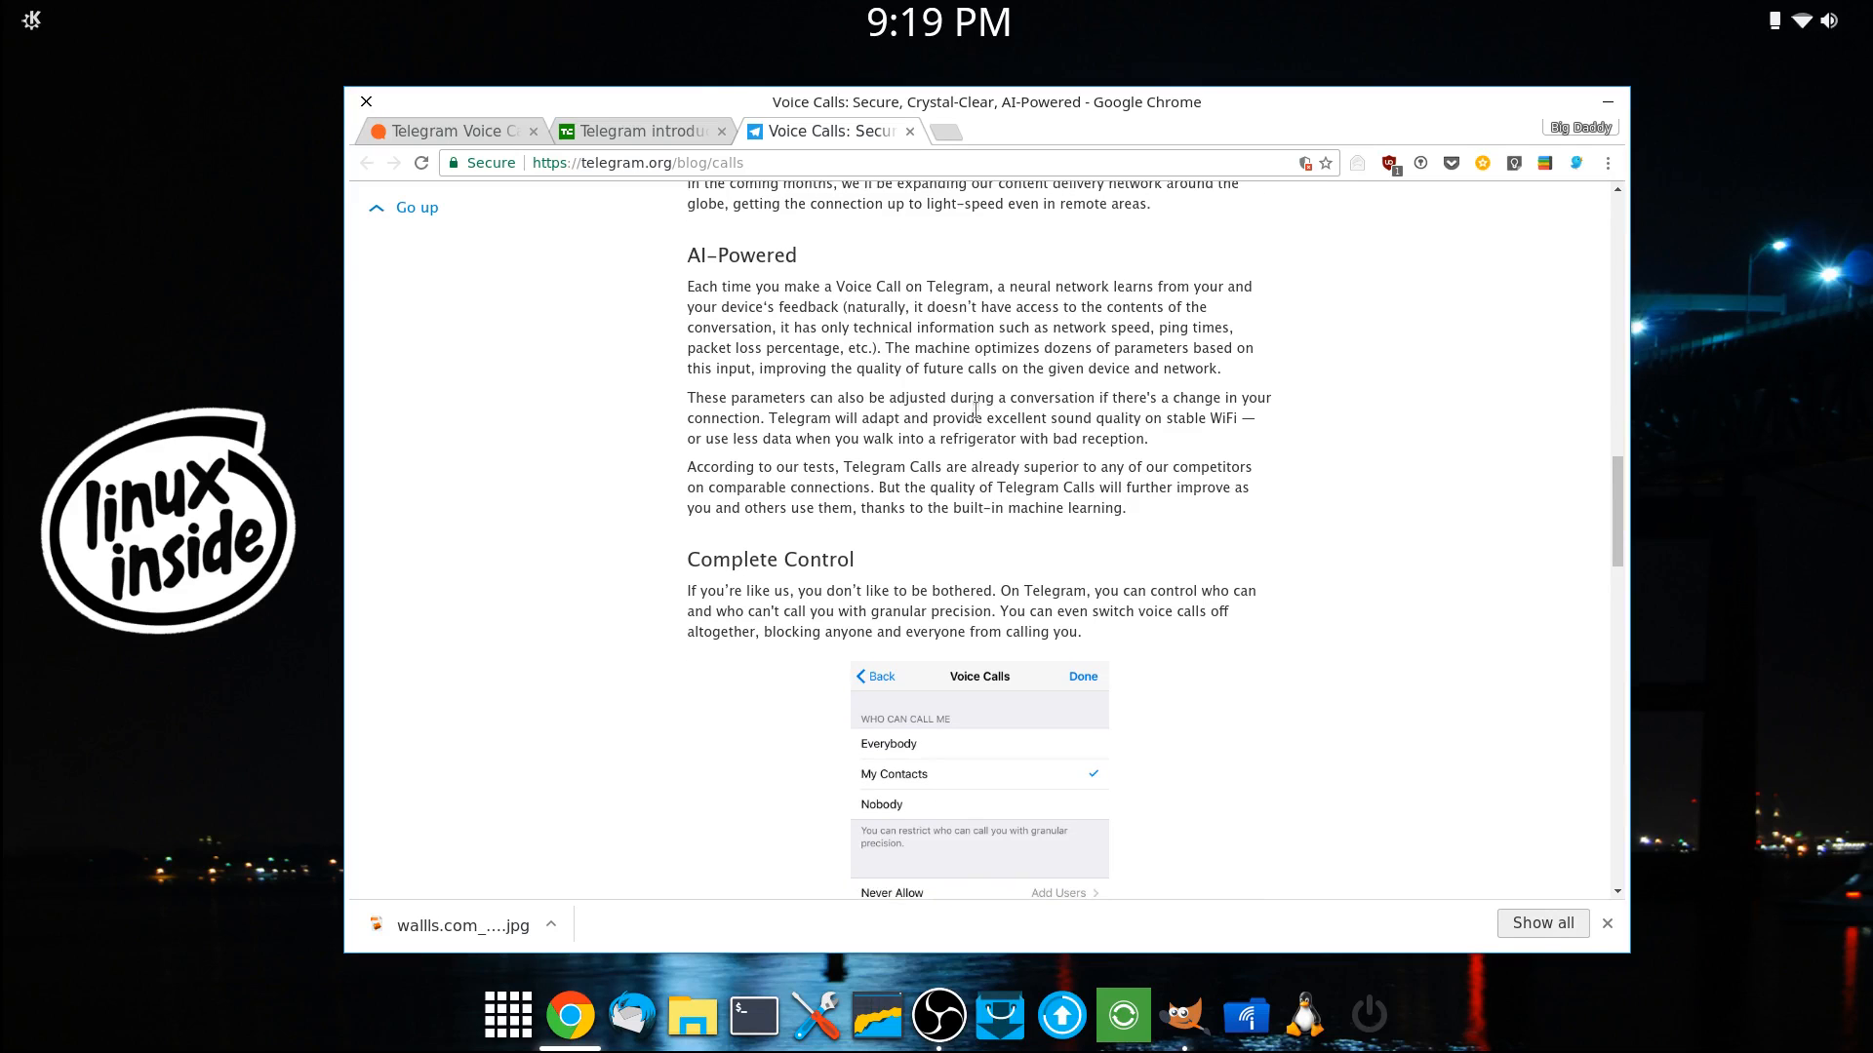
{"action": "mouse_move", "coordinate": [846, 328]}
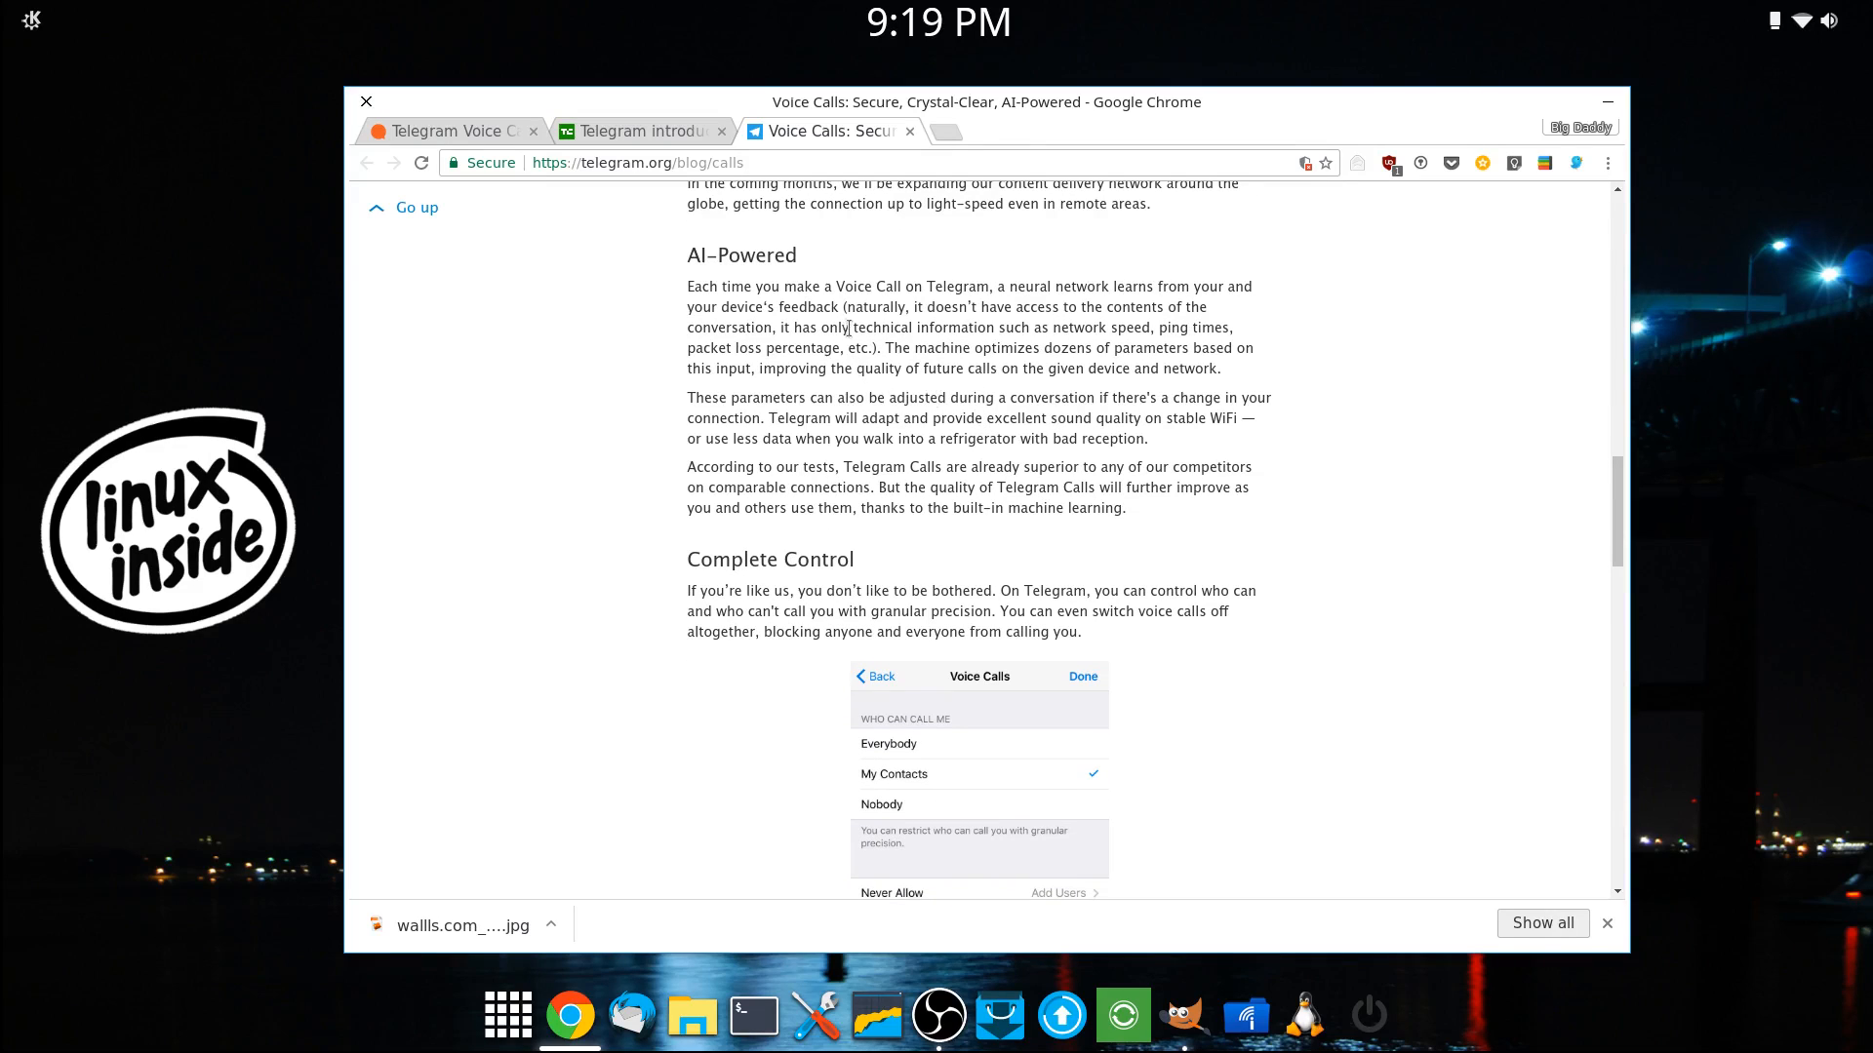
{"action": "mouse_move", "coordinate": [843, 366]}
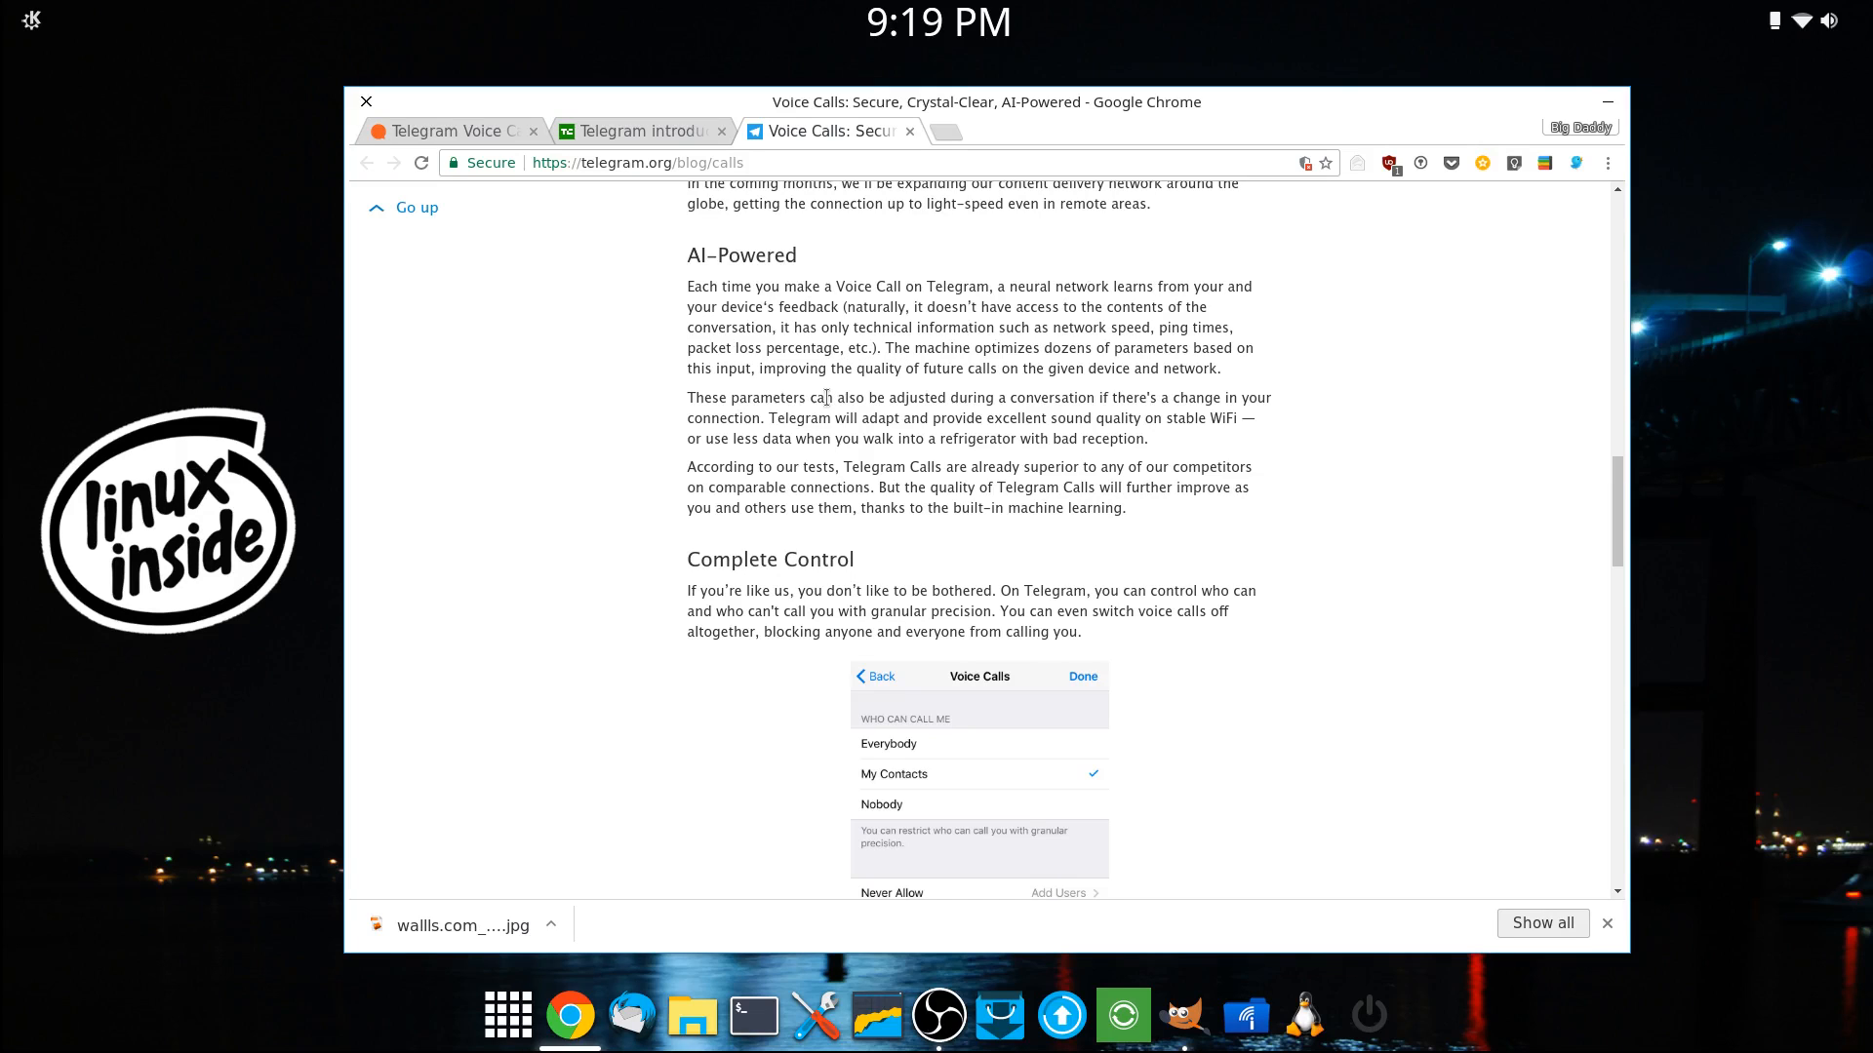
{"action": "mouse_move", "coordinate": [921, 357]}
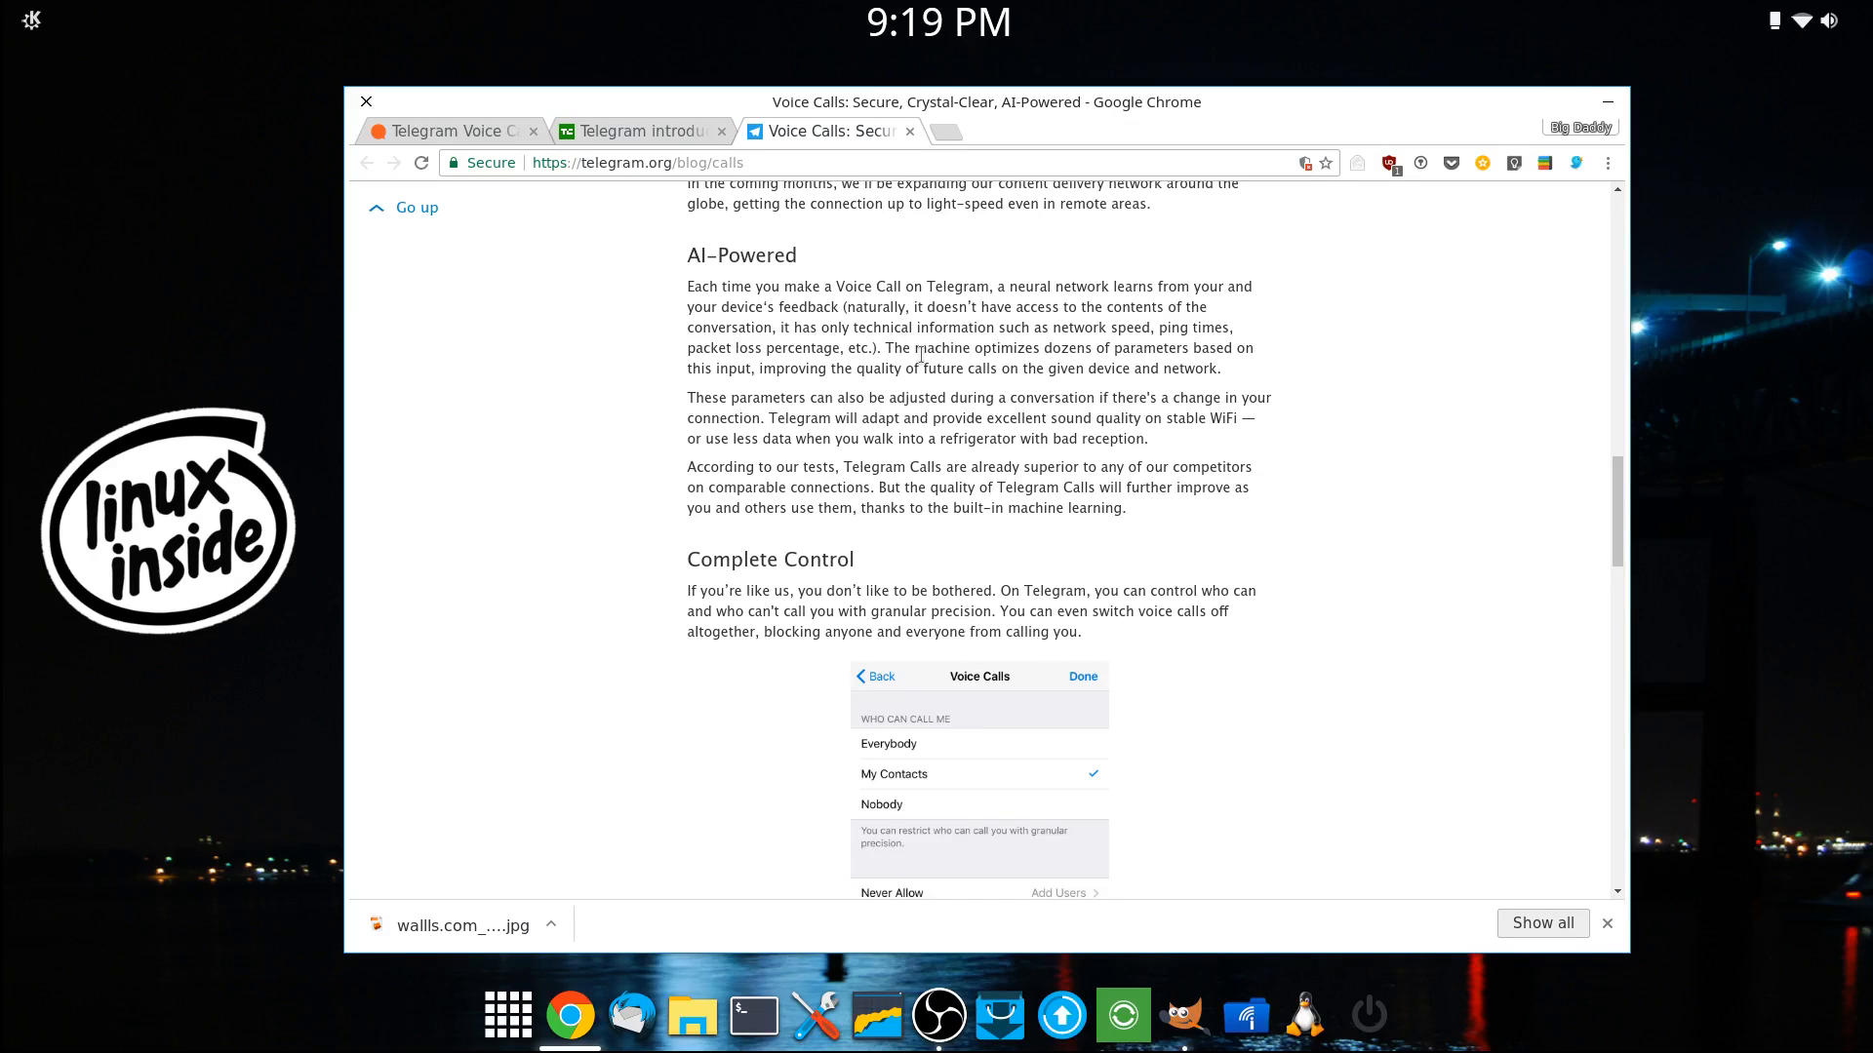
{"action": "mouse_move", "coordinate": [980, 388]}
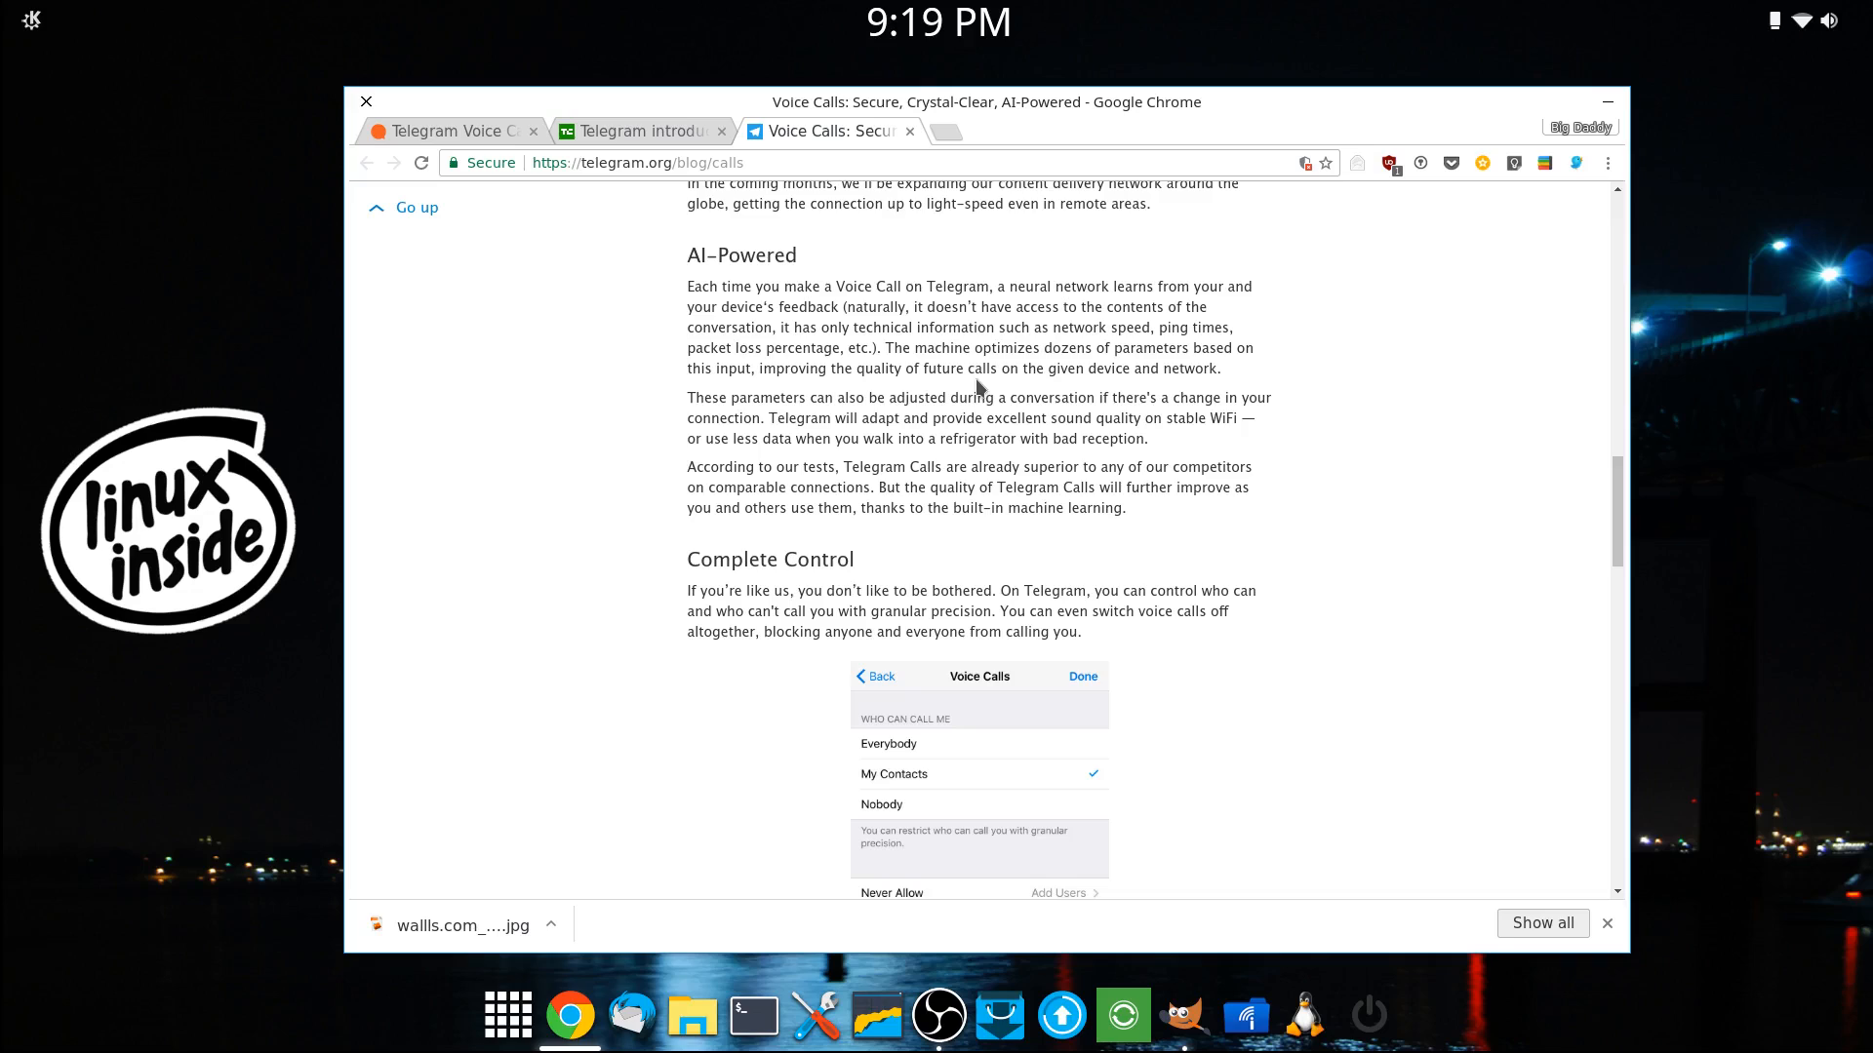
{"action": "mouse_move", "coordinate": [1178, 421]}
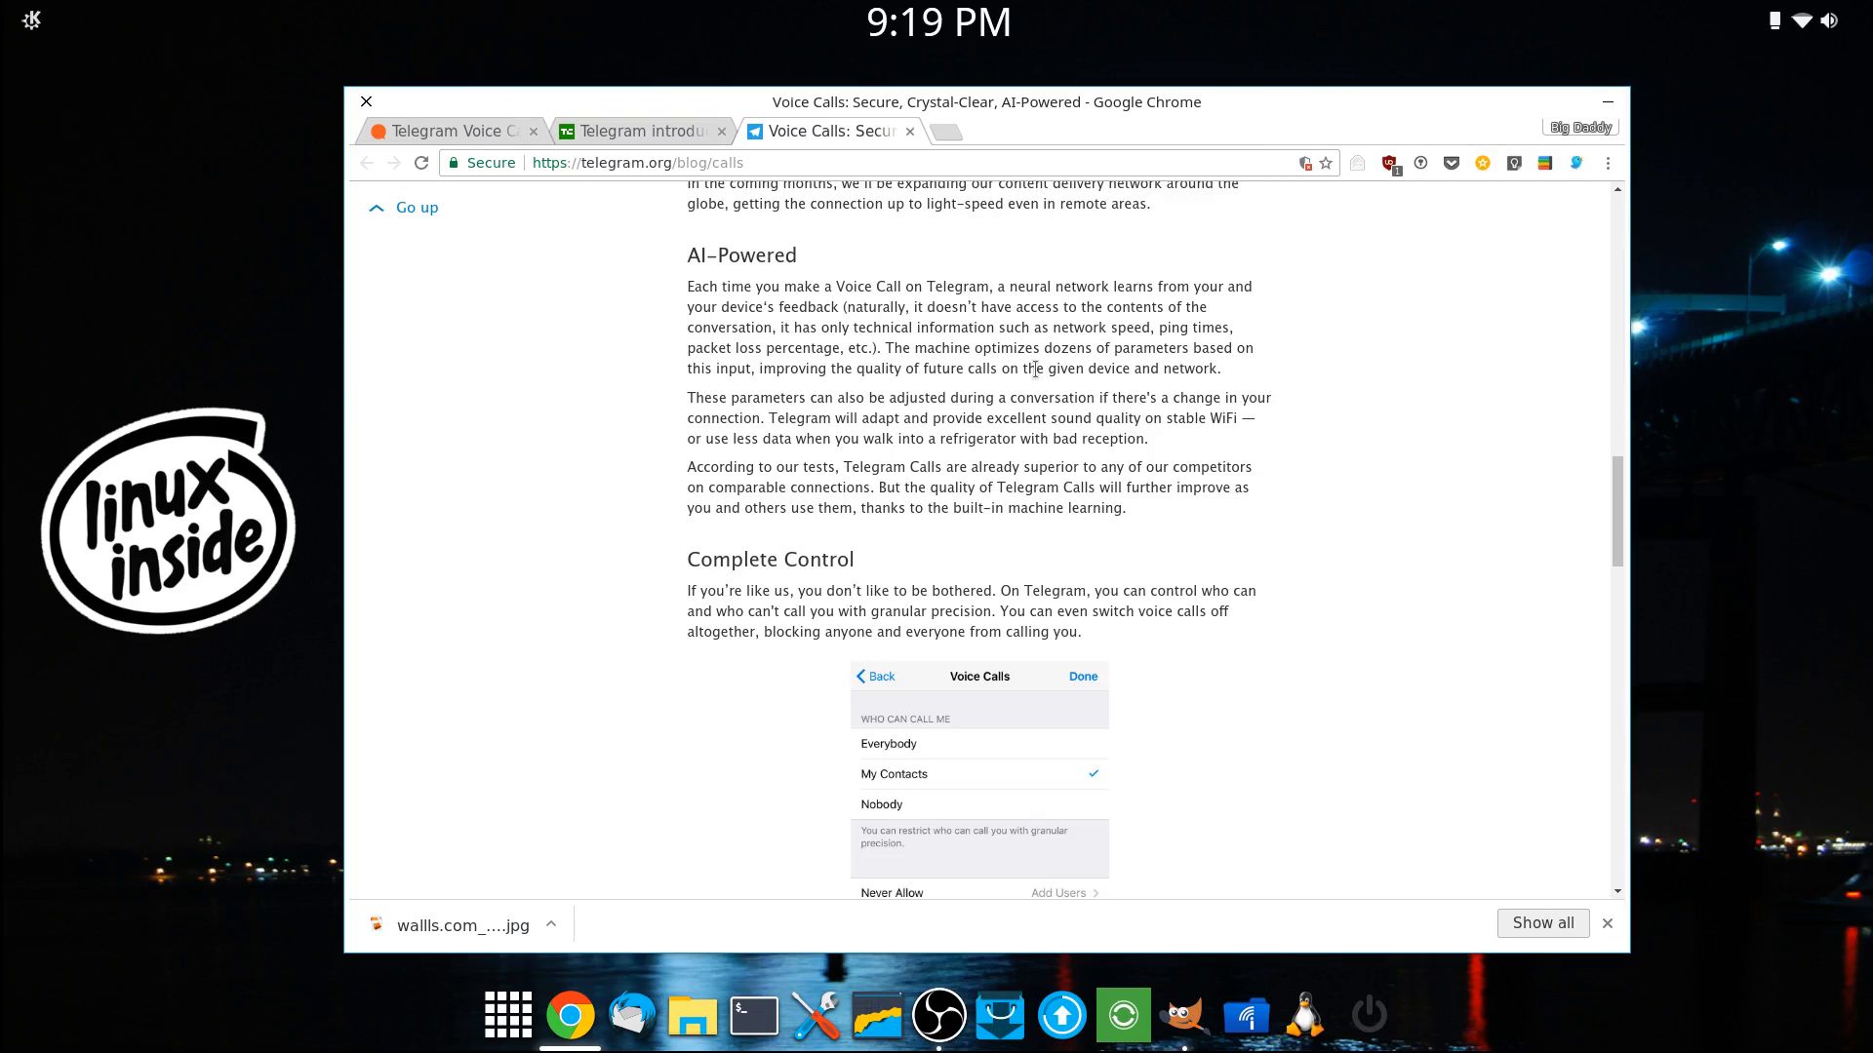
{"action": "scroll", "scroll_direction": "down", "scroll_amount": 3}
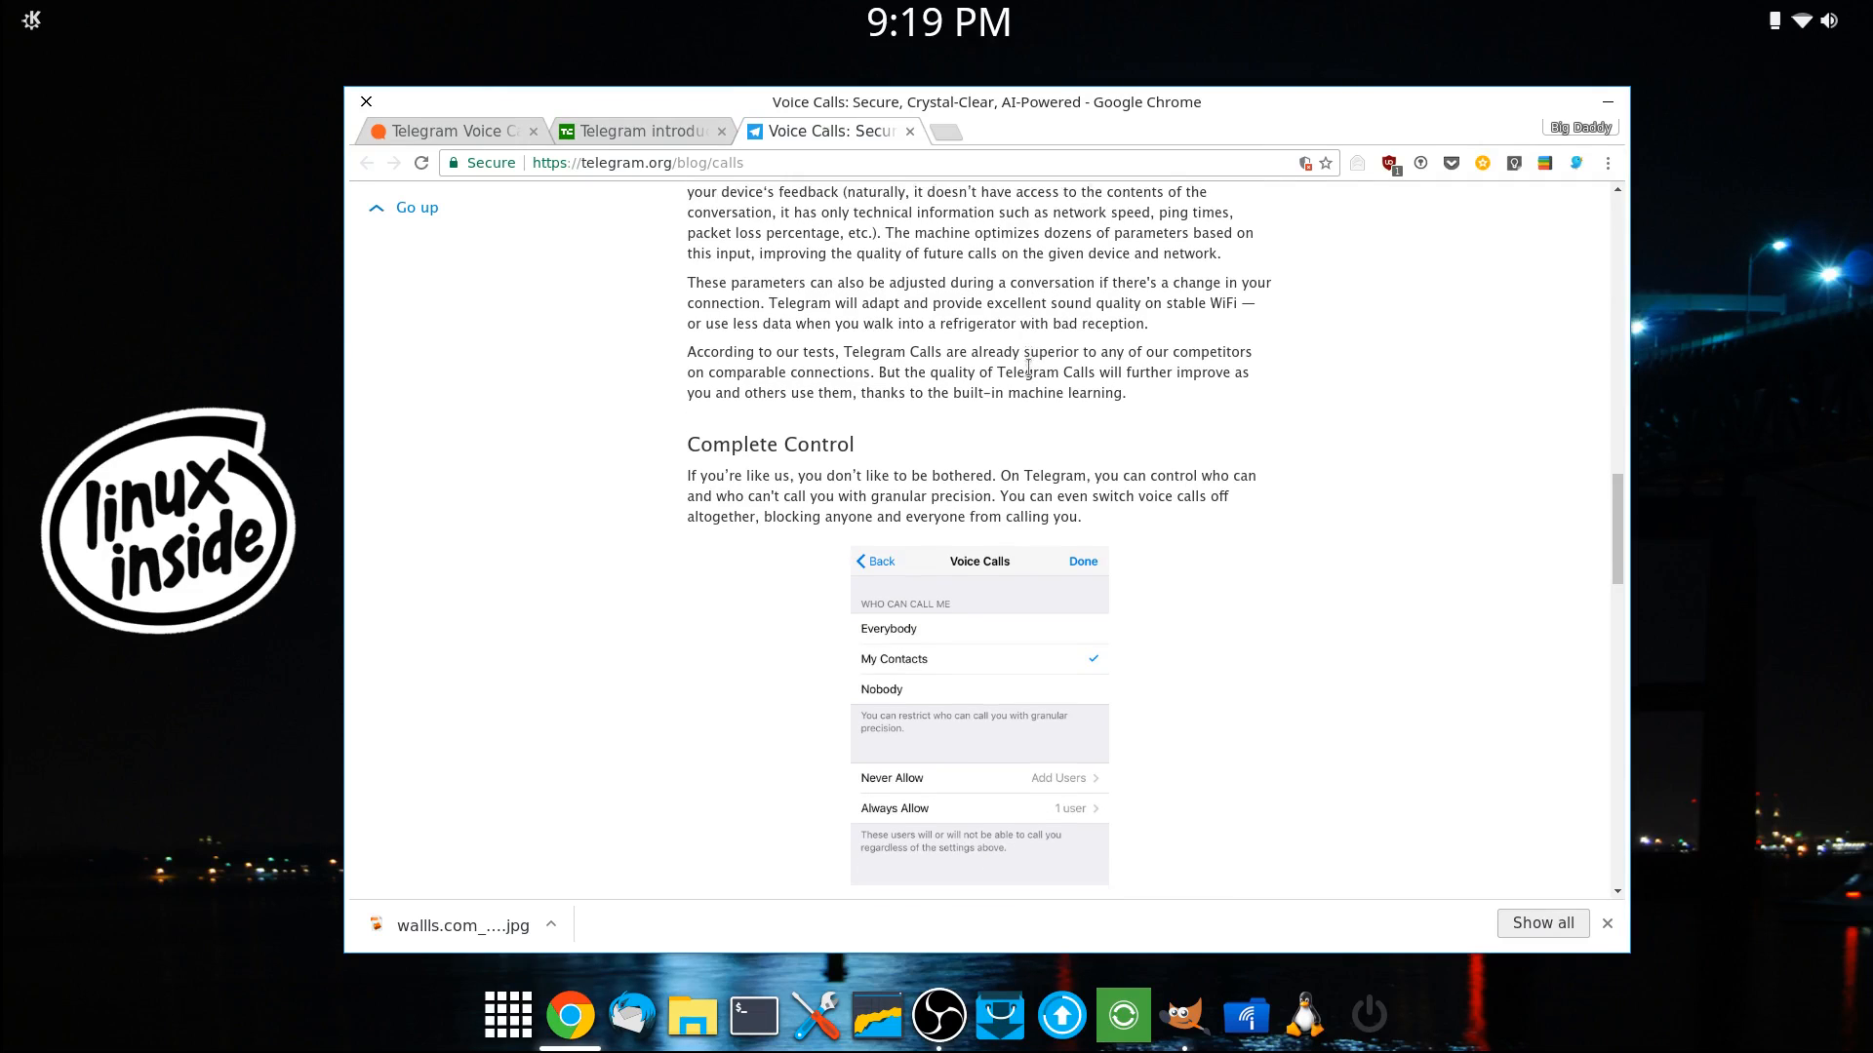
{"action": "scroll", "scroll_direction": "down", "scroll_amount": 3}
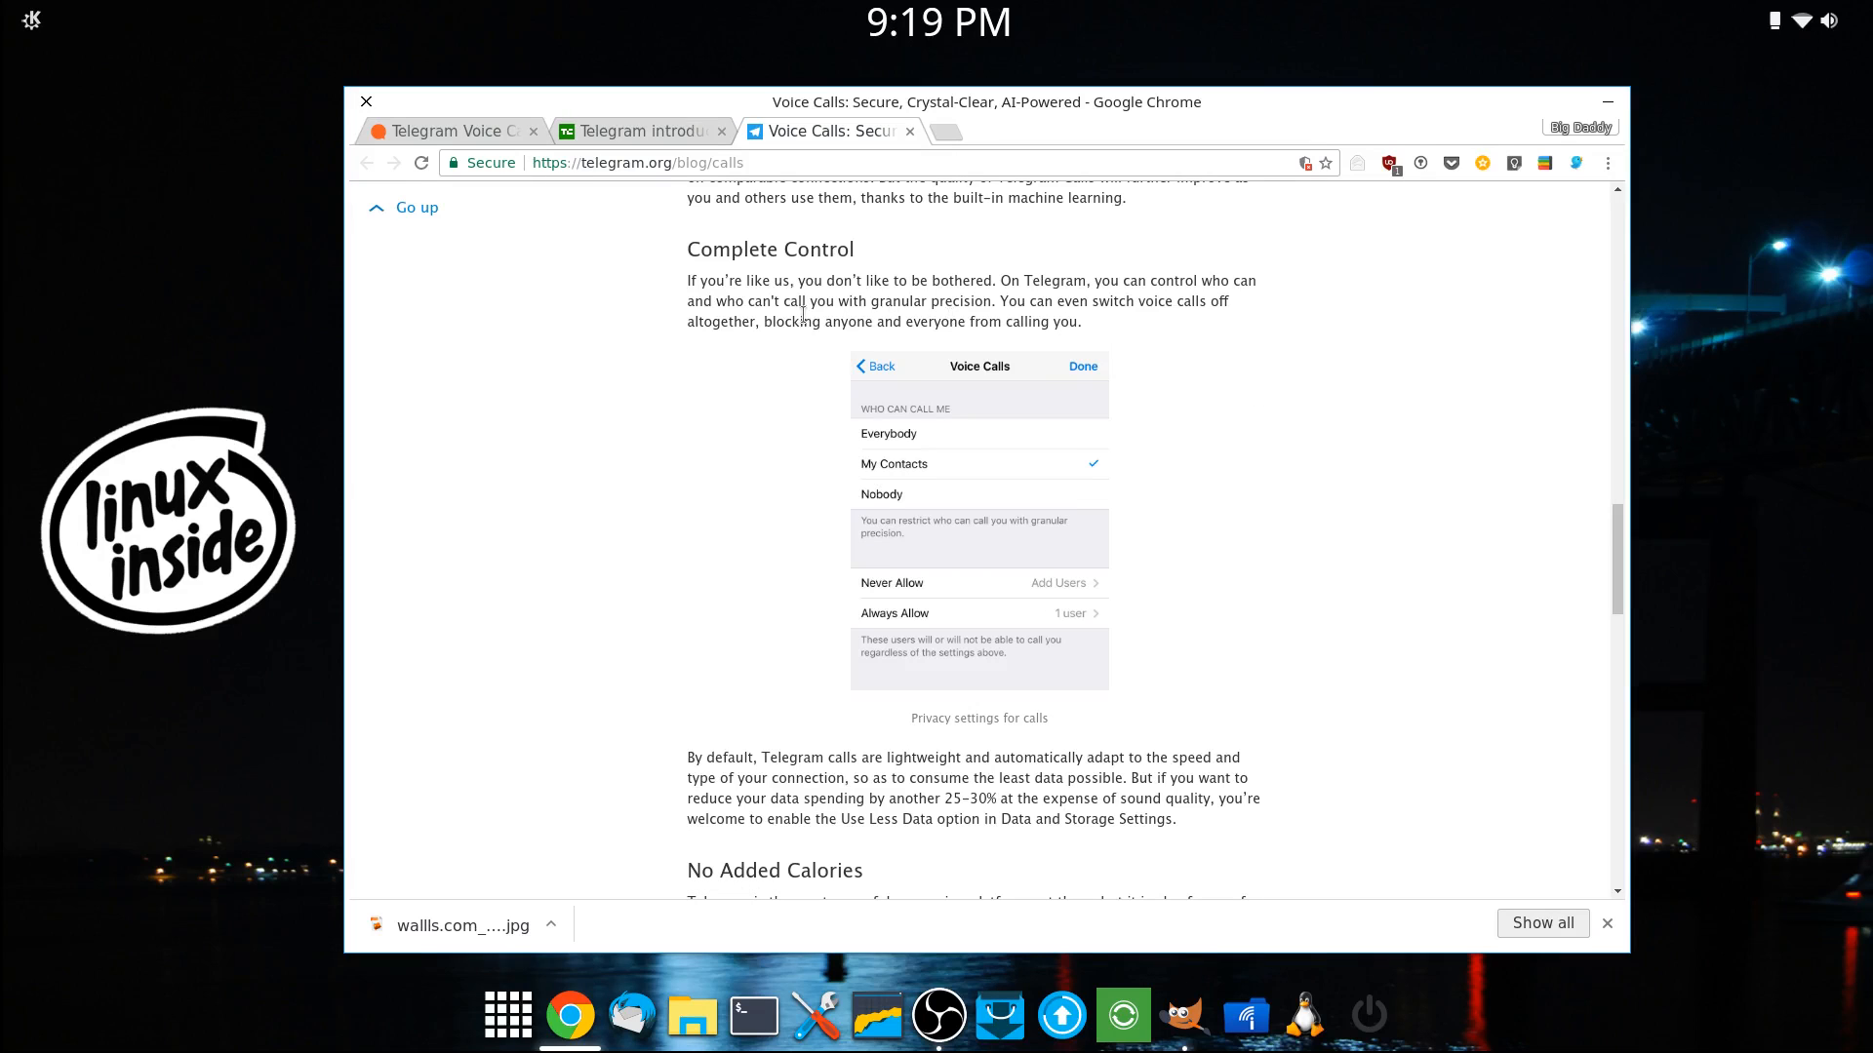
{"action": "mouse_move", "coordinate": [729, 512]}
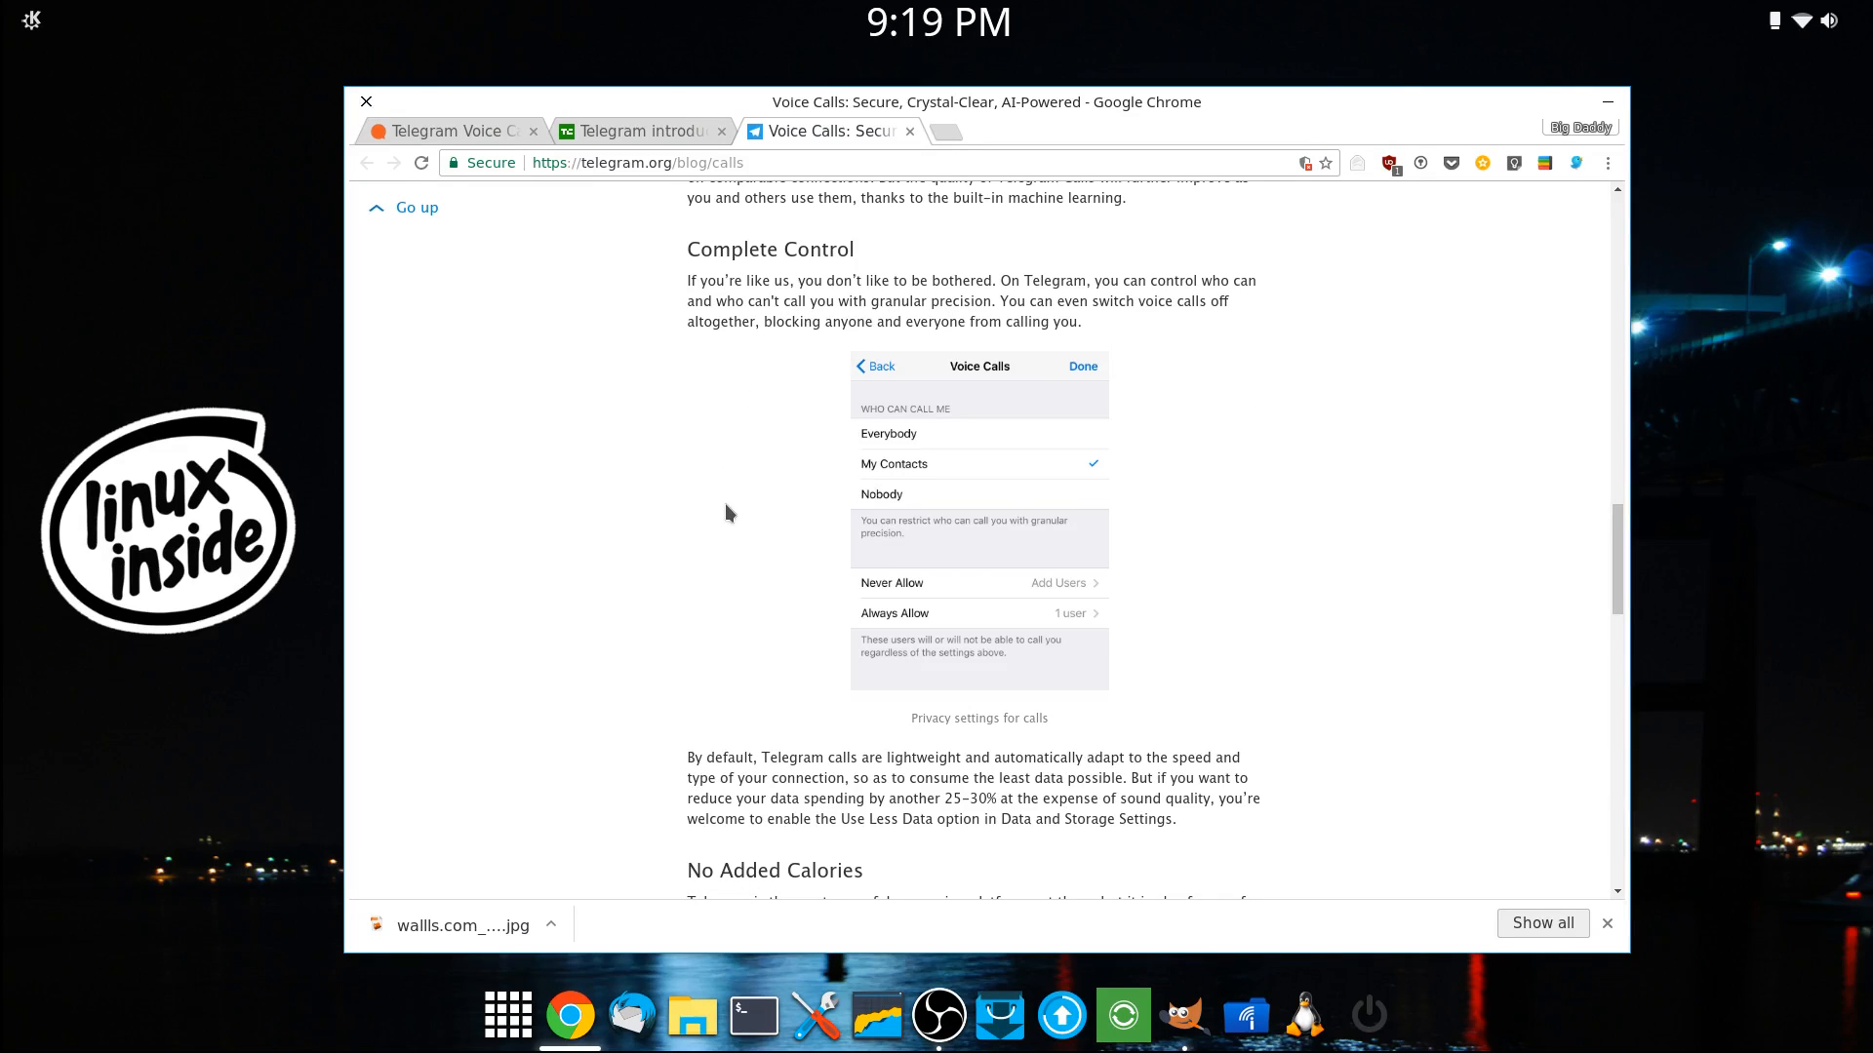
{"action": "scroll", "scroll_direction": "down", "scroll_amount": 3}
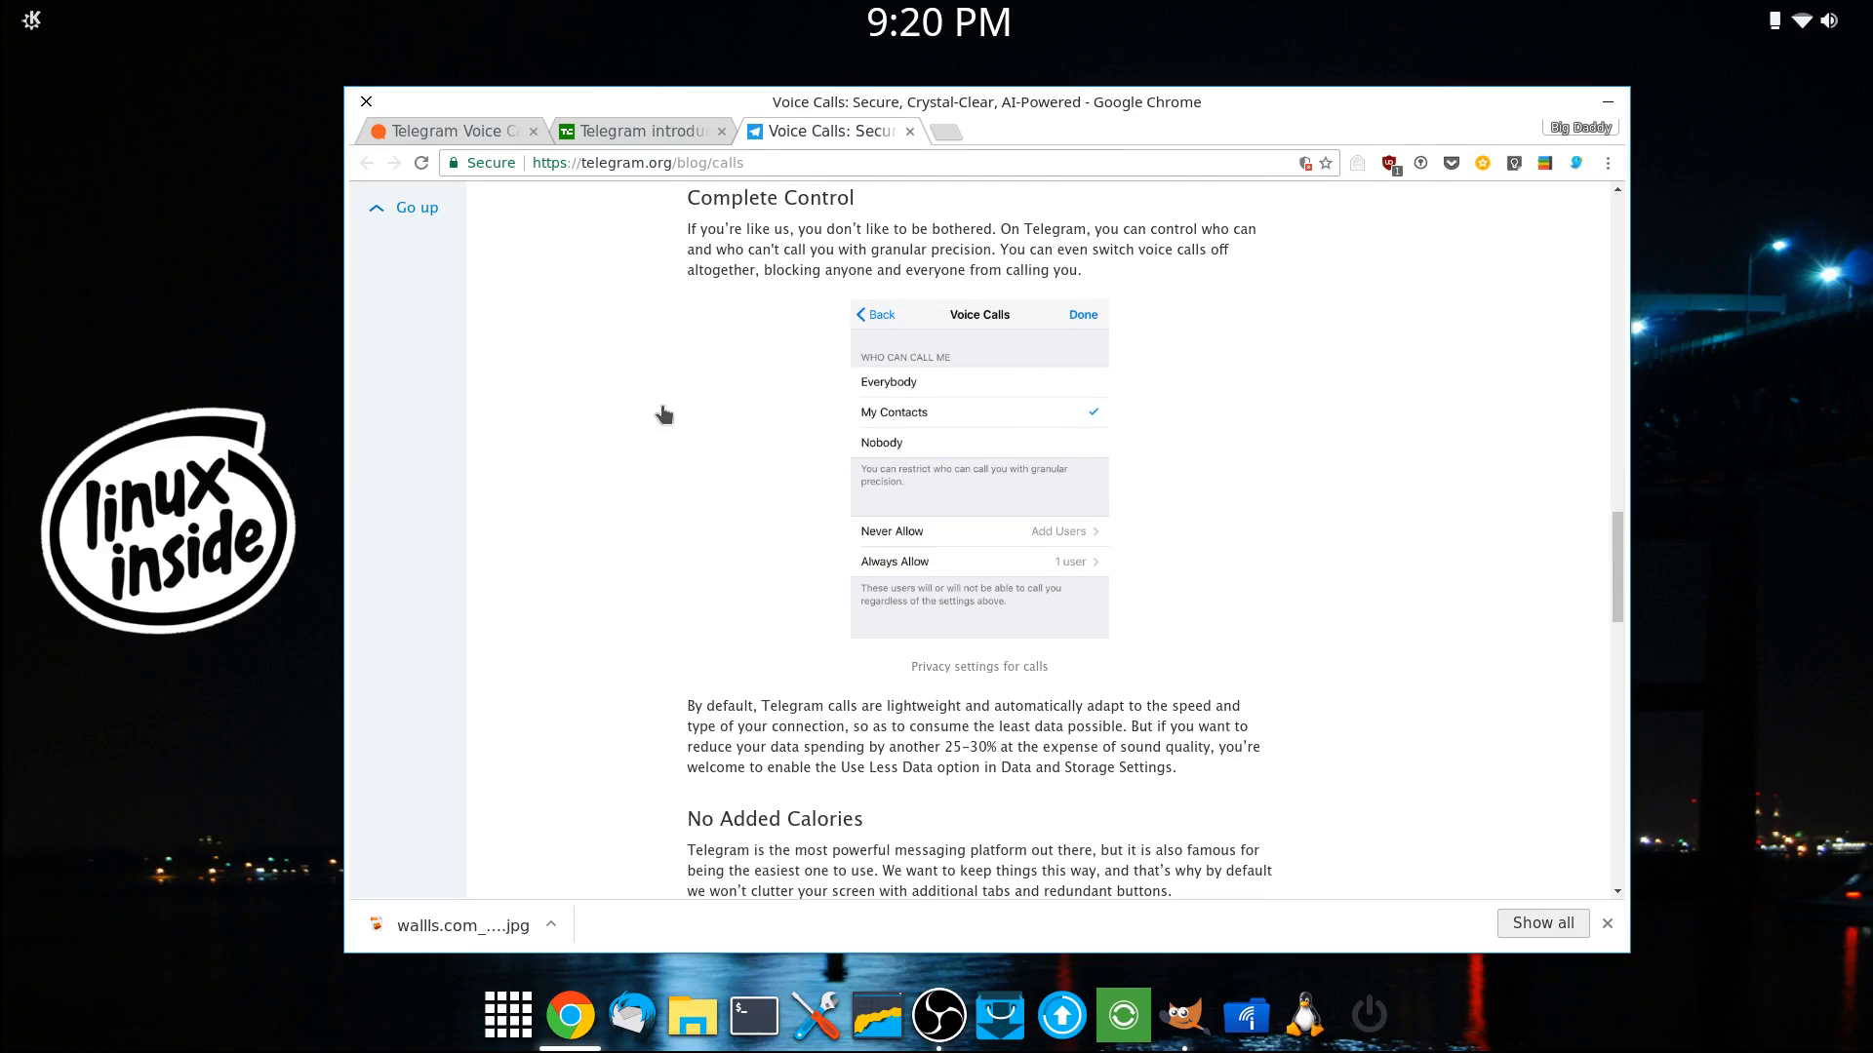
{"action": "mouse_move", "coordinate": [661, 420]}
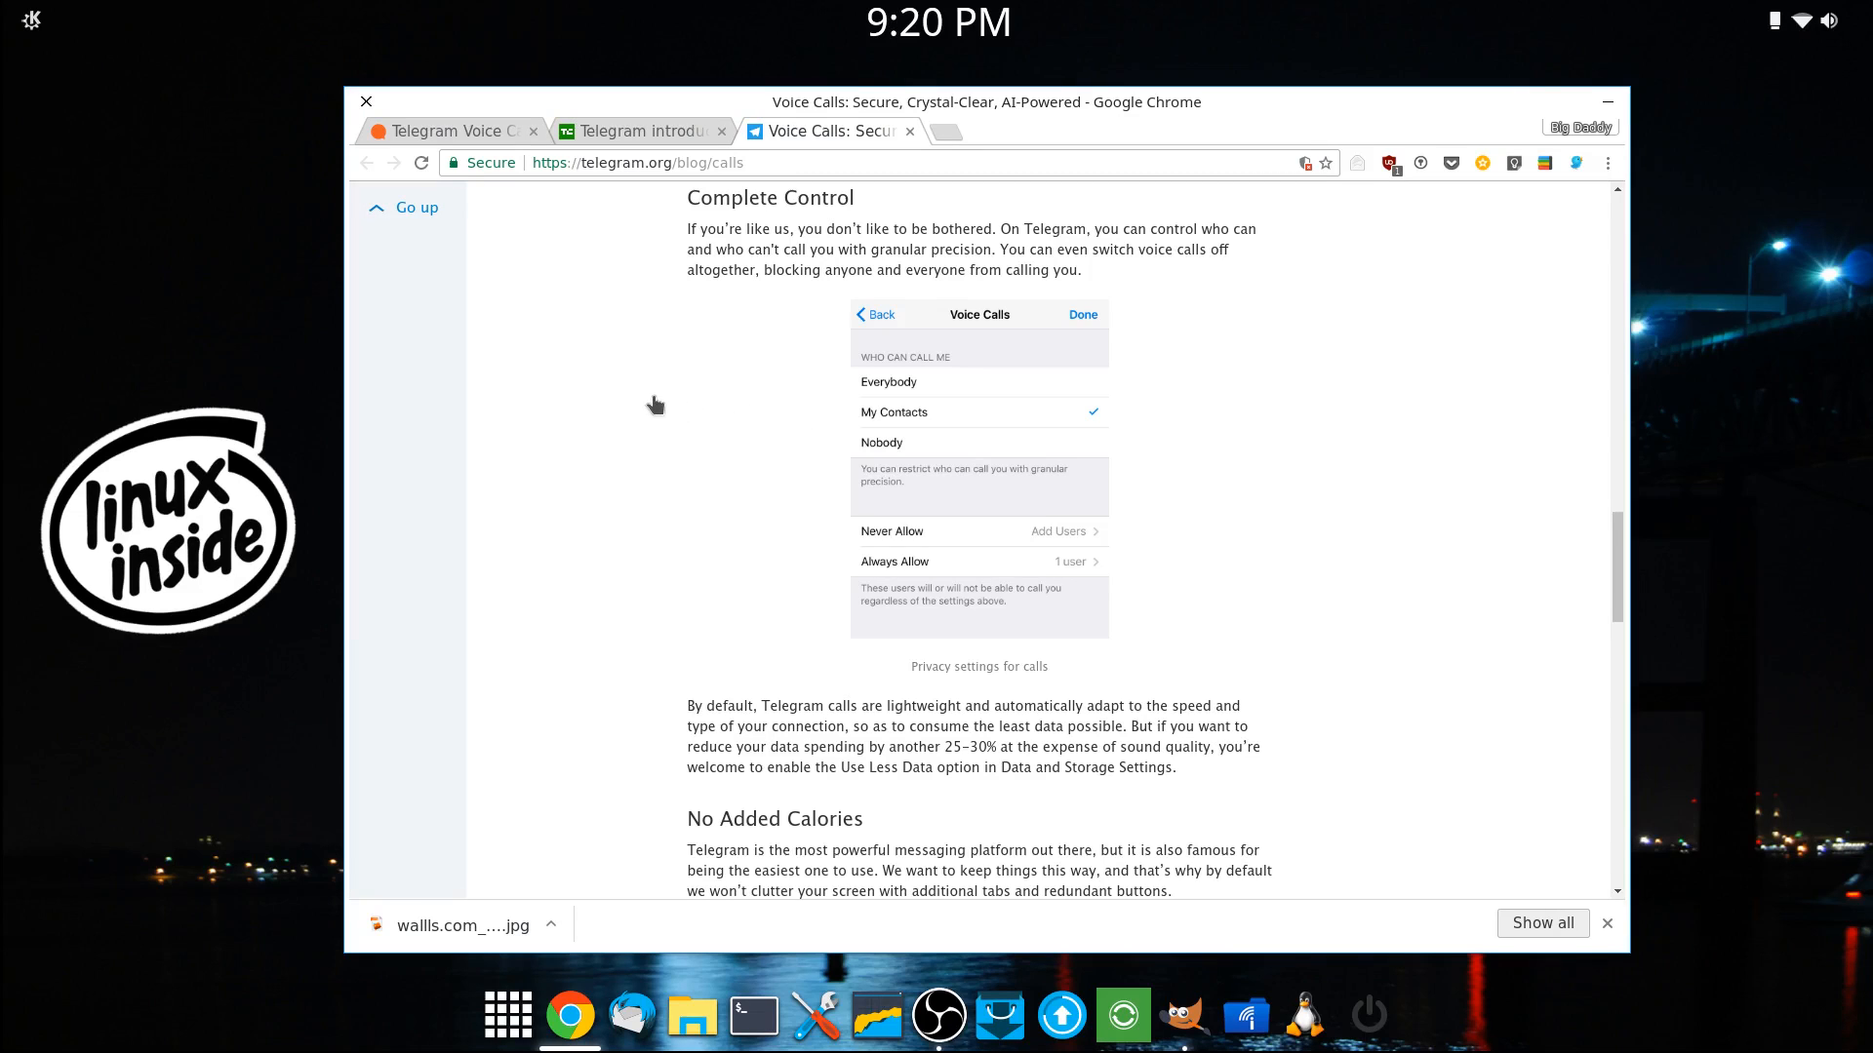
Step: Read through No Added Calories to the 'One more thing' video-compression section, then return up toward AI-Powered
{"action": "scroll", "scroll_direction": "down", "scroll_amount": 3}
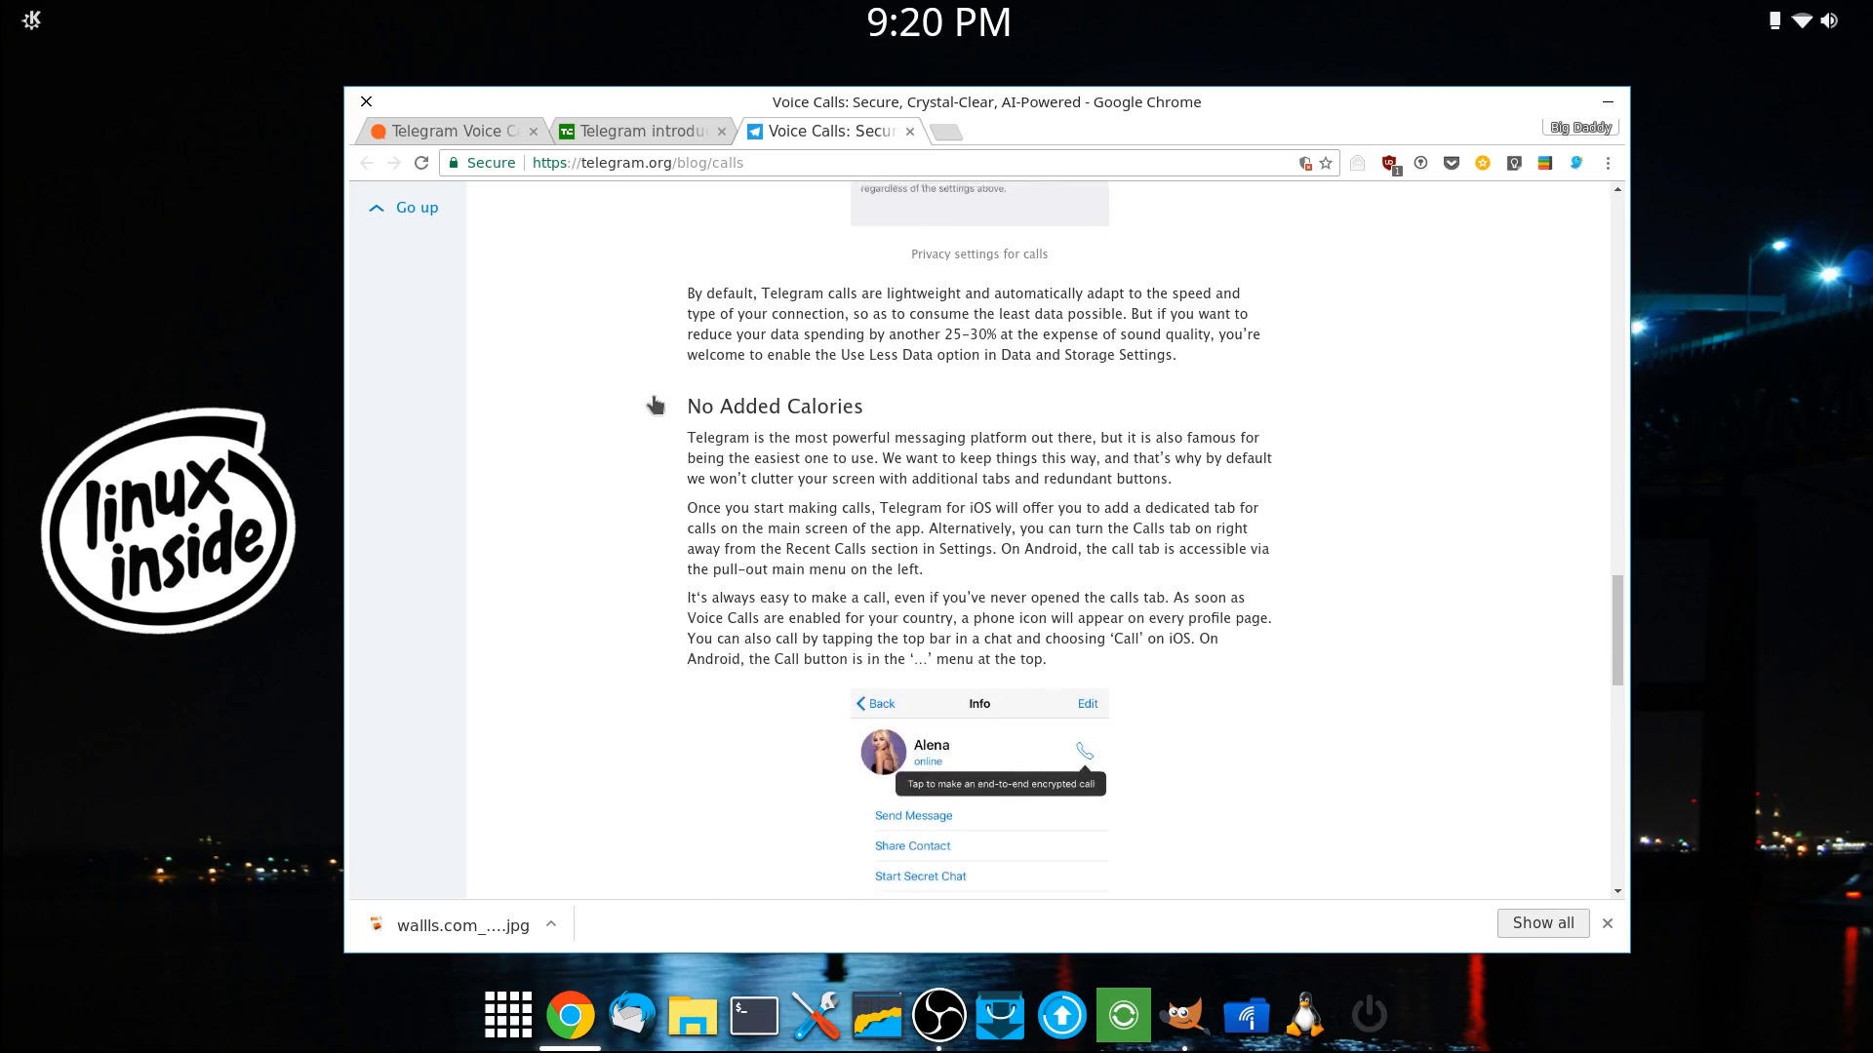
{"action": "scroll", "scroll_direction": "down", "scroll_amount": 3}
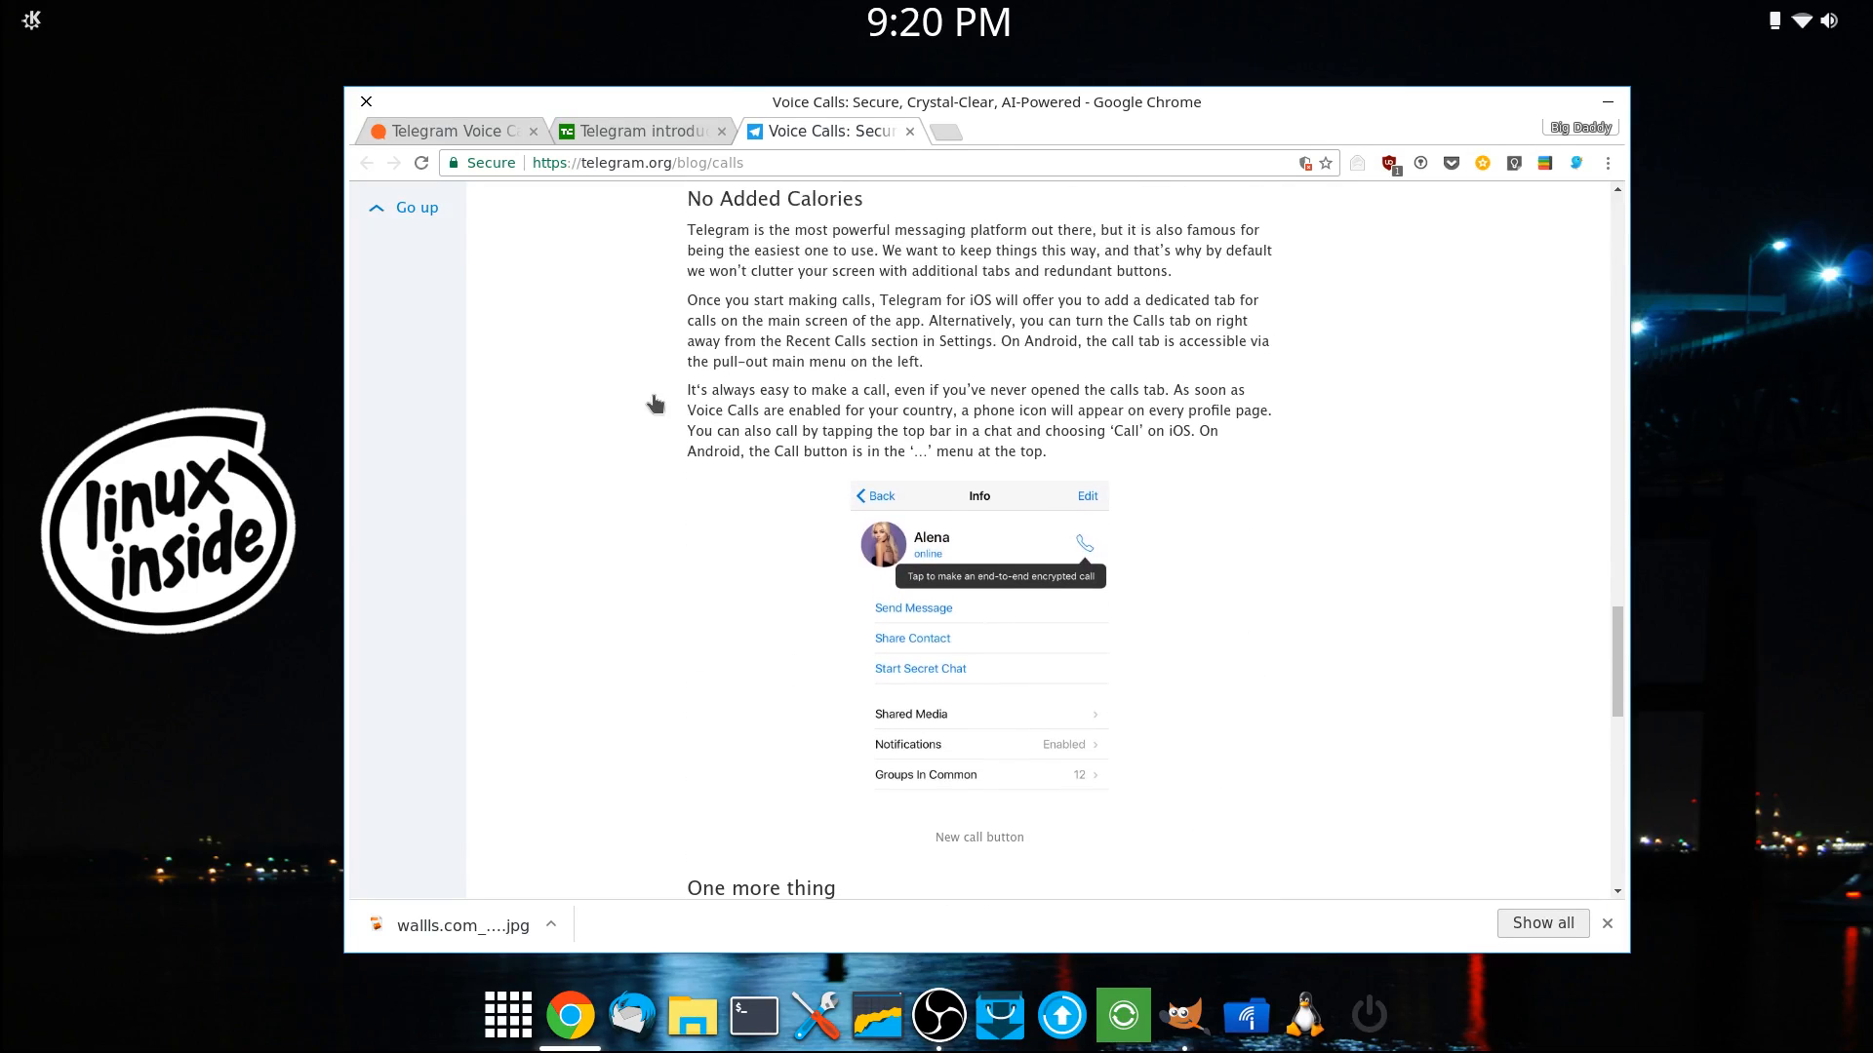
{"action": "scroll", "scroll_direction": "down", "scroll_amount": 3}
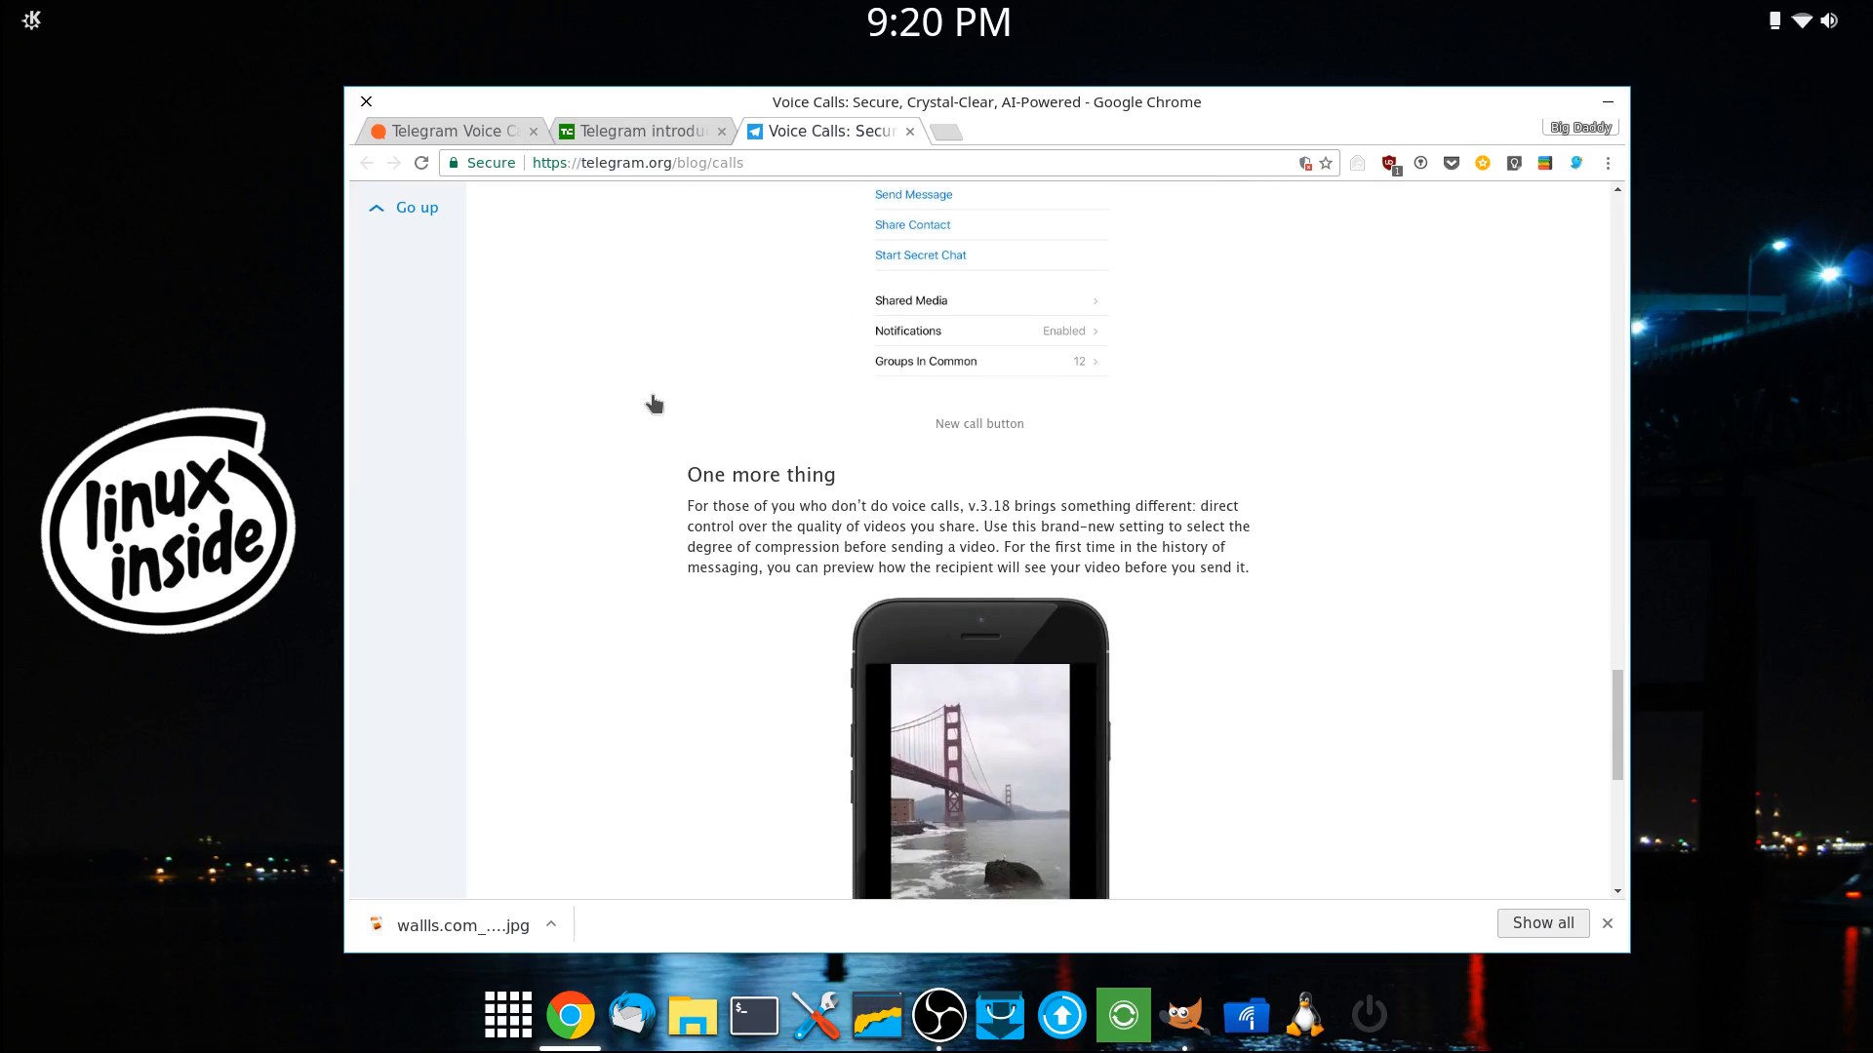
{"action": "scroll", "scroll_direction": "down", "scroll_amount": 3}
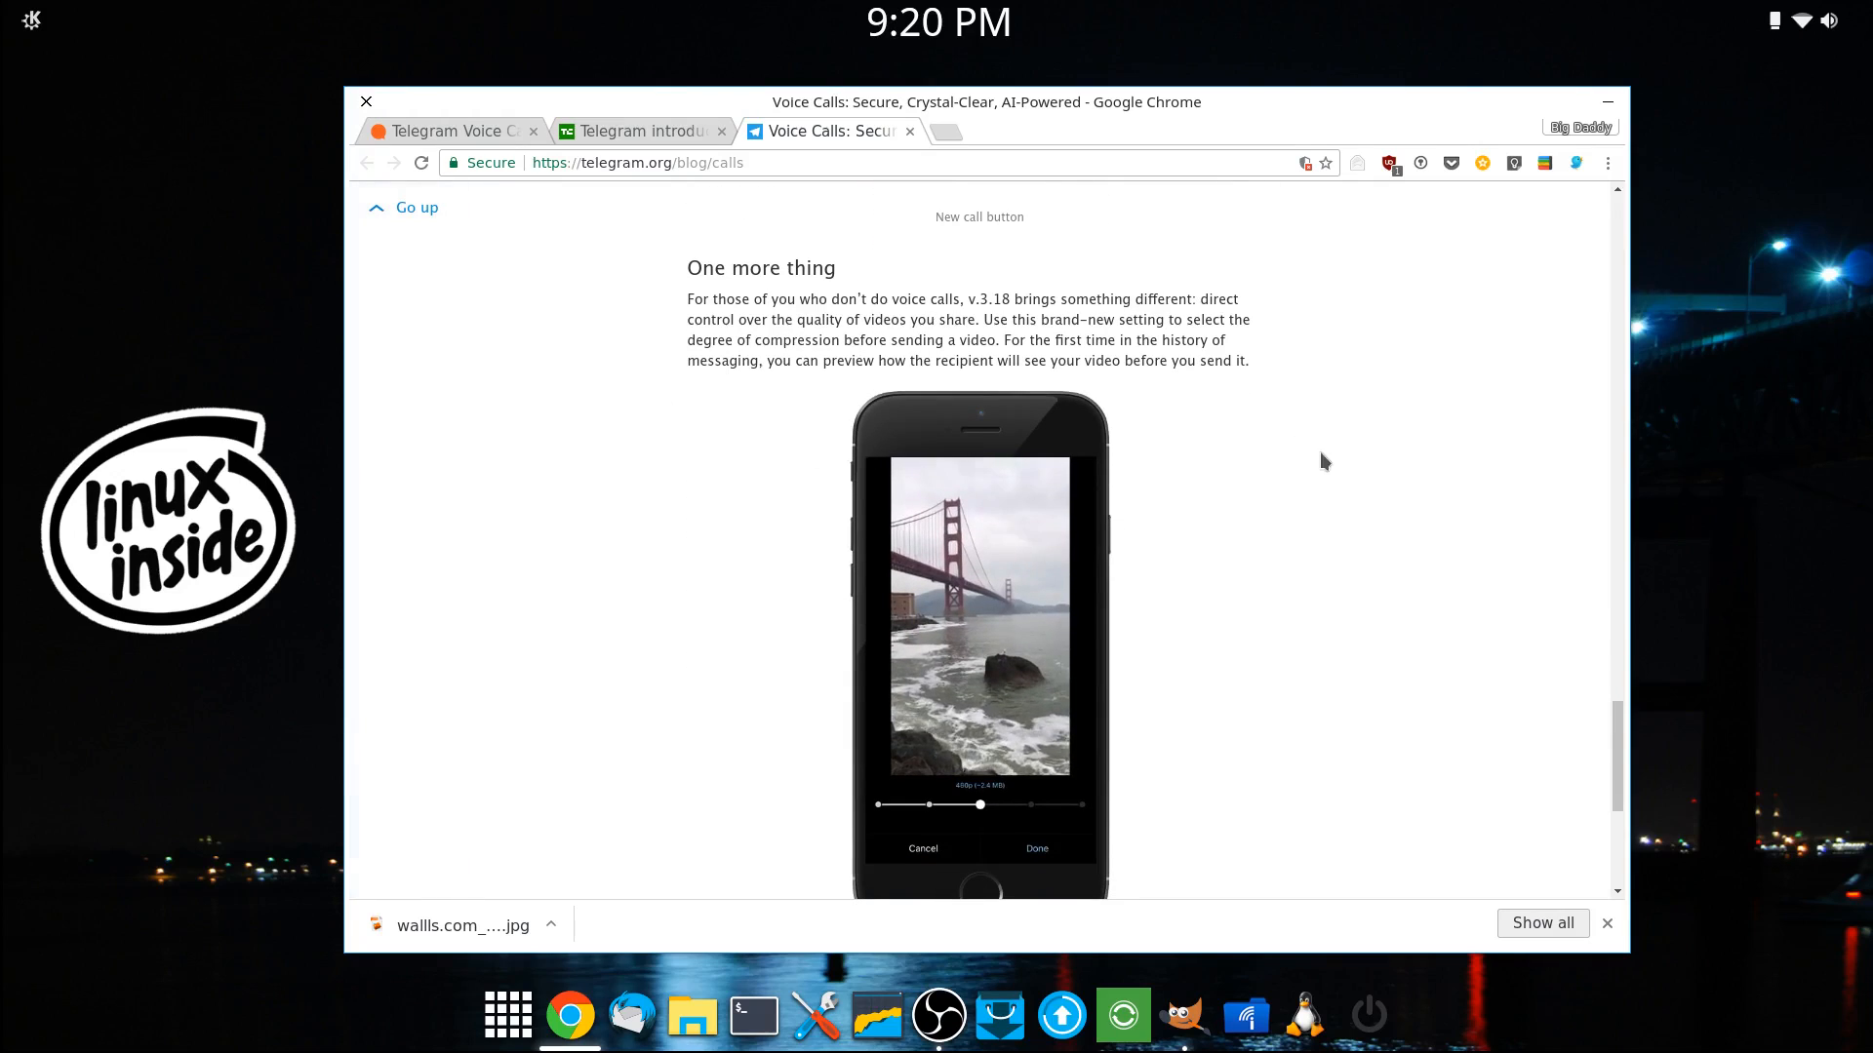
{"action": "scroll", "scroll_direction": "down", "scroll_amount": 3}
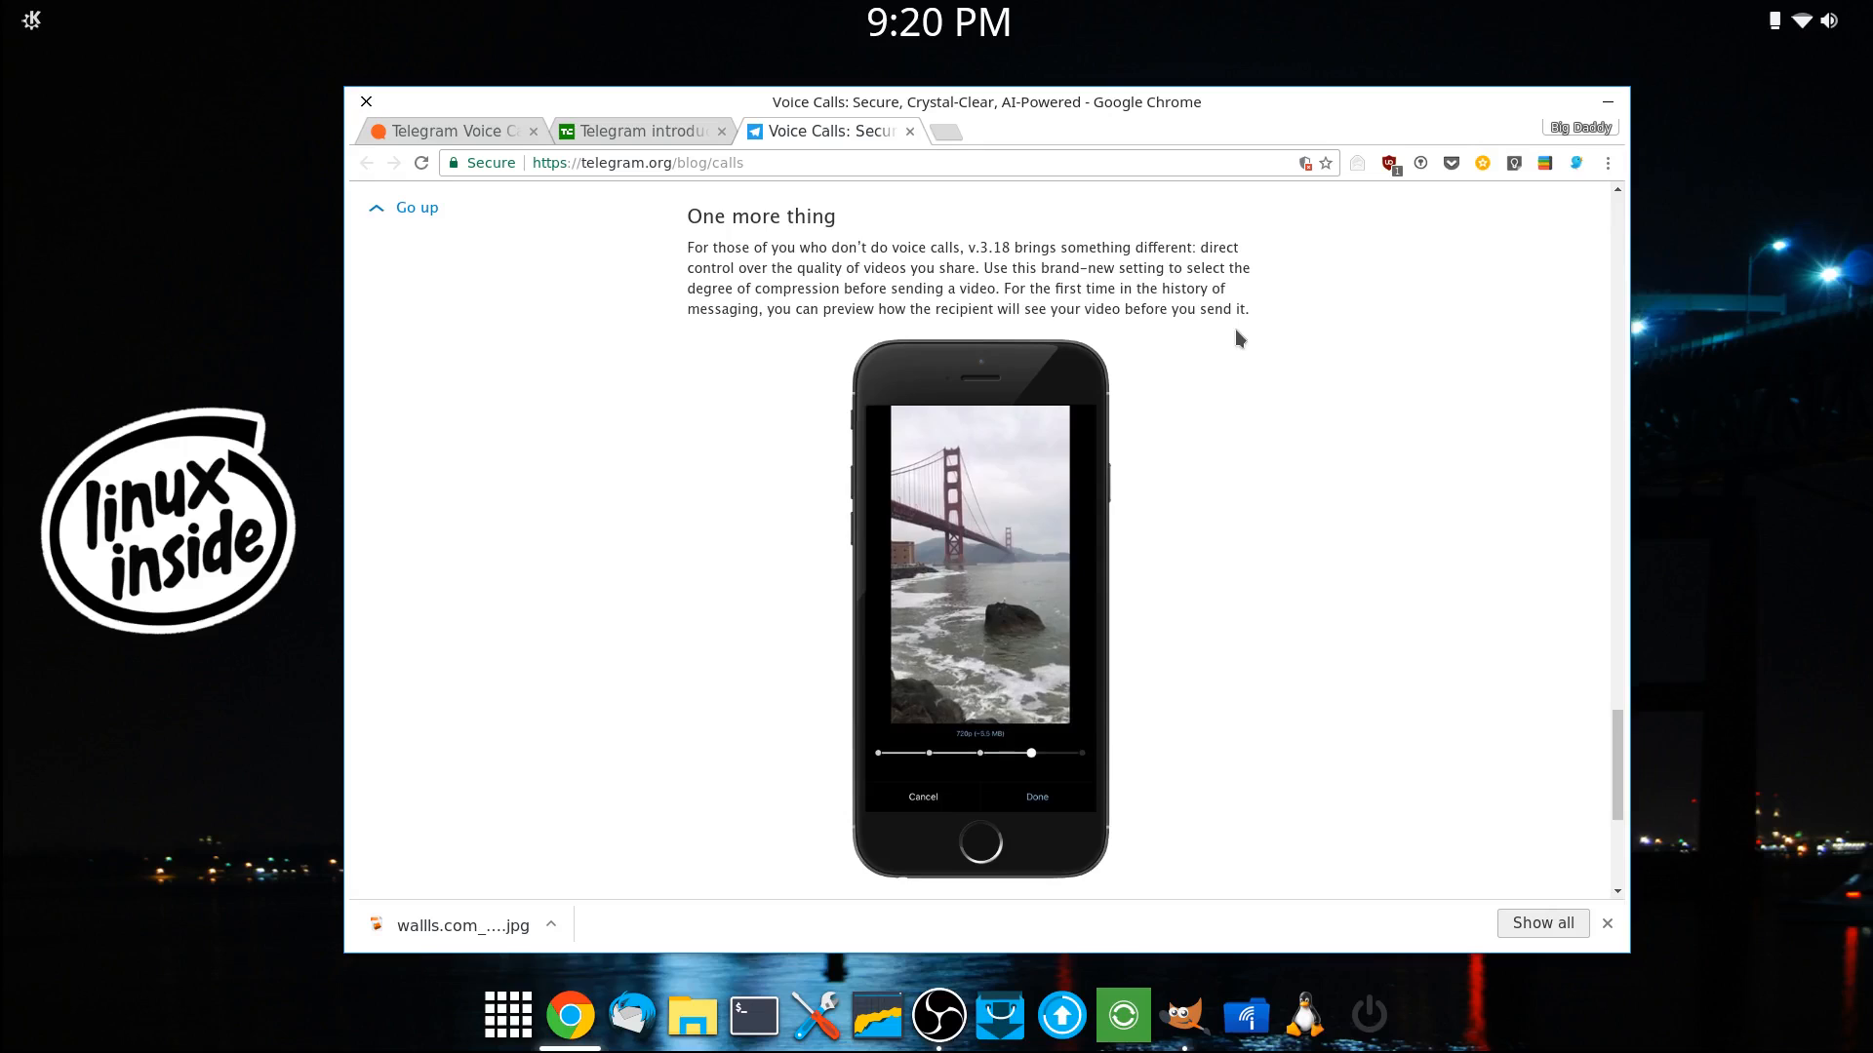
{"action": "left_click_drag", "start_coordinate": [1030, 753], "coordinate": [1081, 753]}
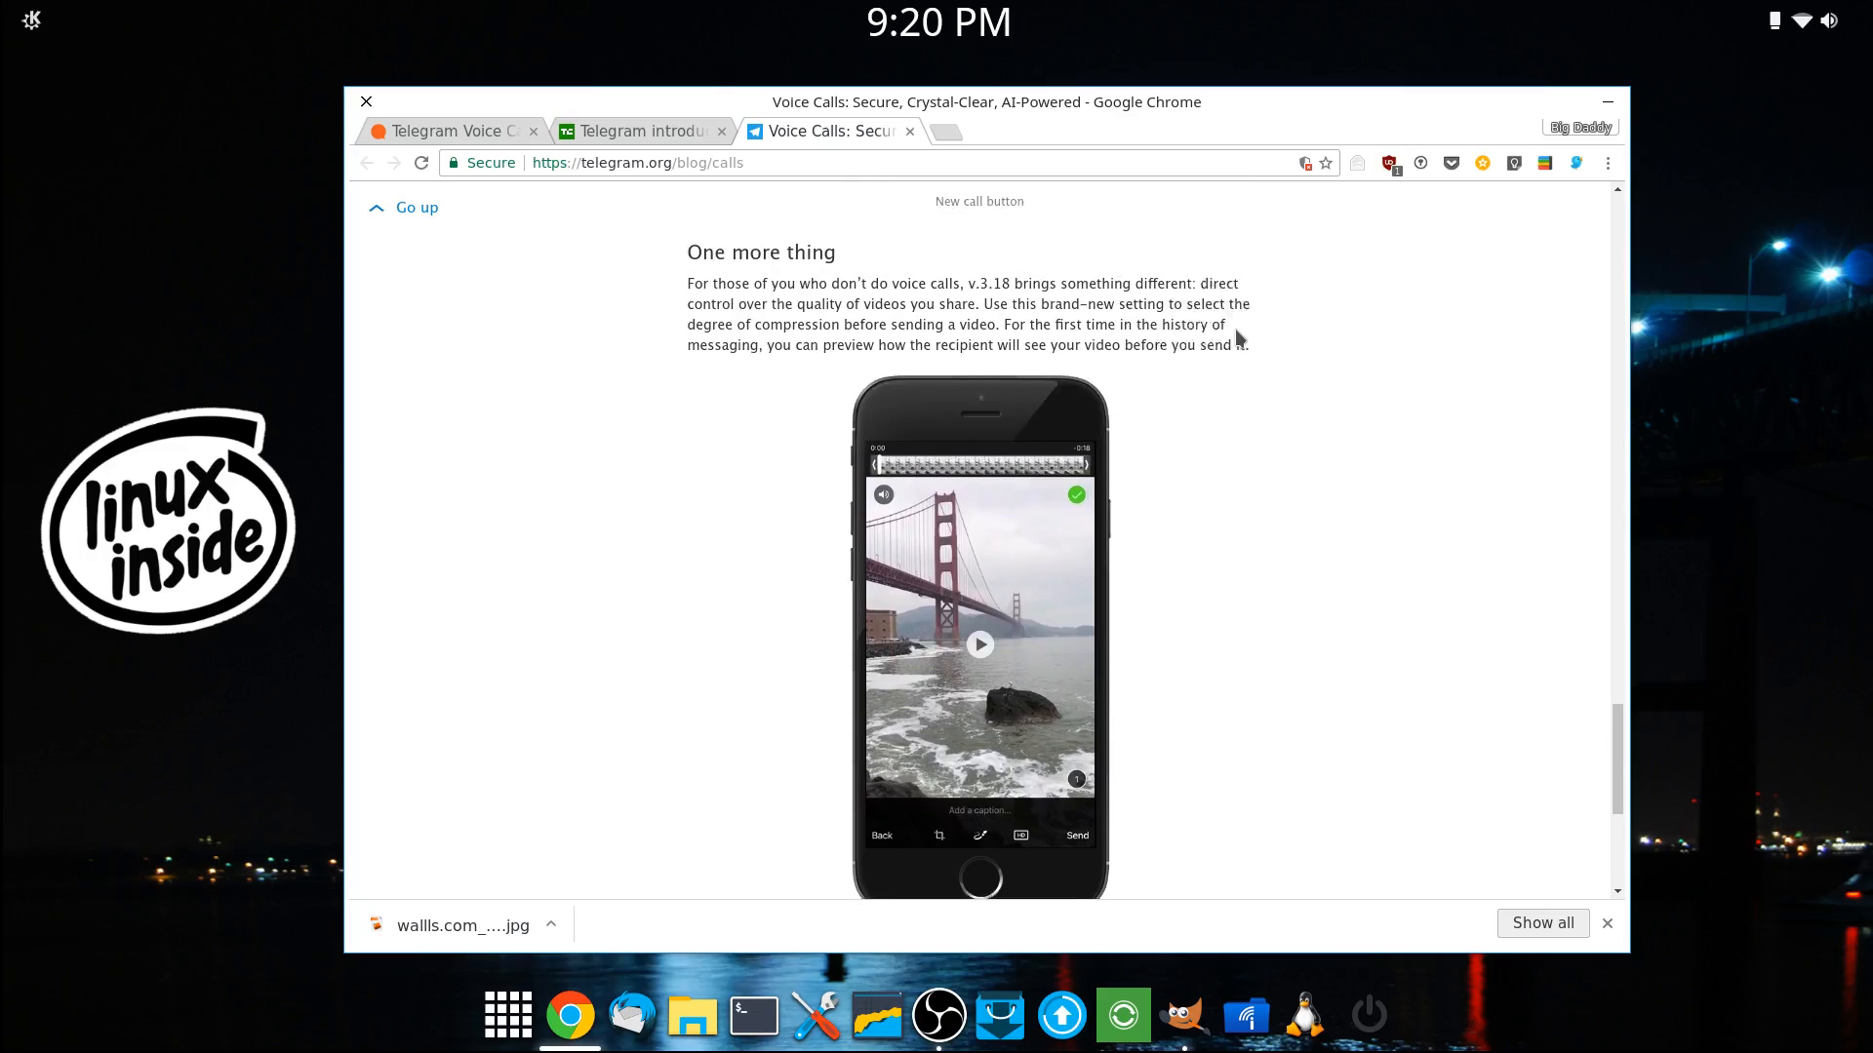
{"action": "scroll", "scroll_direction": "up", "scroll_amount": 3}
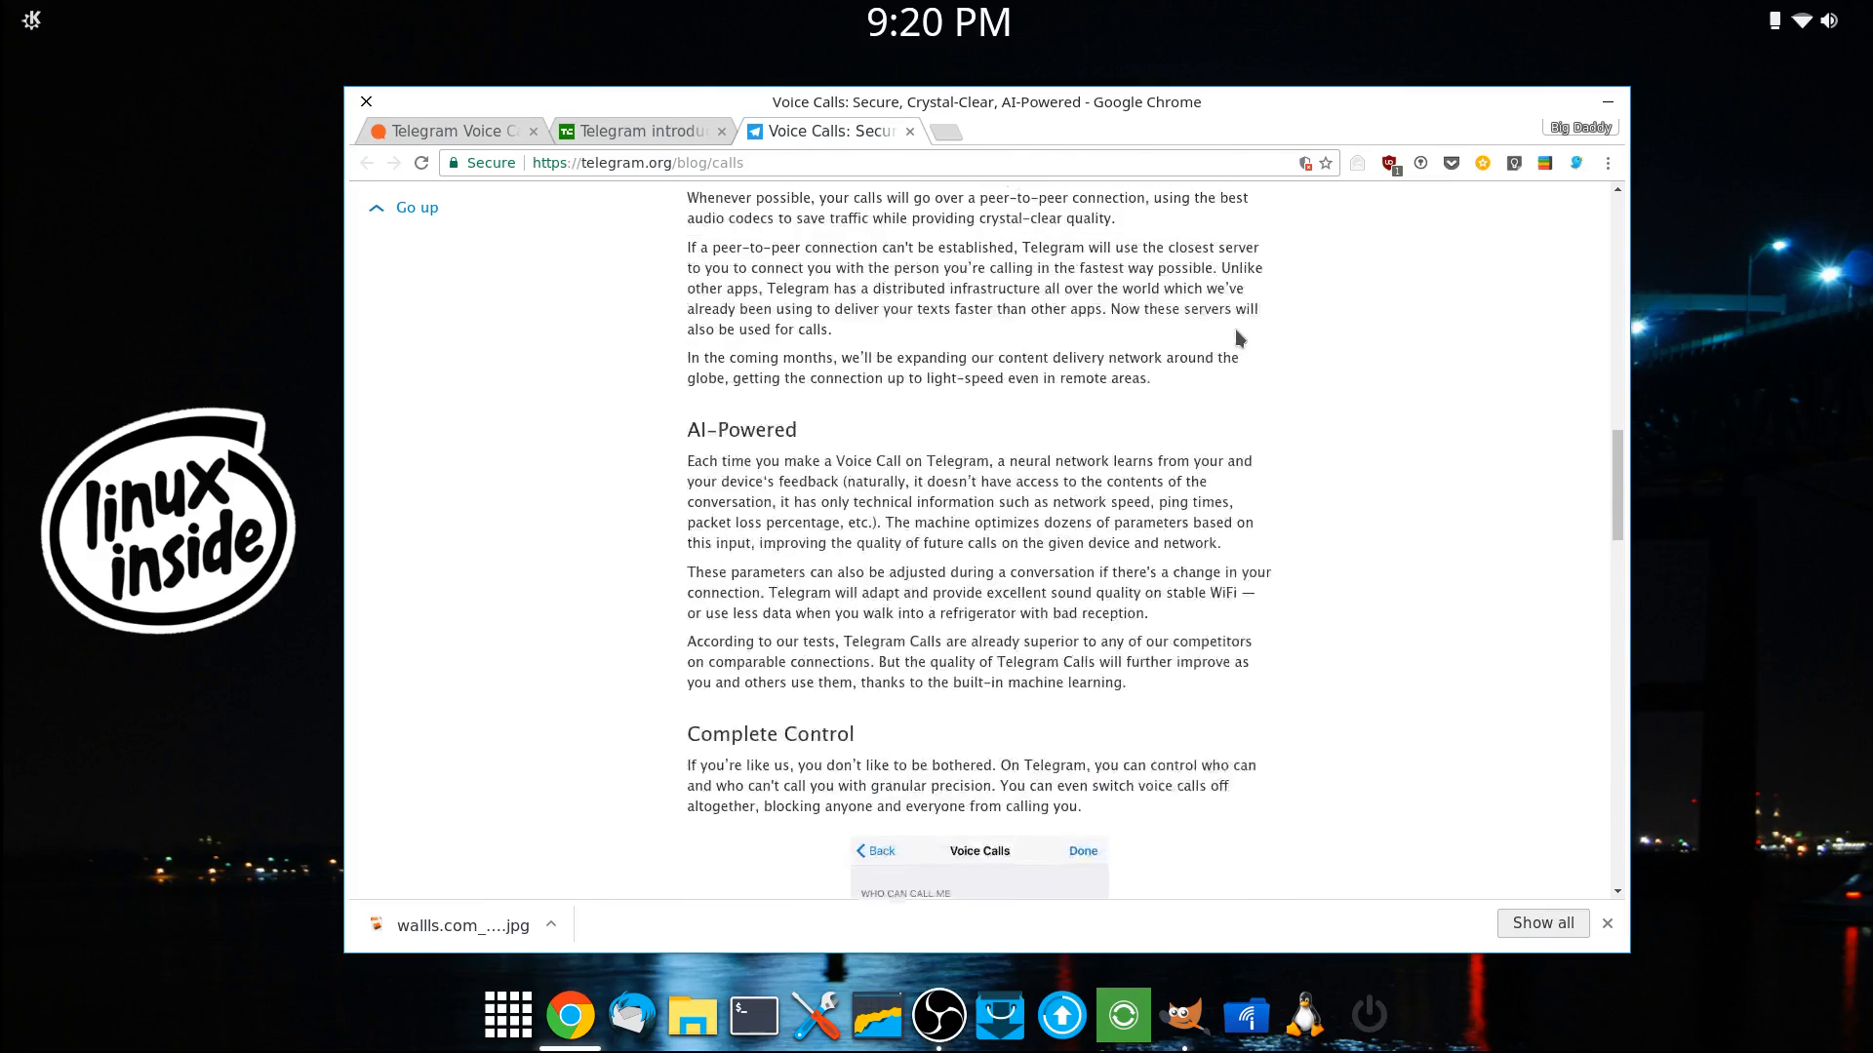
Step: Return to the top of the blog post showing the Voice Calls title and banner illustration
{"action": "scroll", "scroll_direction": "up", "scroll_amount": 3}
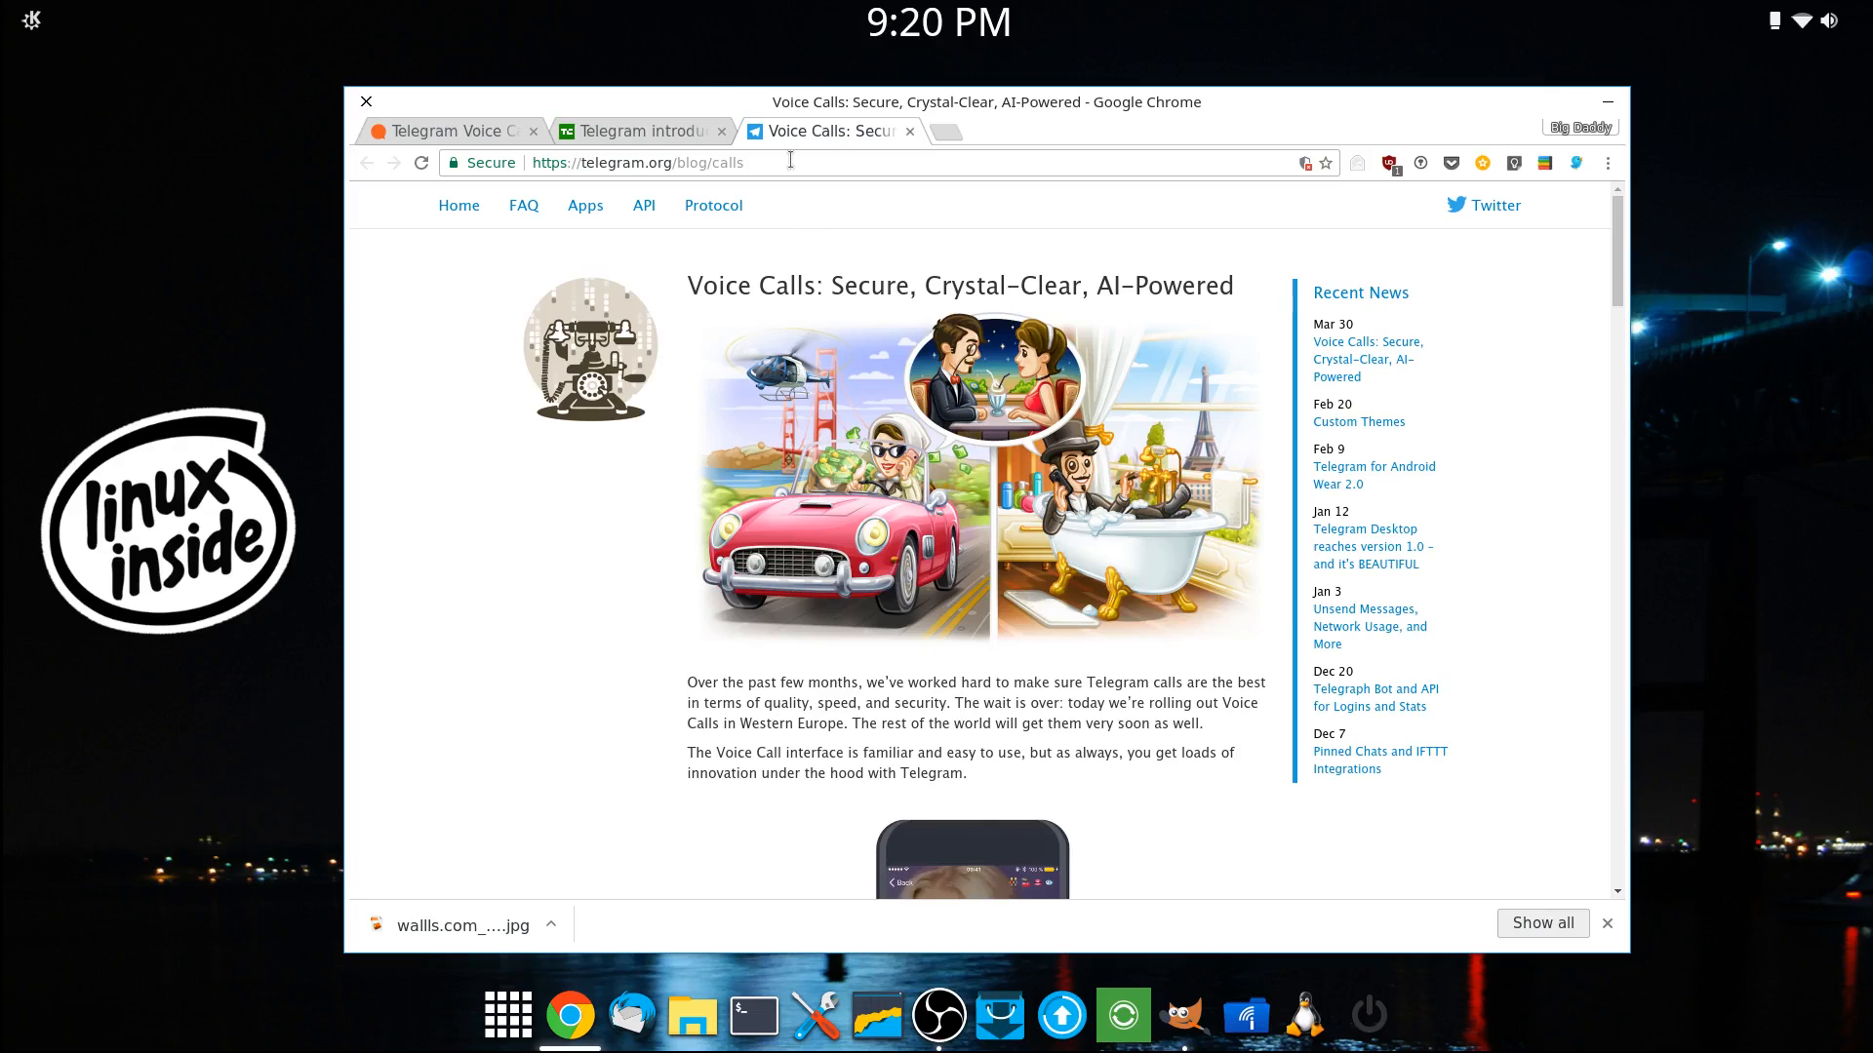
{"action": "mouse_move", "coordinate": [917, 176]}
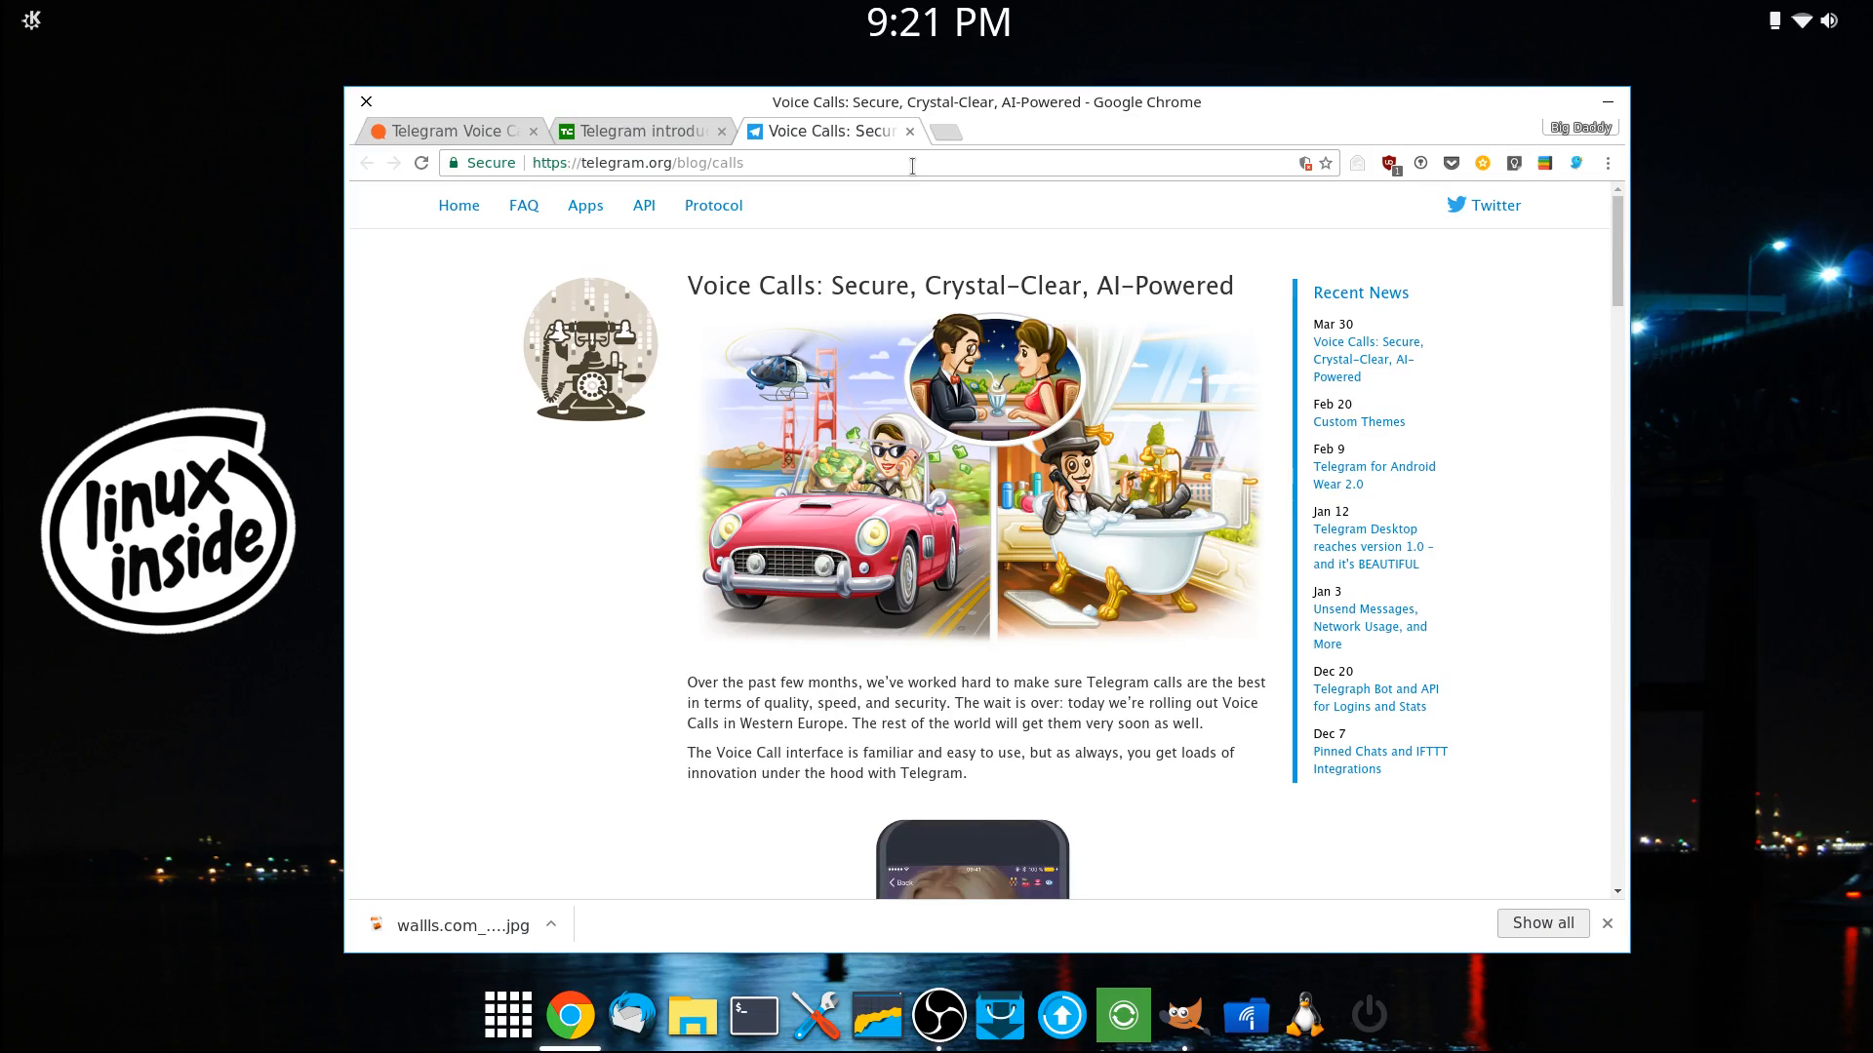
{"action": "mouse_move", "coordinate": [905, 152]}
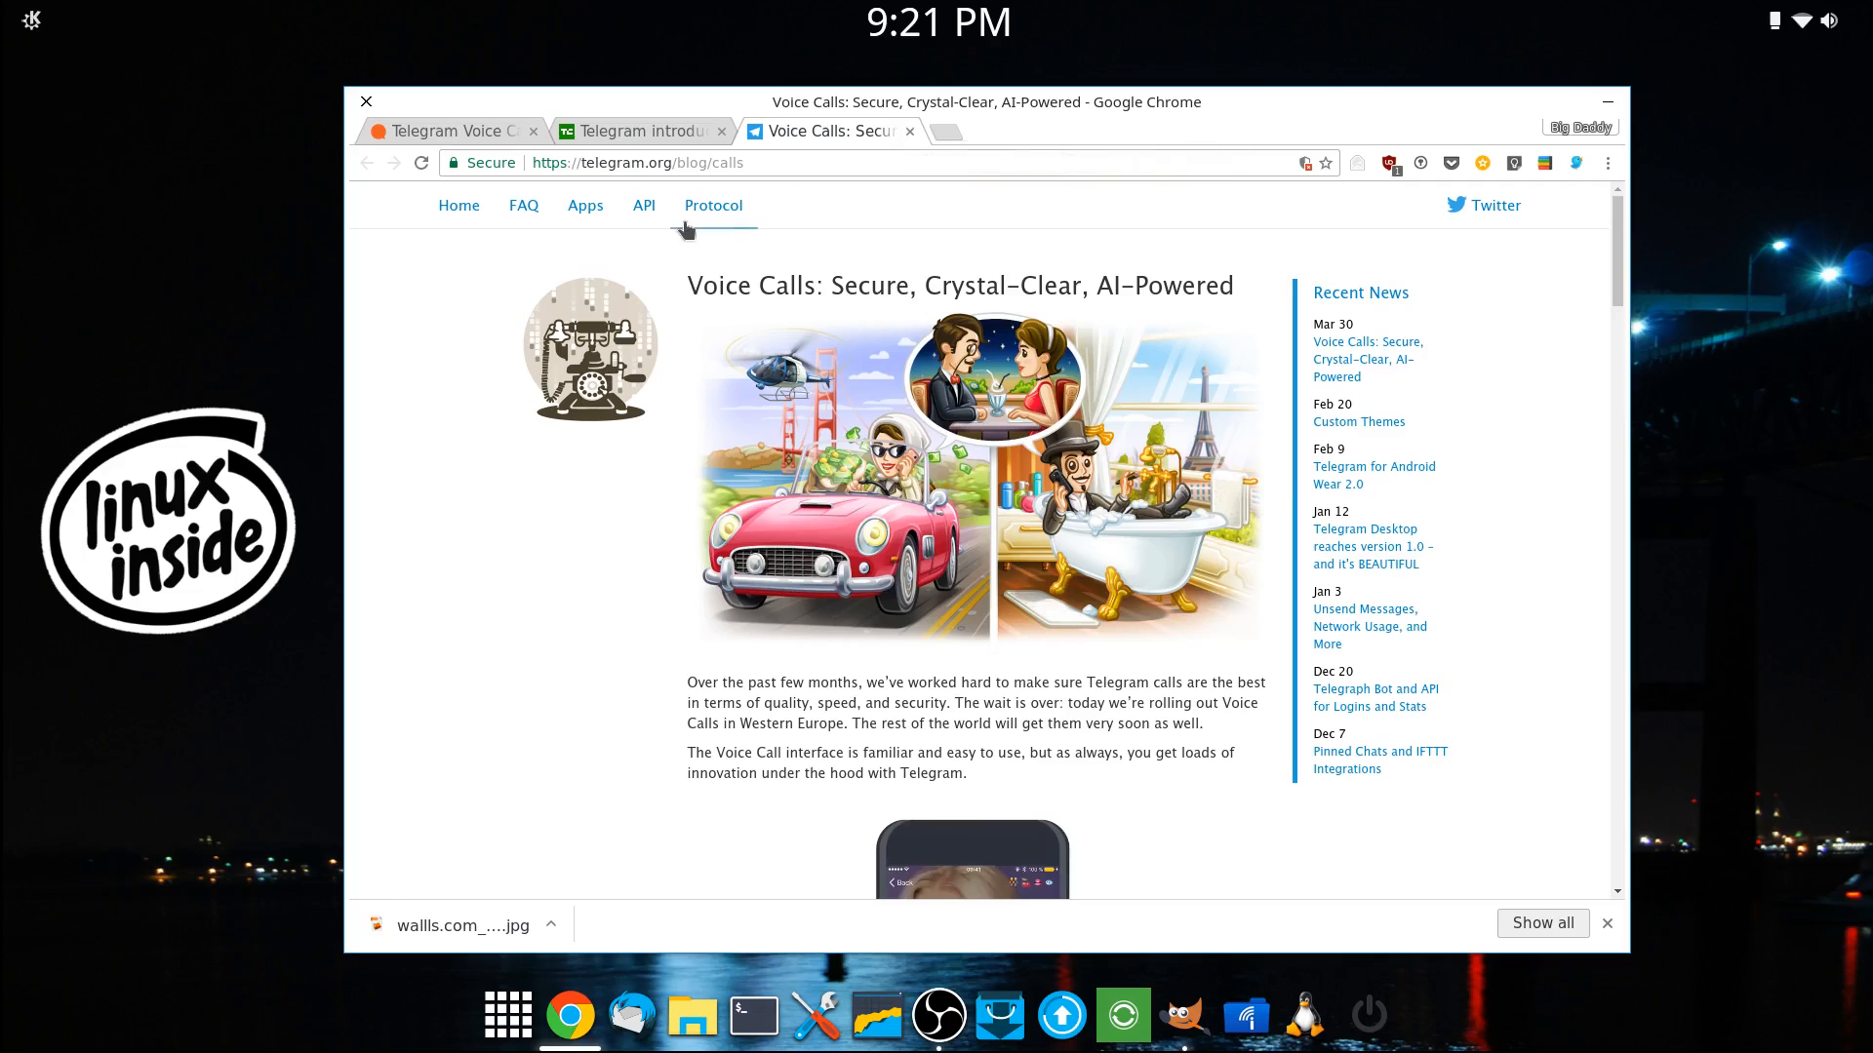
{"action": "mouse_move", "coordinate": [773, 223]}
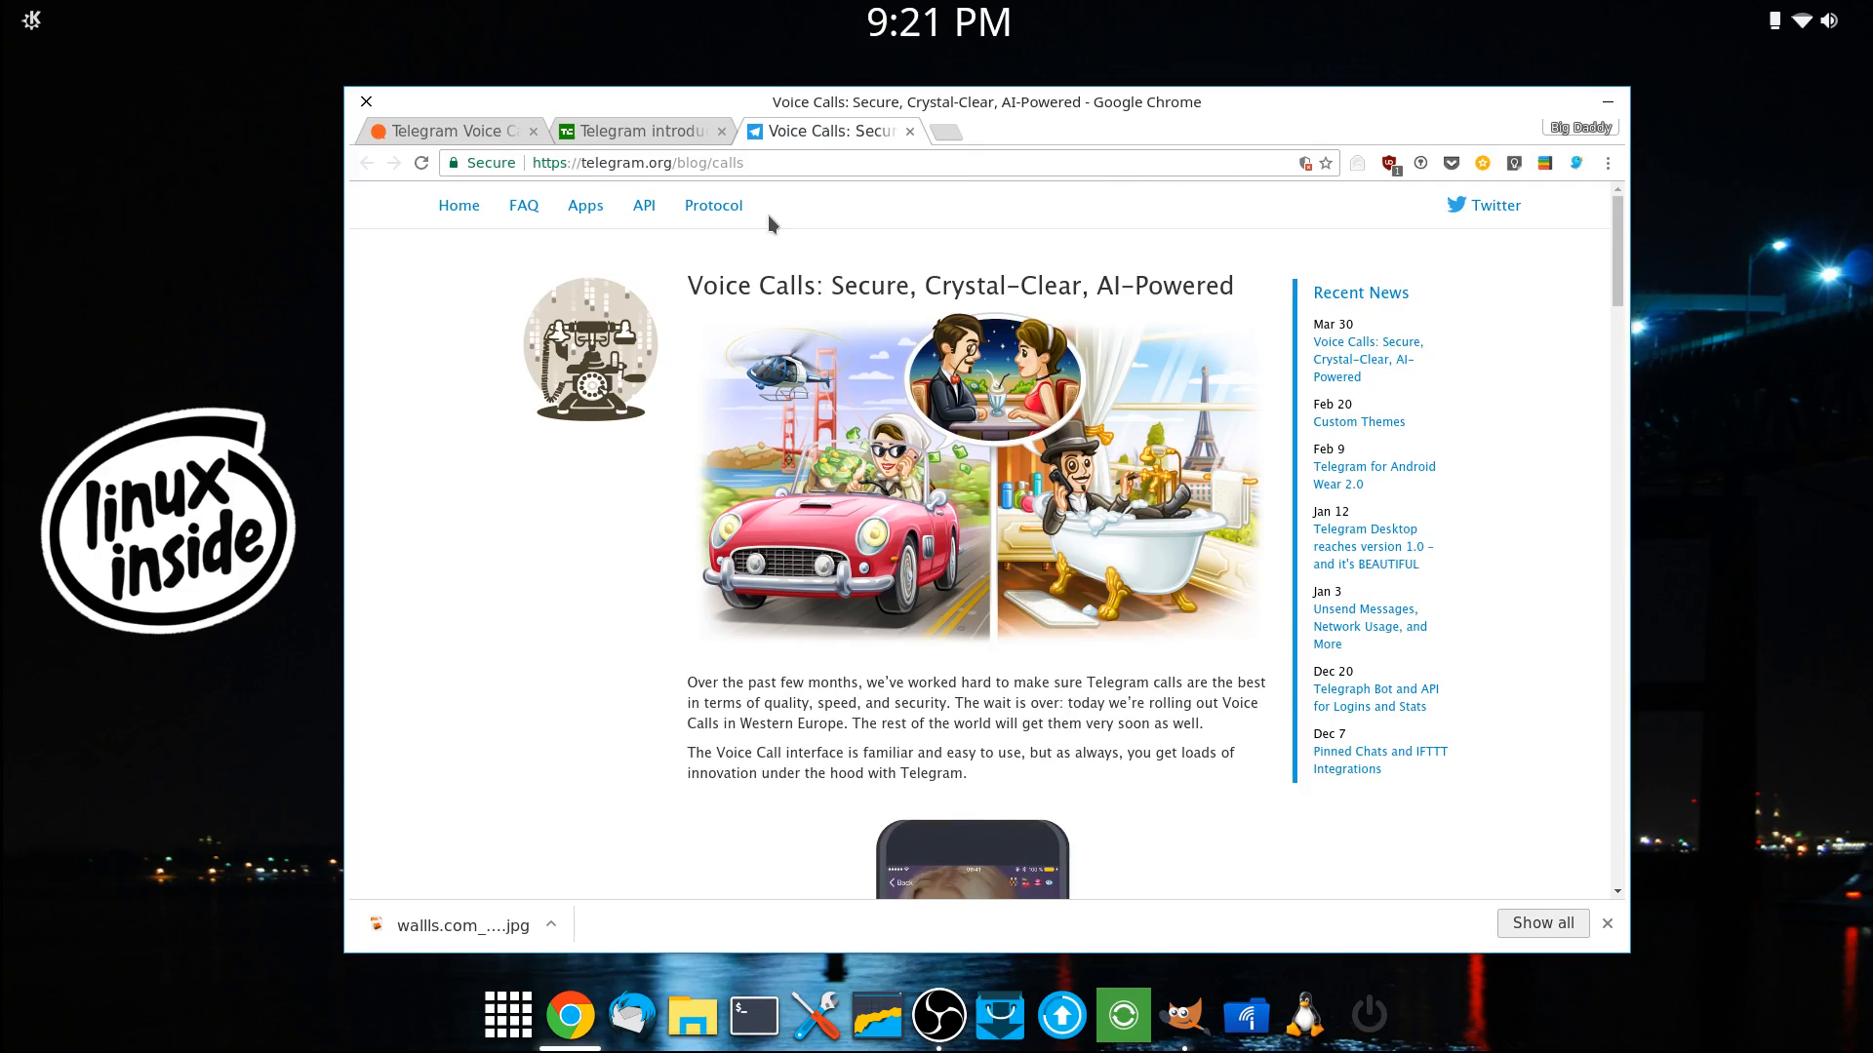